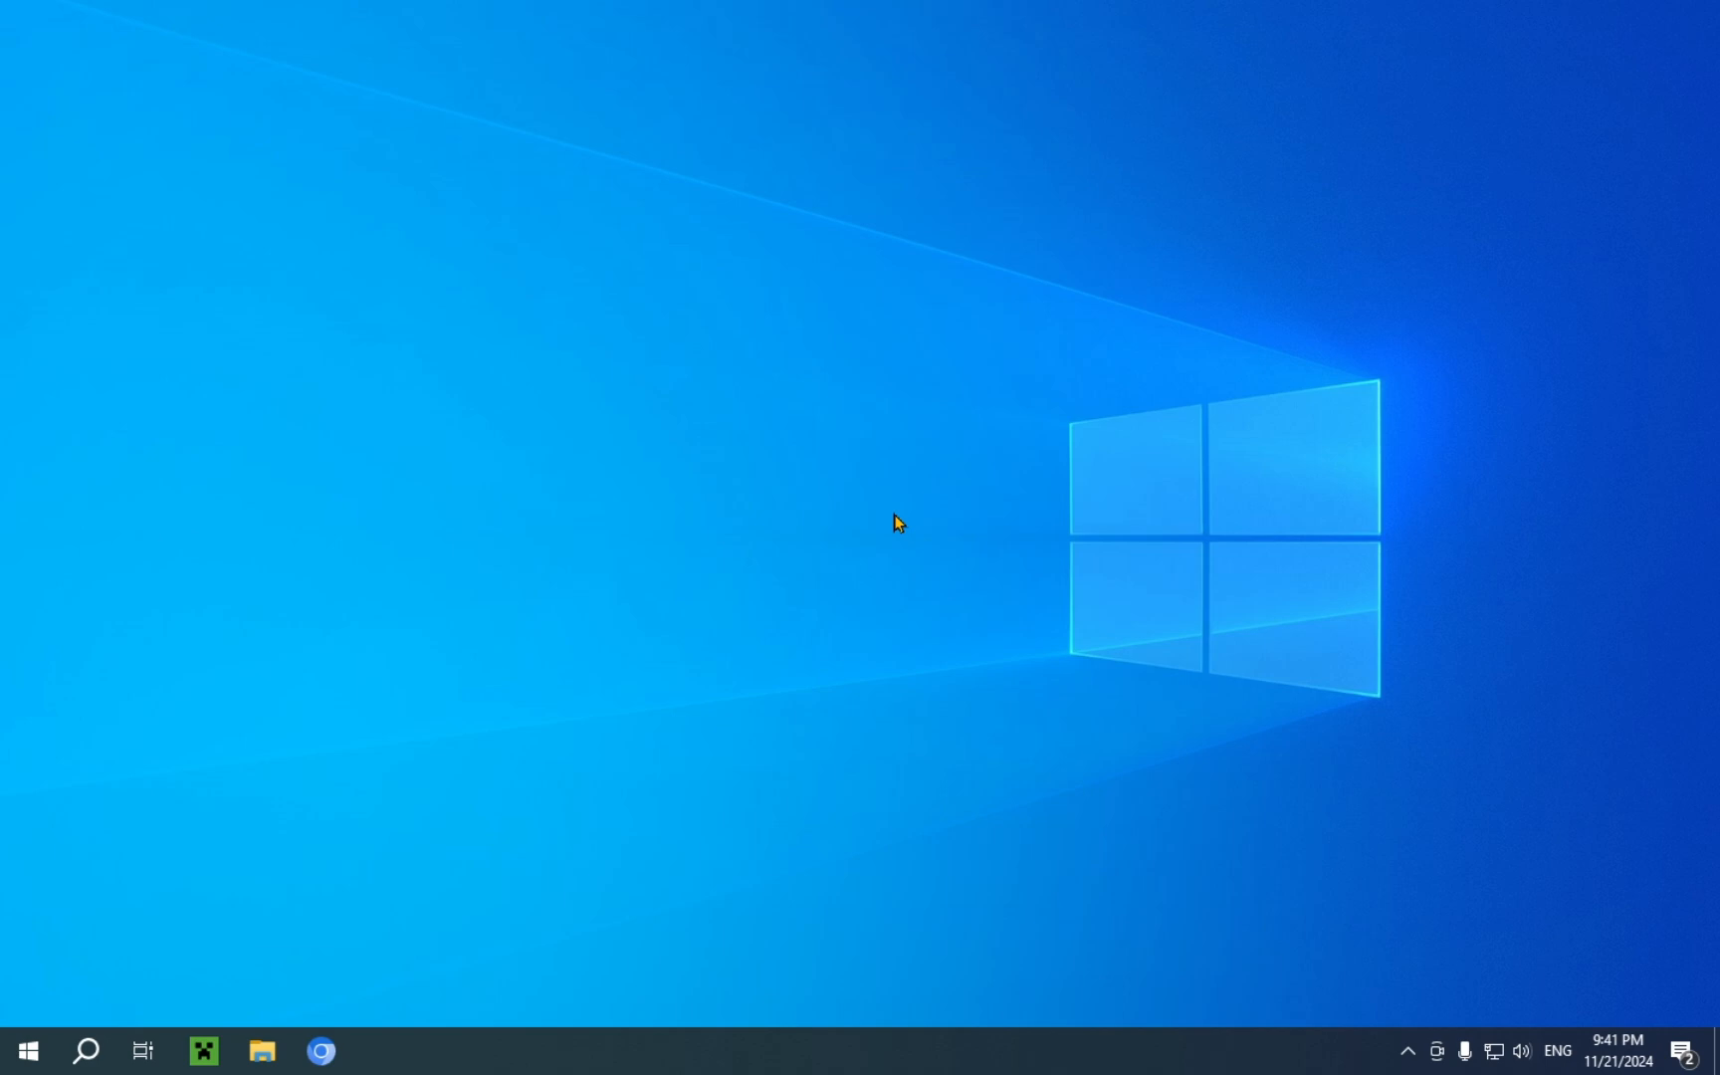
pyautogui.moveTo(892, 534)
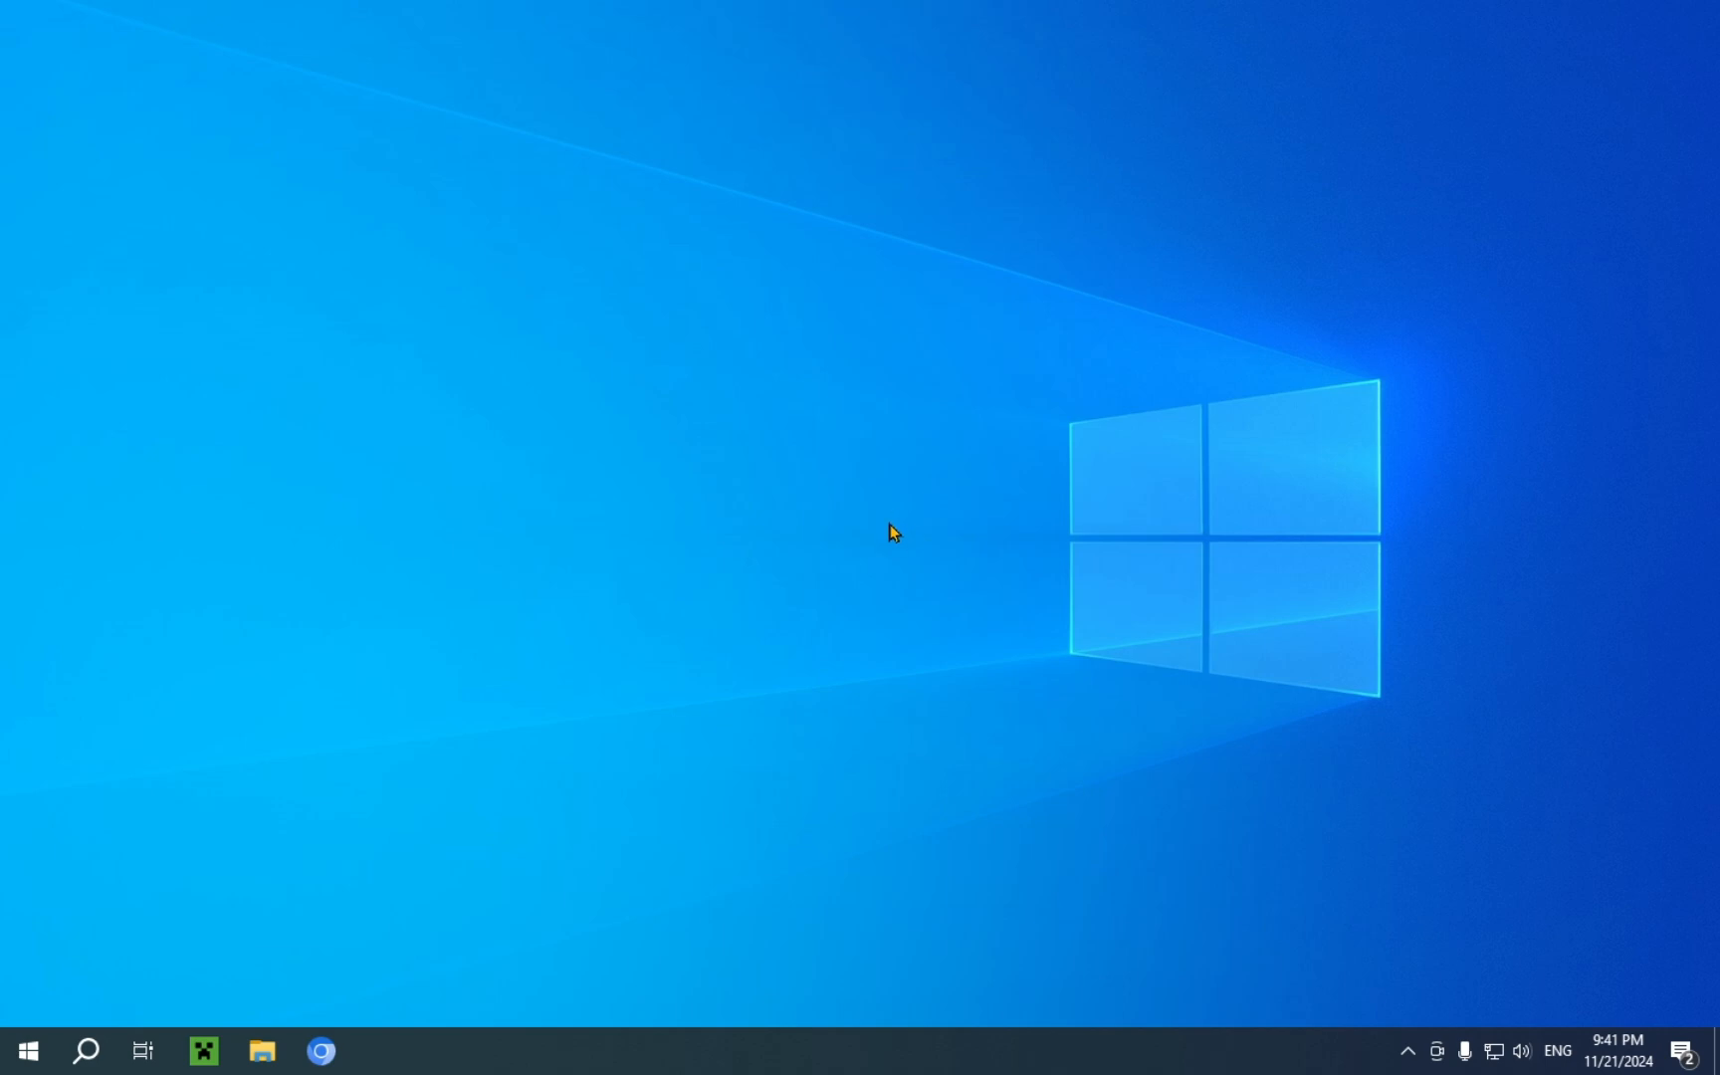
pyautogui.moveTo(494, 818)
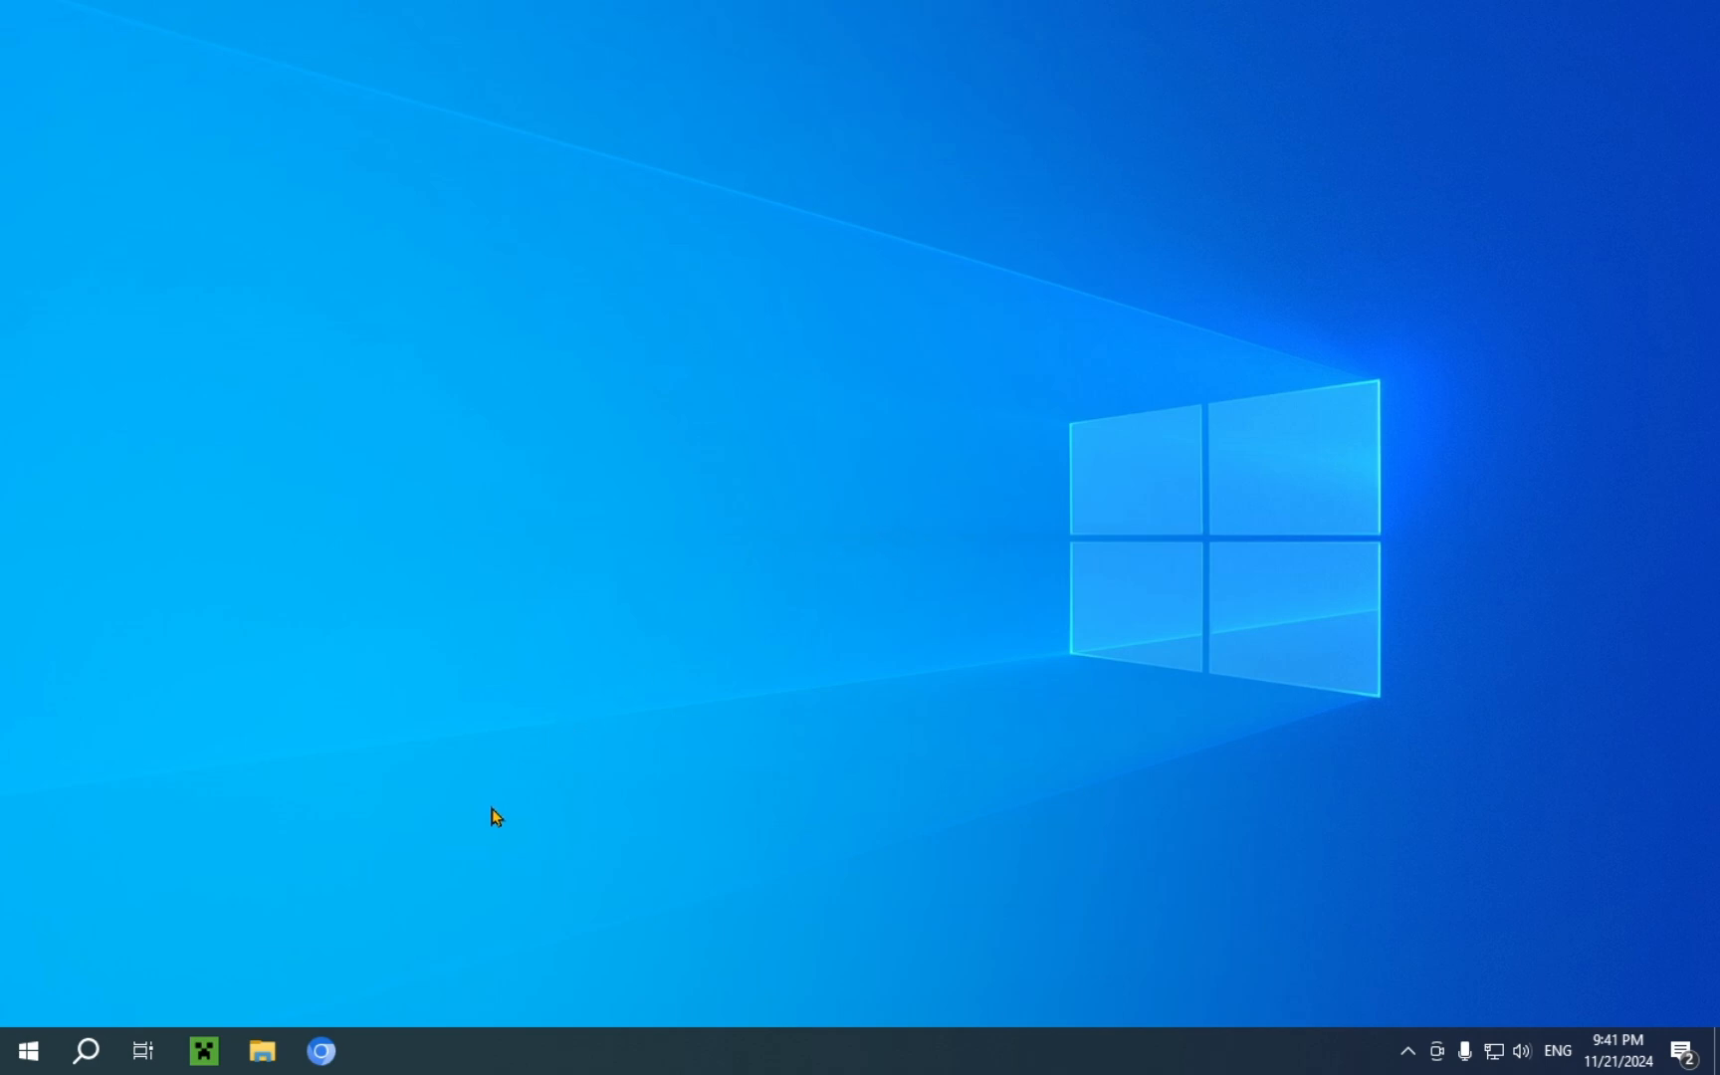
pyautogui.moveTo(321, 1051)
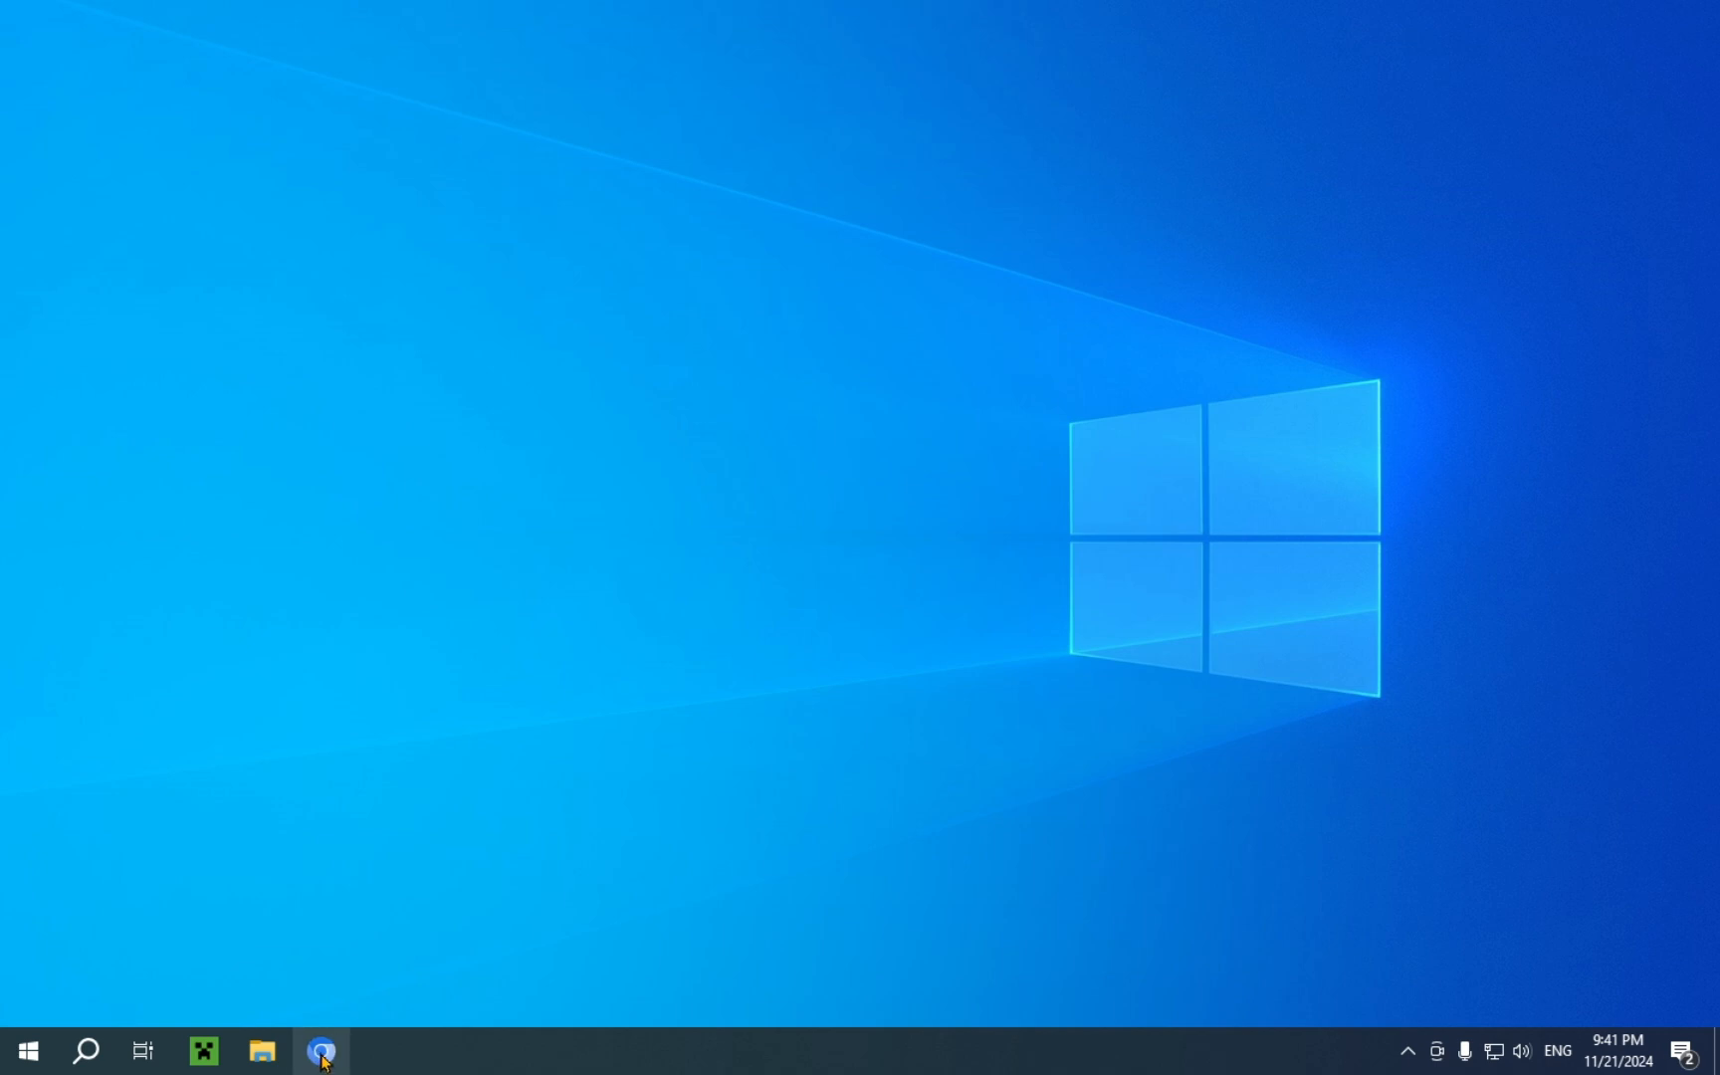
# Search Google for modrinth in Chromium and dismiss the consent prompt
pyautogui.click(320, 1049)
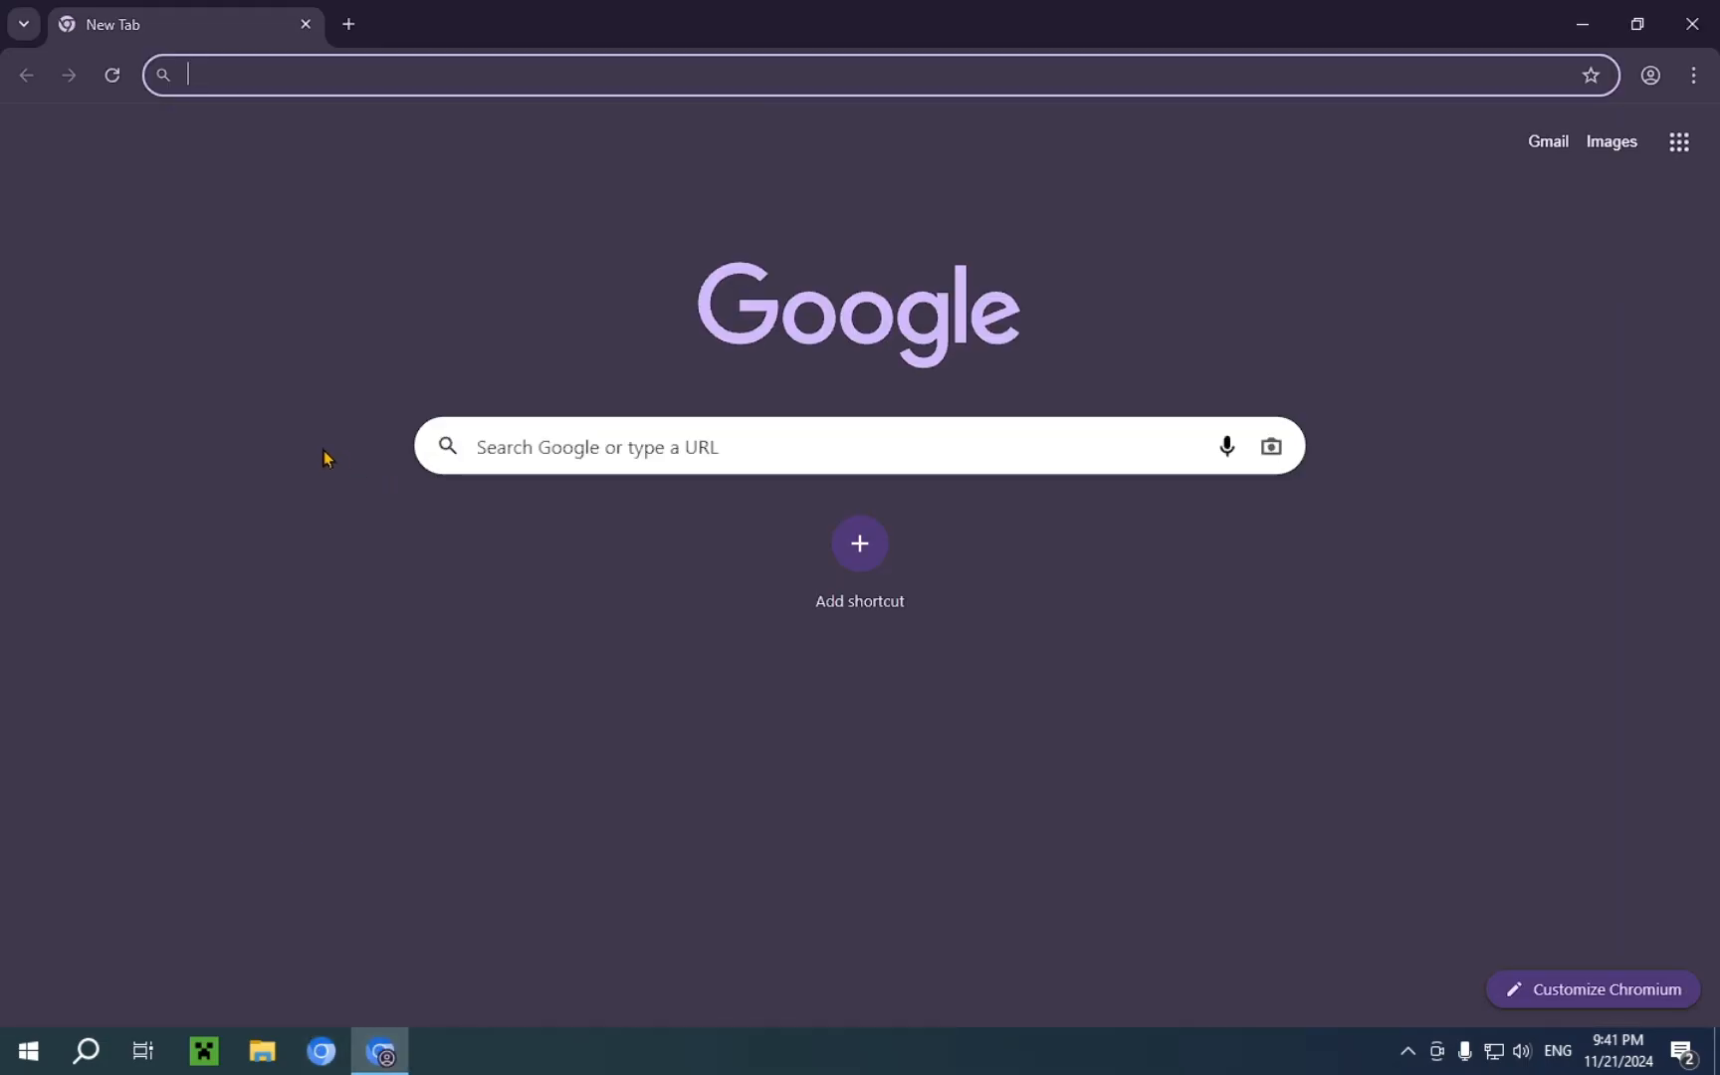
pyautogui.write('mod')
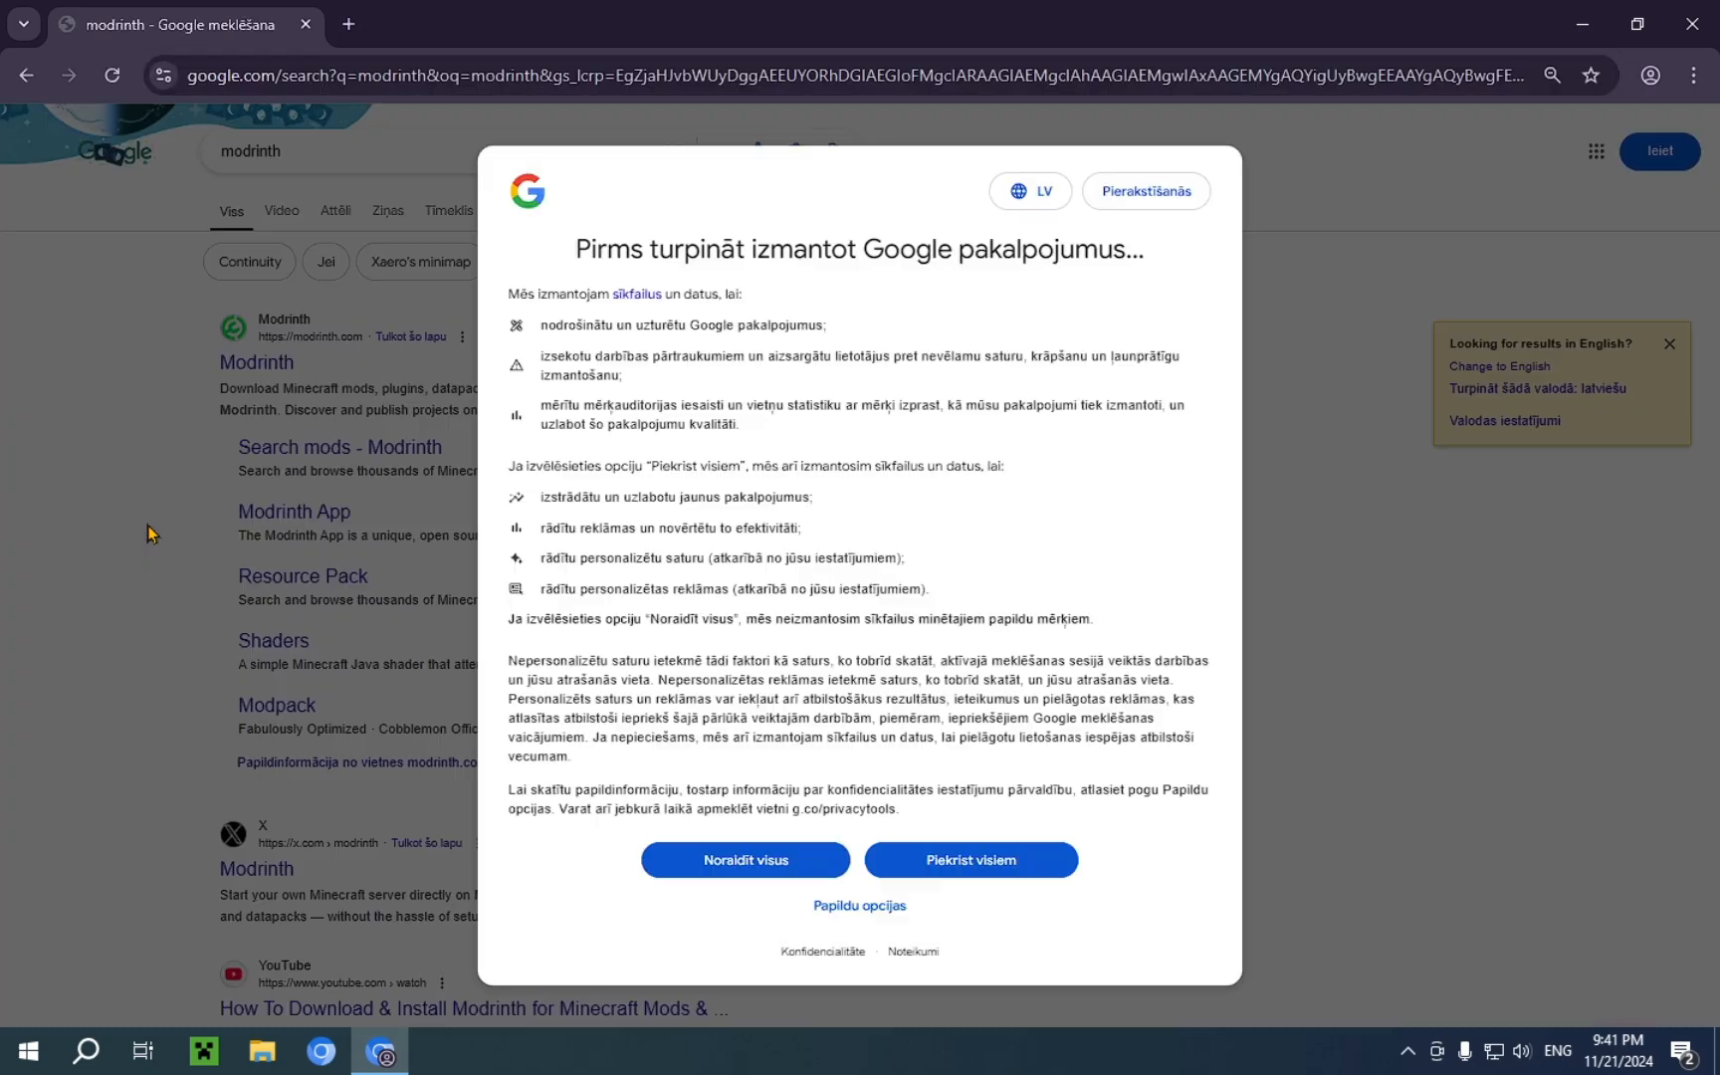
pyautogui.click(745, 858)
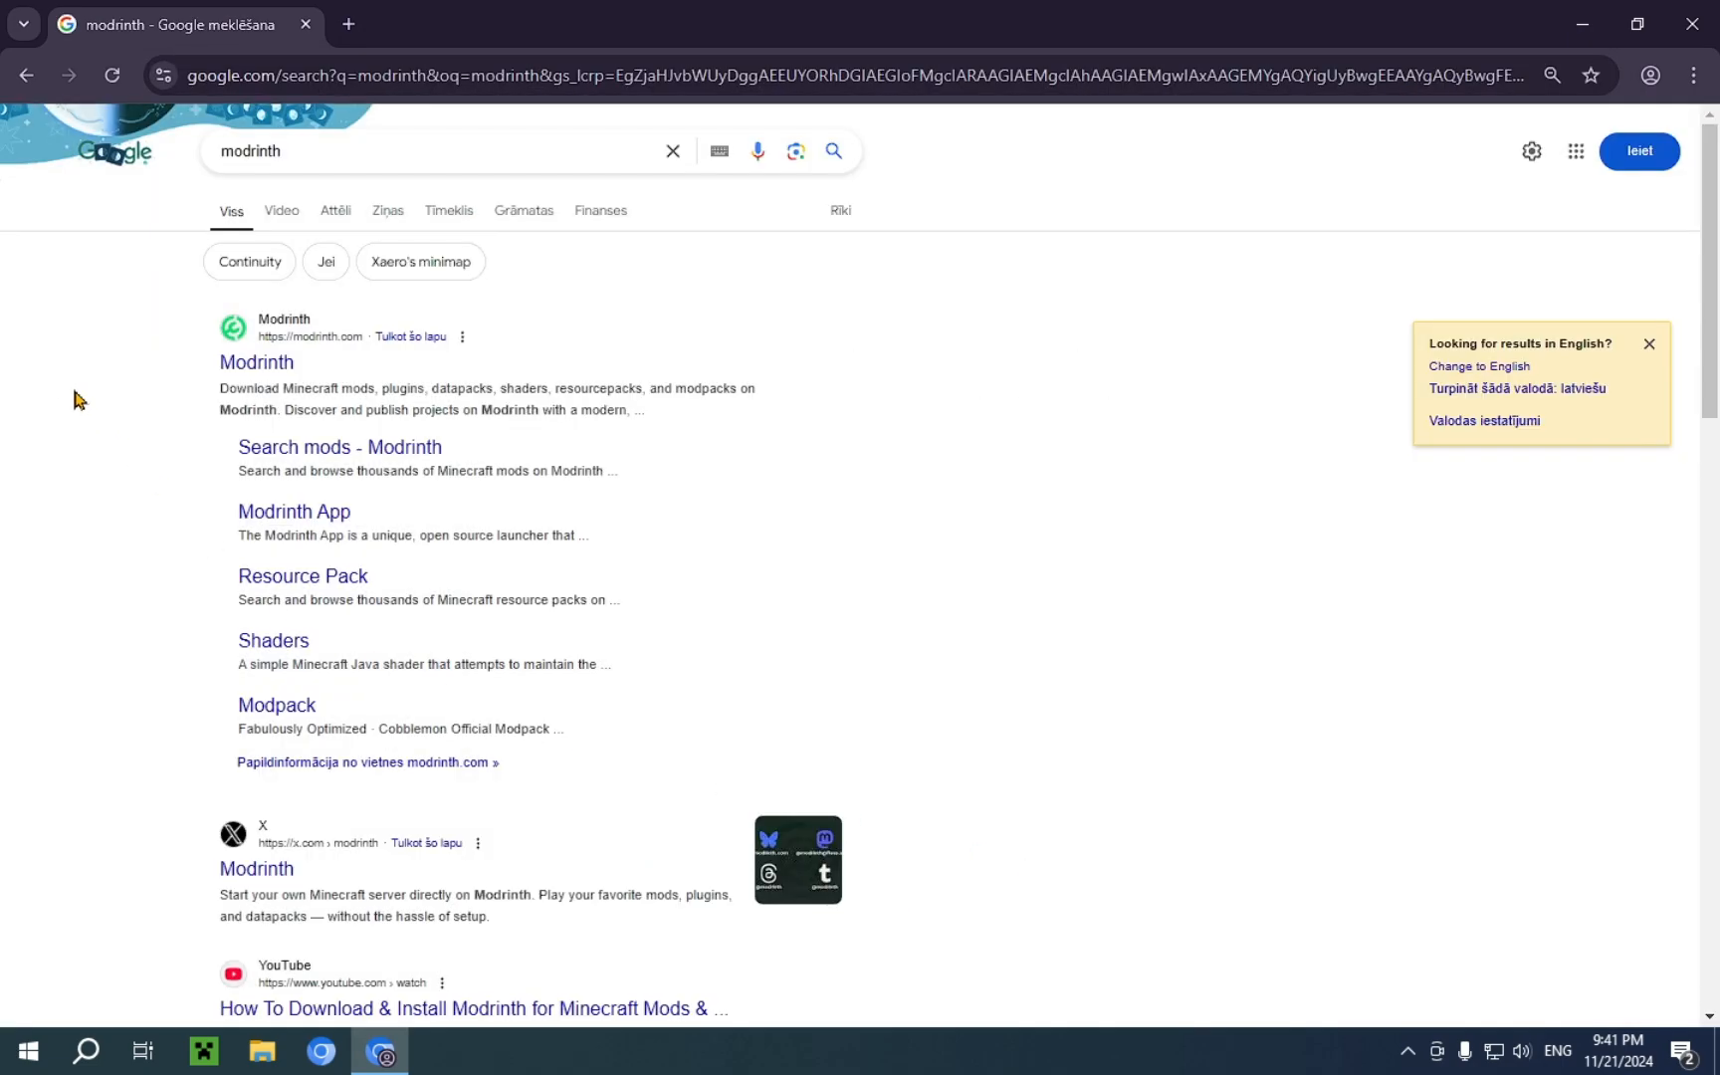
pyautogui.moveTo(255, 362)
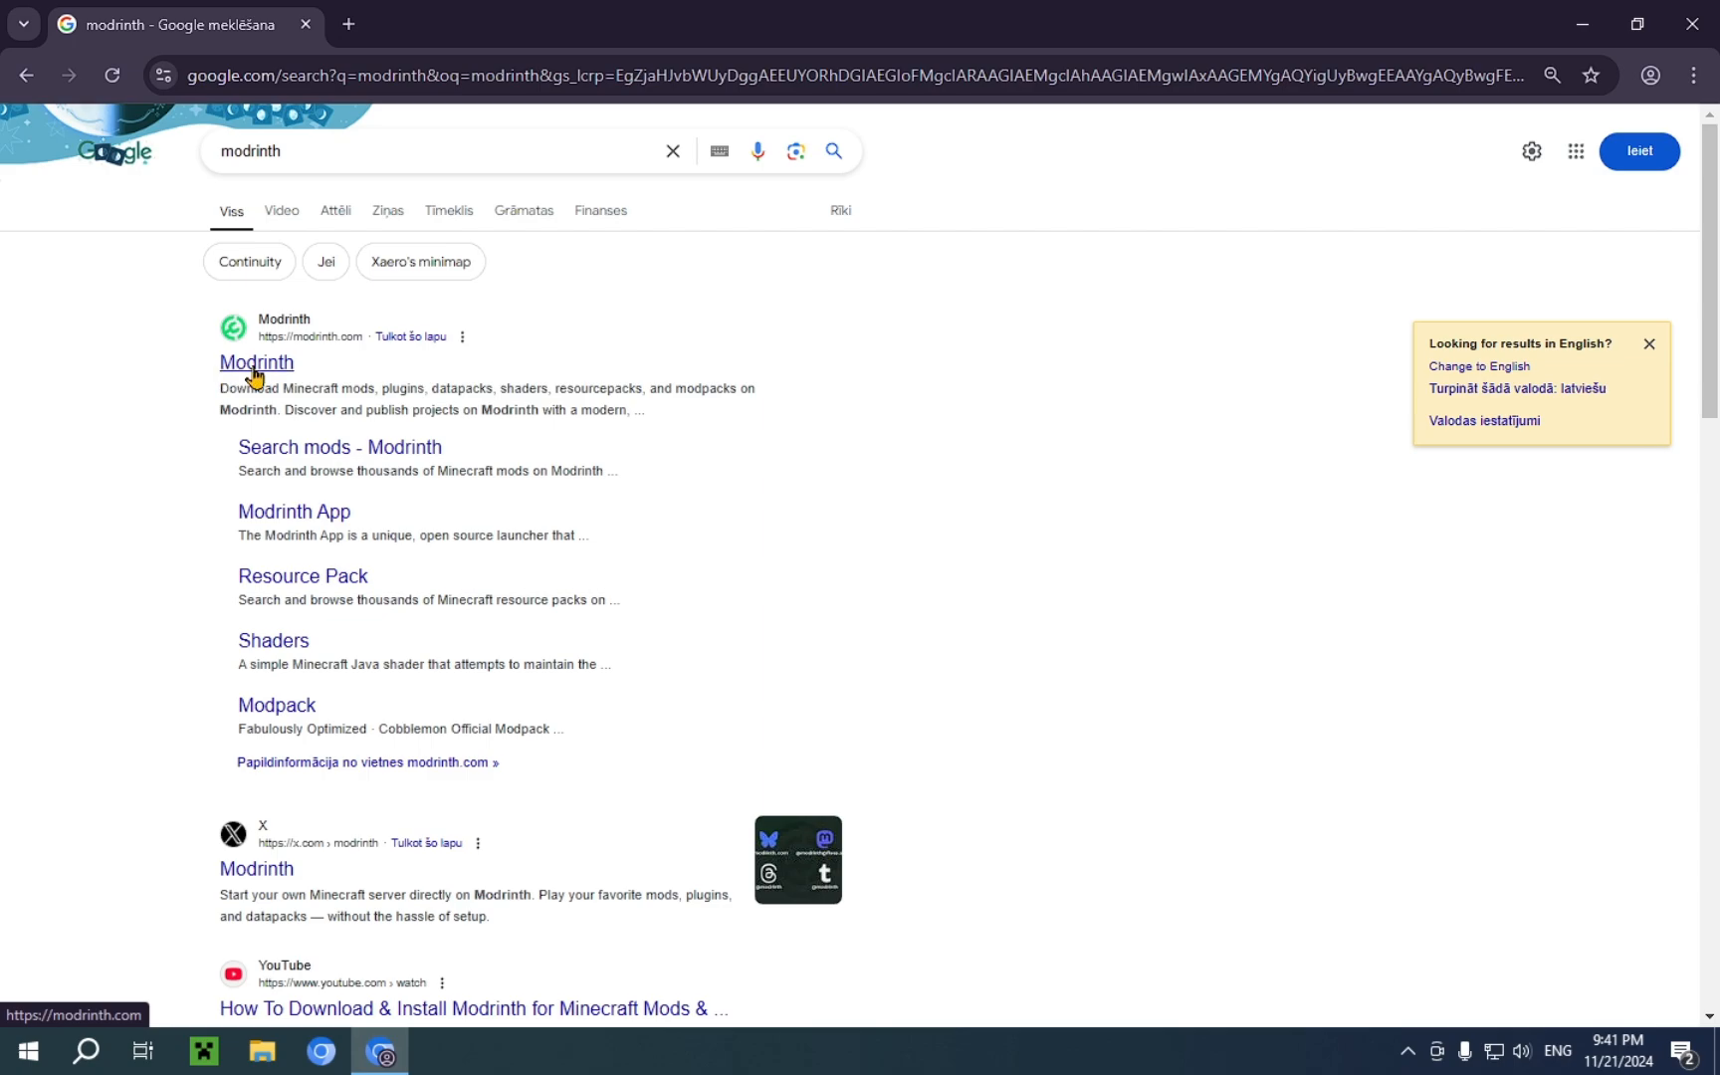
# Go to the Modrinth homepage from the results and into Discover mods
pyautogui.click(255, 362)
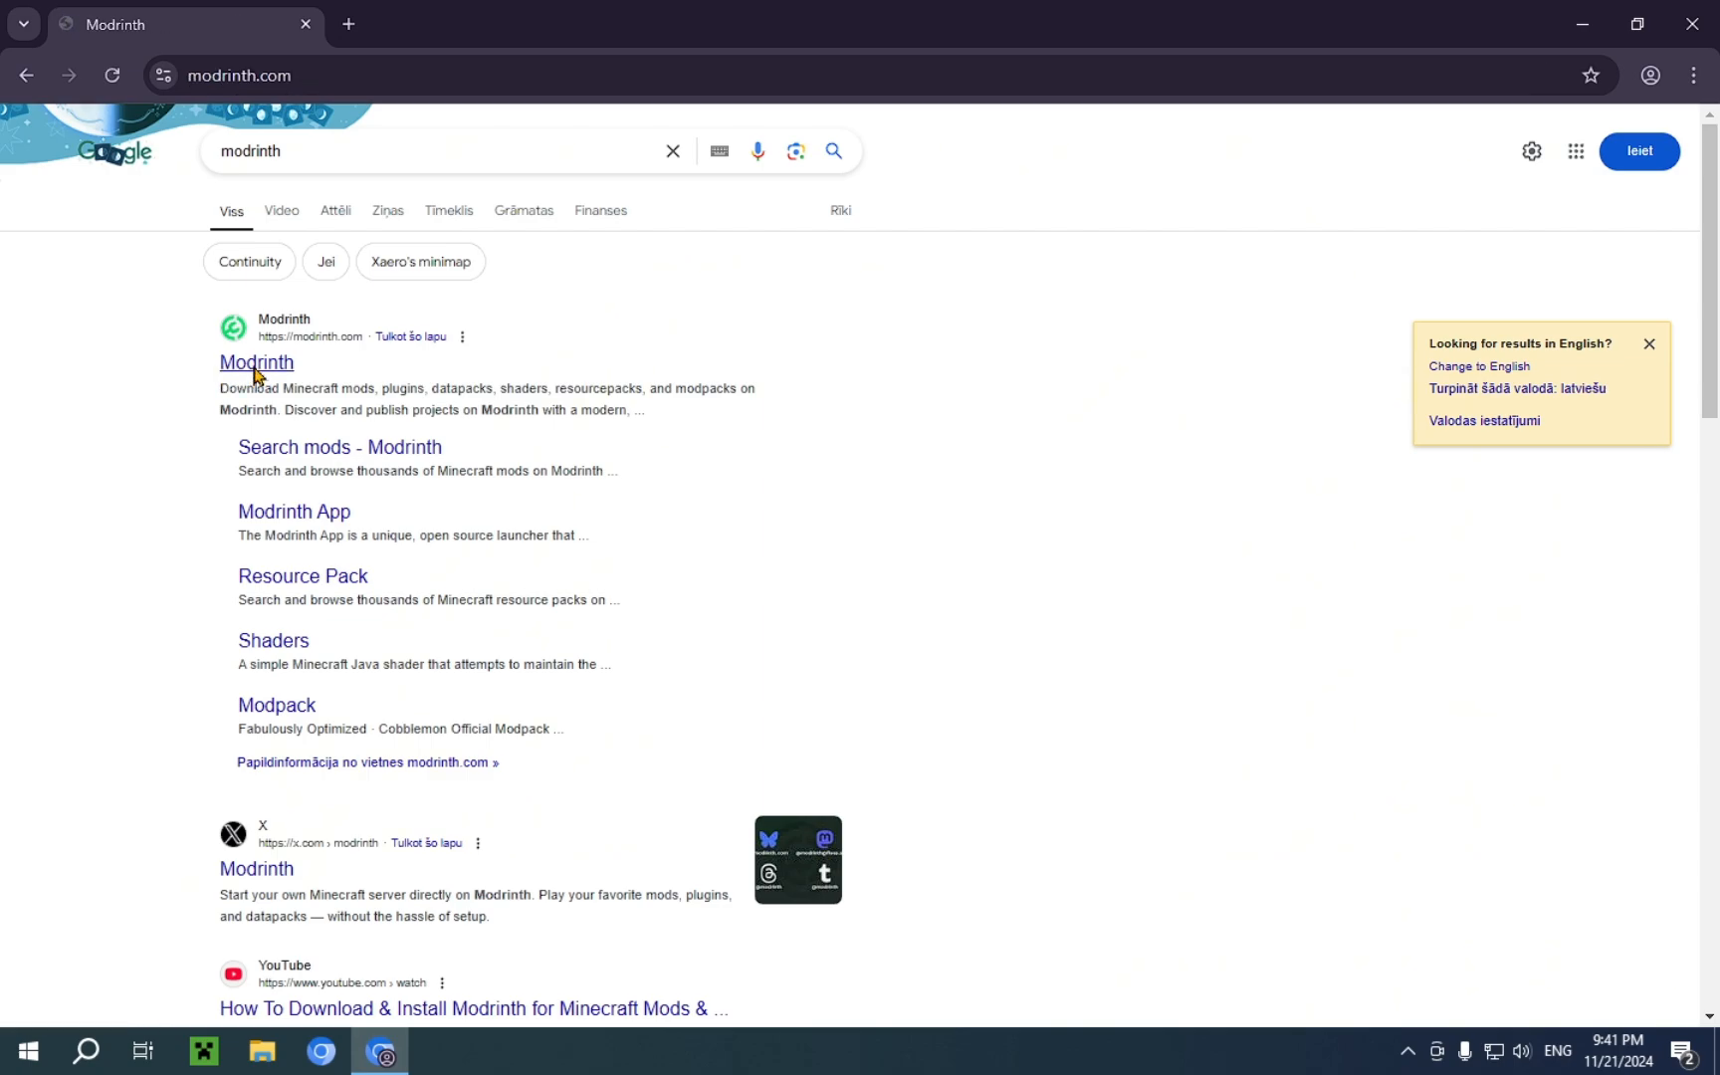
pyautogui.click(255, 362)
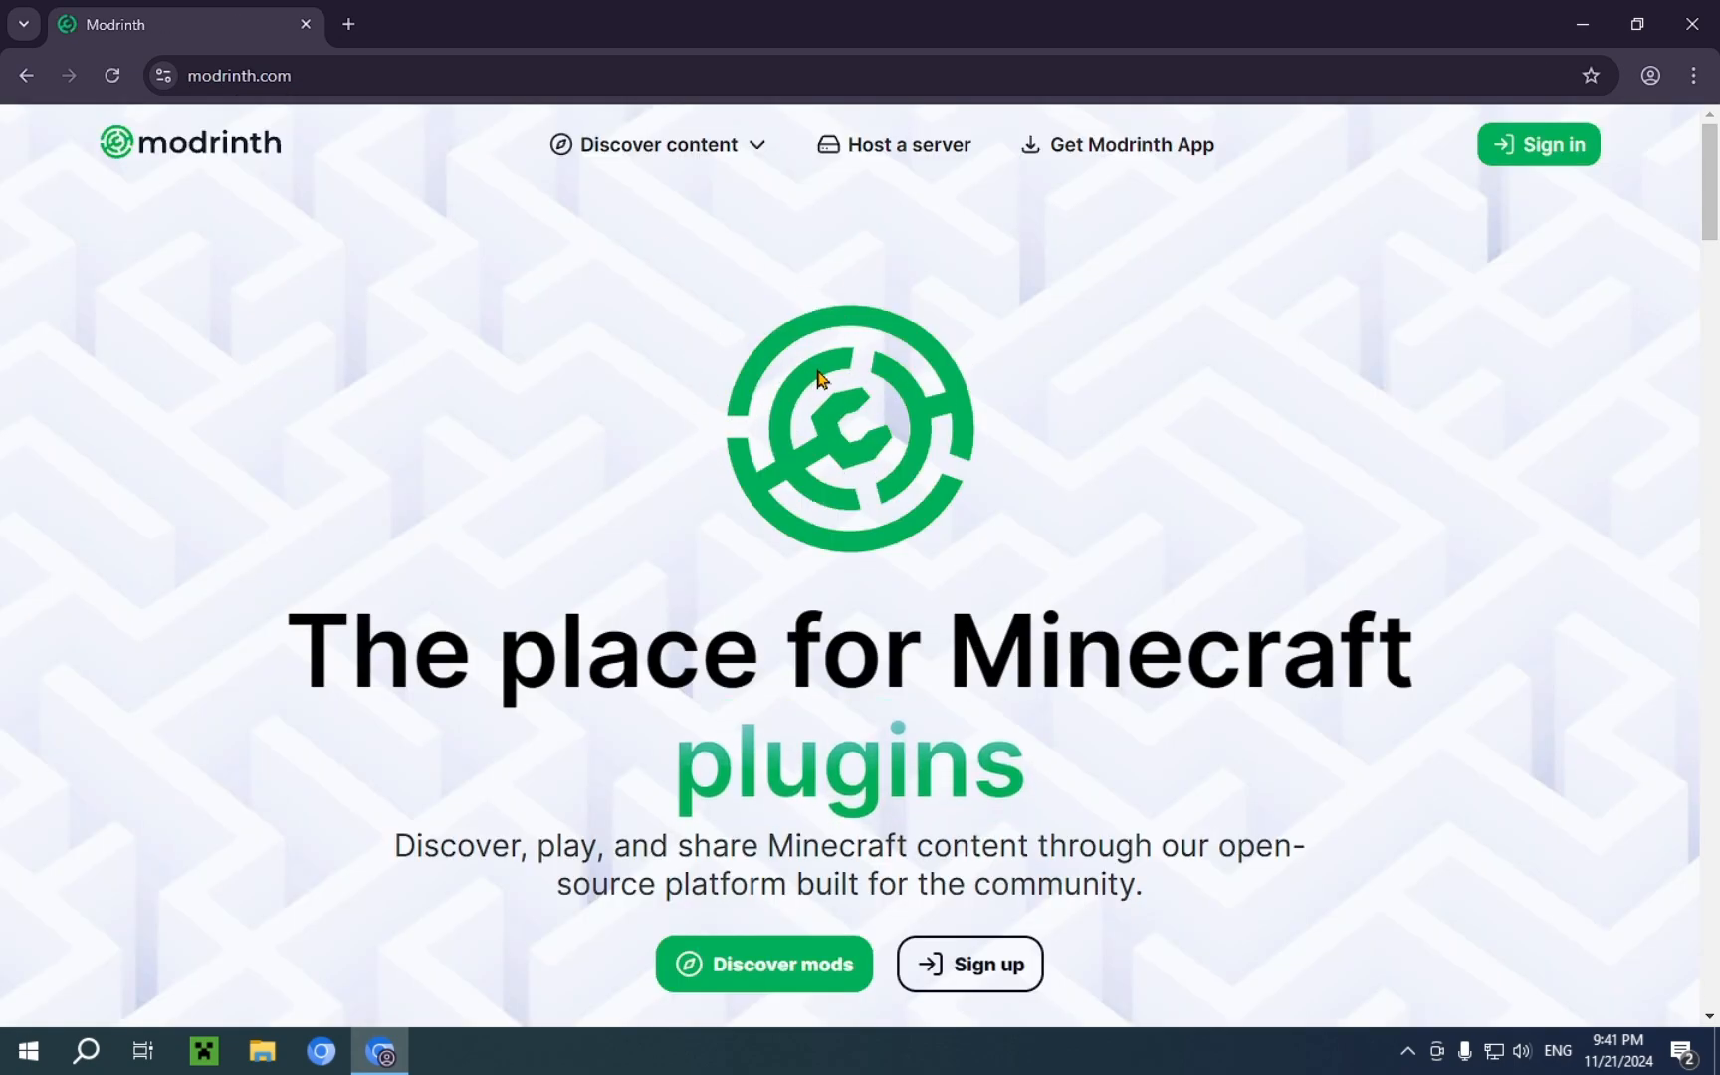
pyautogui.click(762, 963)
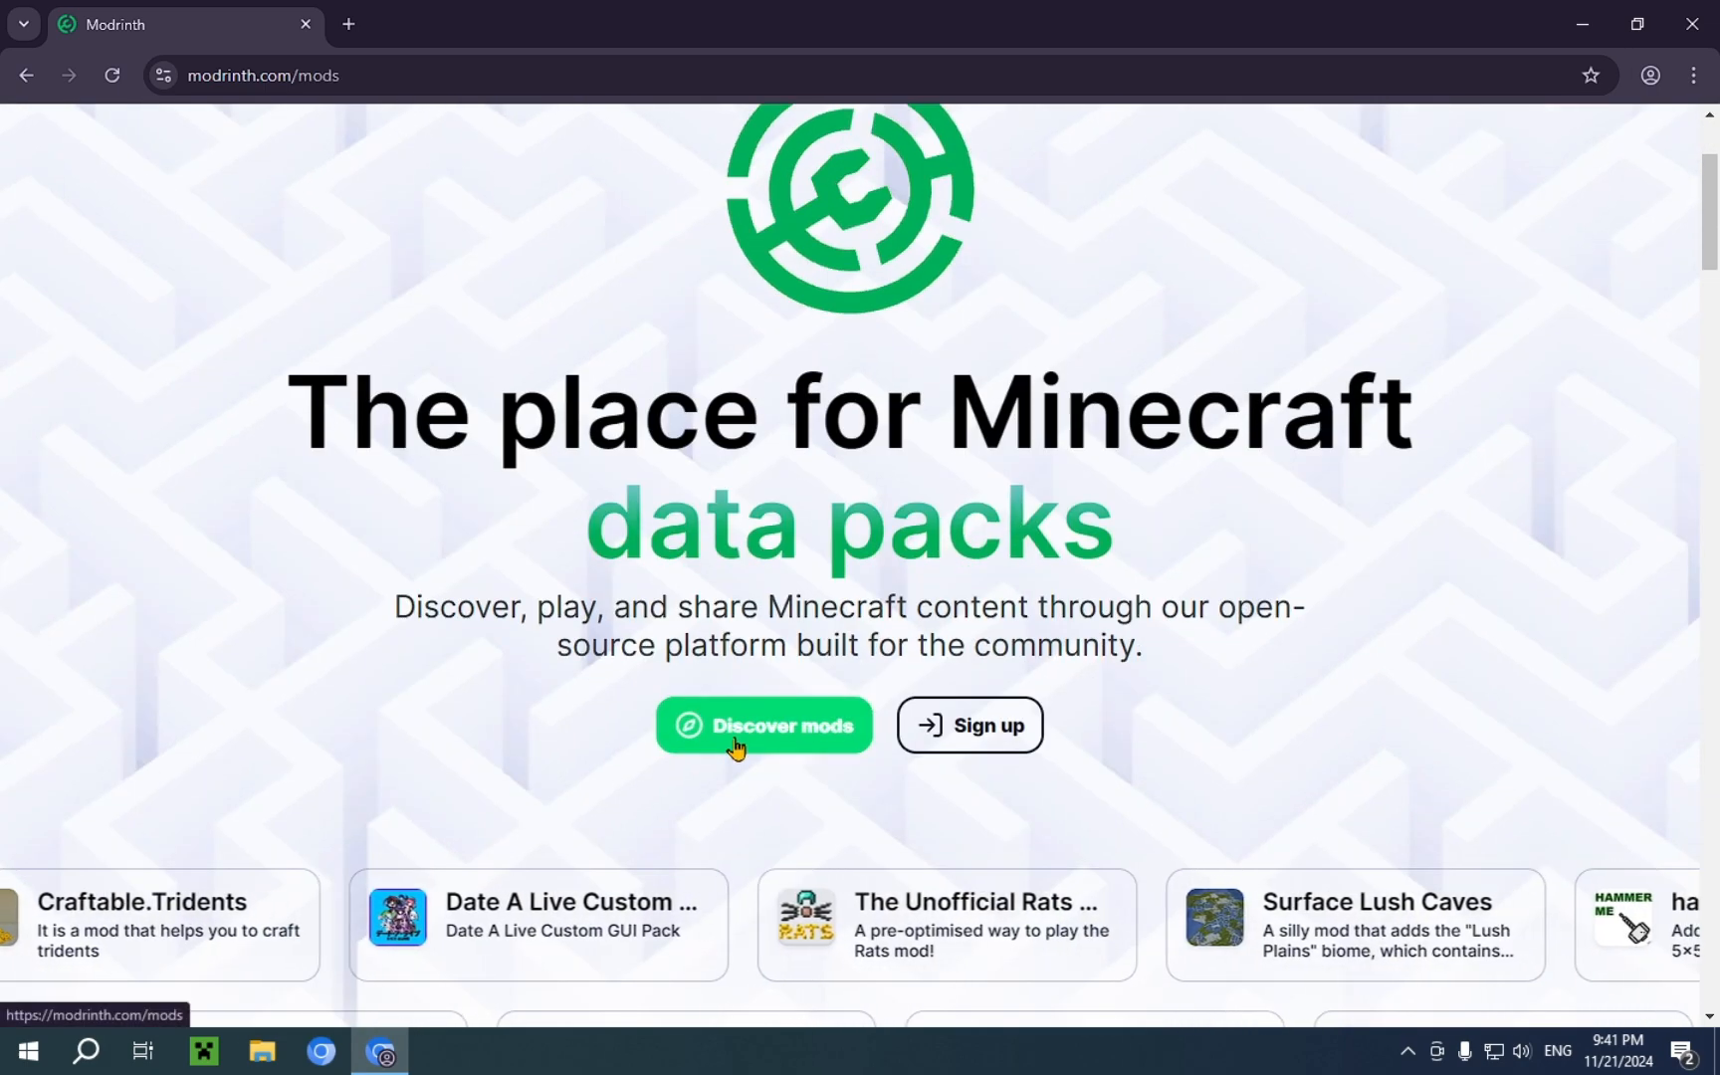
# Search the Modrinth mod catalogue for 'Ax' and close the privacy banner
pyautogui.click(763, 725)
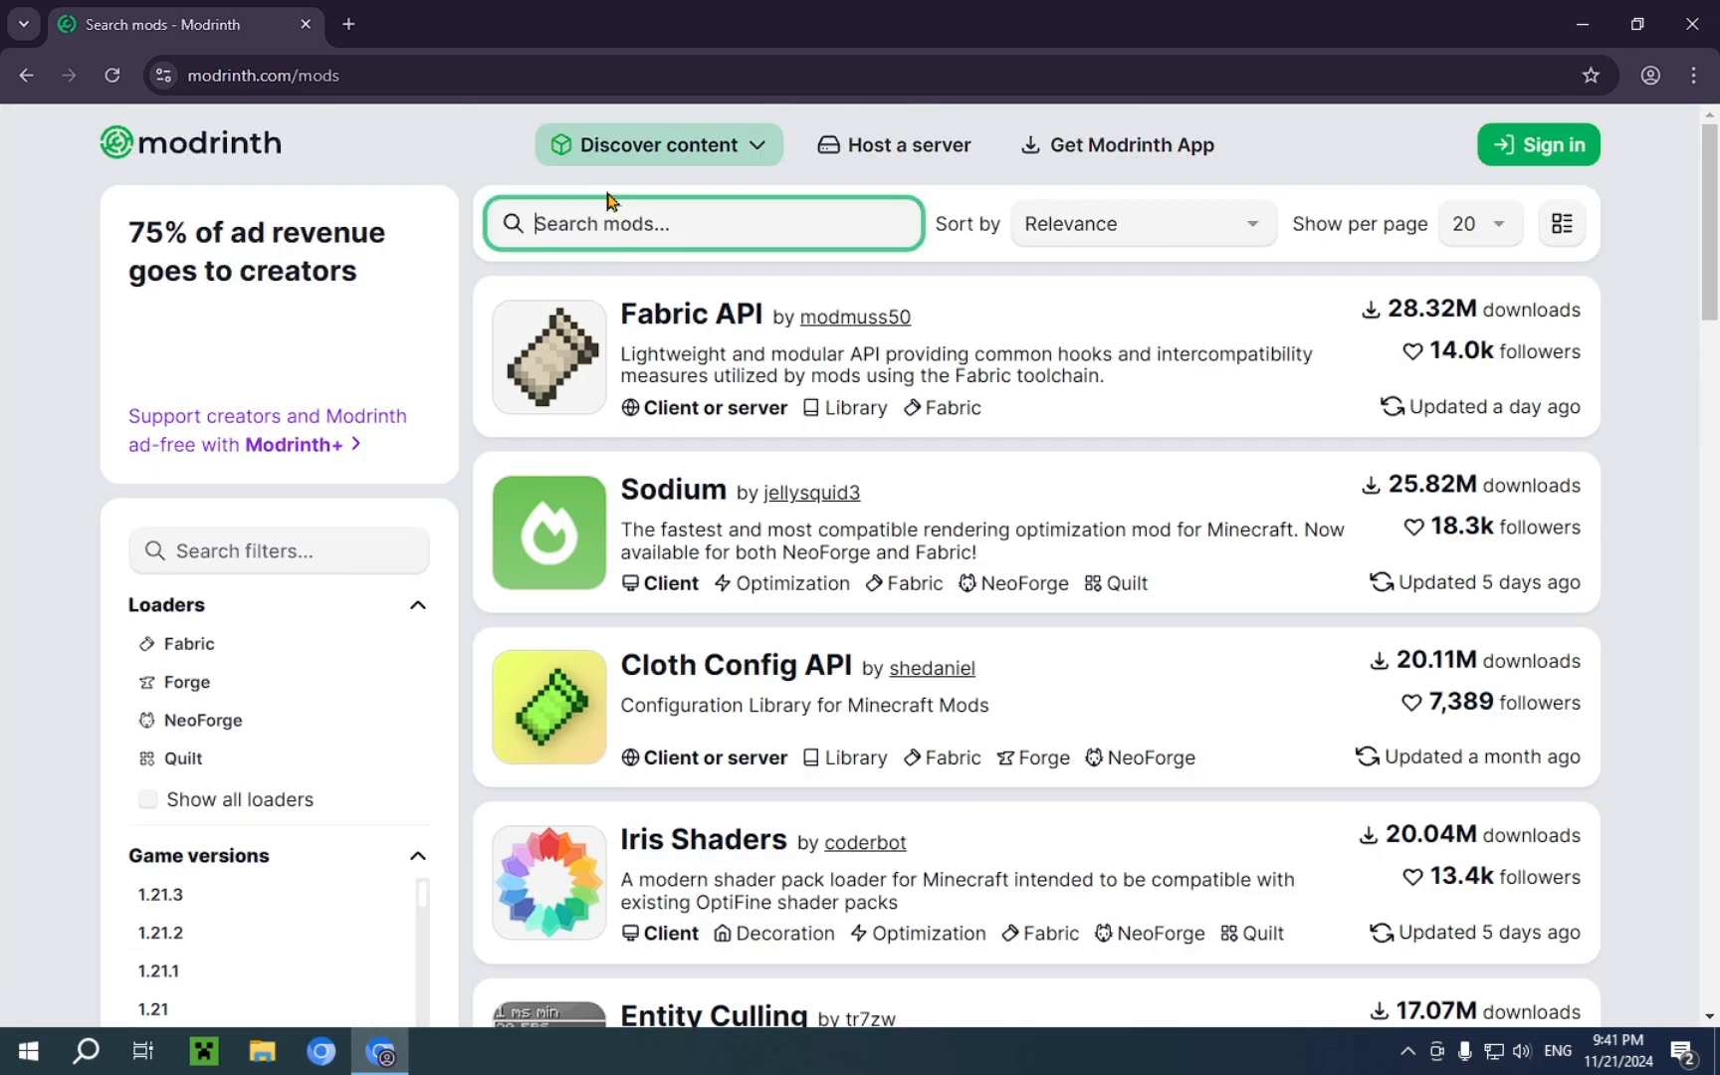
pyautogui.write('Ax')
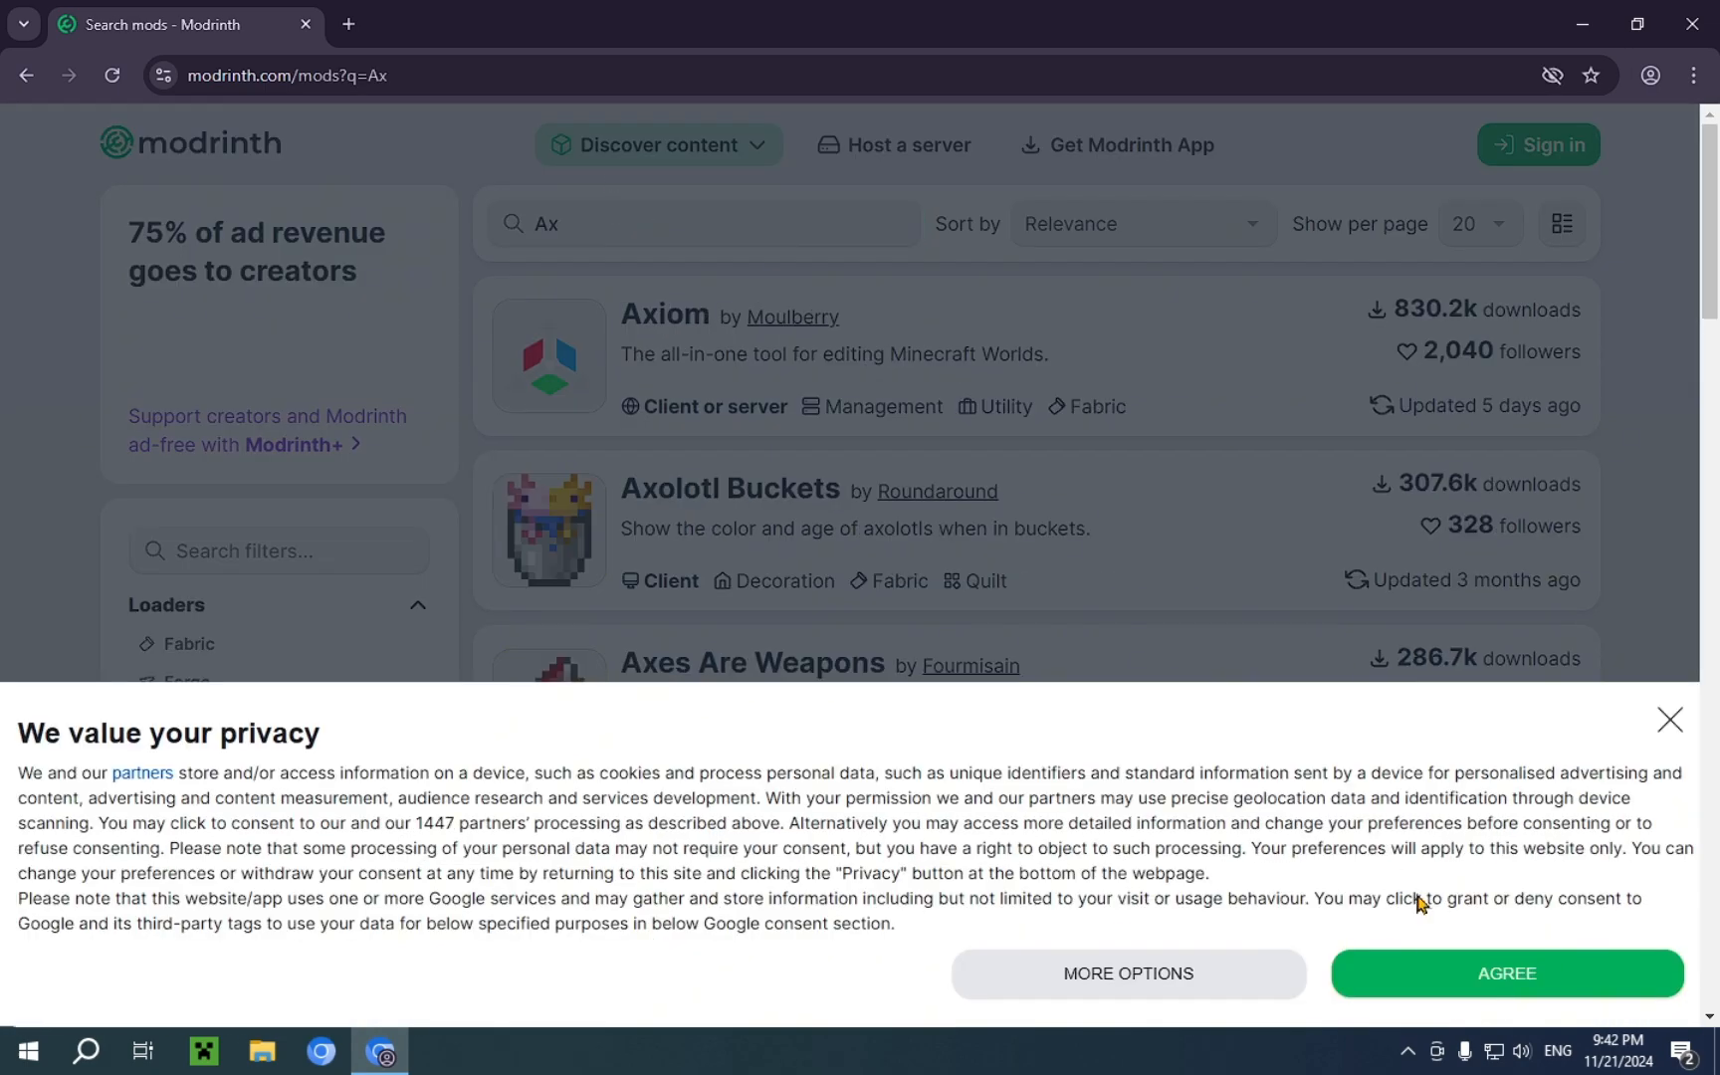
pyautogui.click(1503, 974)
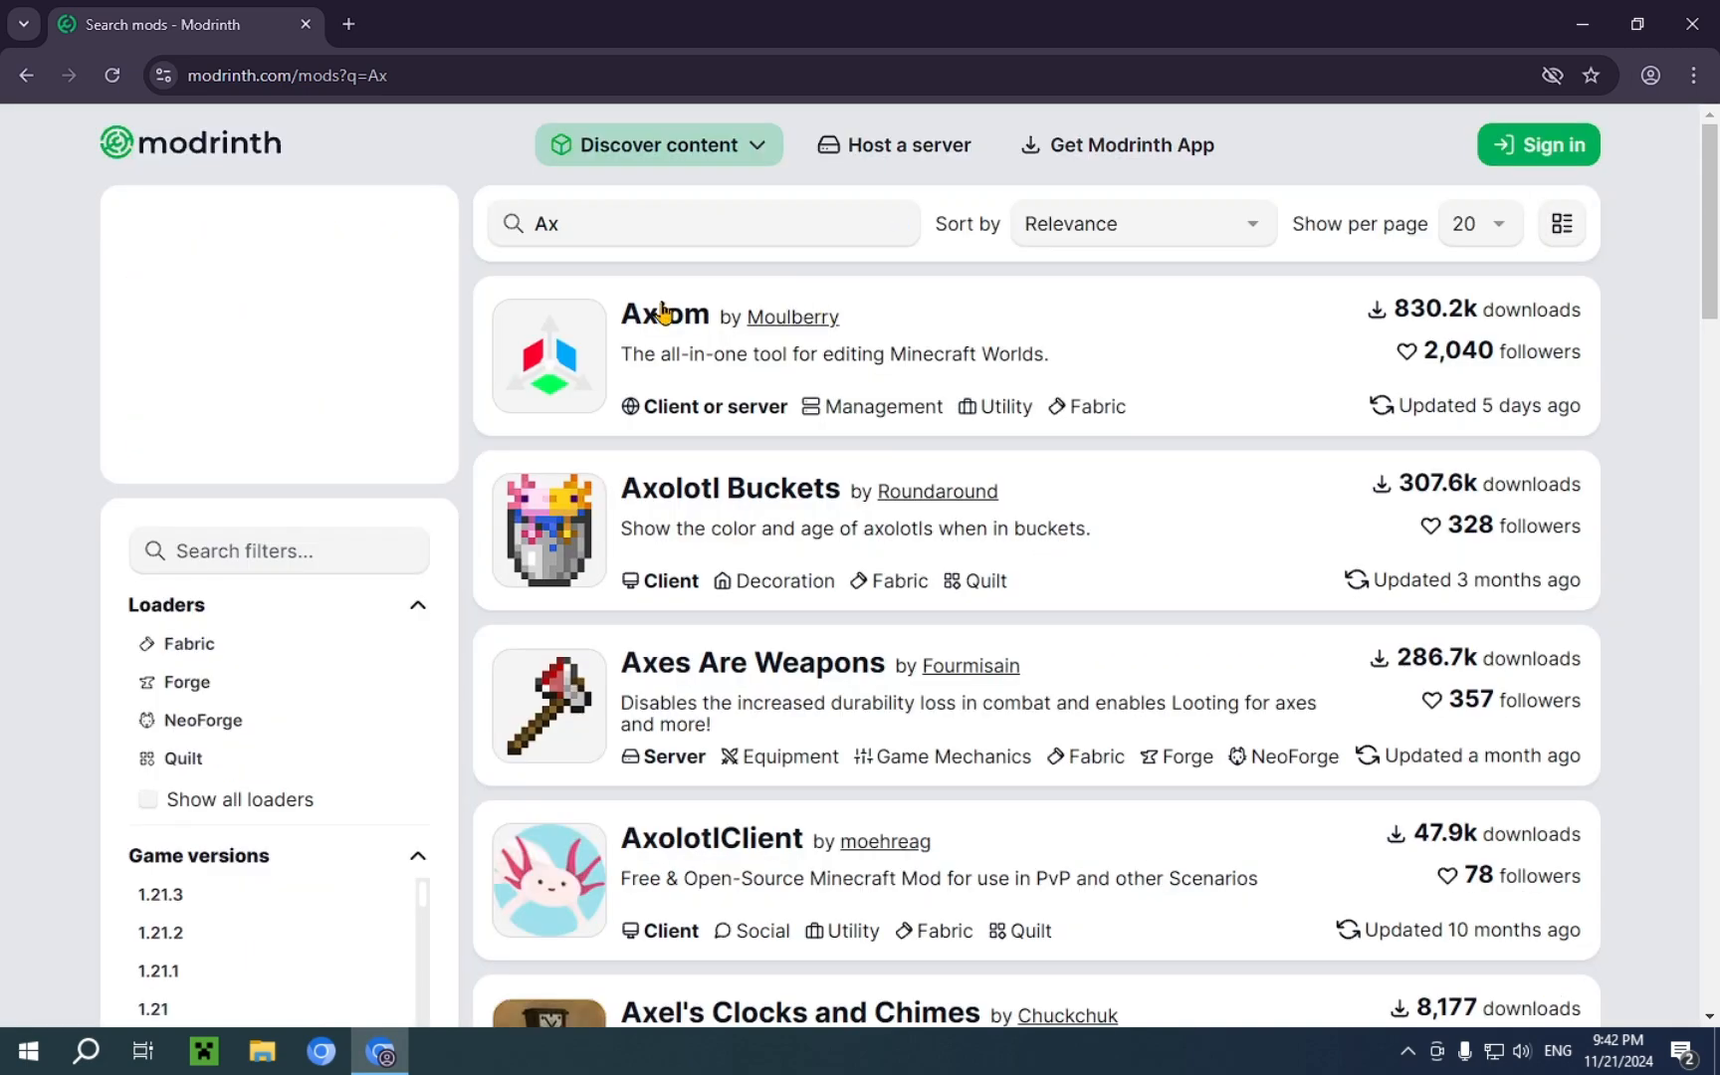
pyautogui.click(703, 223)
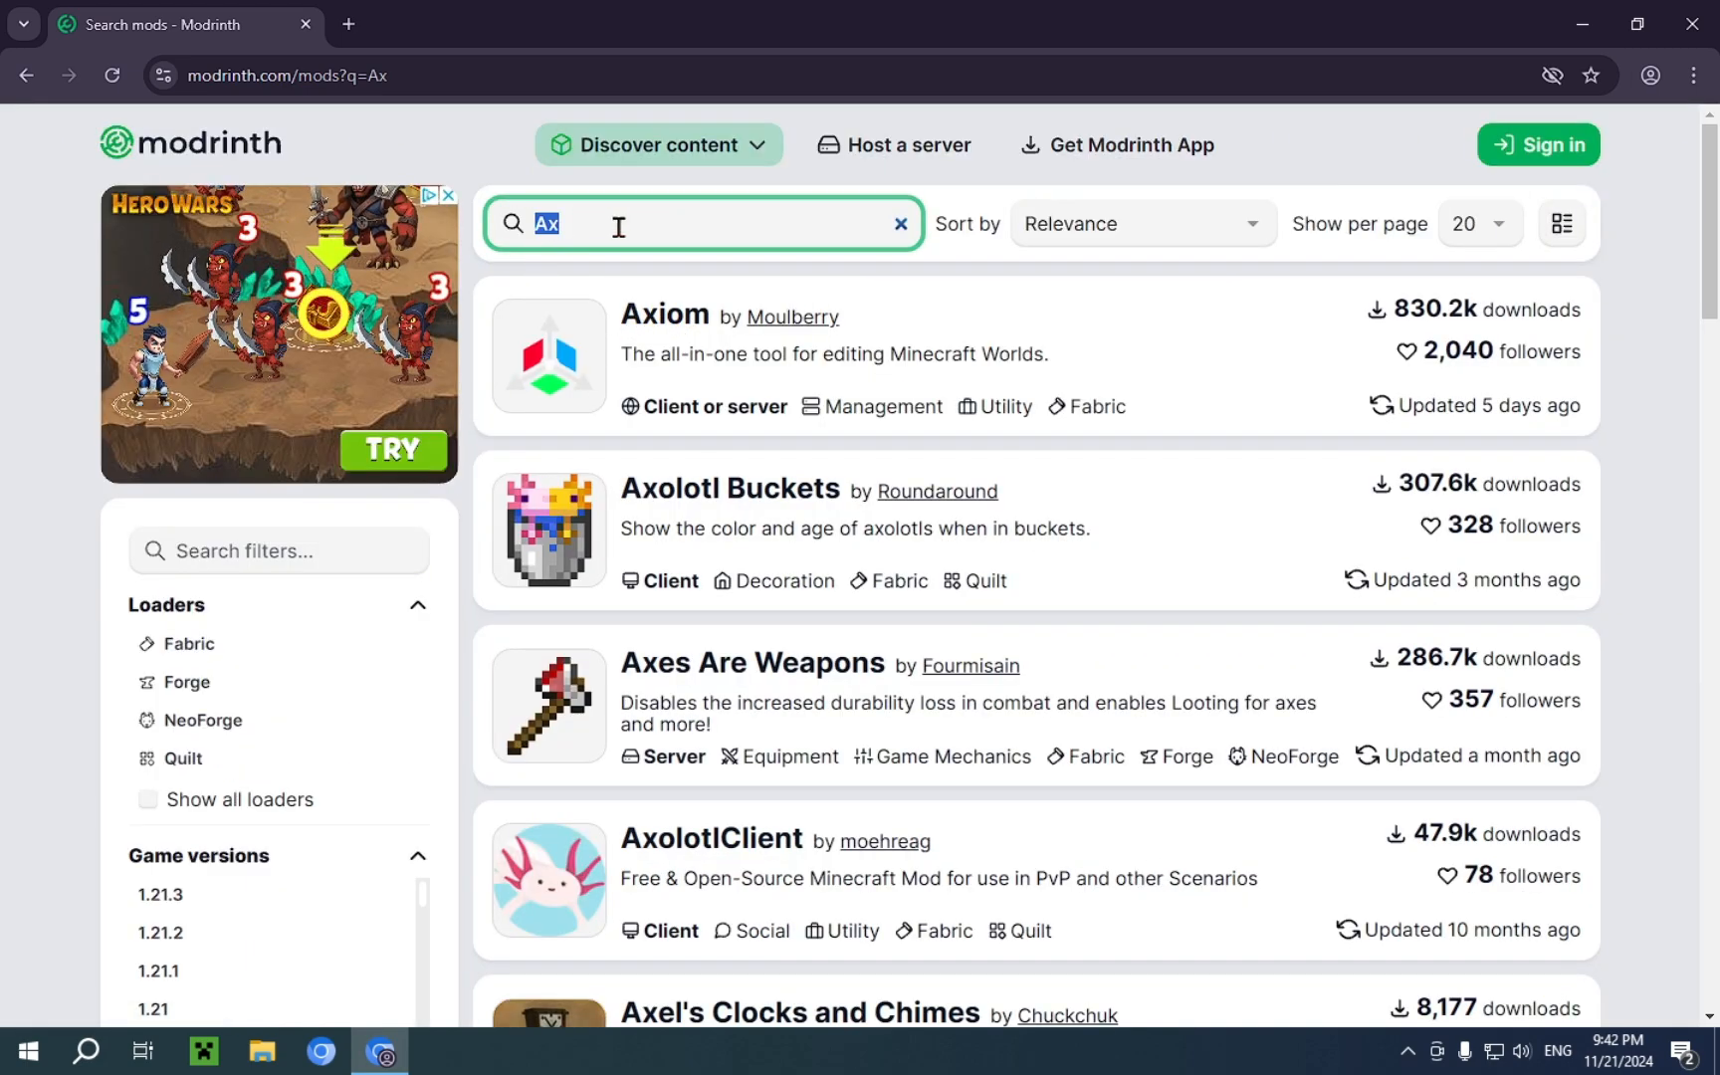
# Go to the Axiom mod's project page from the search results
pyautogui.click(663, 317)
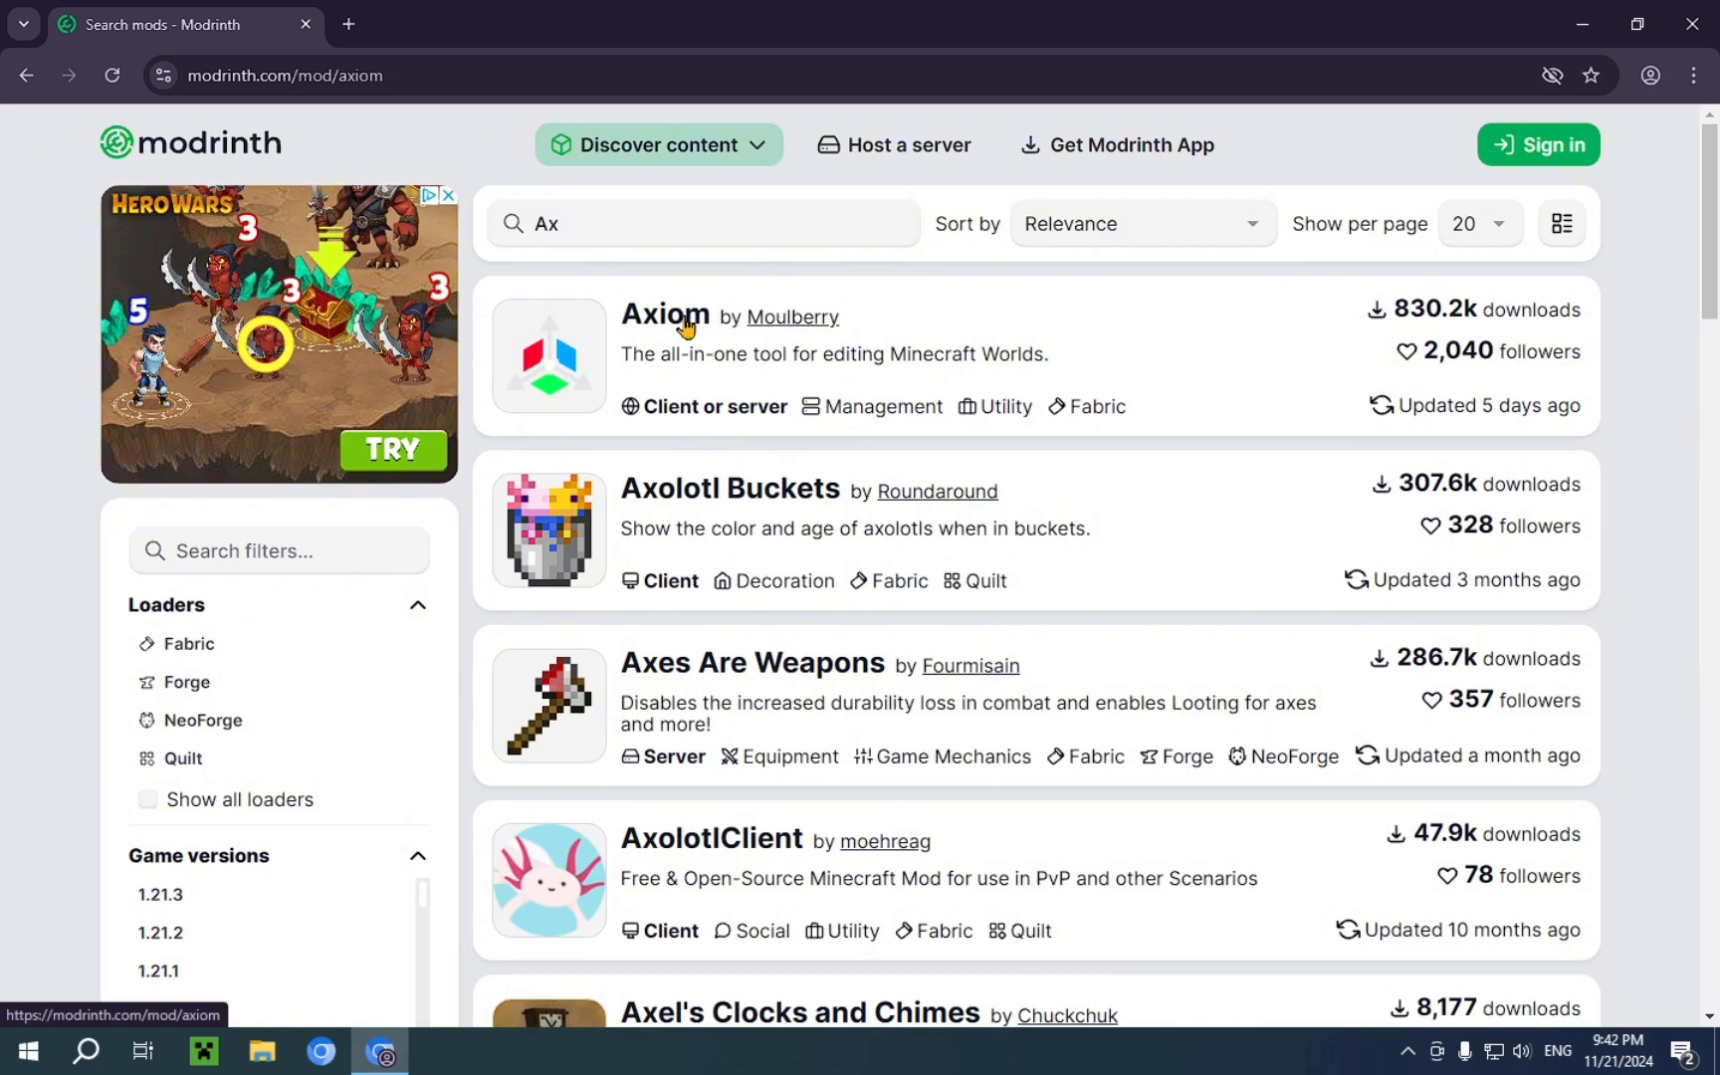
pyautogui.click(662, 317)
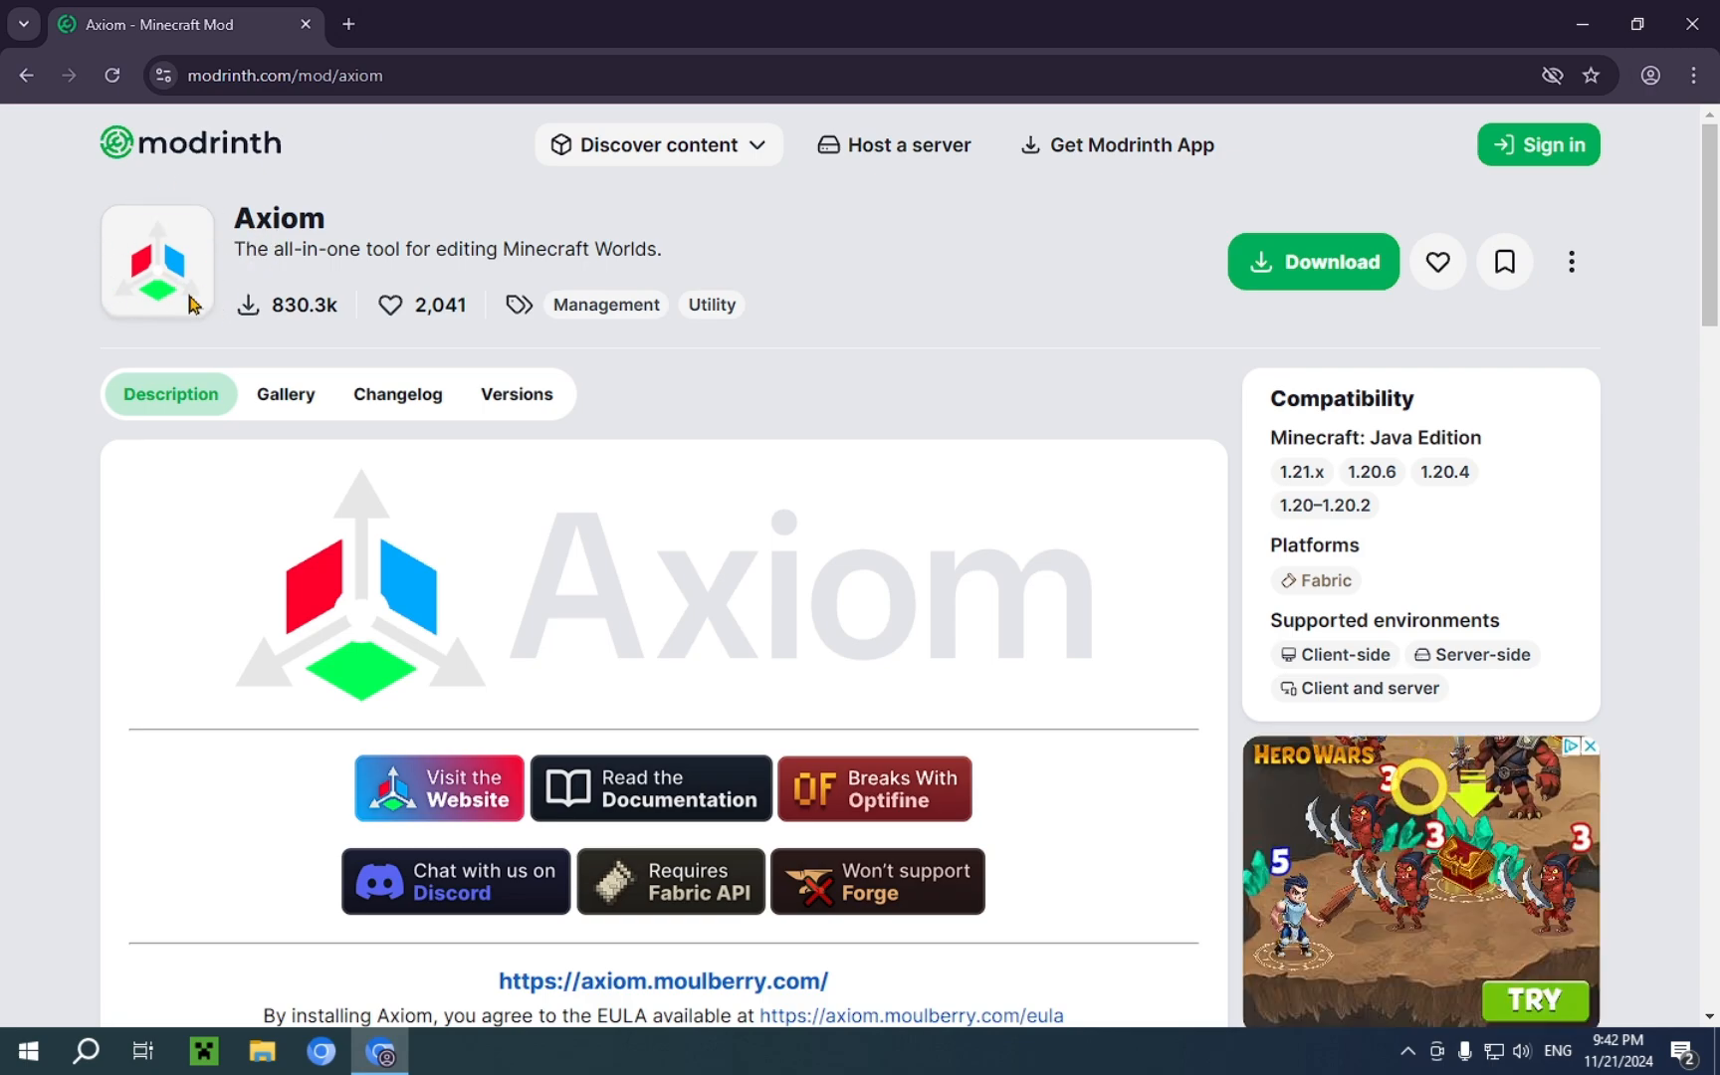
pyautogui.moveTo(126, 288)
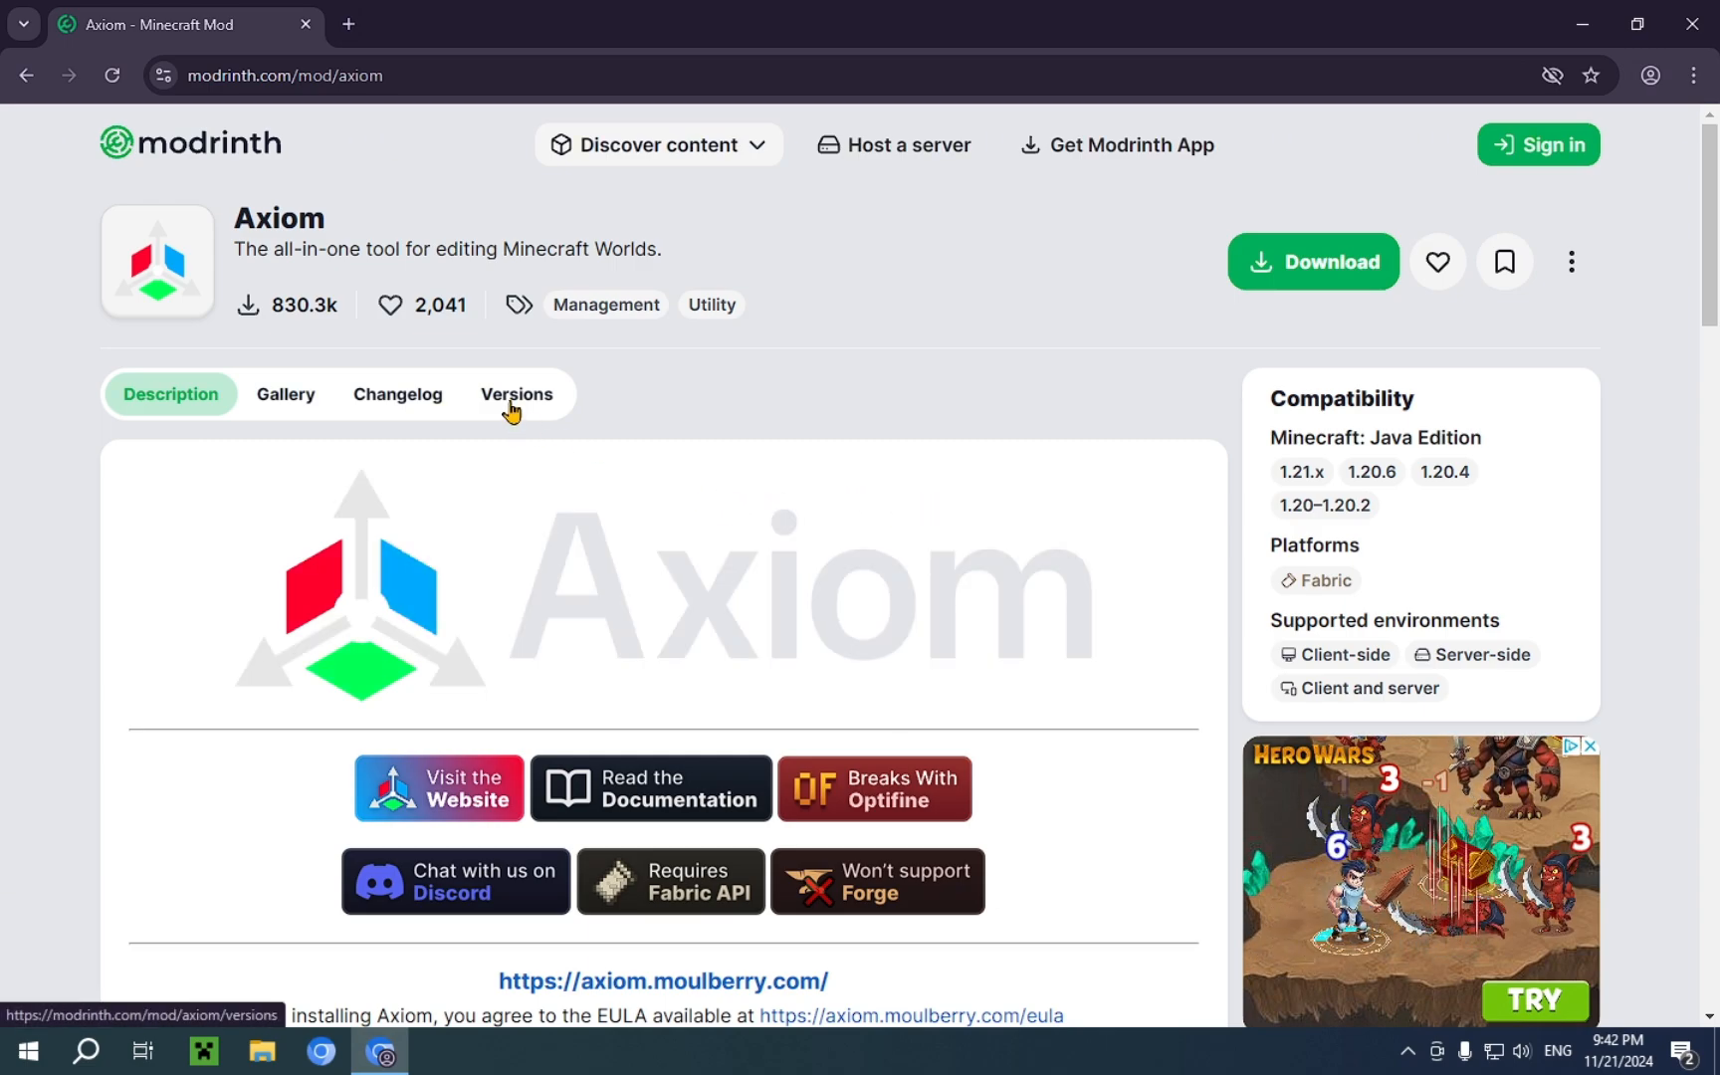
# View Axiom 4.3.3 for 1.21.2–1.21.3 and its required Fabric API dependency
pyautogui.click(515, 394)
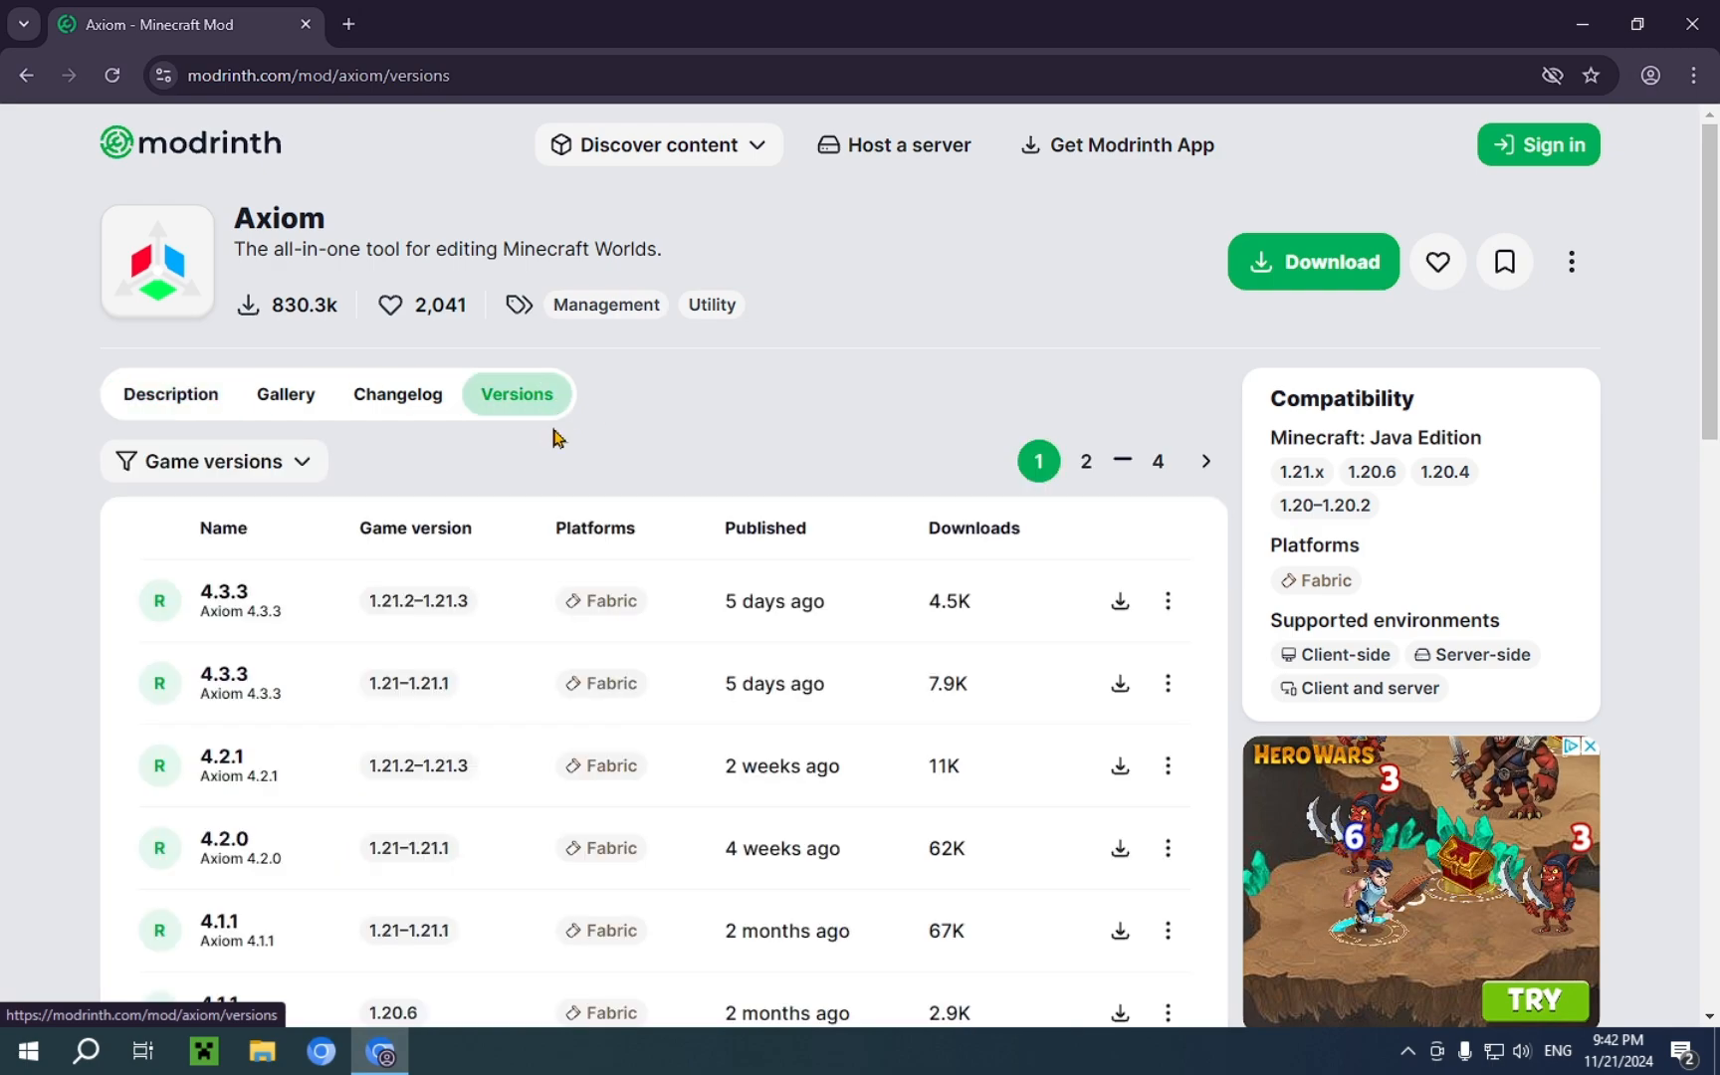
pyautogui.moveTo(641, 631)
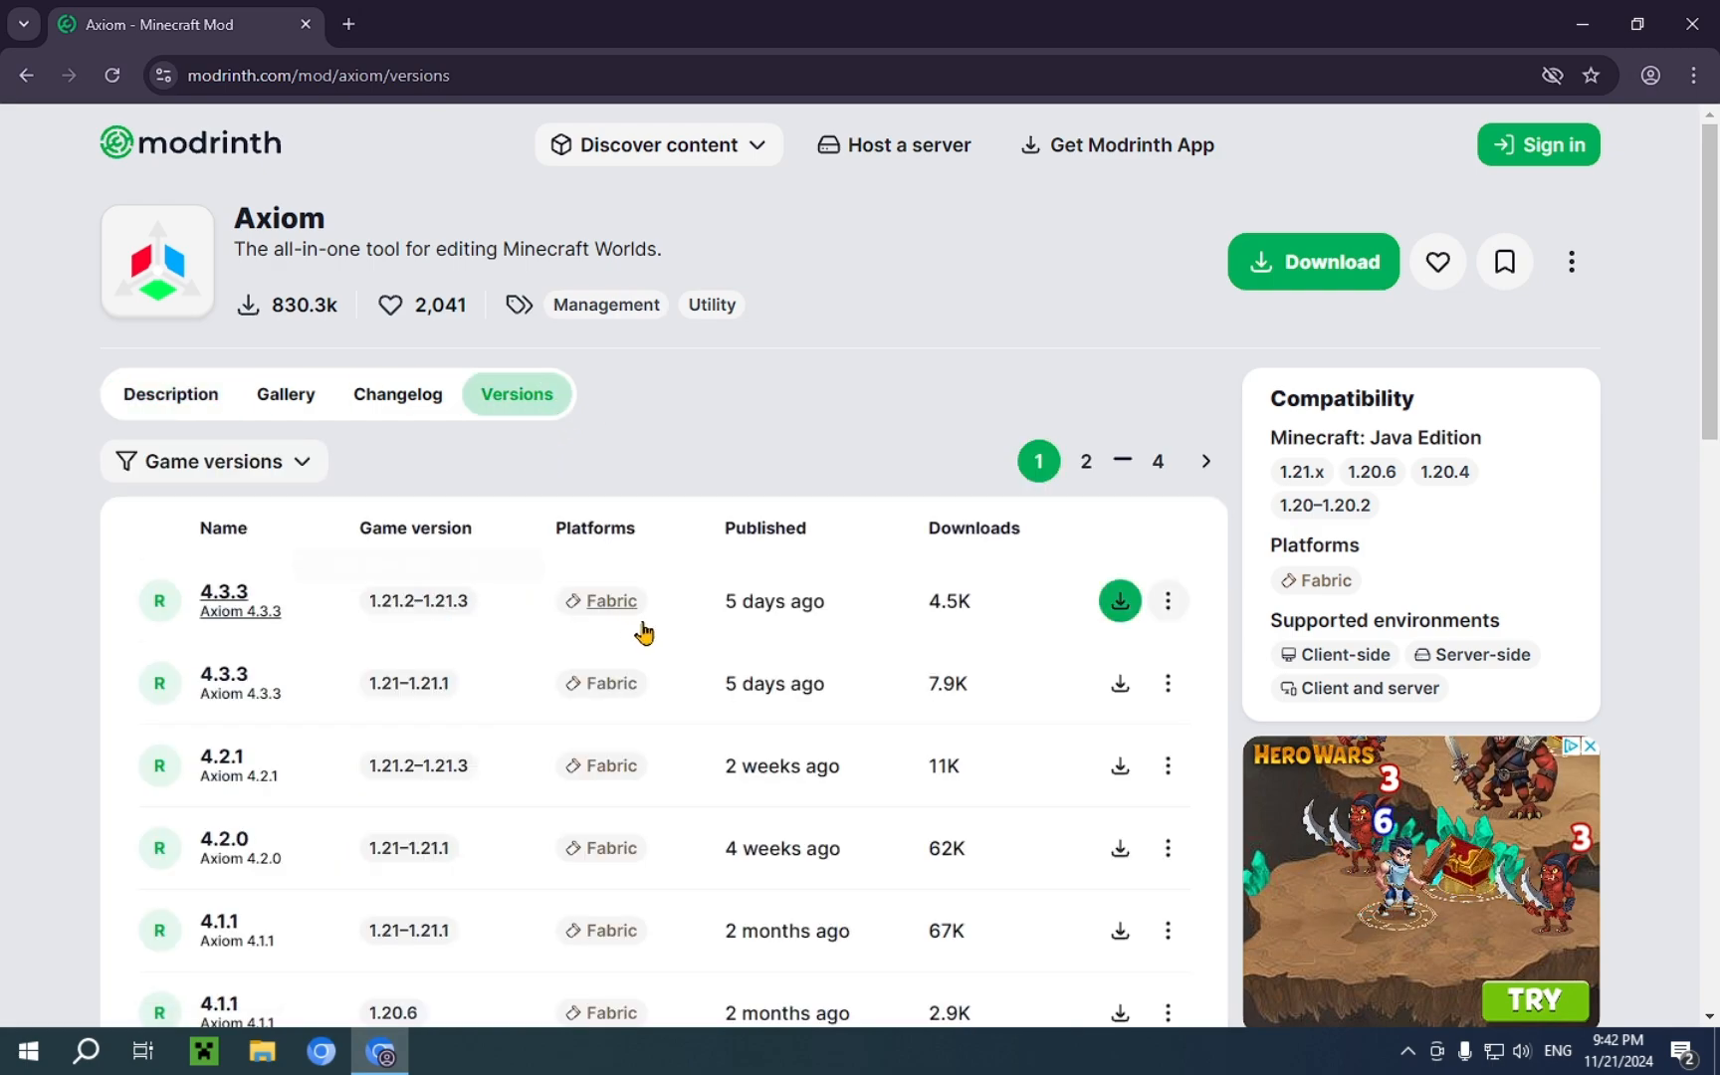
pyautogui.moveTo(502, 588)
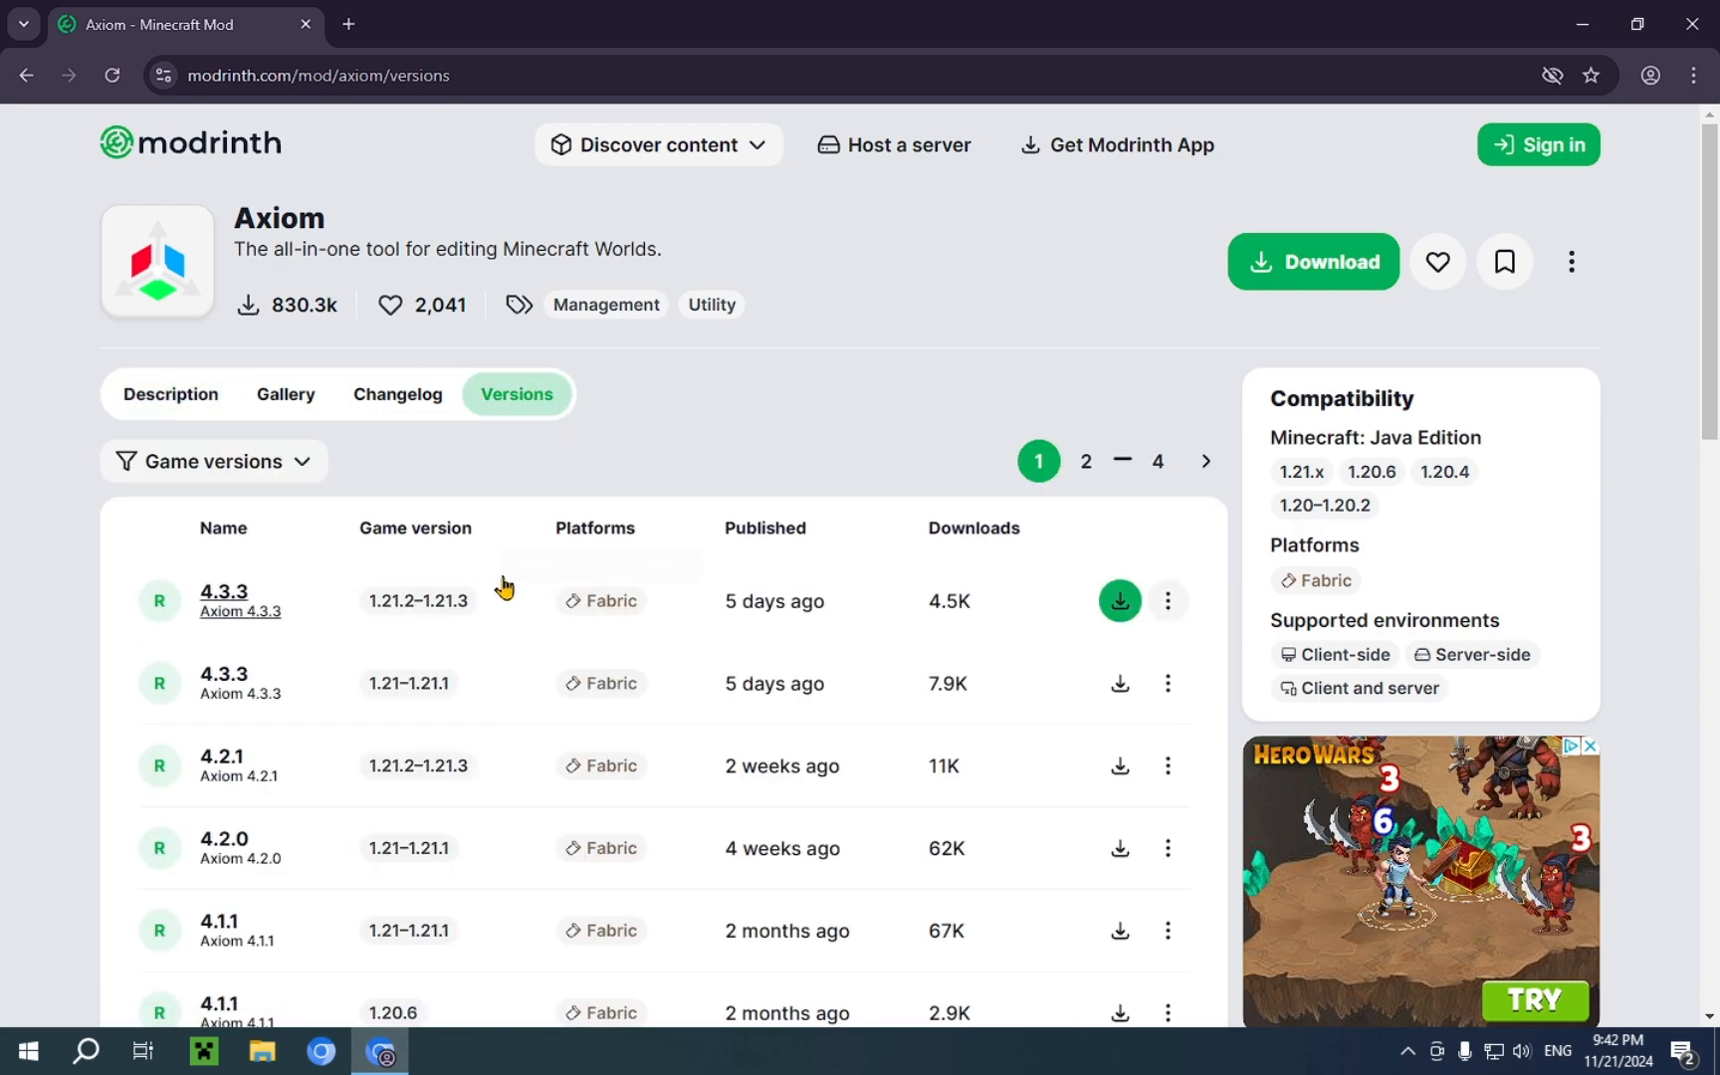
pyautogui.moveTo(231, 593)
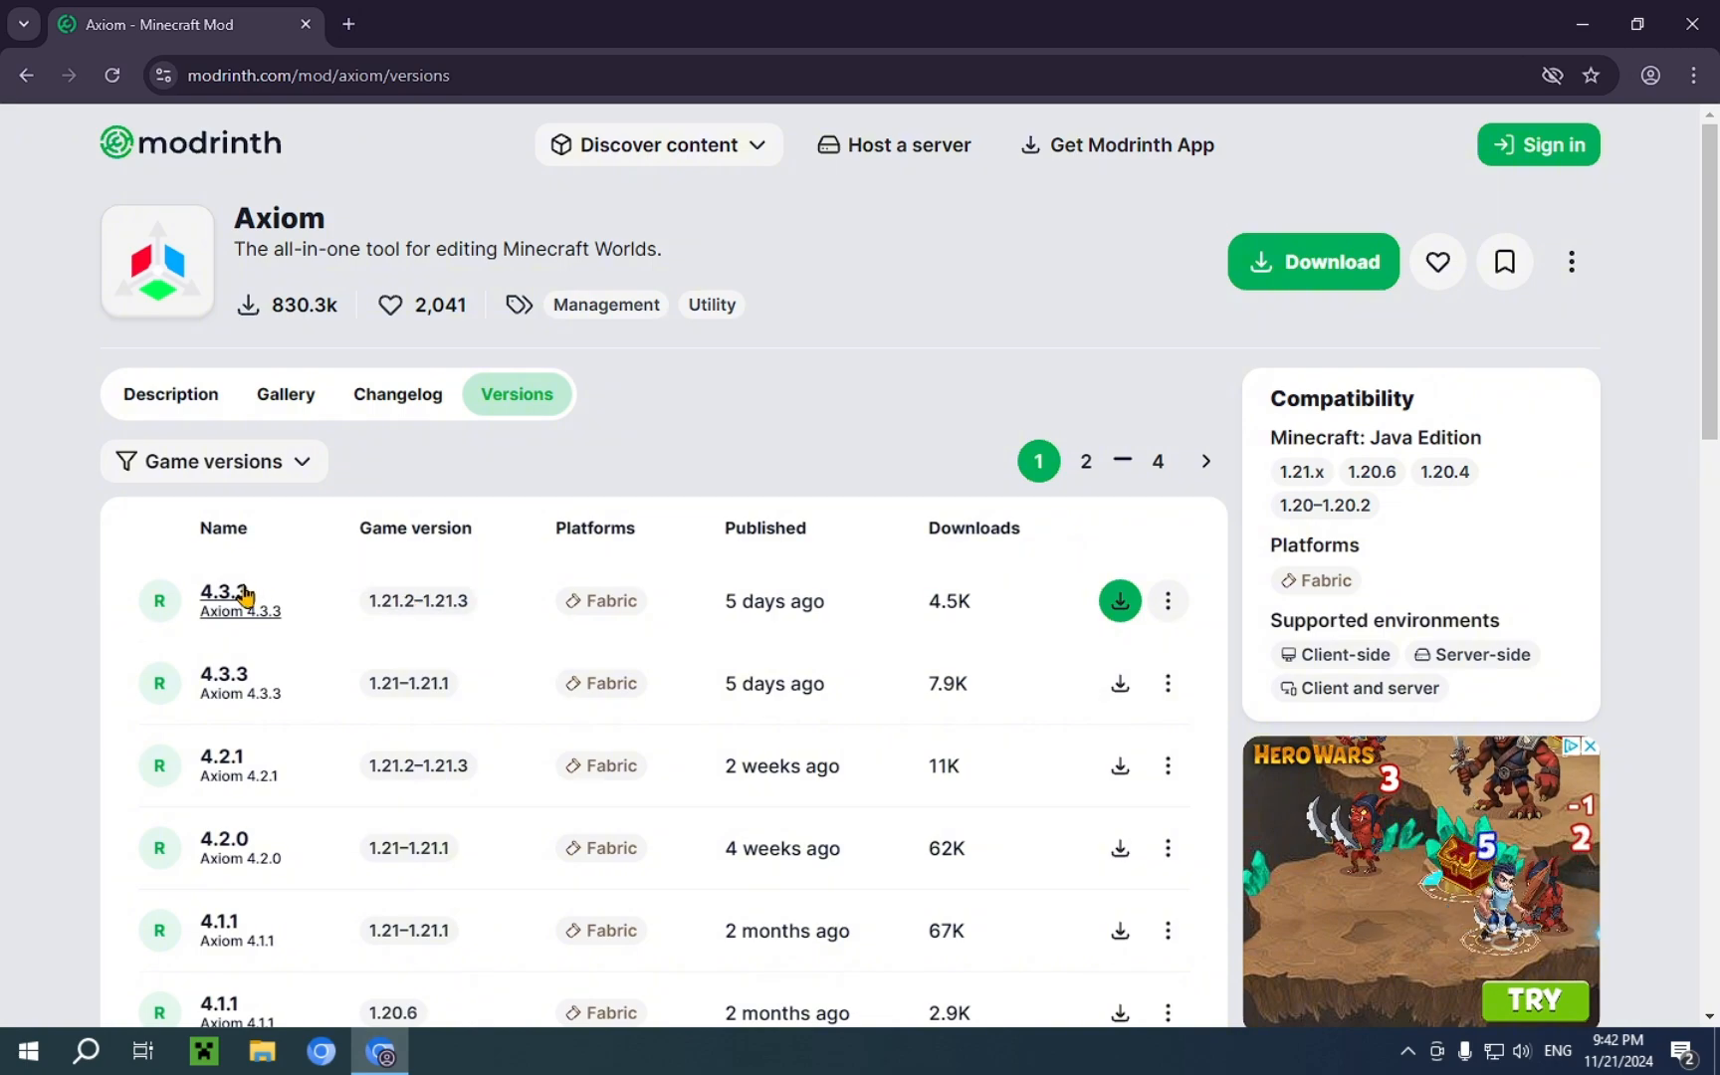
pyautogui.click(222, 593)
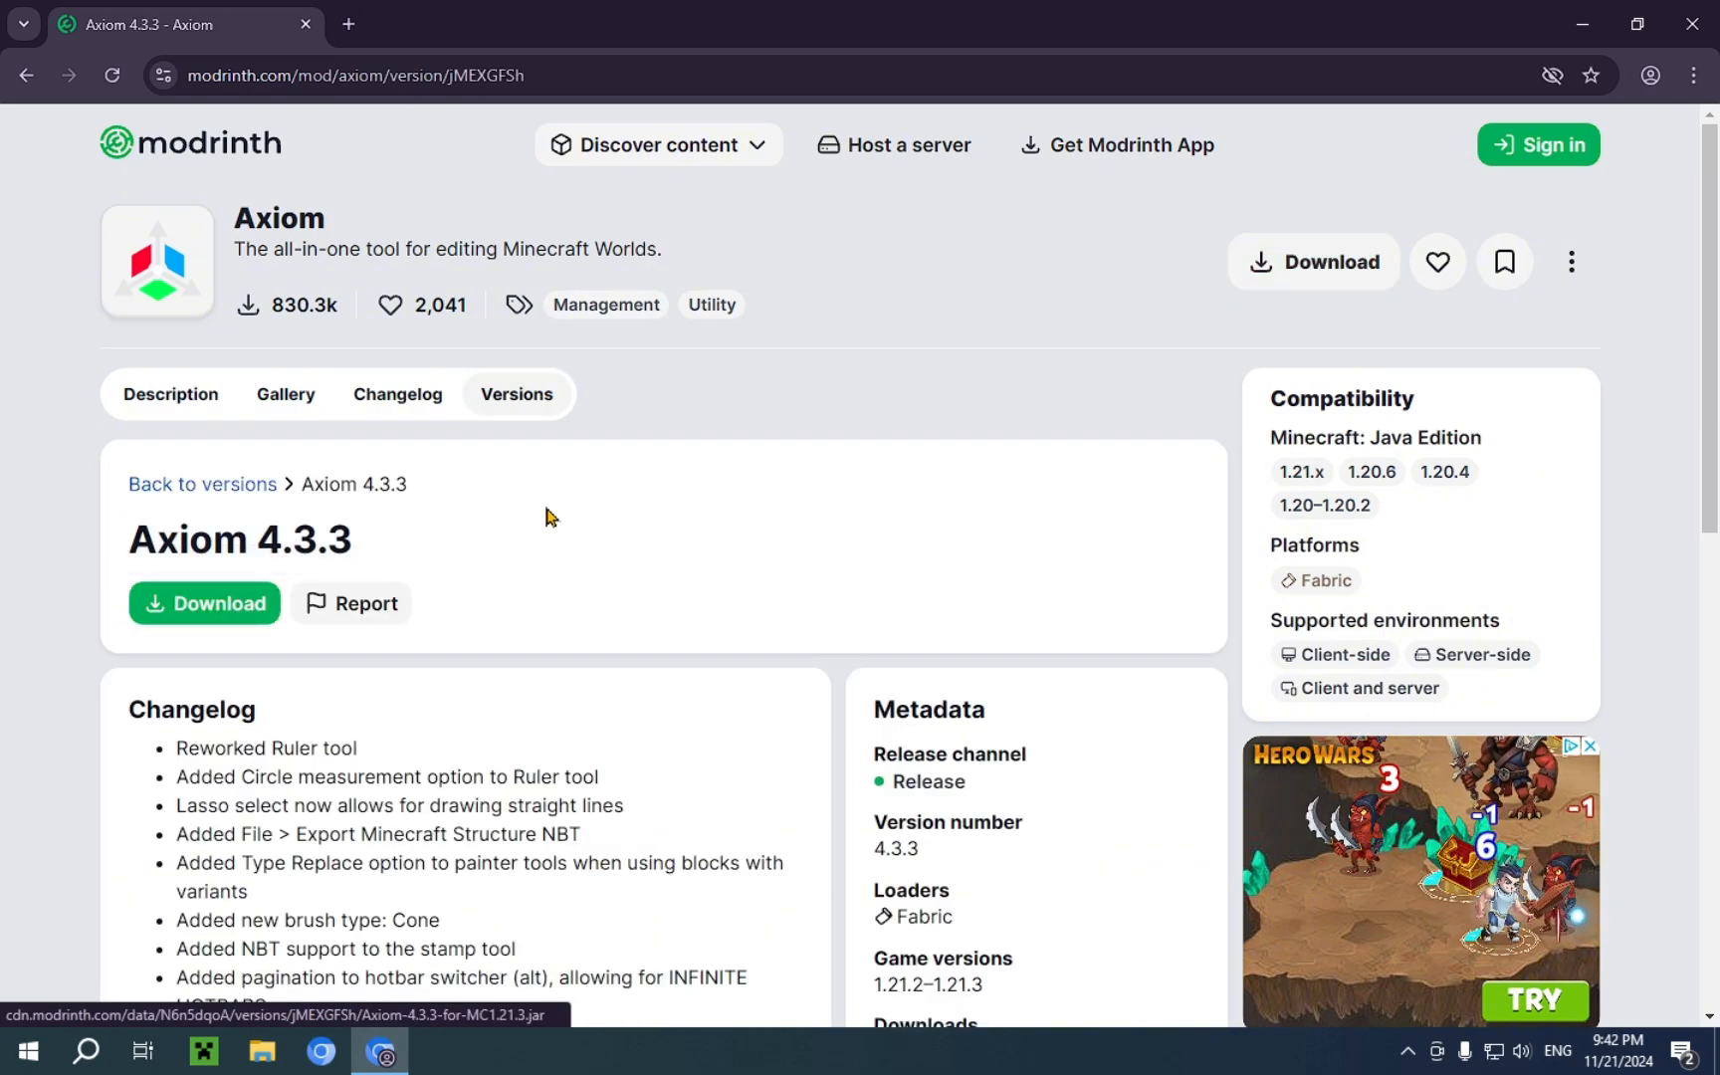
pyautogui.scroll(-3)
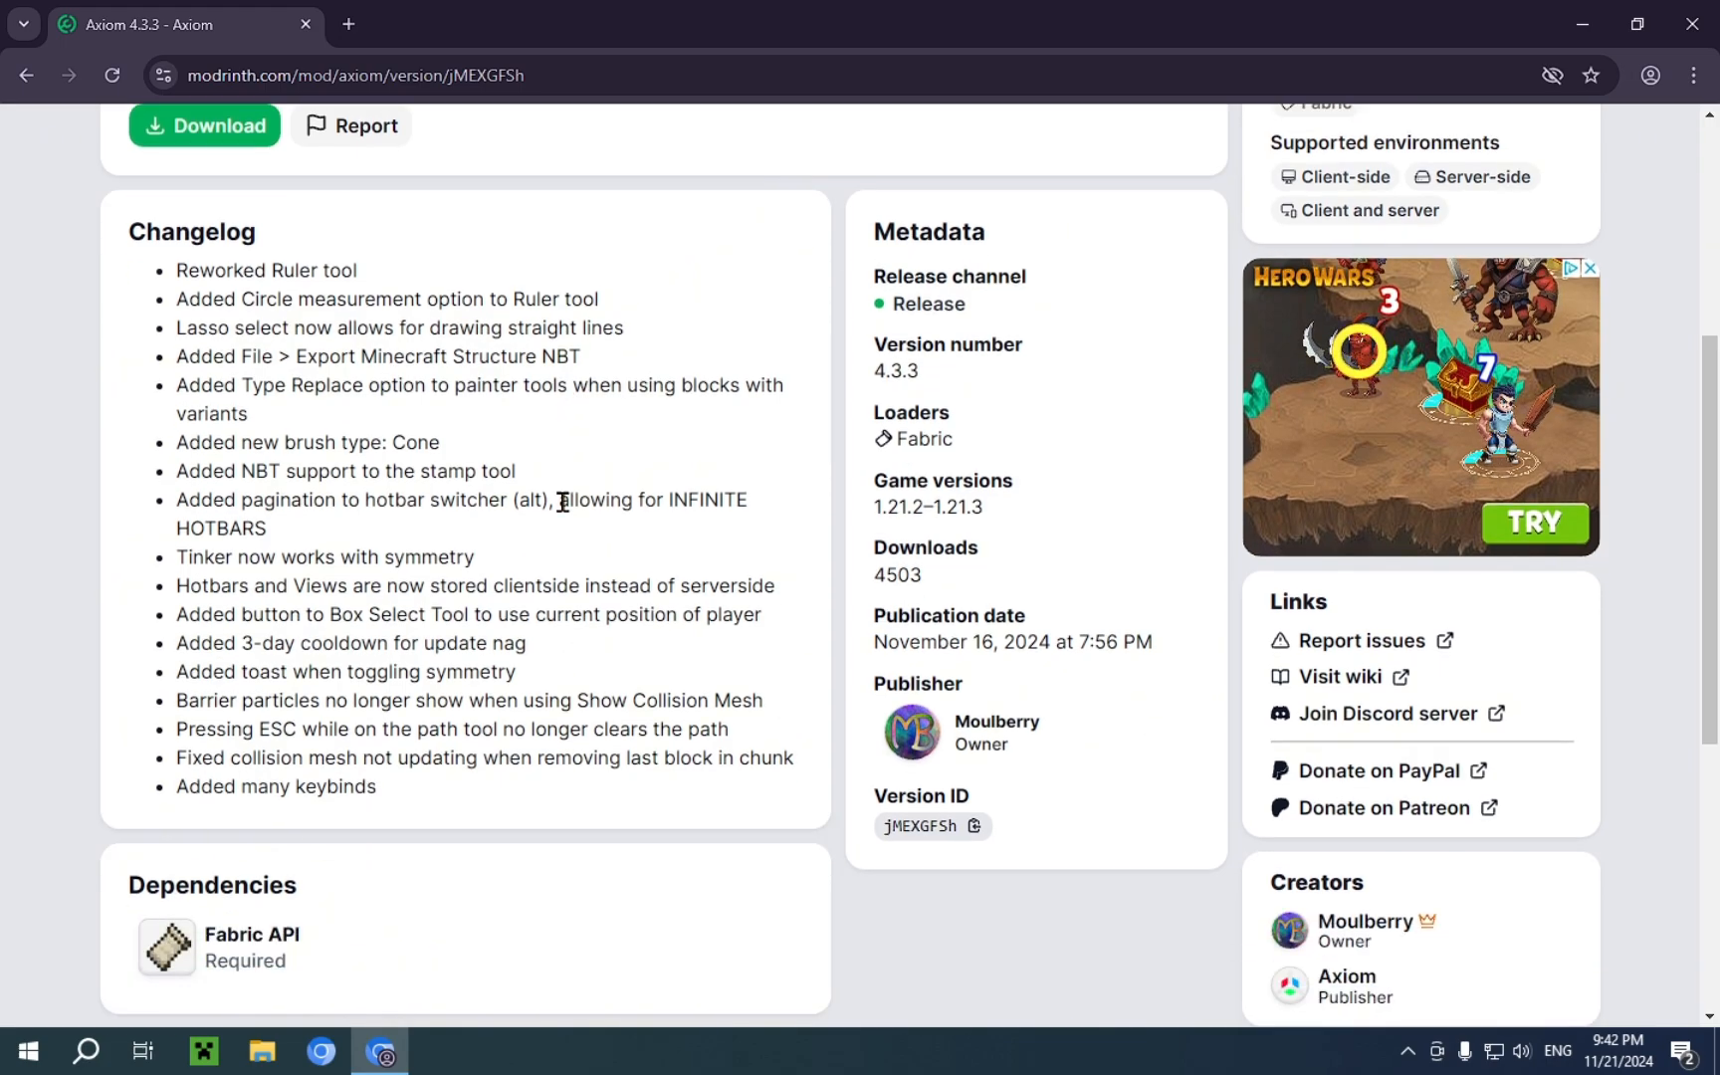
pyautogui.scroll(-3)
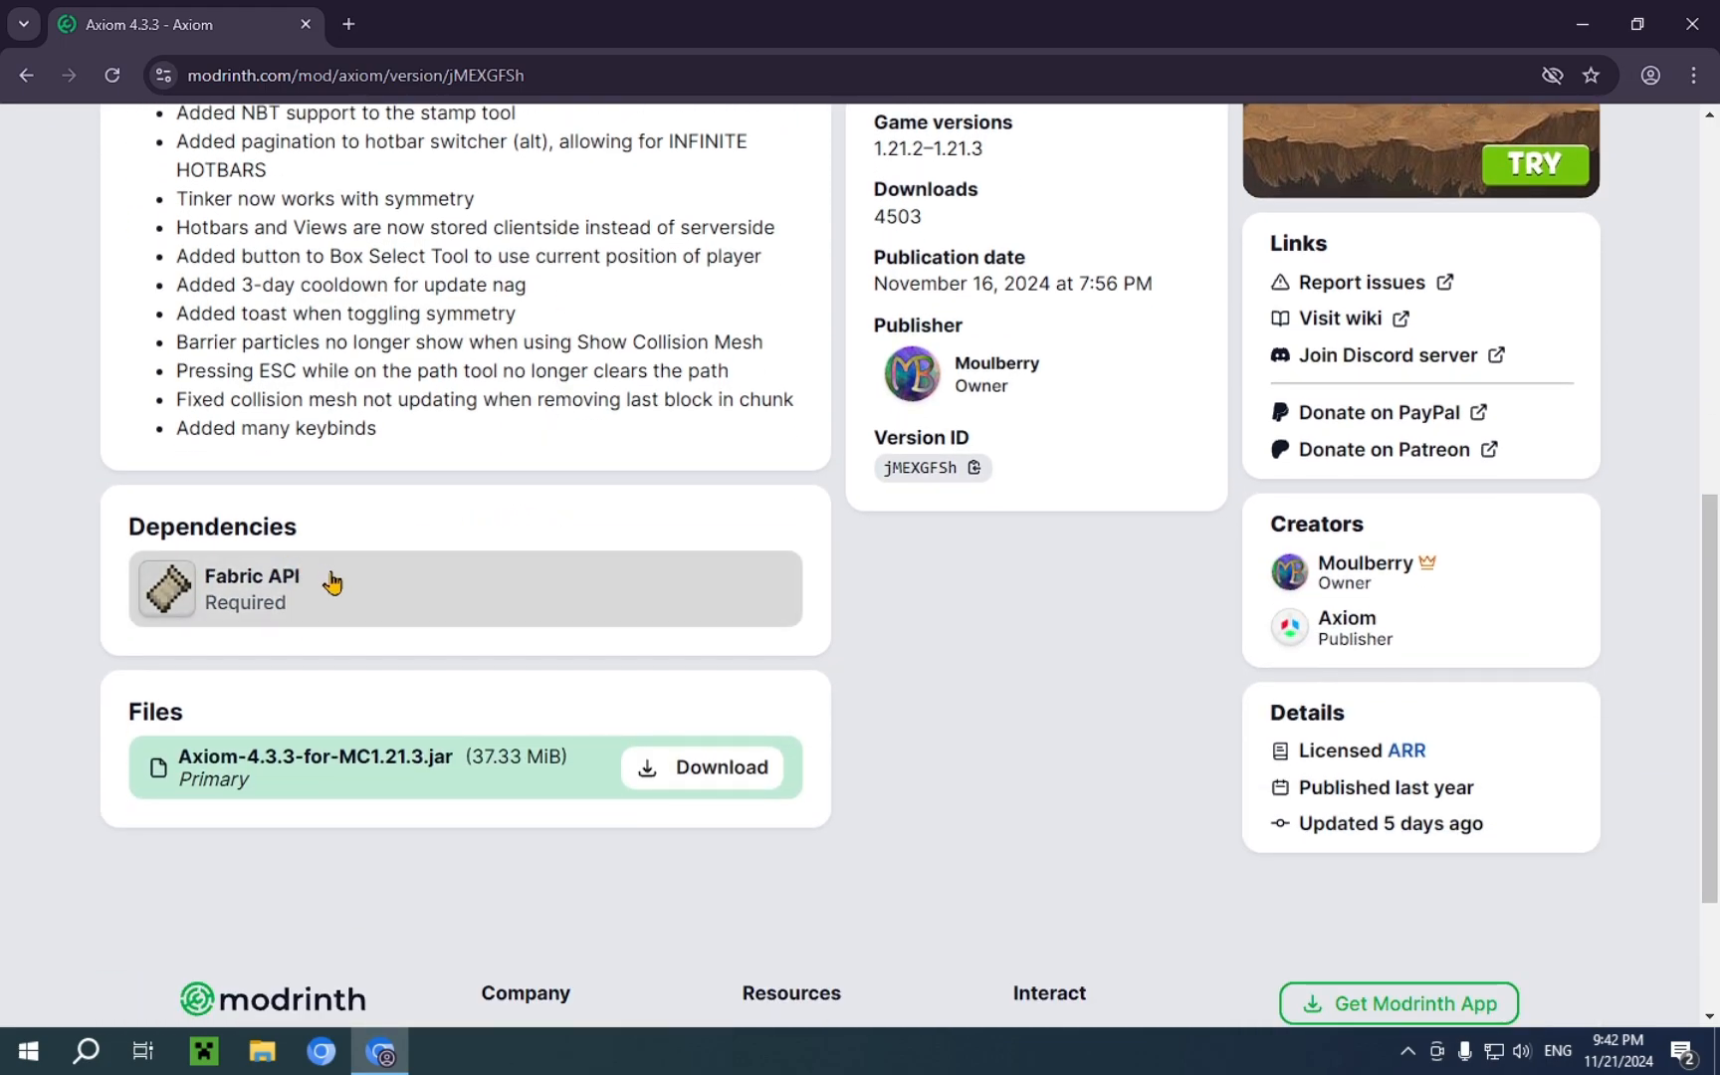
pyautogui.click(251, 575)
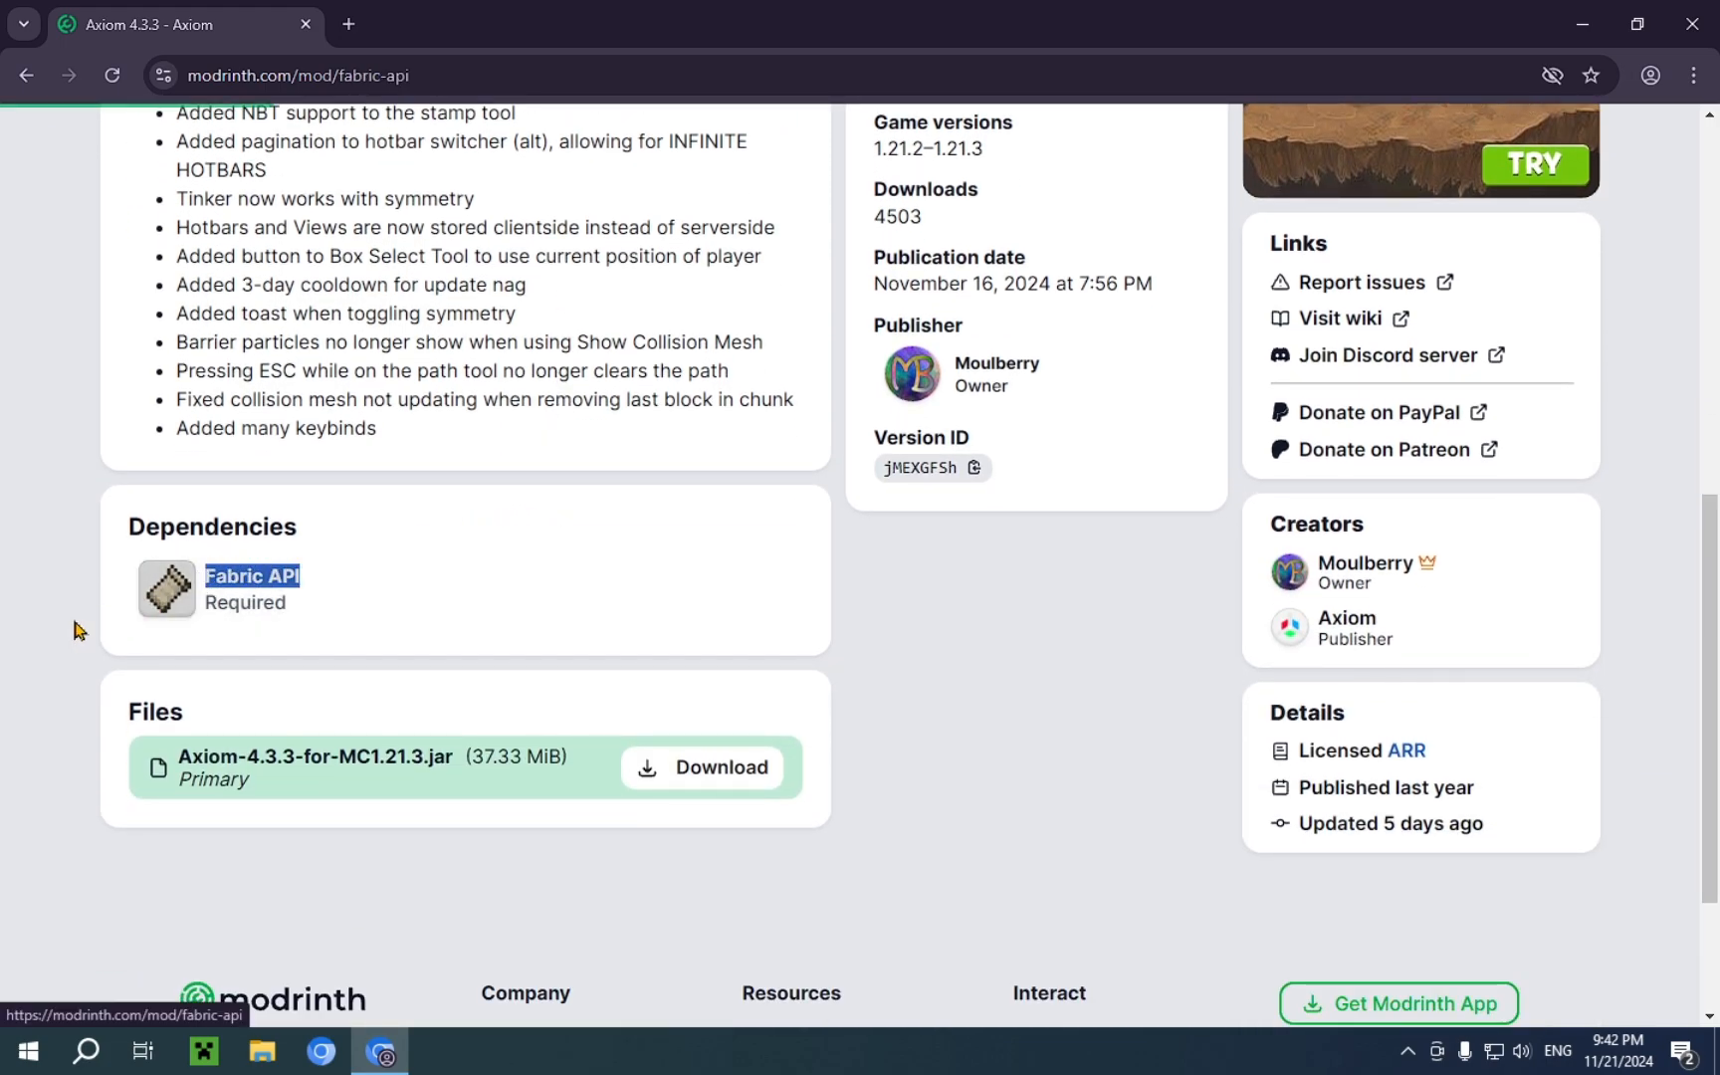
# Reach the Fabric API versions list and locate the 1.21.3 build
pyautogui.click(251, 575)
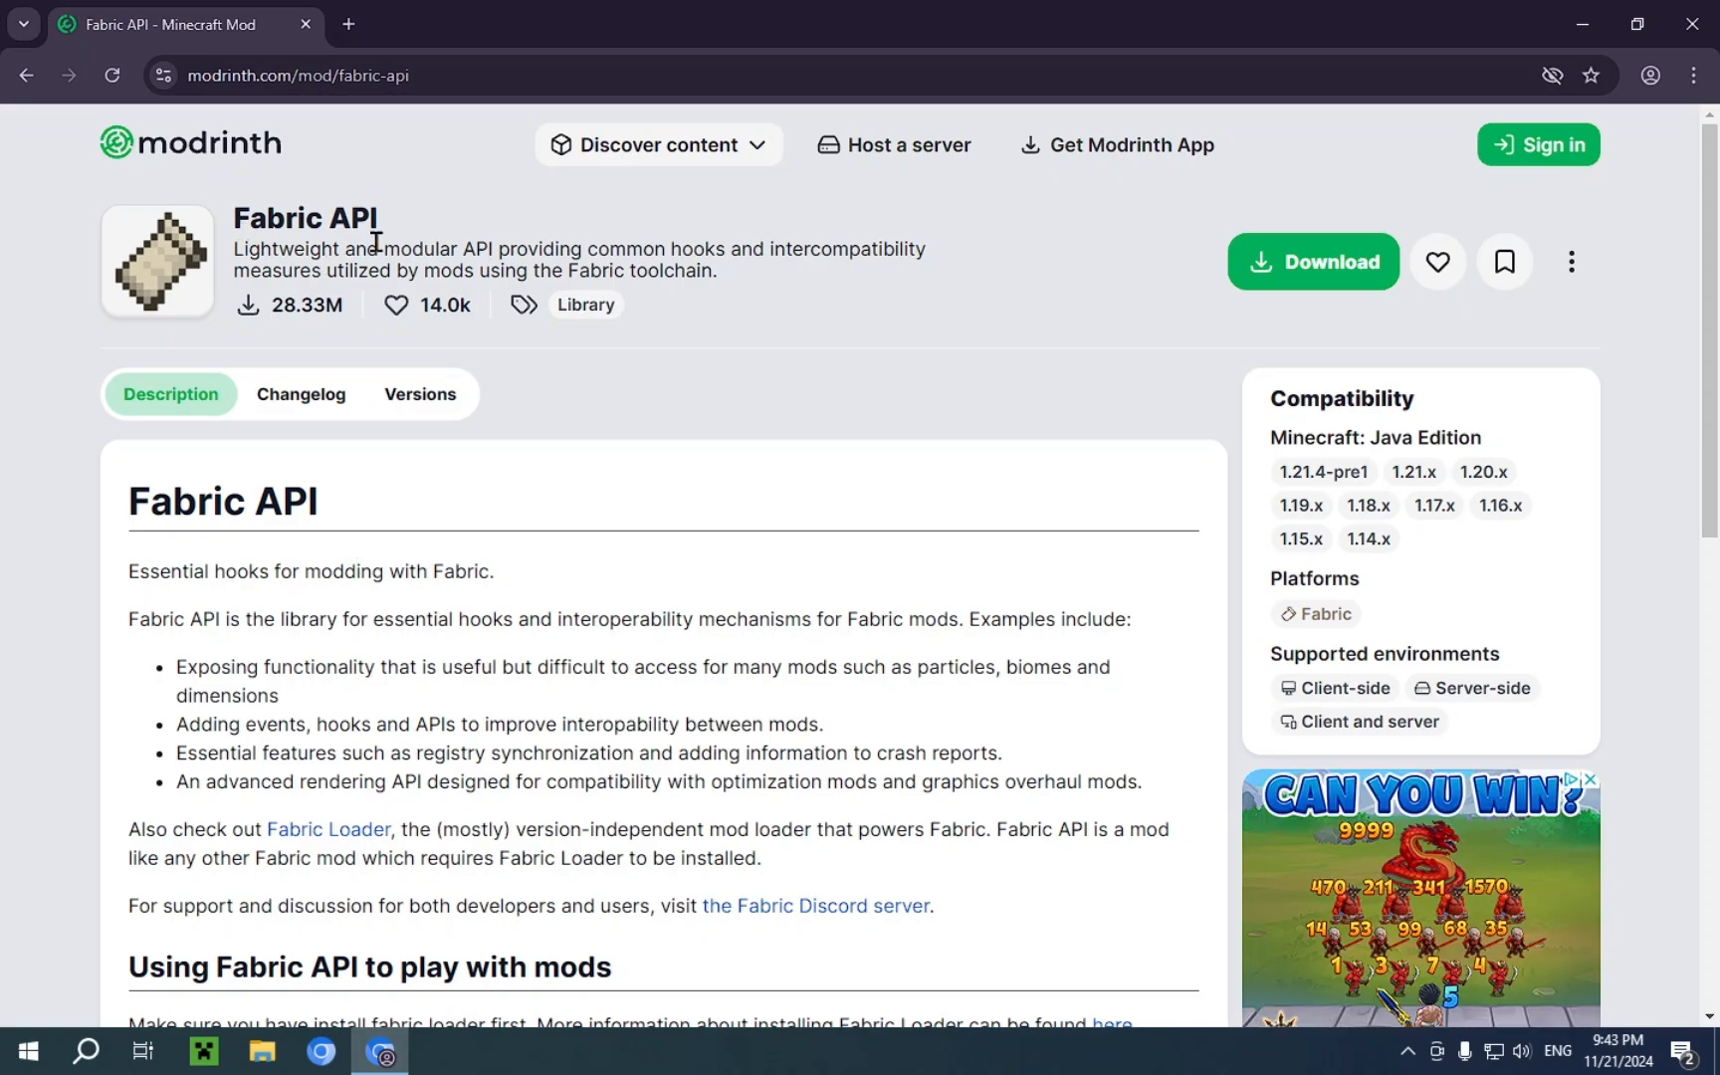
pyautogui.moveTo(310, 261)
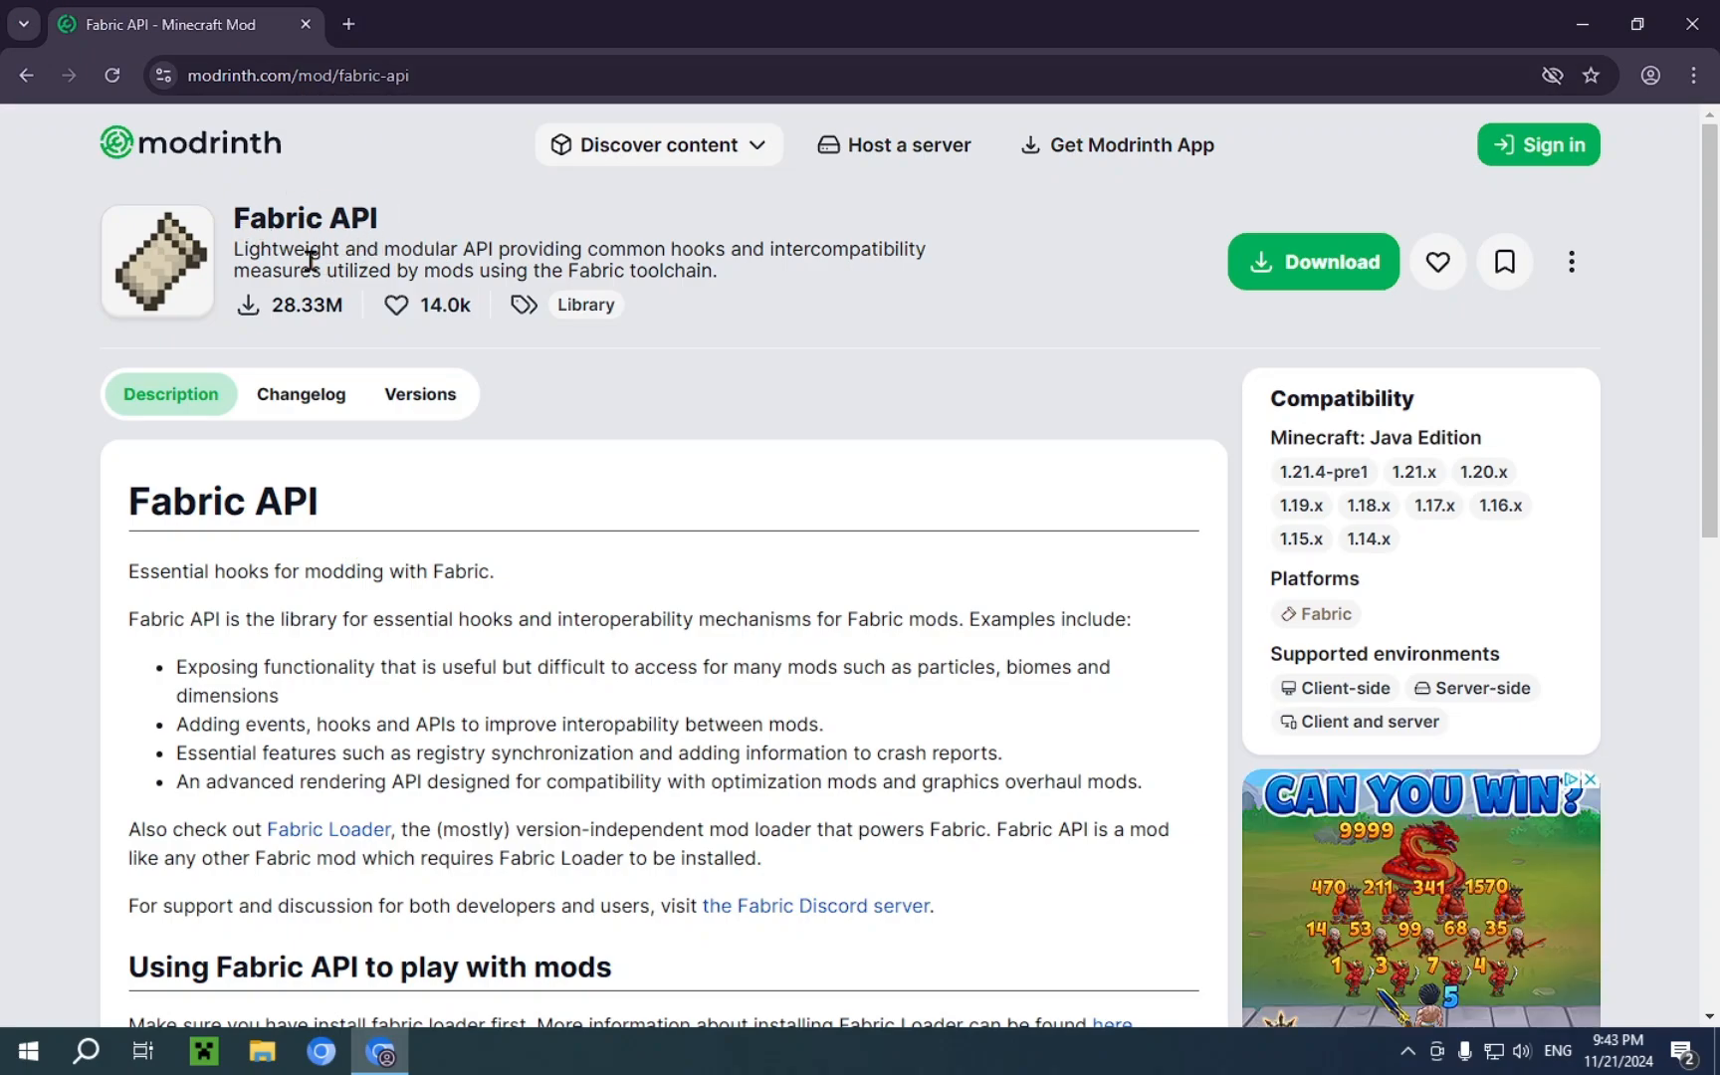
pyautogui.moveTo(448, 589)
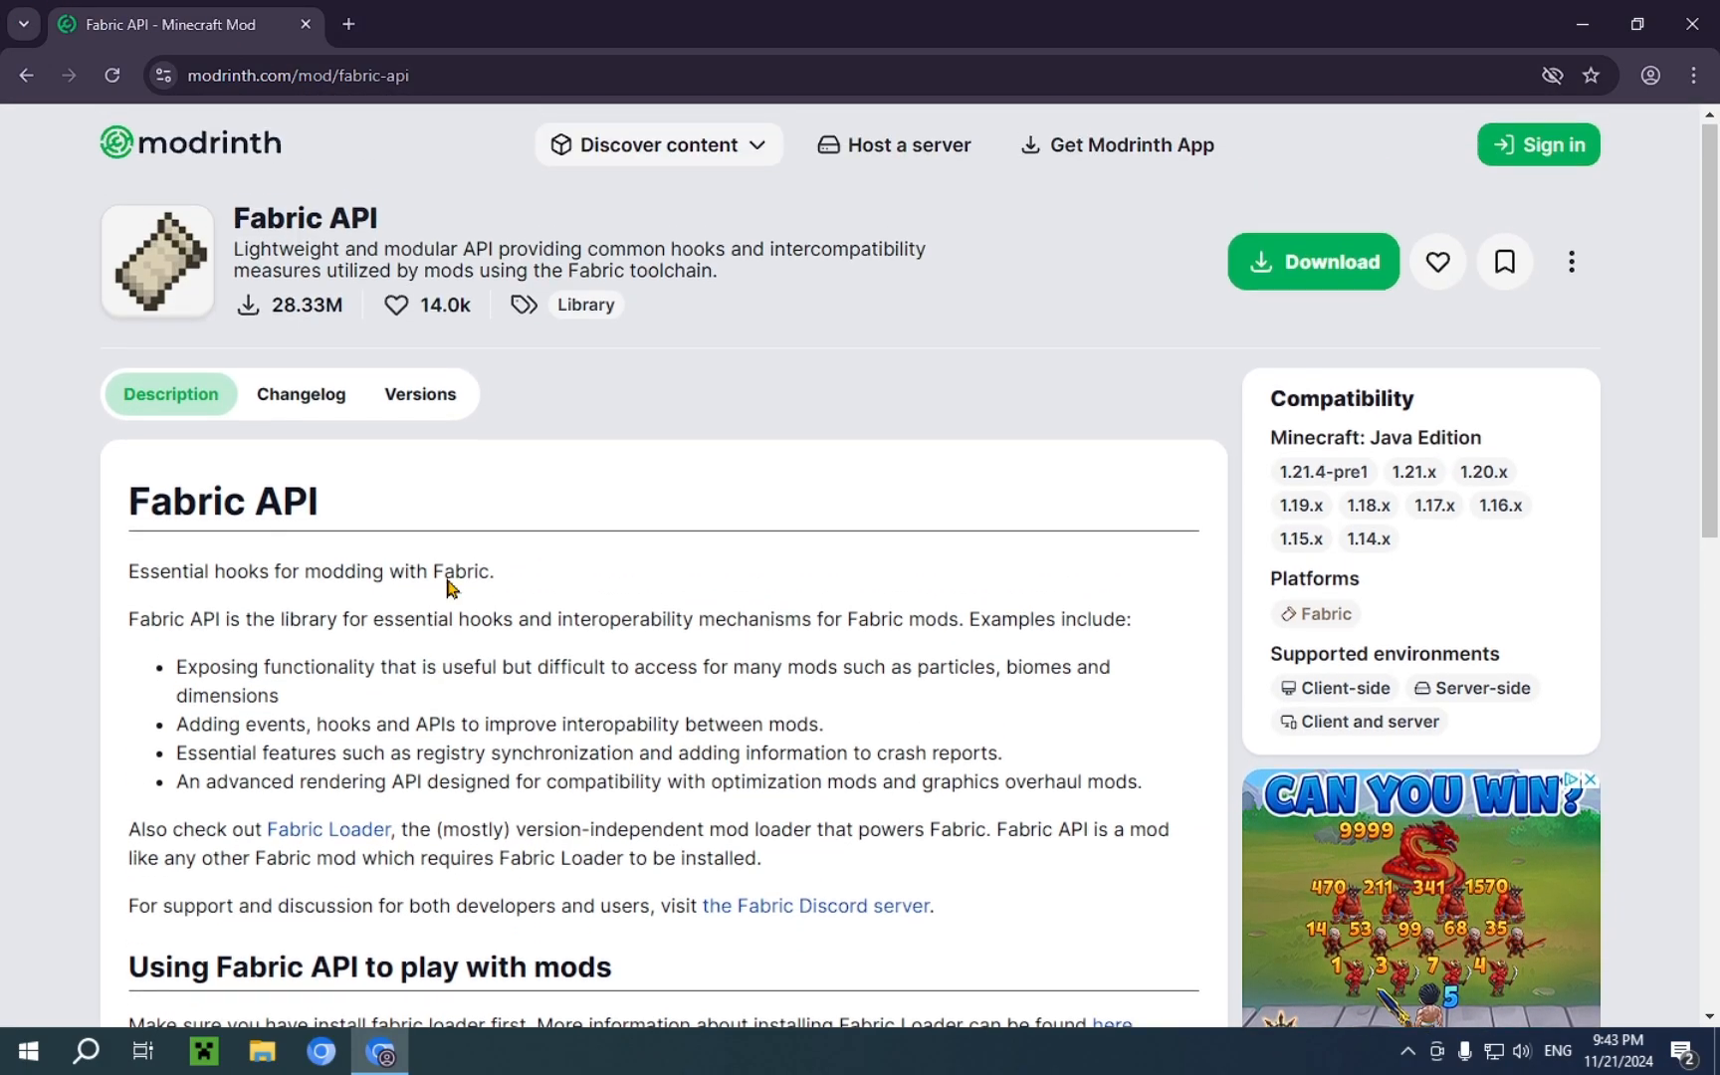
pyautogui.moveTo(1148, 340)
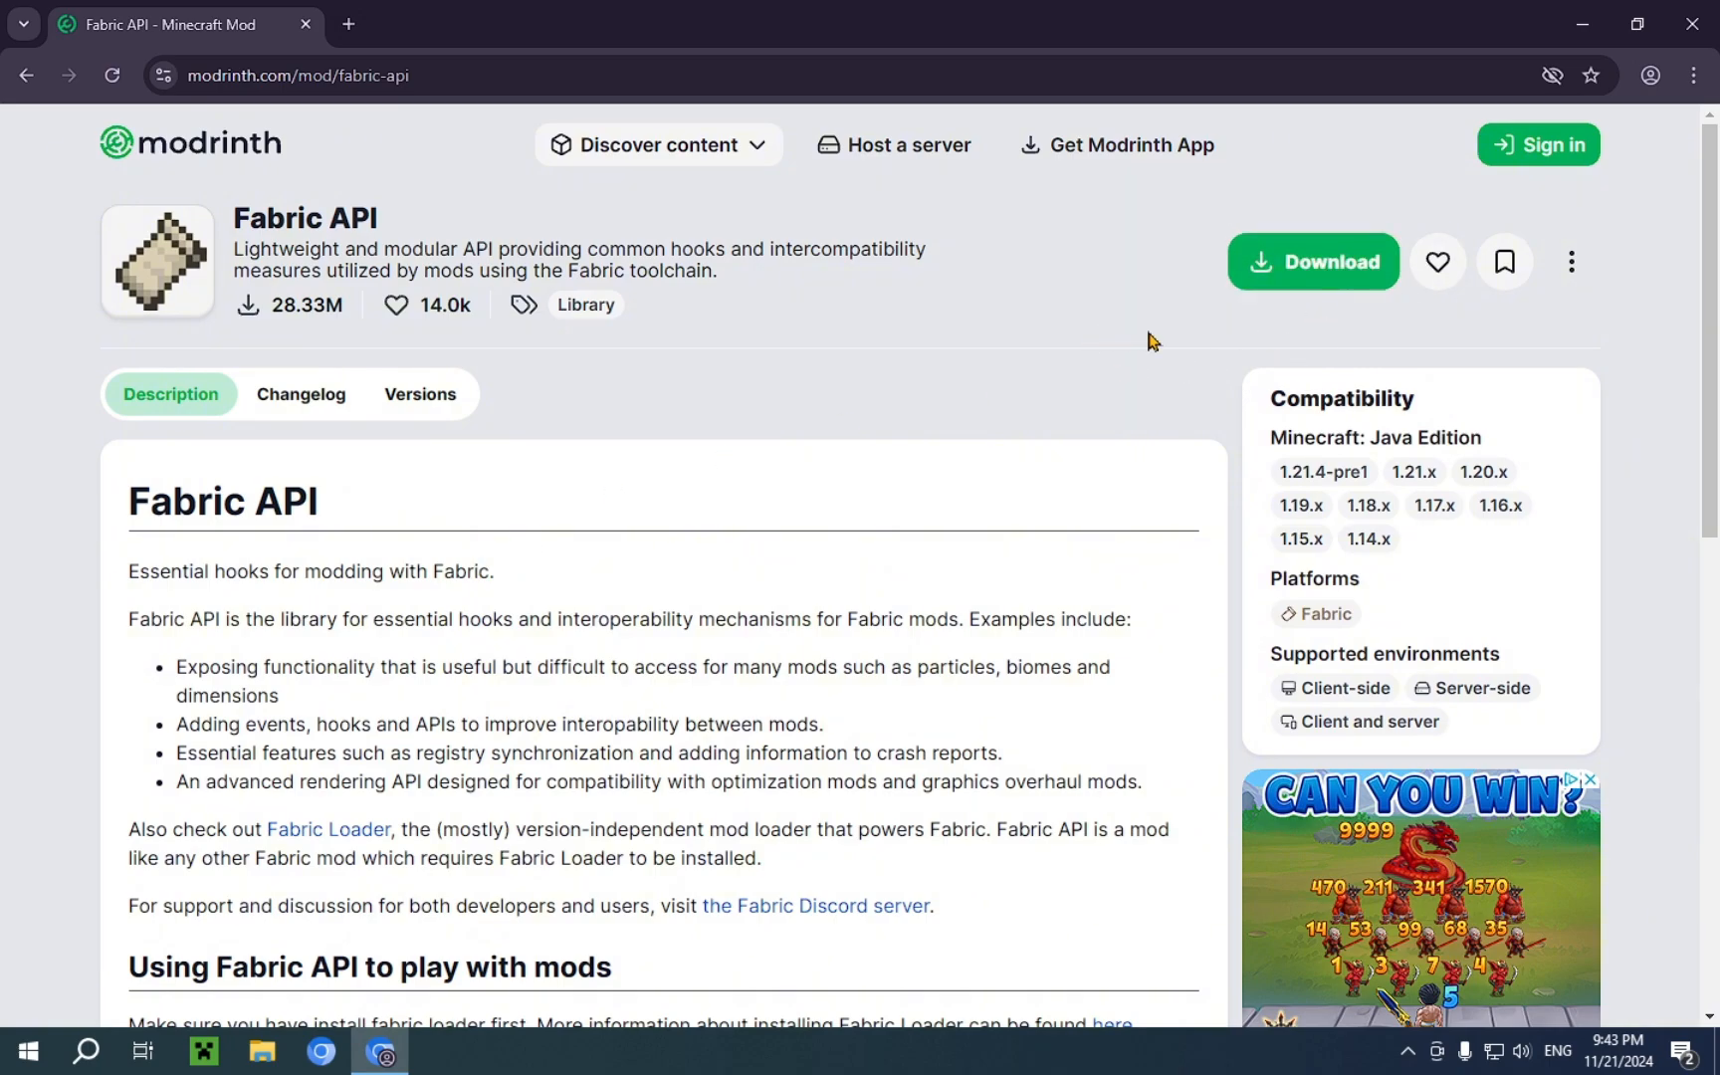
pyautogui.moveTo(1156, 338)
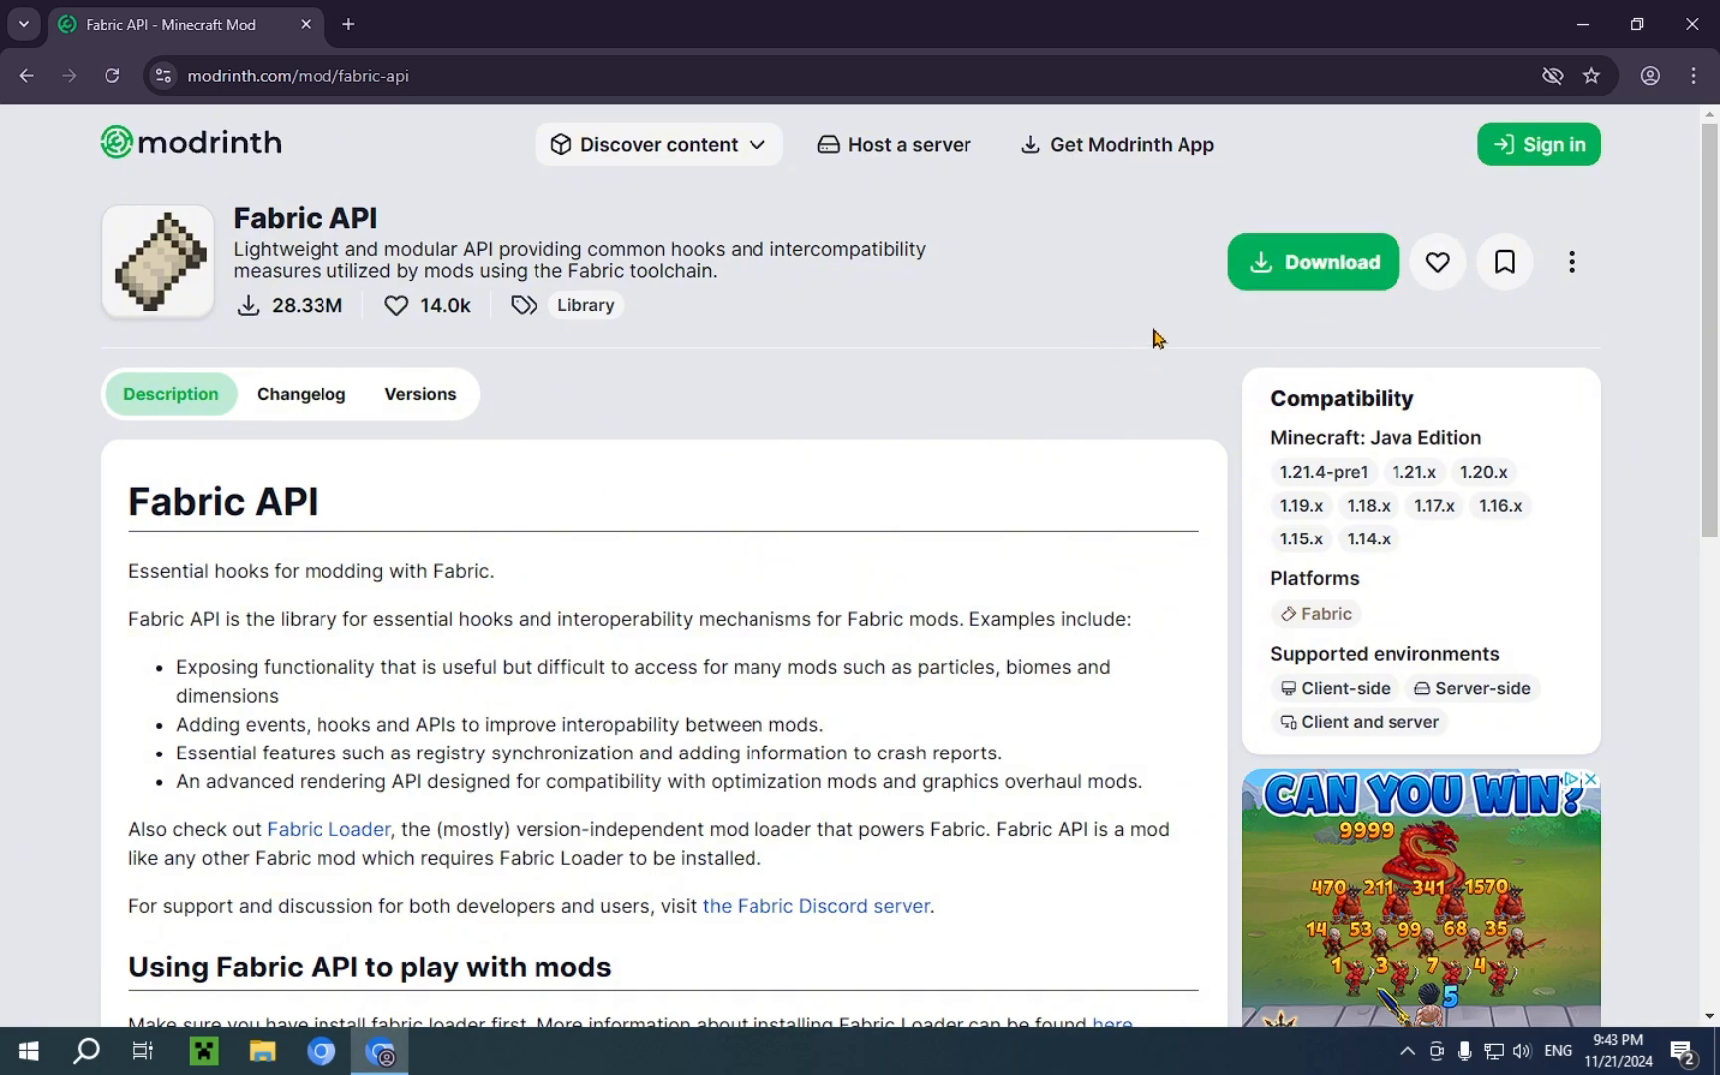
pyautogui.click(418, 394)
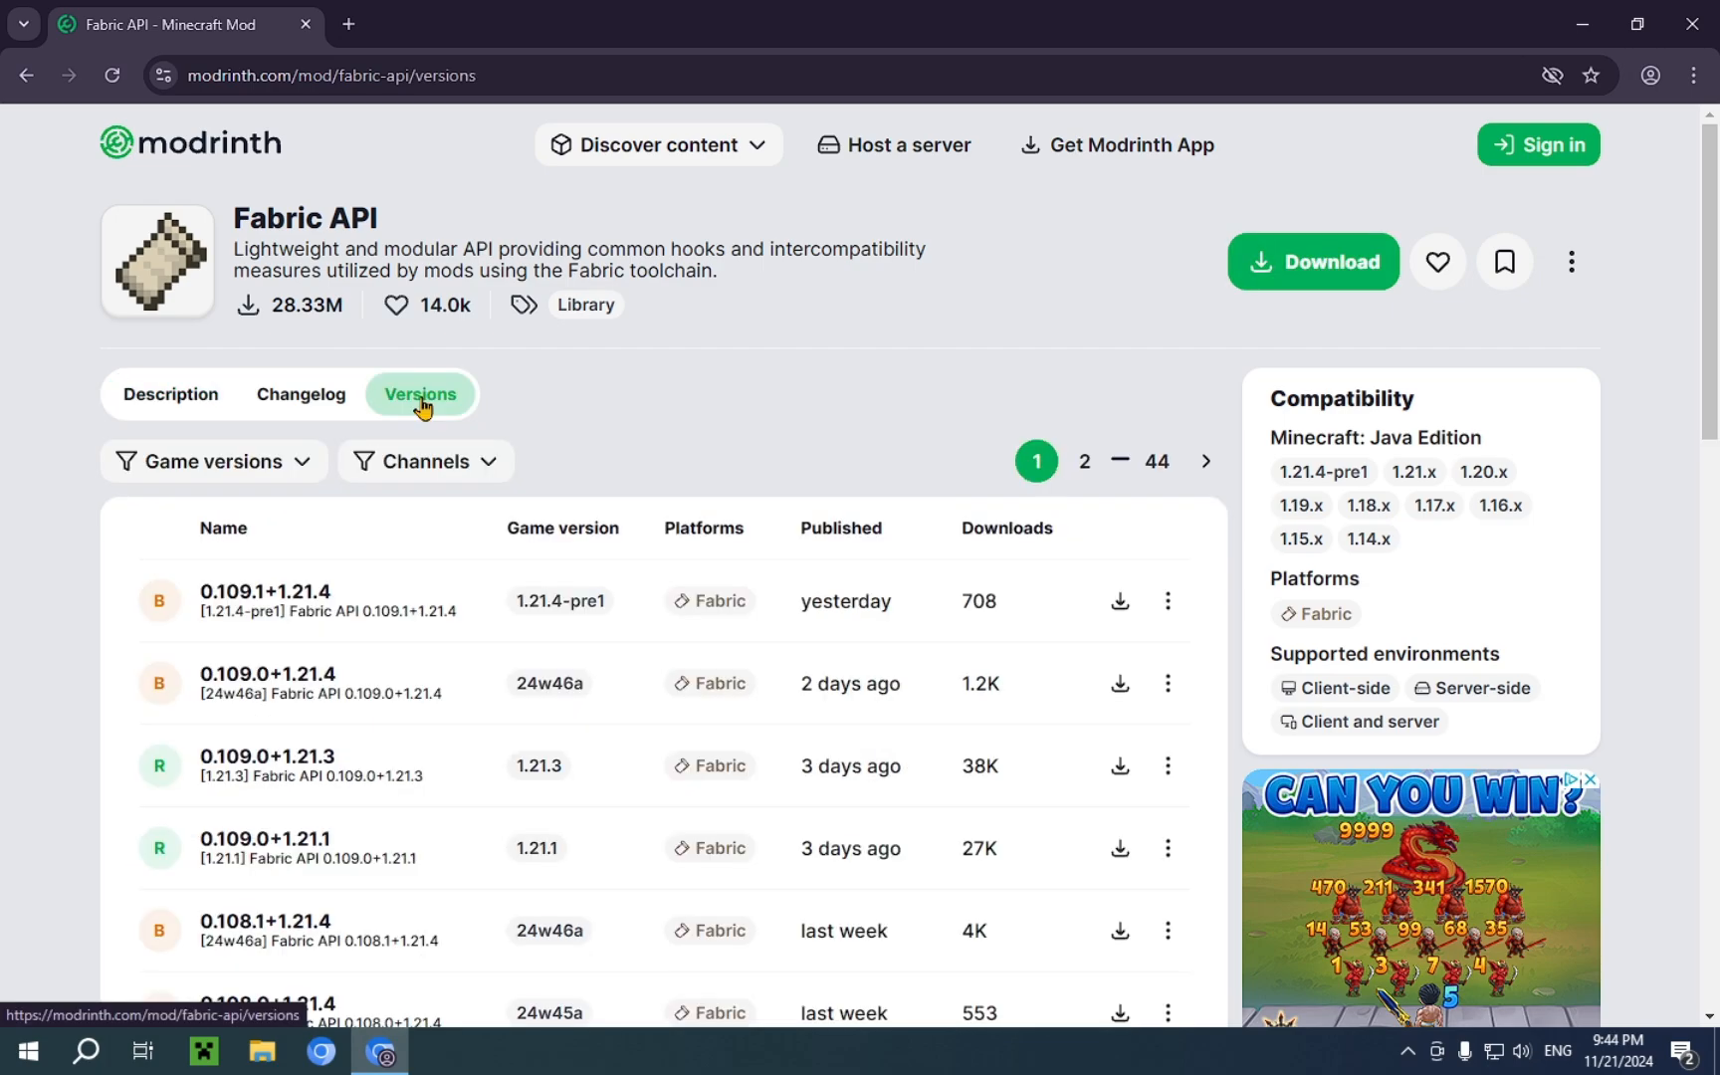
pyautogui.moveTo(358, 349)
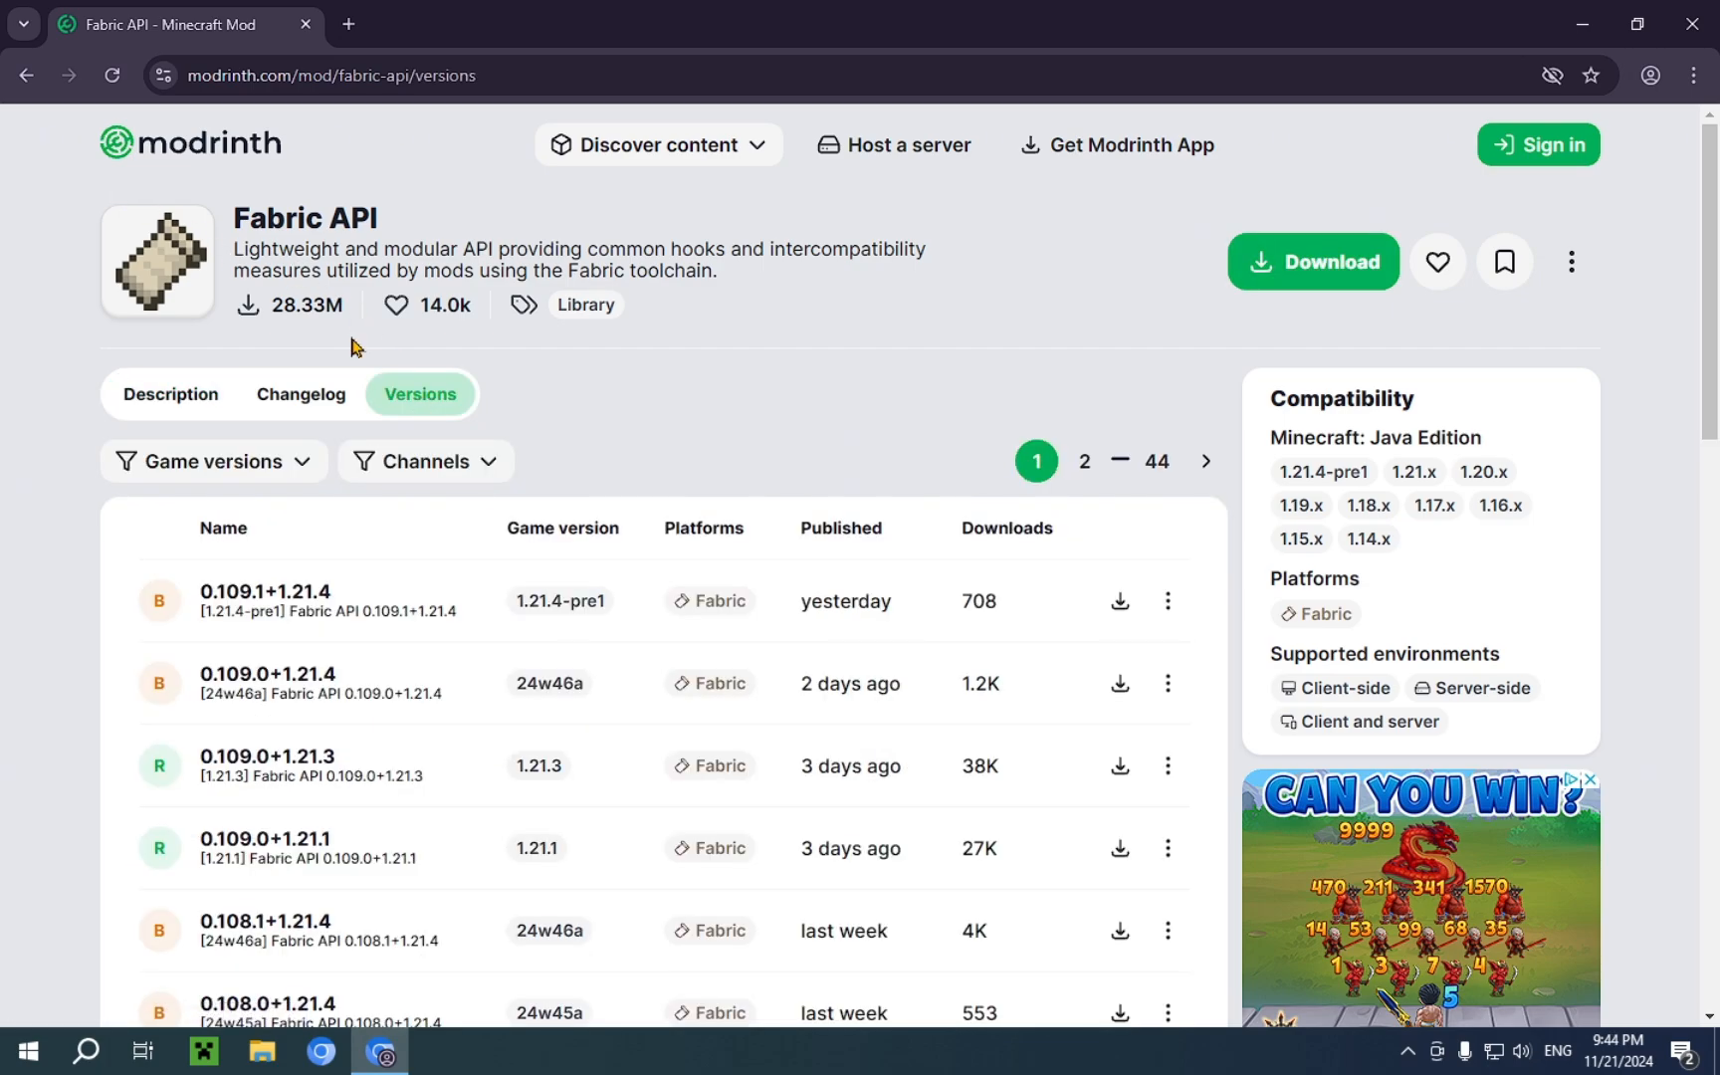
pyautogui.doubleClick(305, 217)
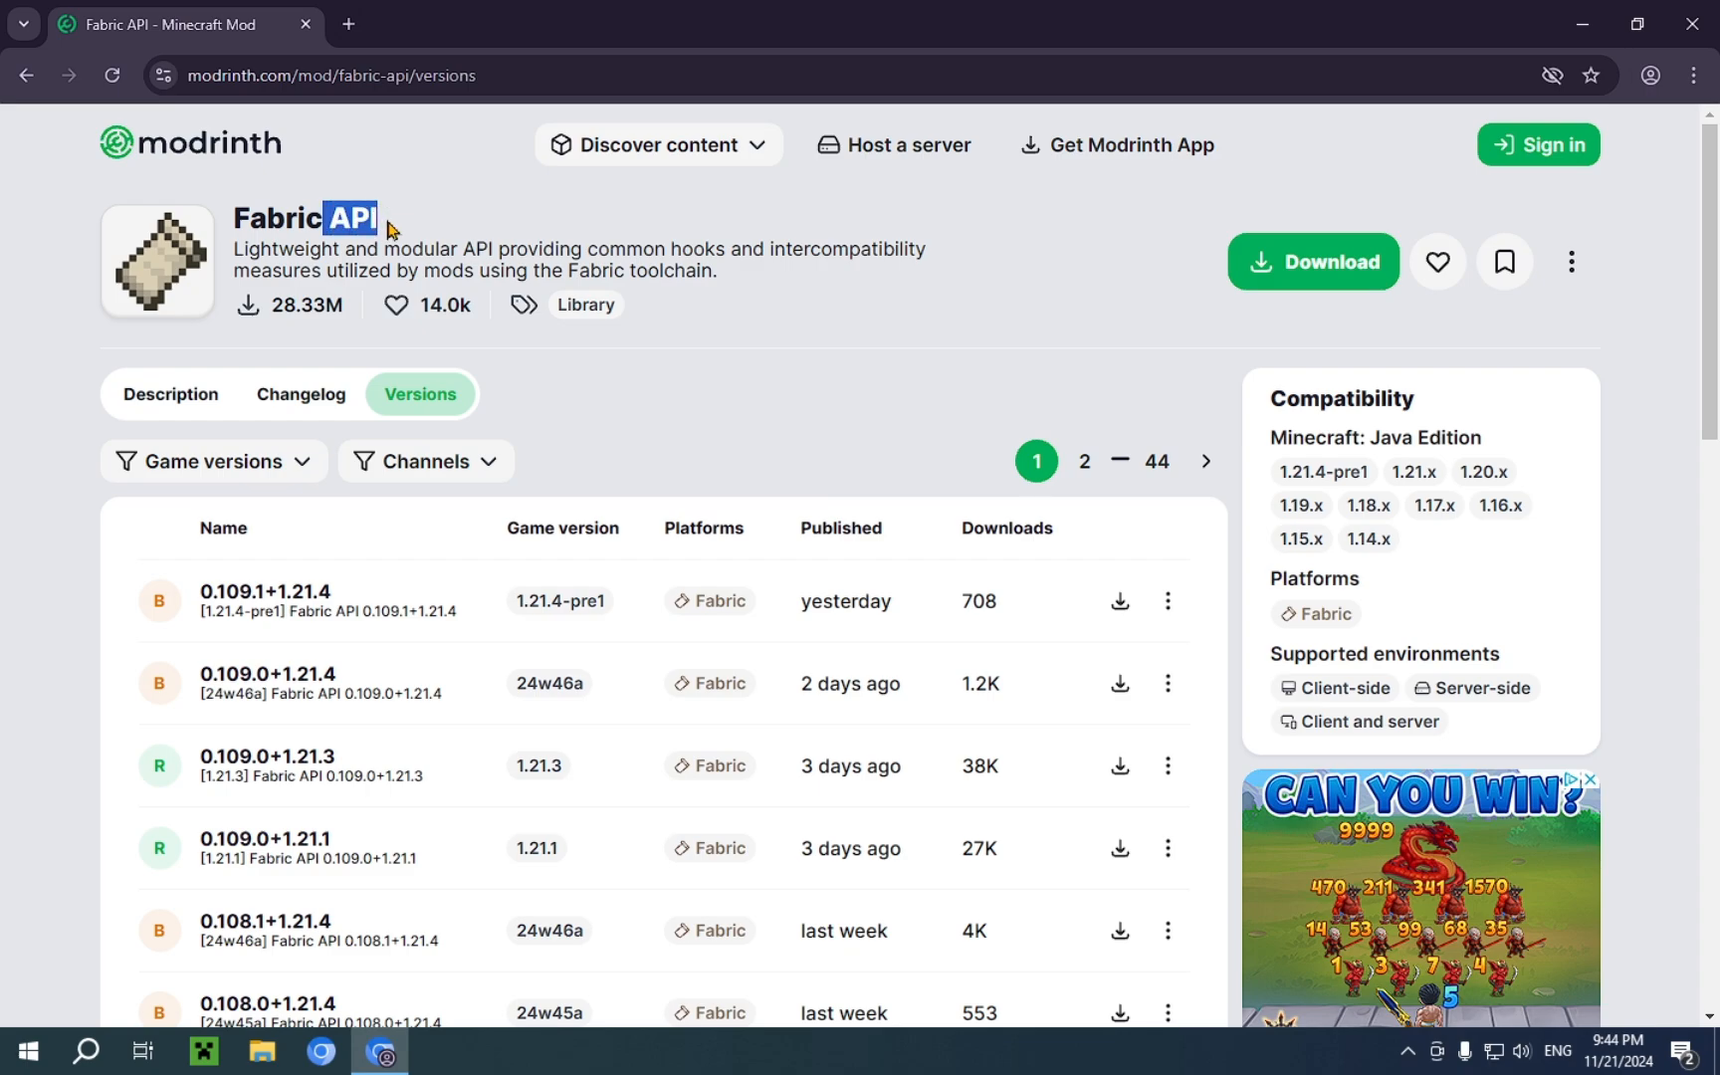
pyautogui.moveTo(372, 217); pyautogui.dragTo(324, 249)
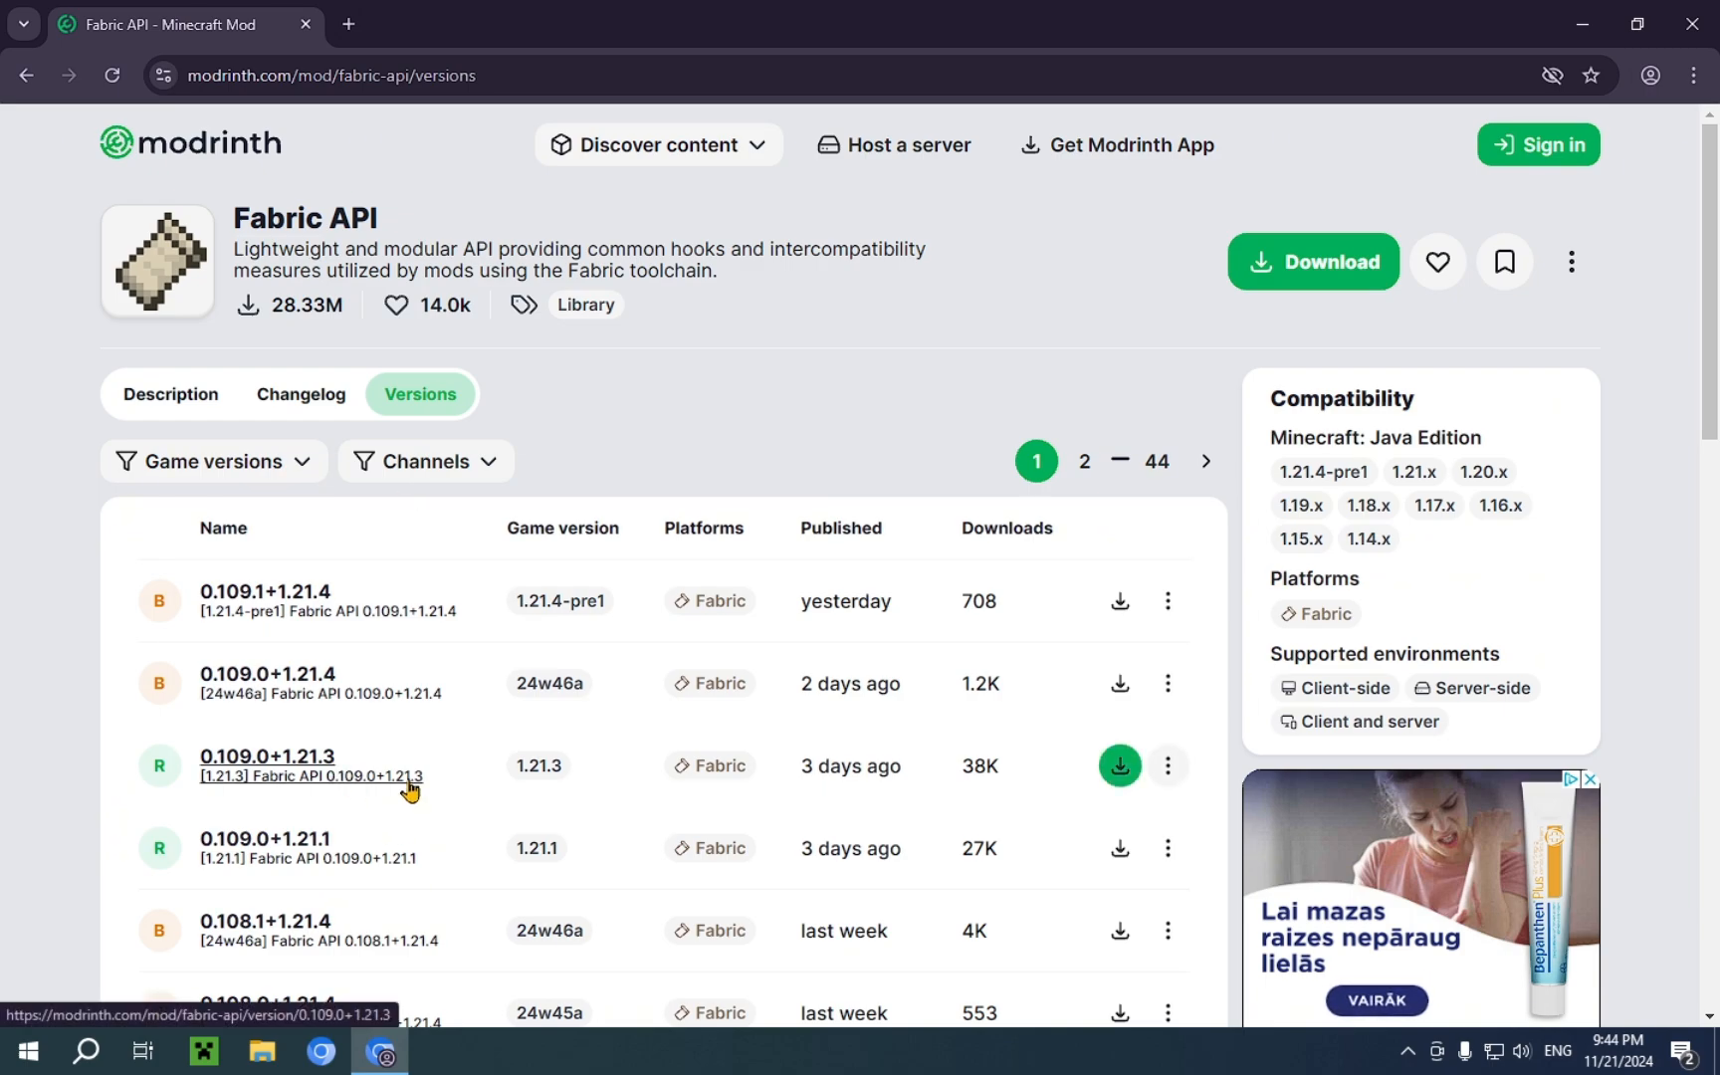
# Download Fabric API 0.109.0+1.21.3 and check it in the recent downloads
pyautogui.click(1118, 764)
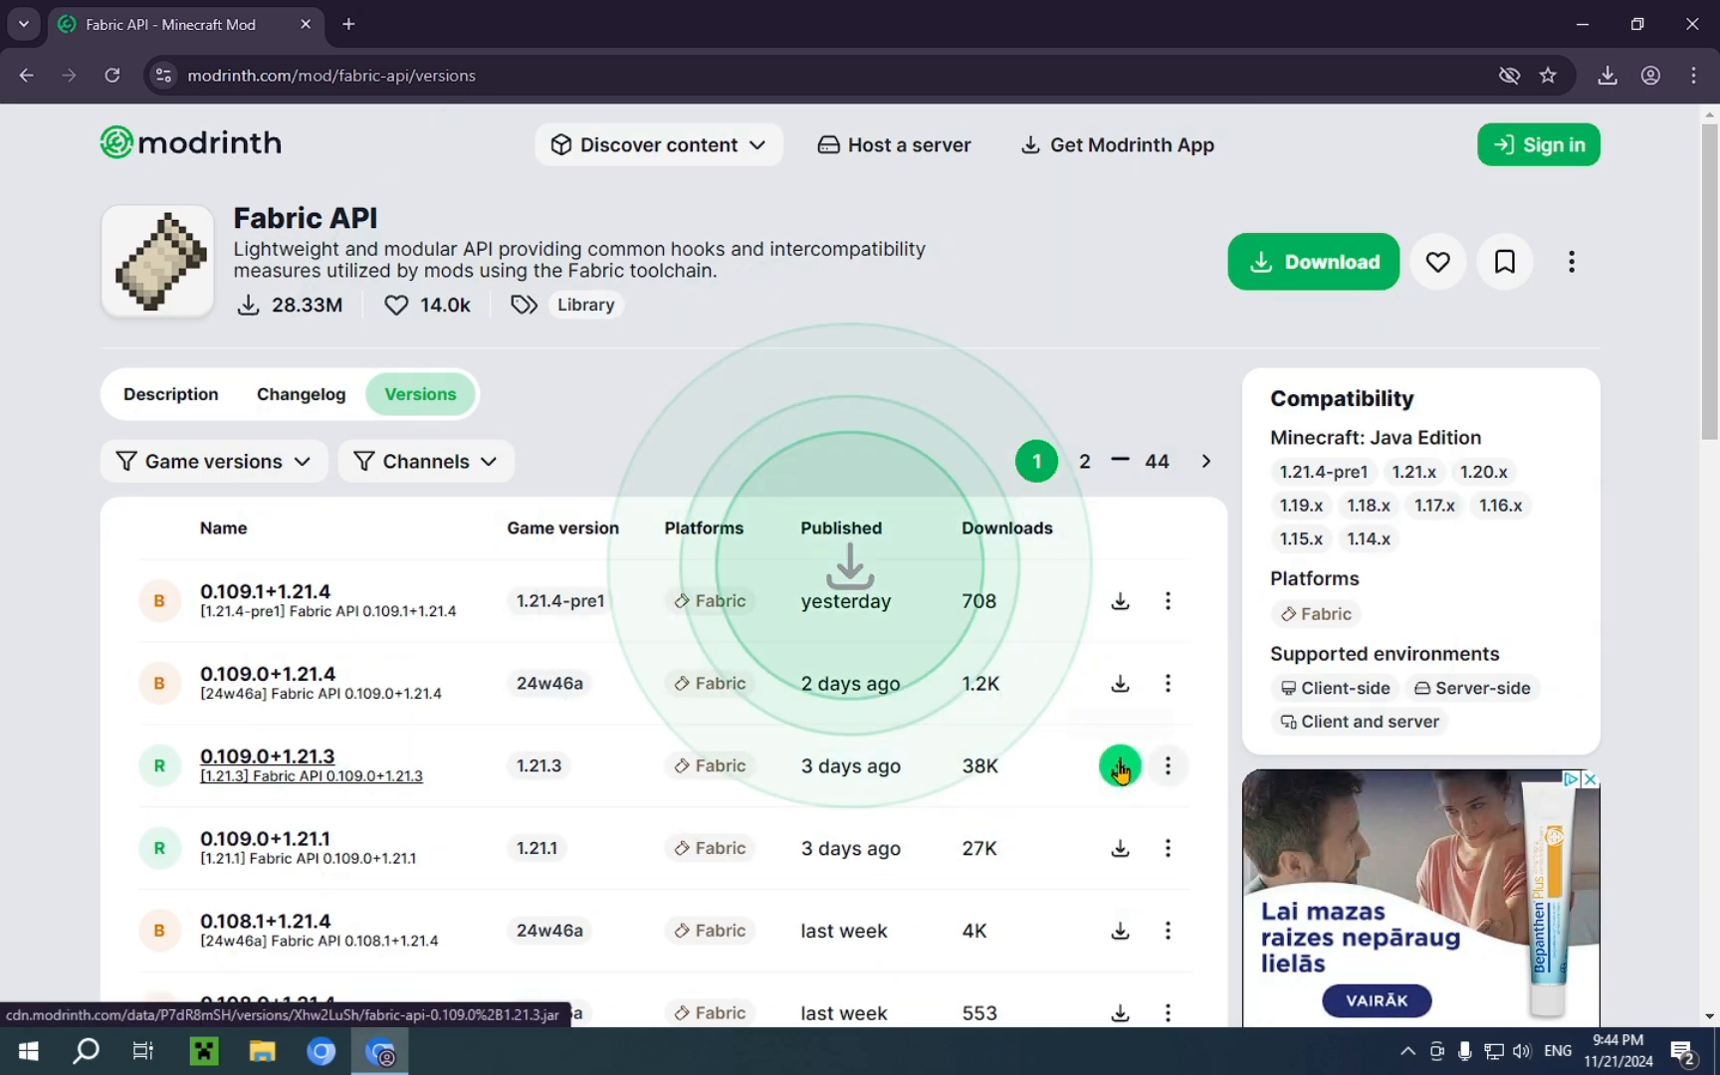
pyautogui.click(1606, 74)
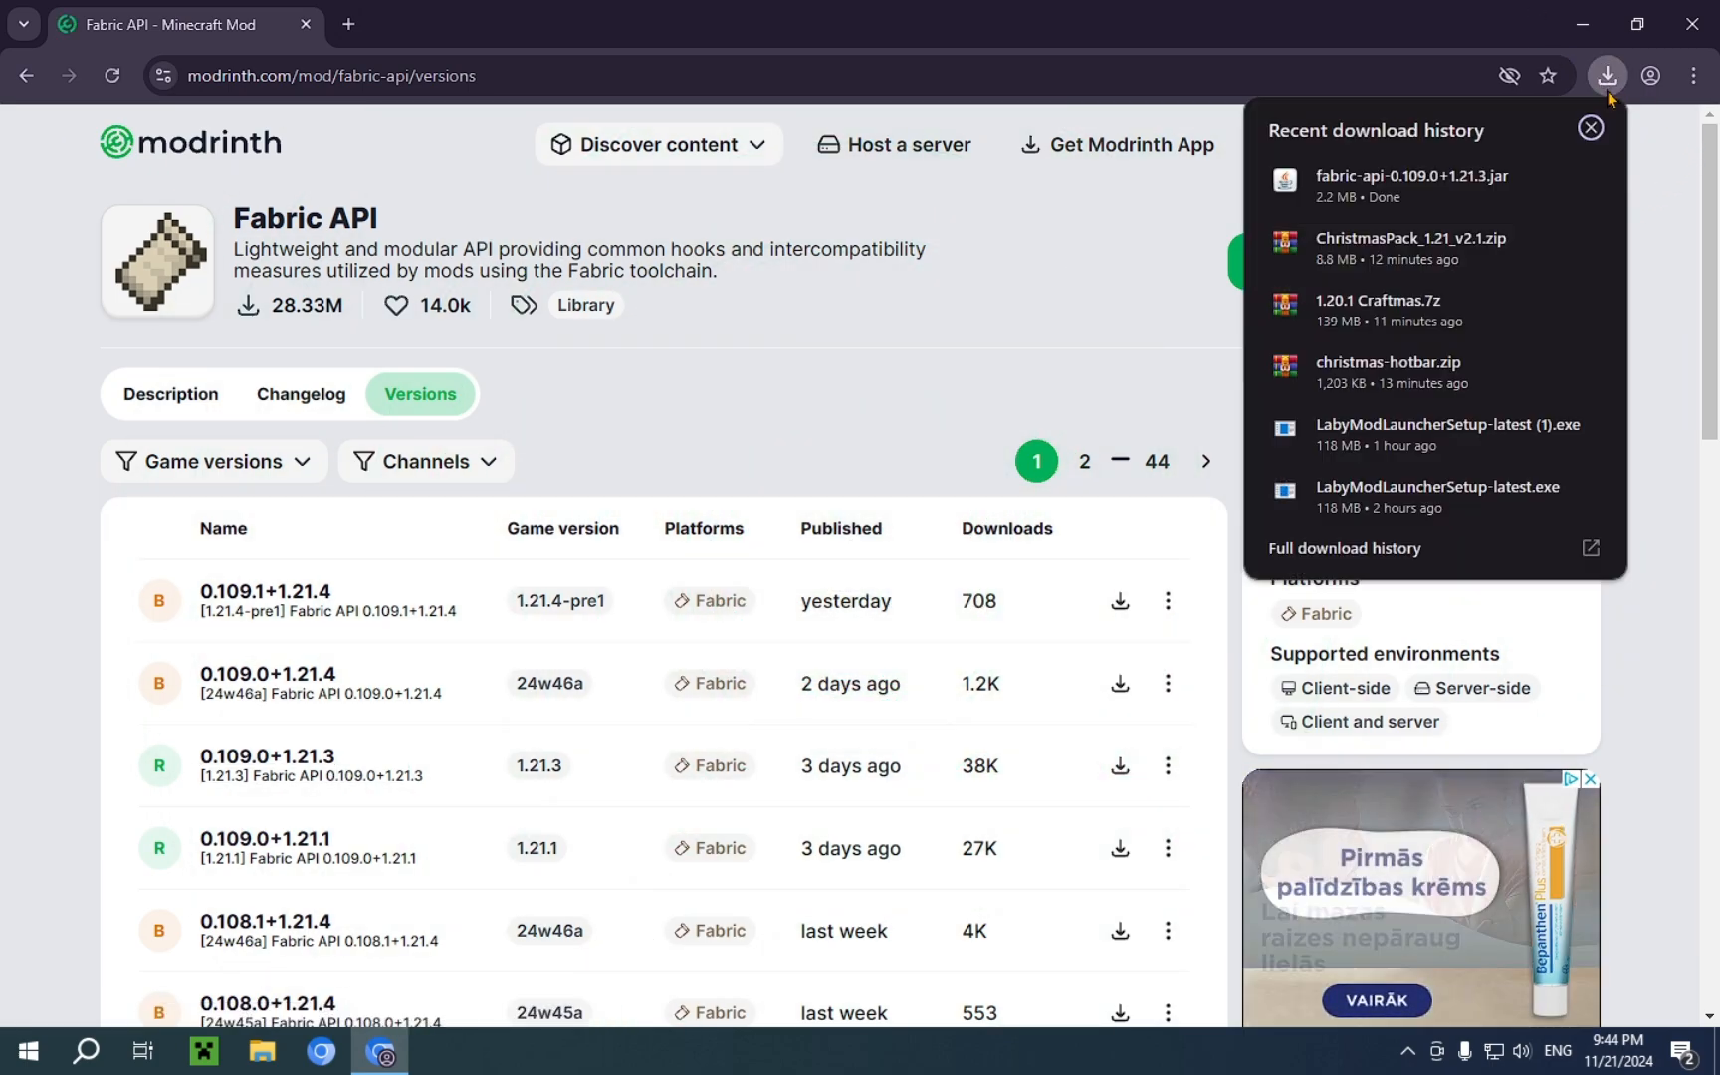
pyautogui.click(1588, 128)
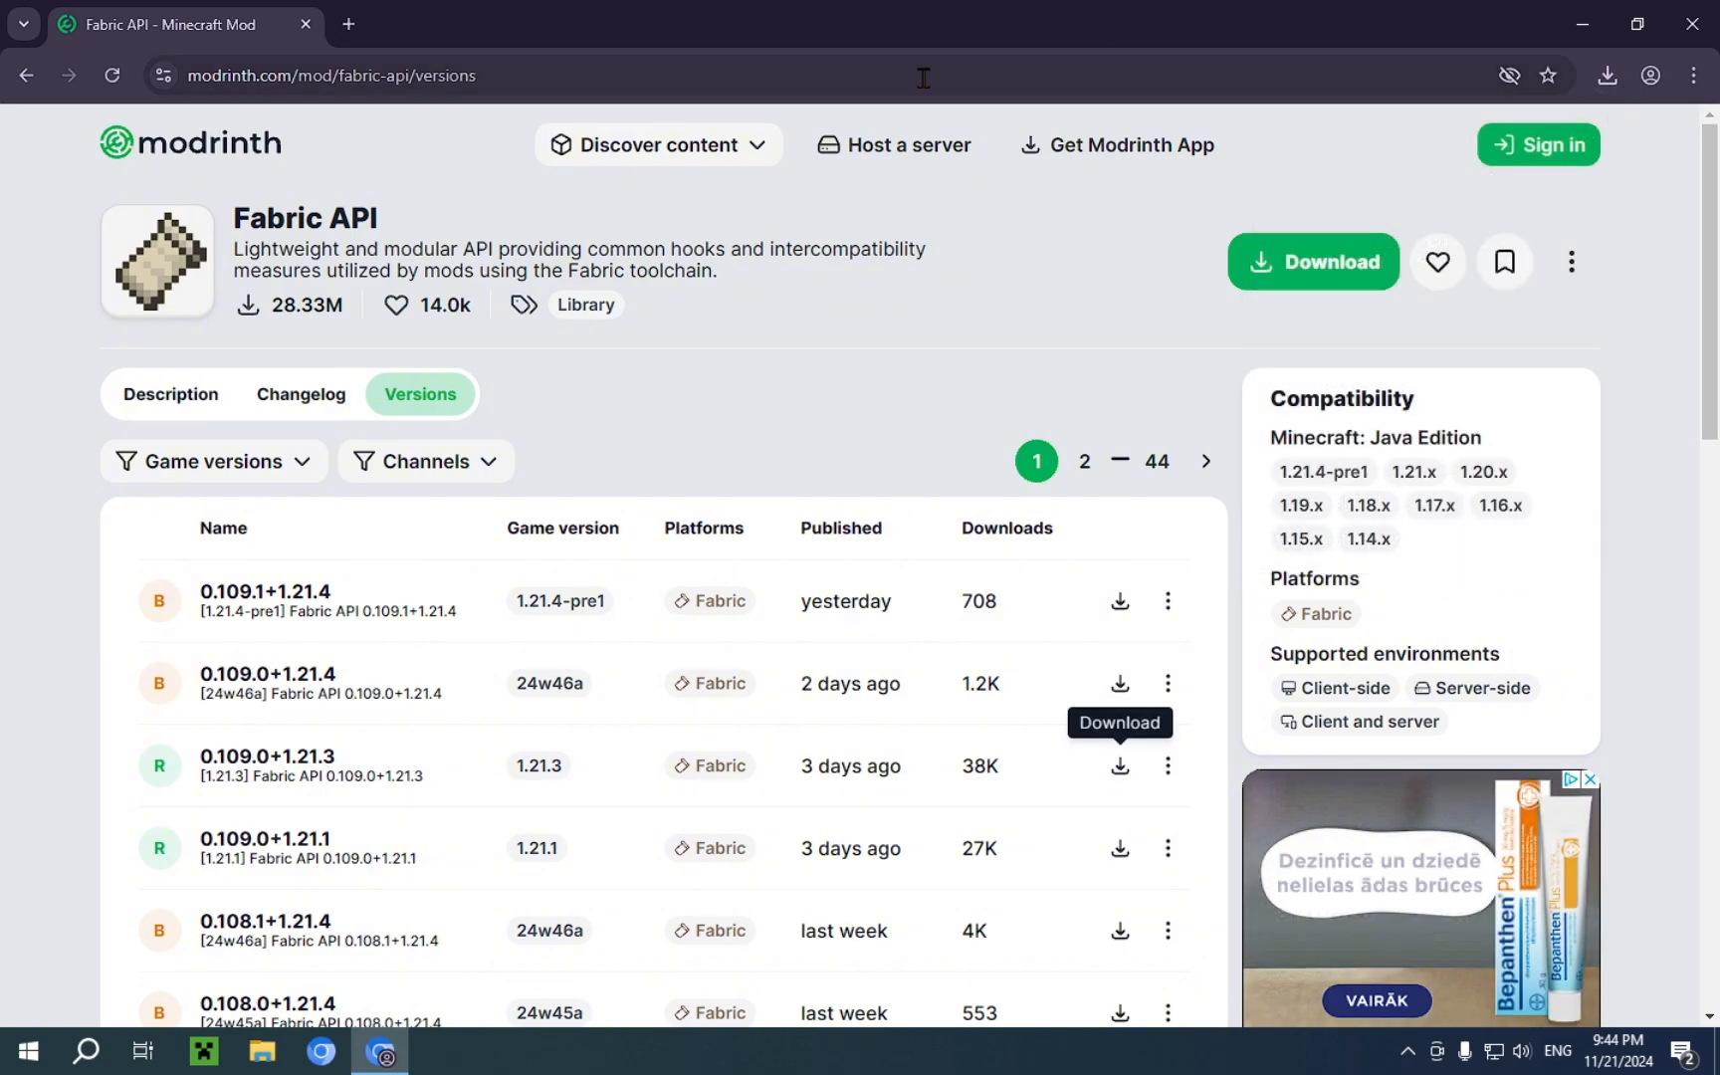
# Download Axiom-4.3.3-for-MC1.21.3.jar from the Axiom 4.3.3 version page
pyautogui.click(26, 74)
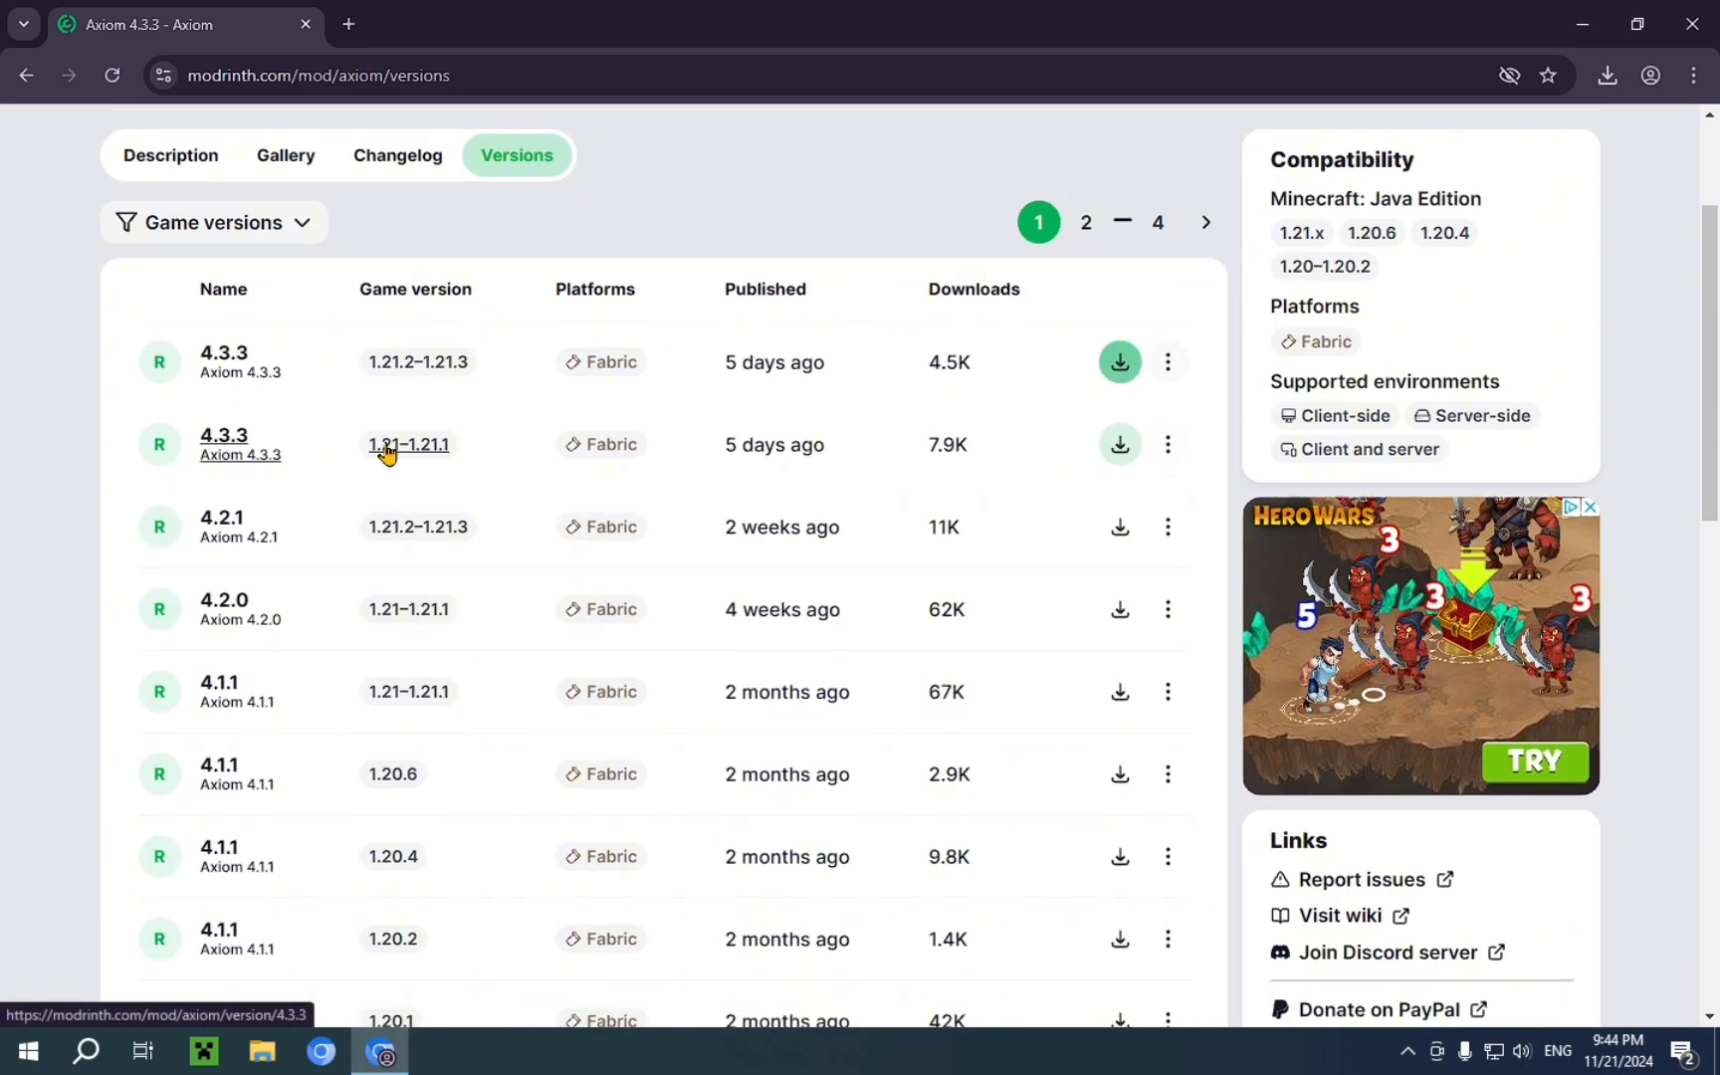
pyautogui.click(408, 444)
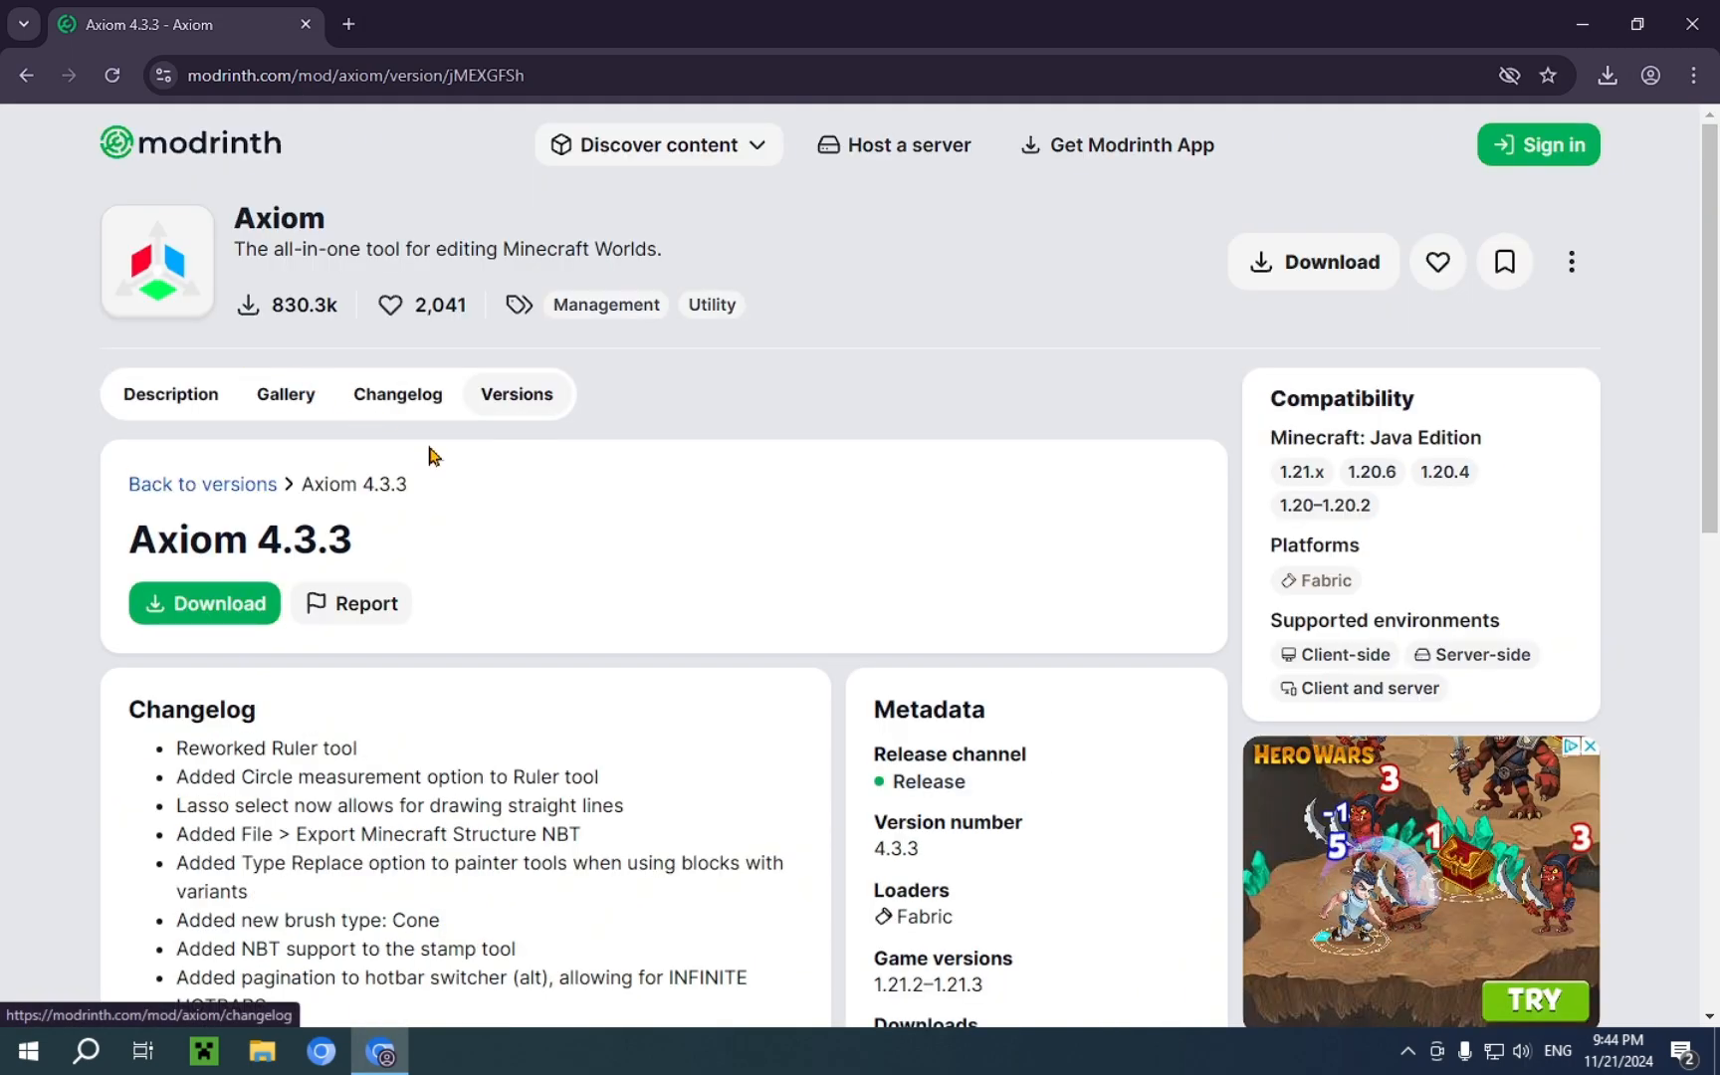
pyautogui.scroll(-3)
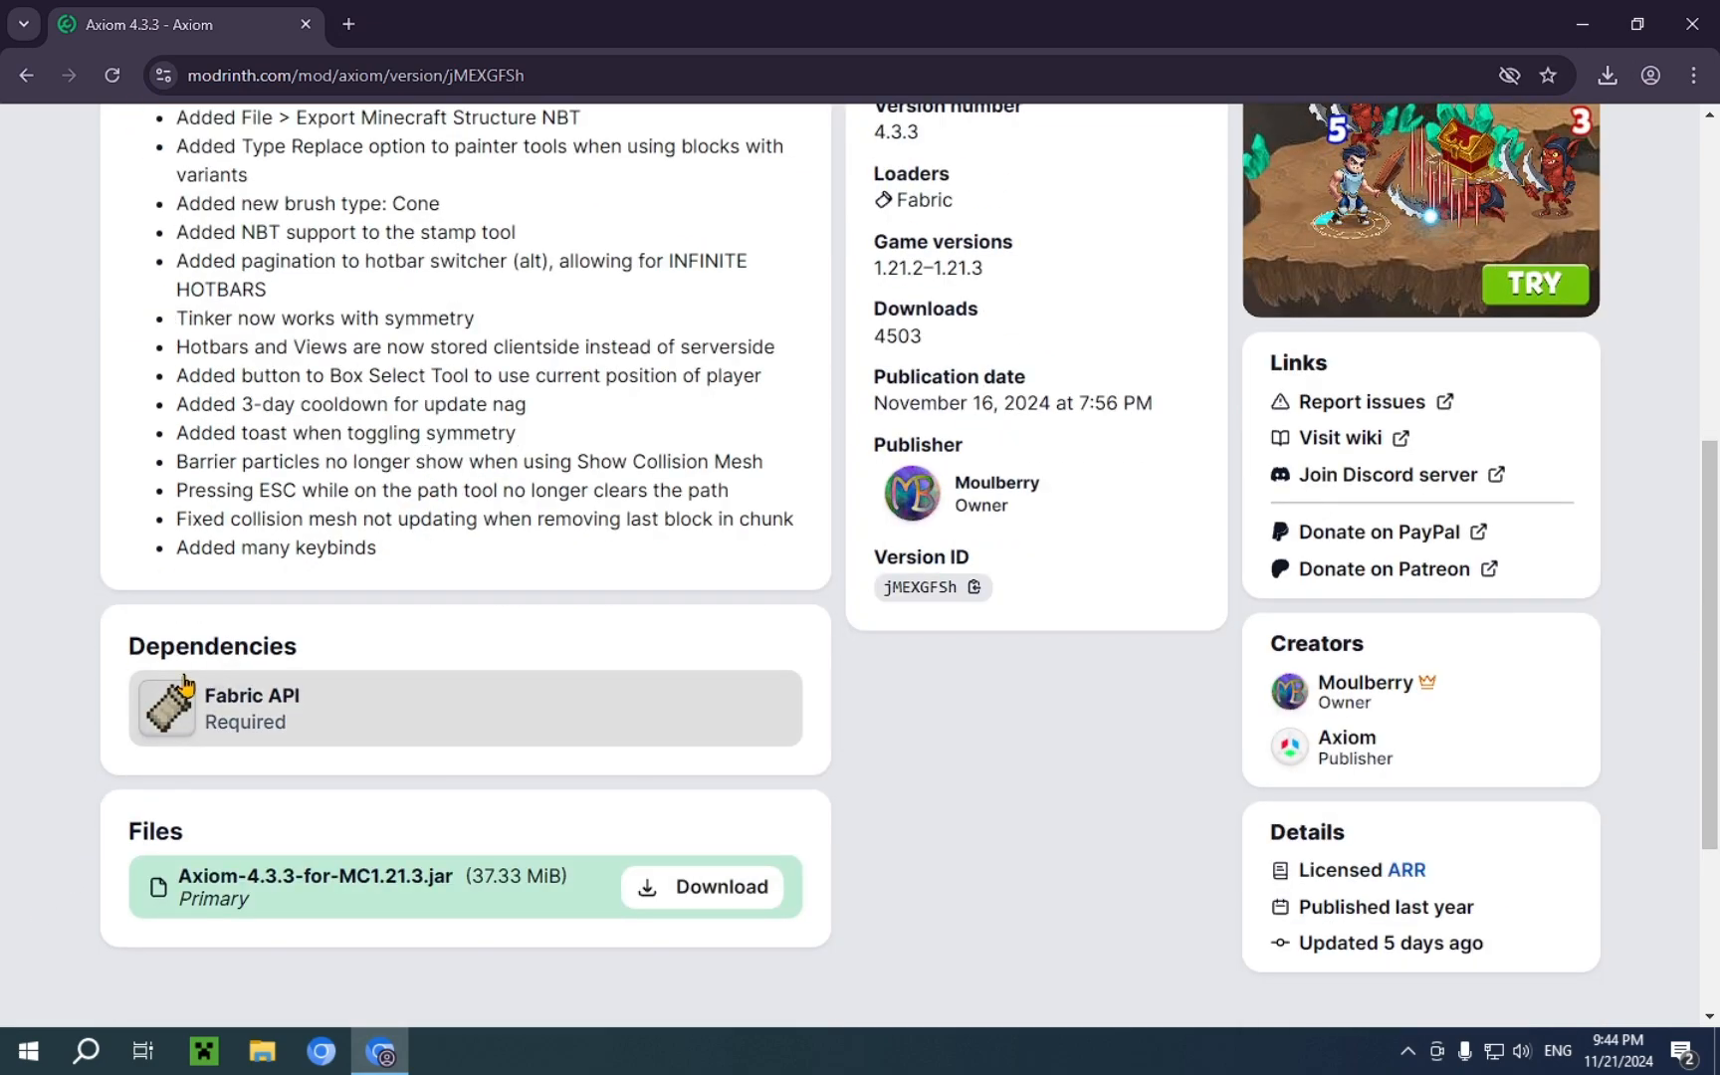
pyautogui.doubleClick(213, 645)
pyautogui.write('fabric')
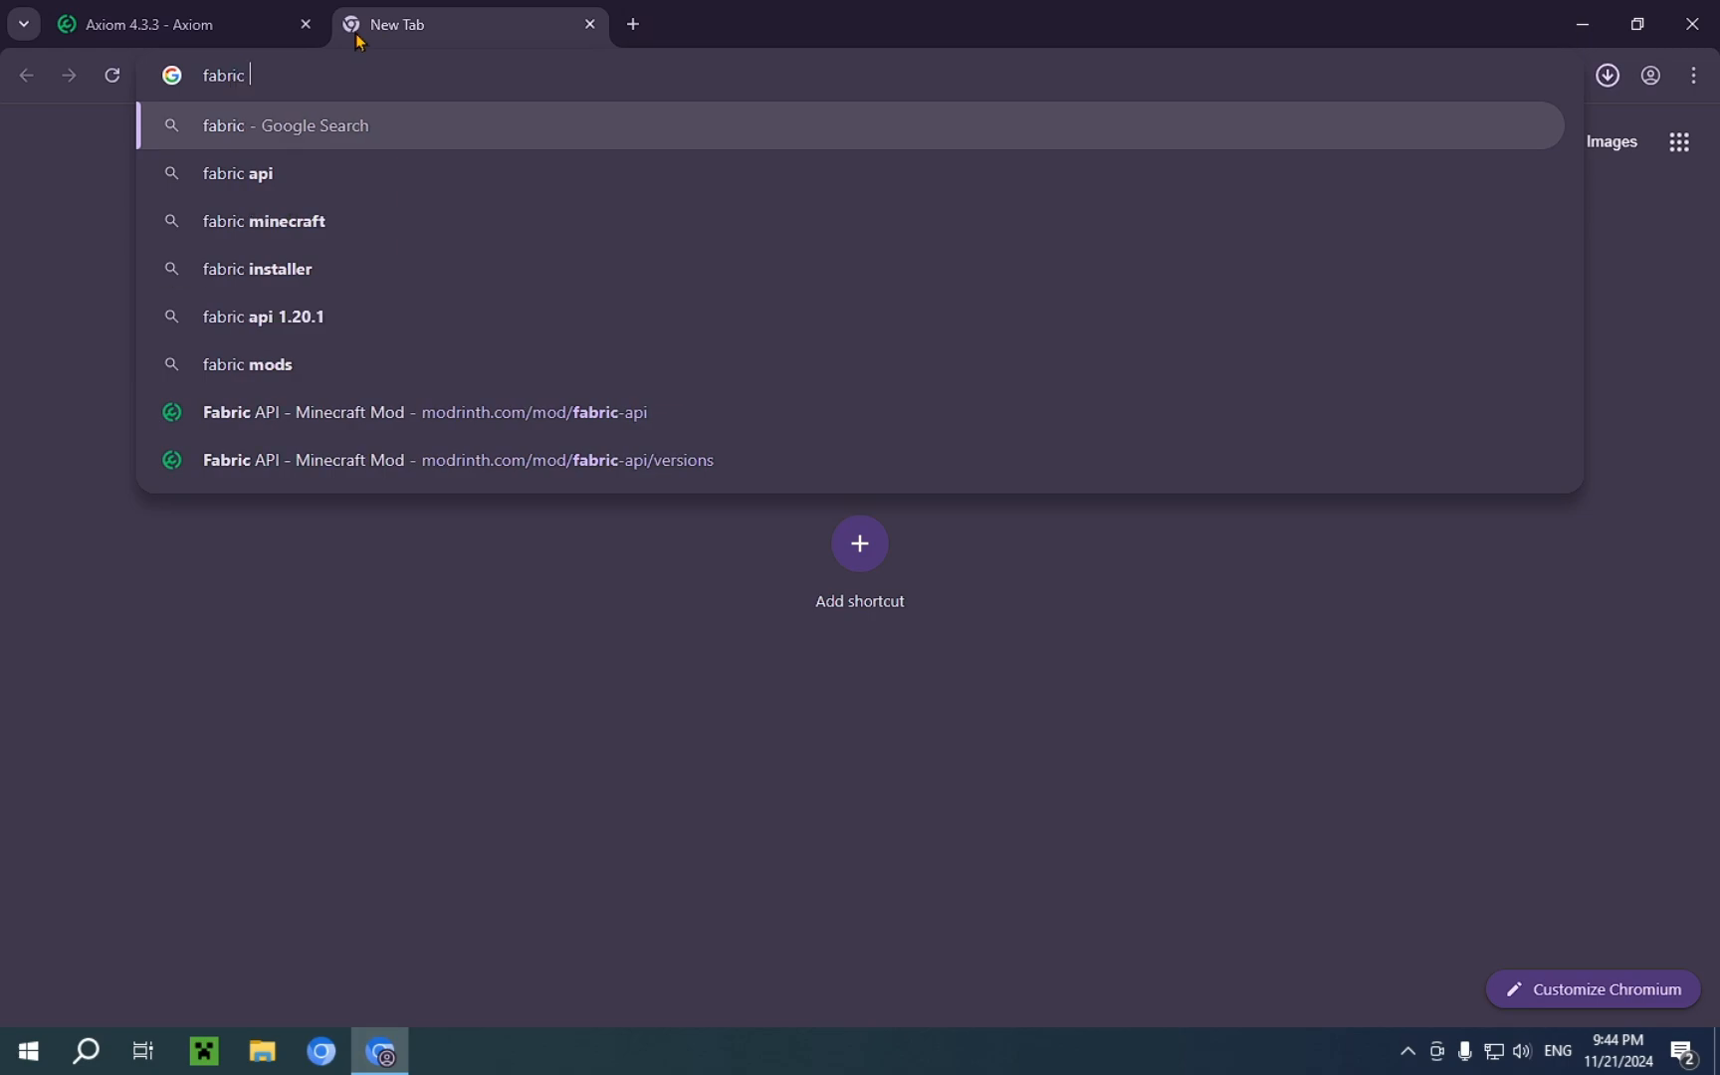
# Download the Fabric installer for Windows from fabricmc.net
pyautogui.click(263, 221)
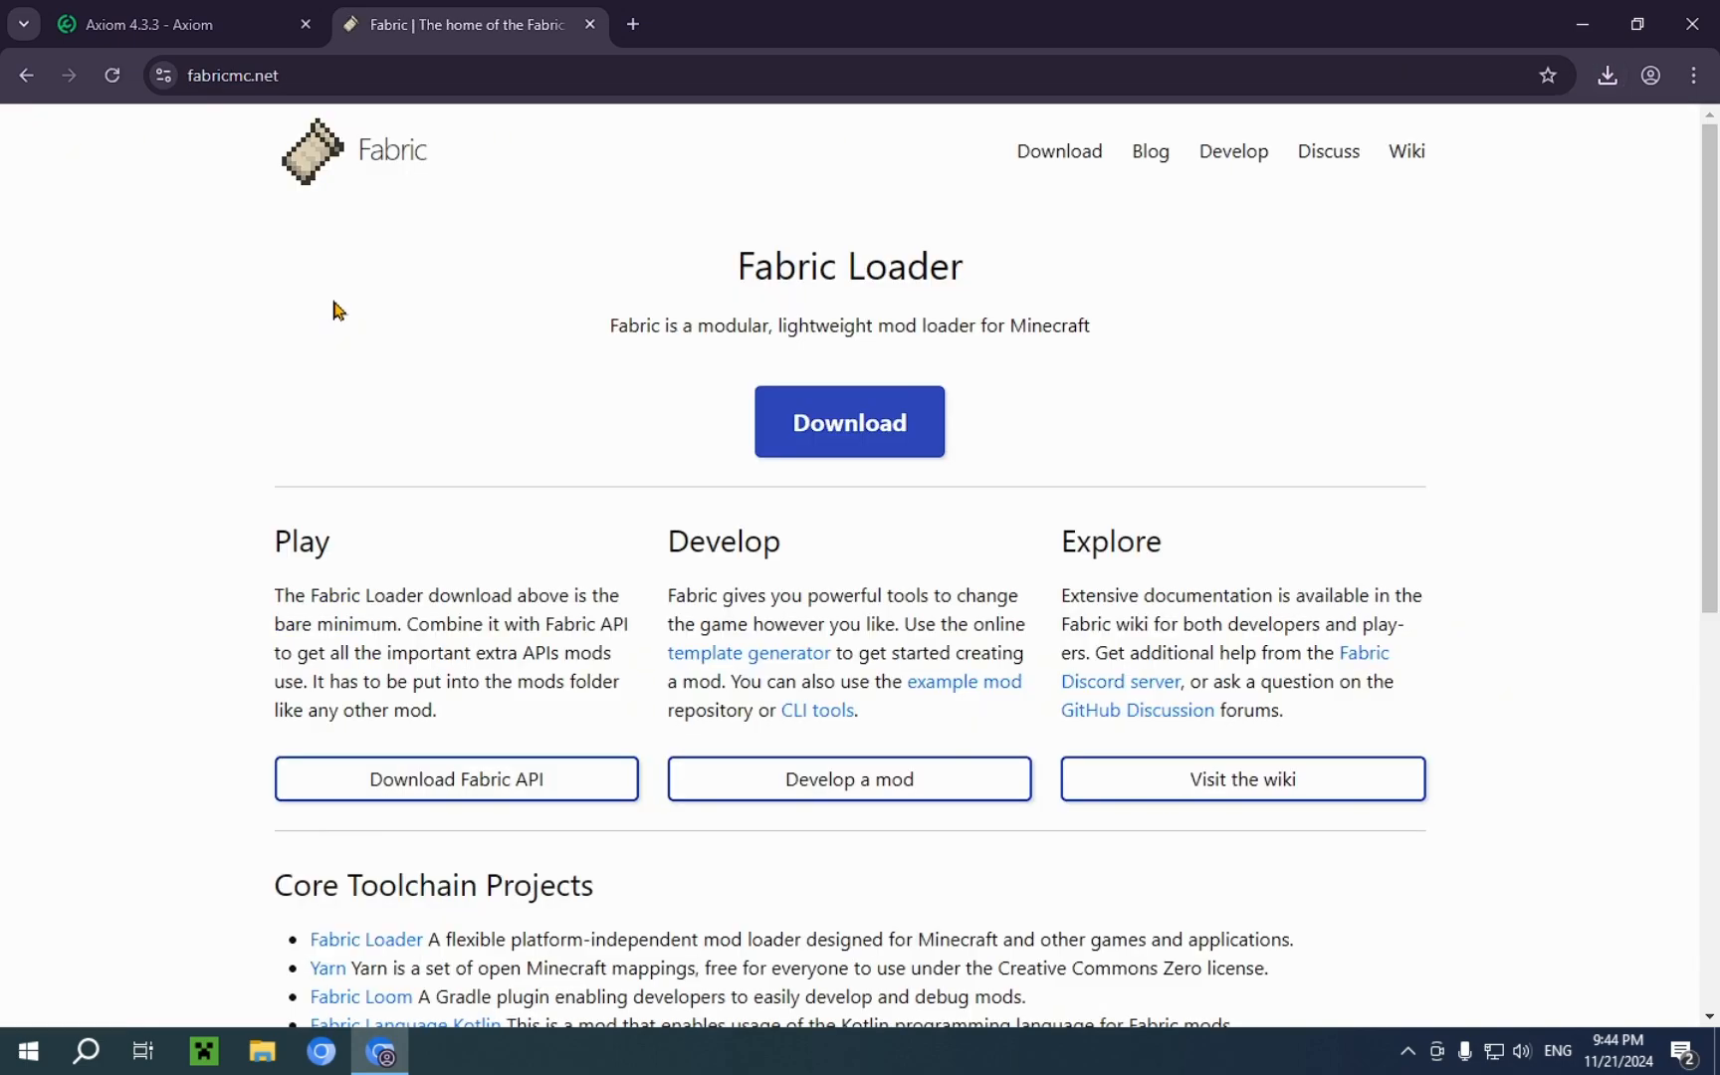
pyautogui.moveTo(848, 438)
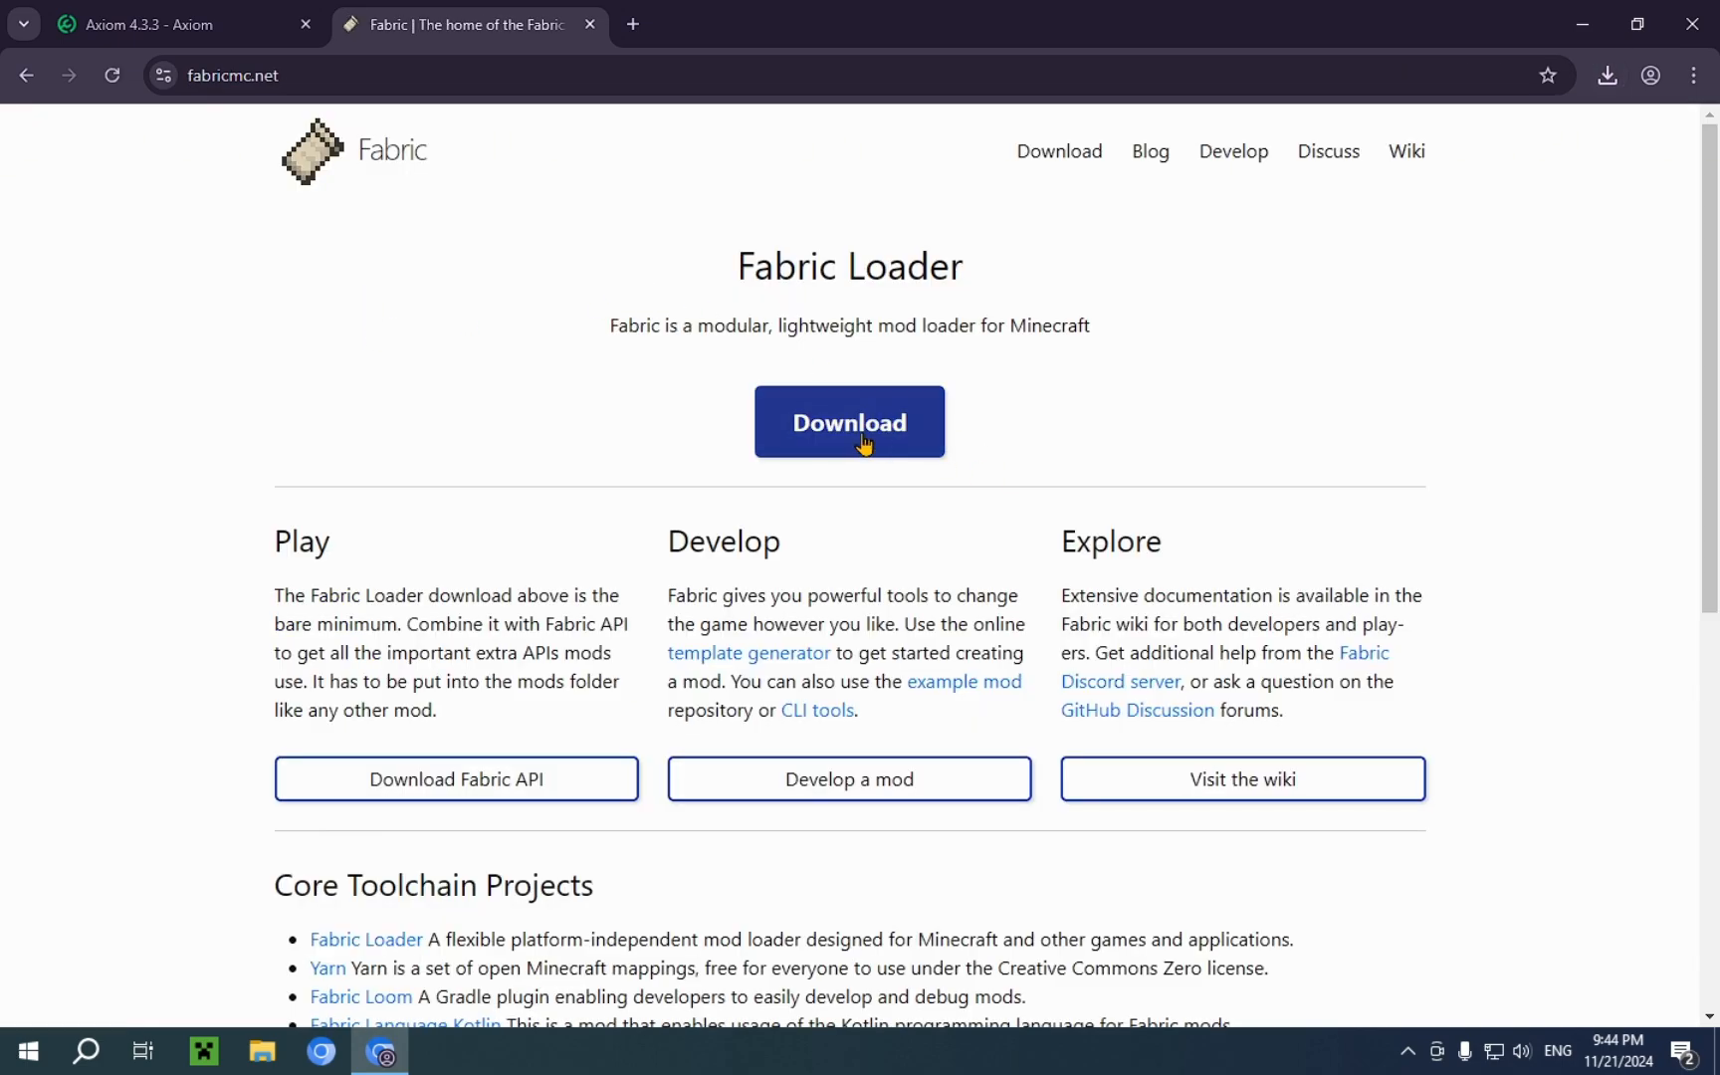
pyautogui.click(848, 422)
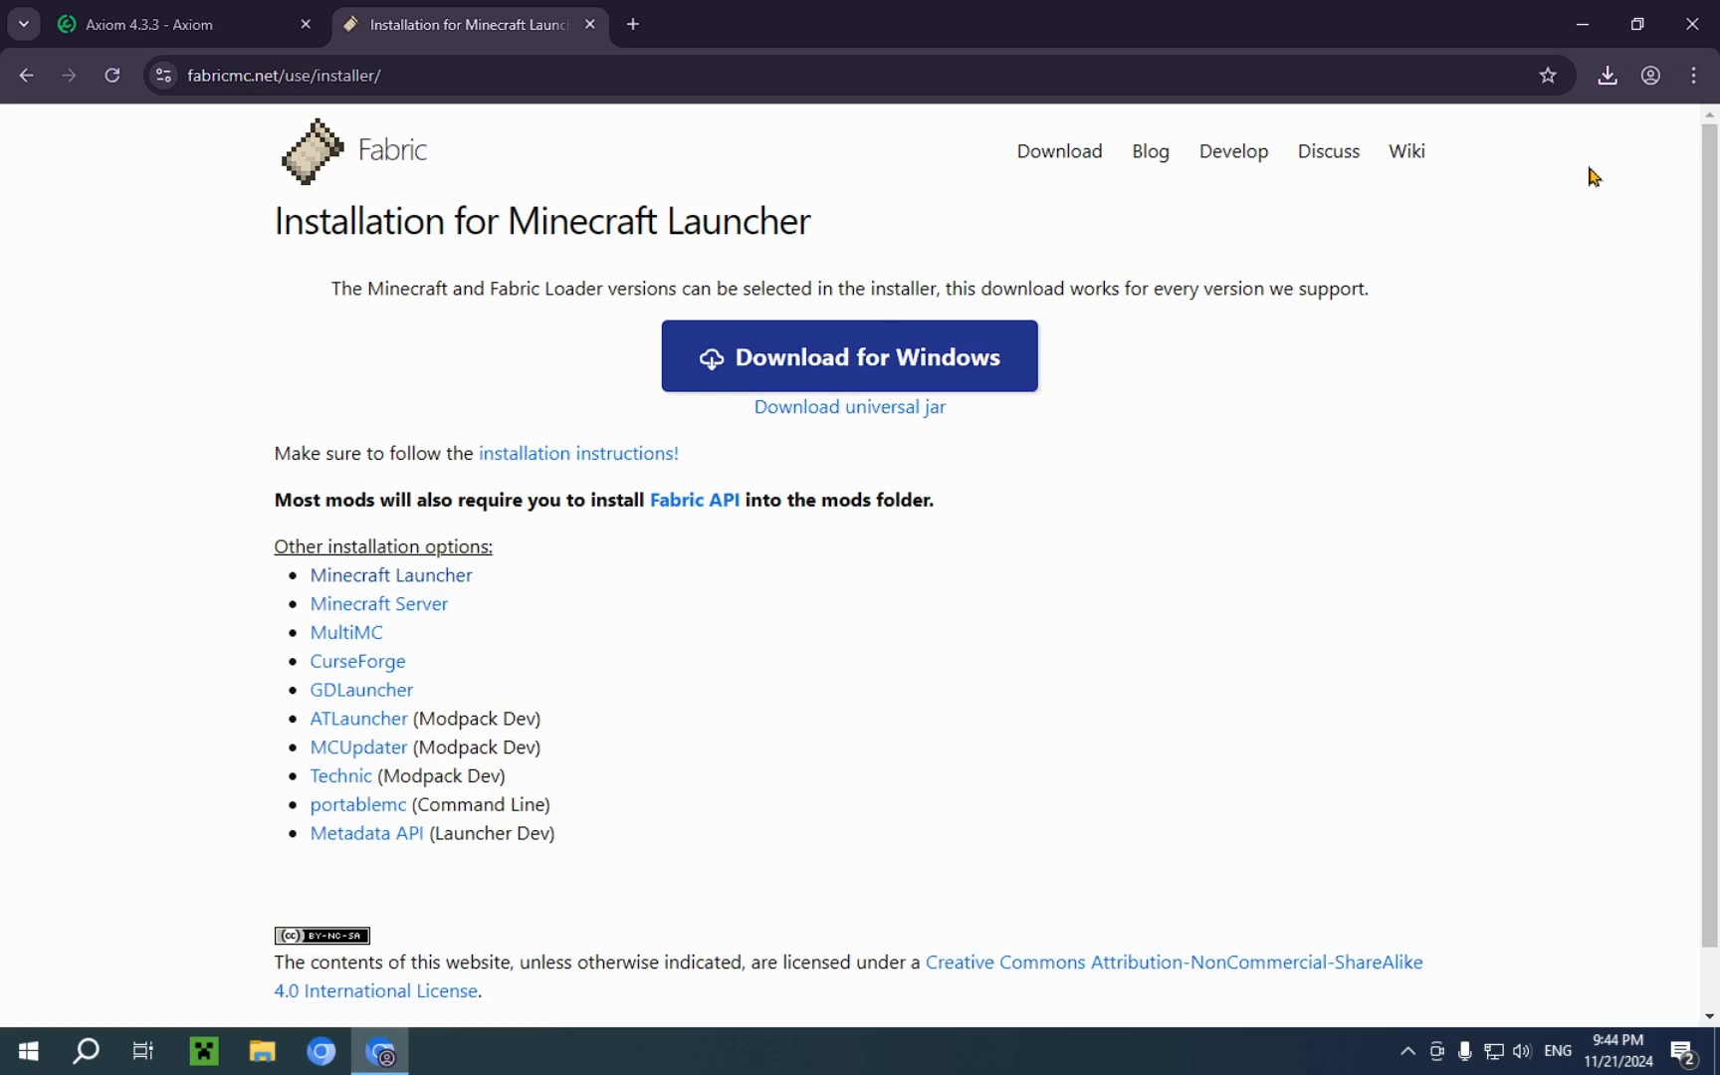
pyautogui.click(1606, 74)
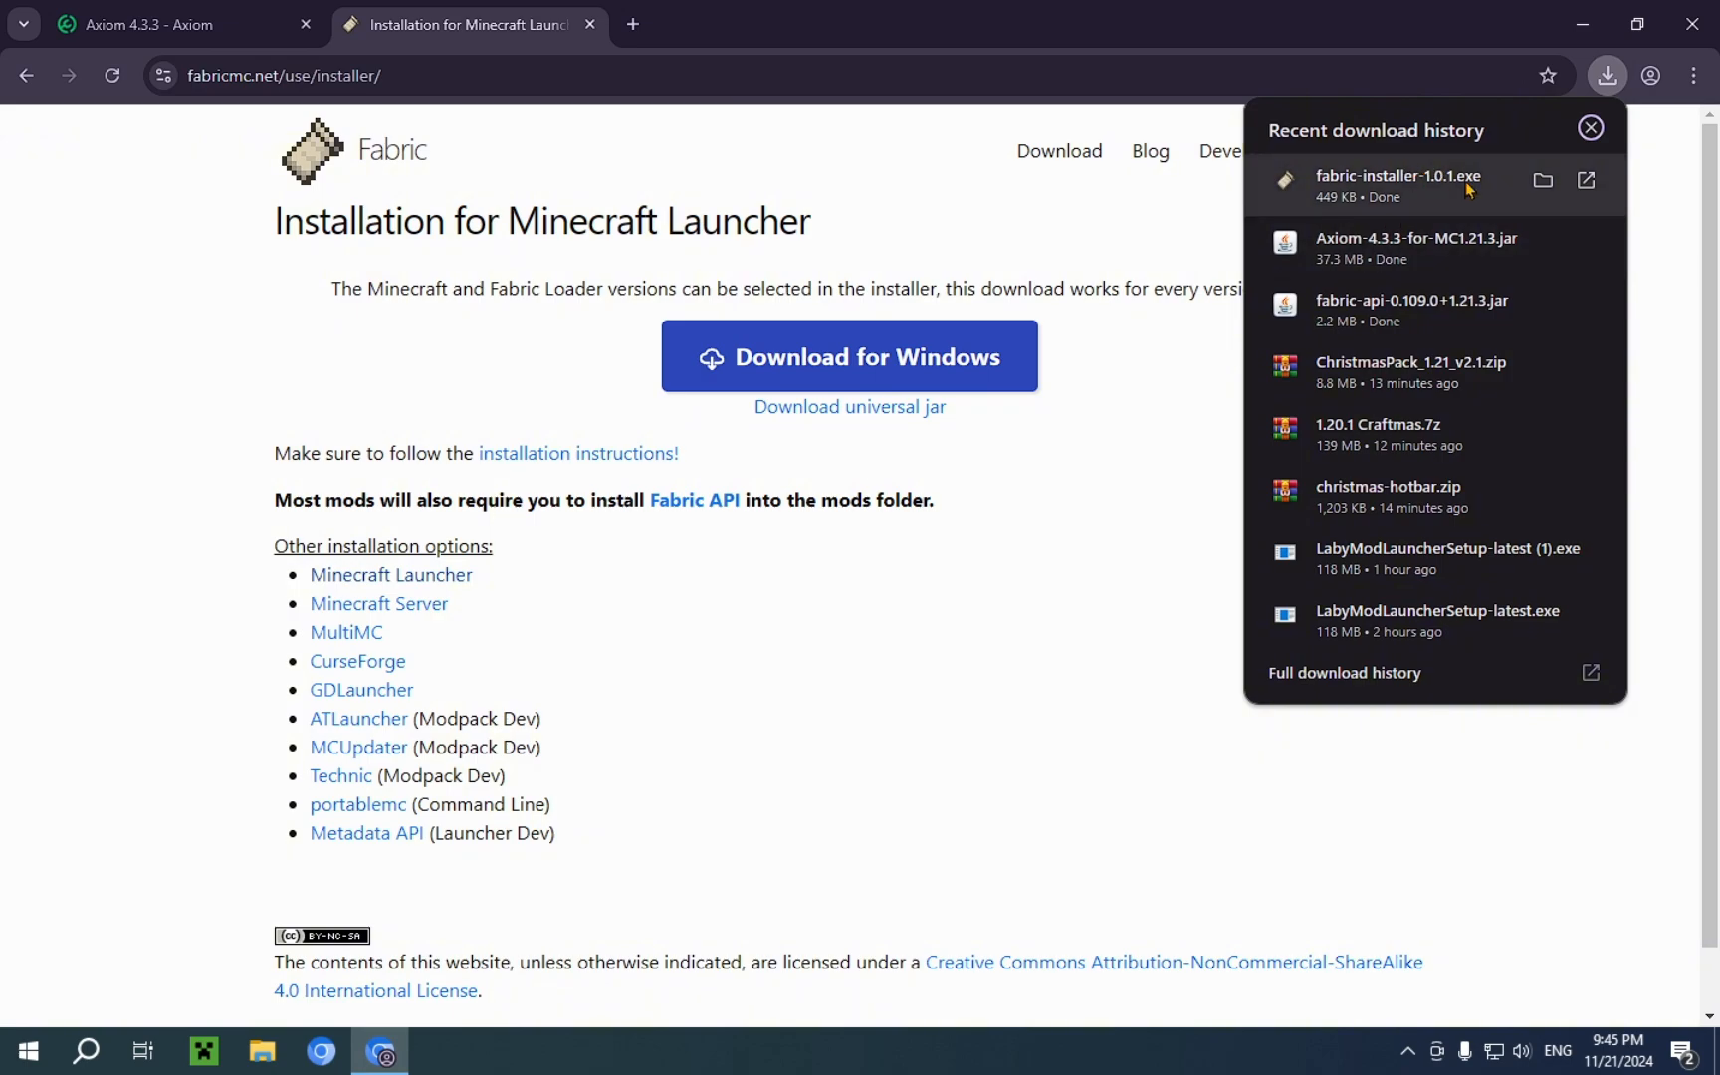
pyautogui.moveTo(1469, 191)
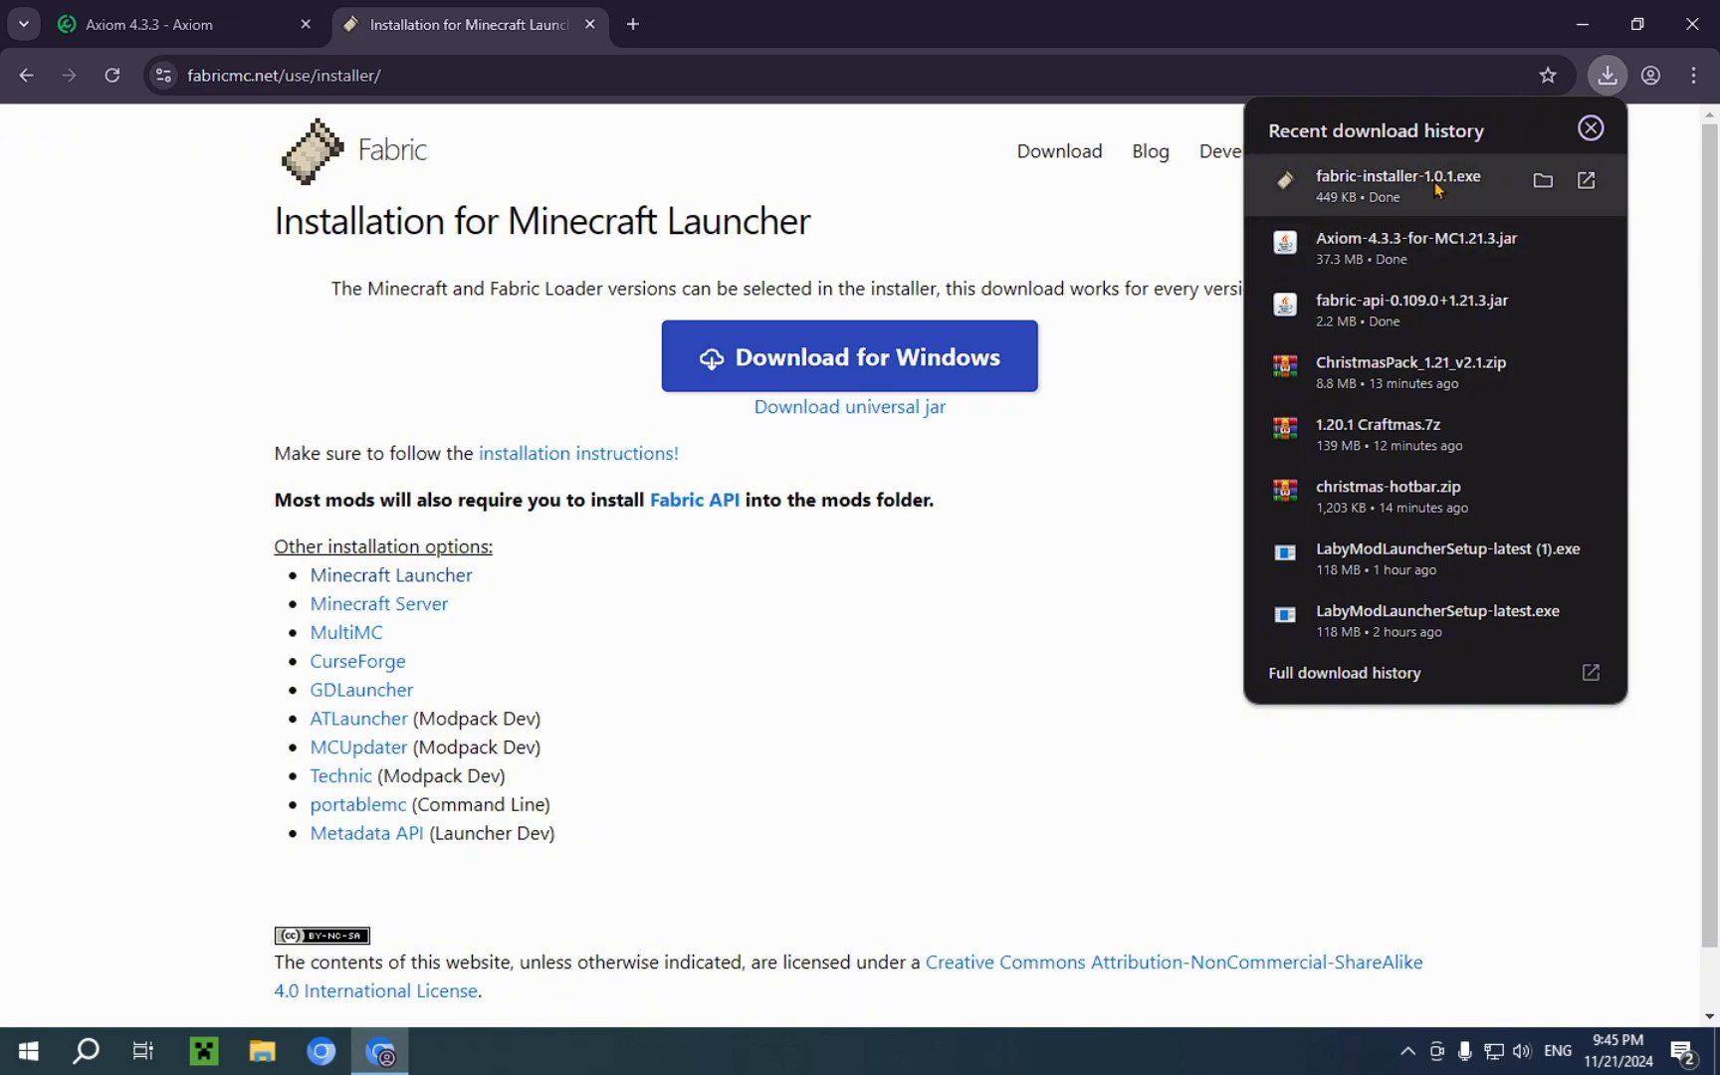
pyautogui.moveTo(1382, 215)
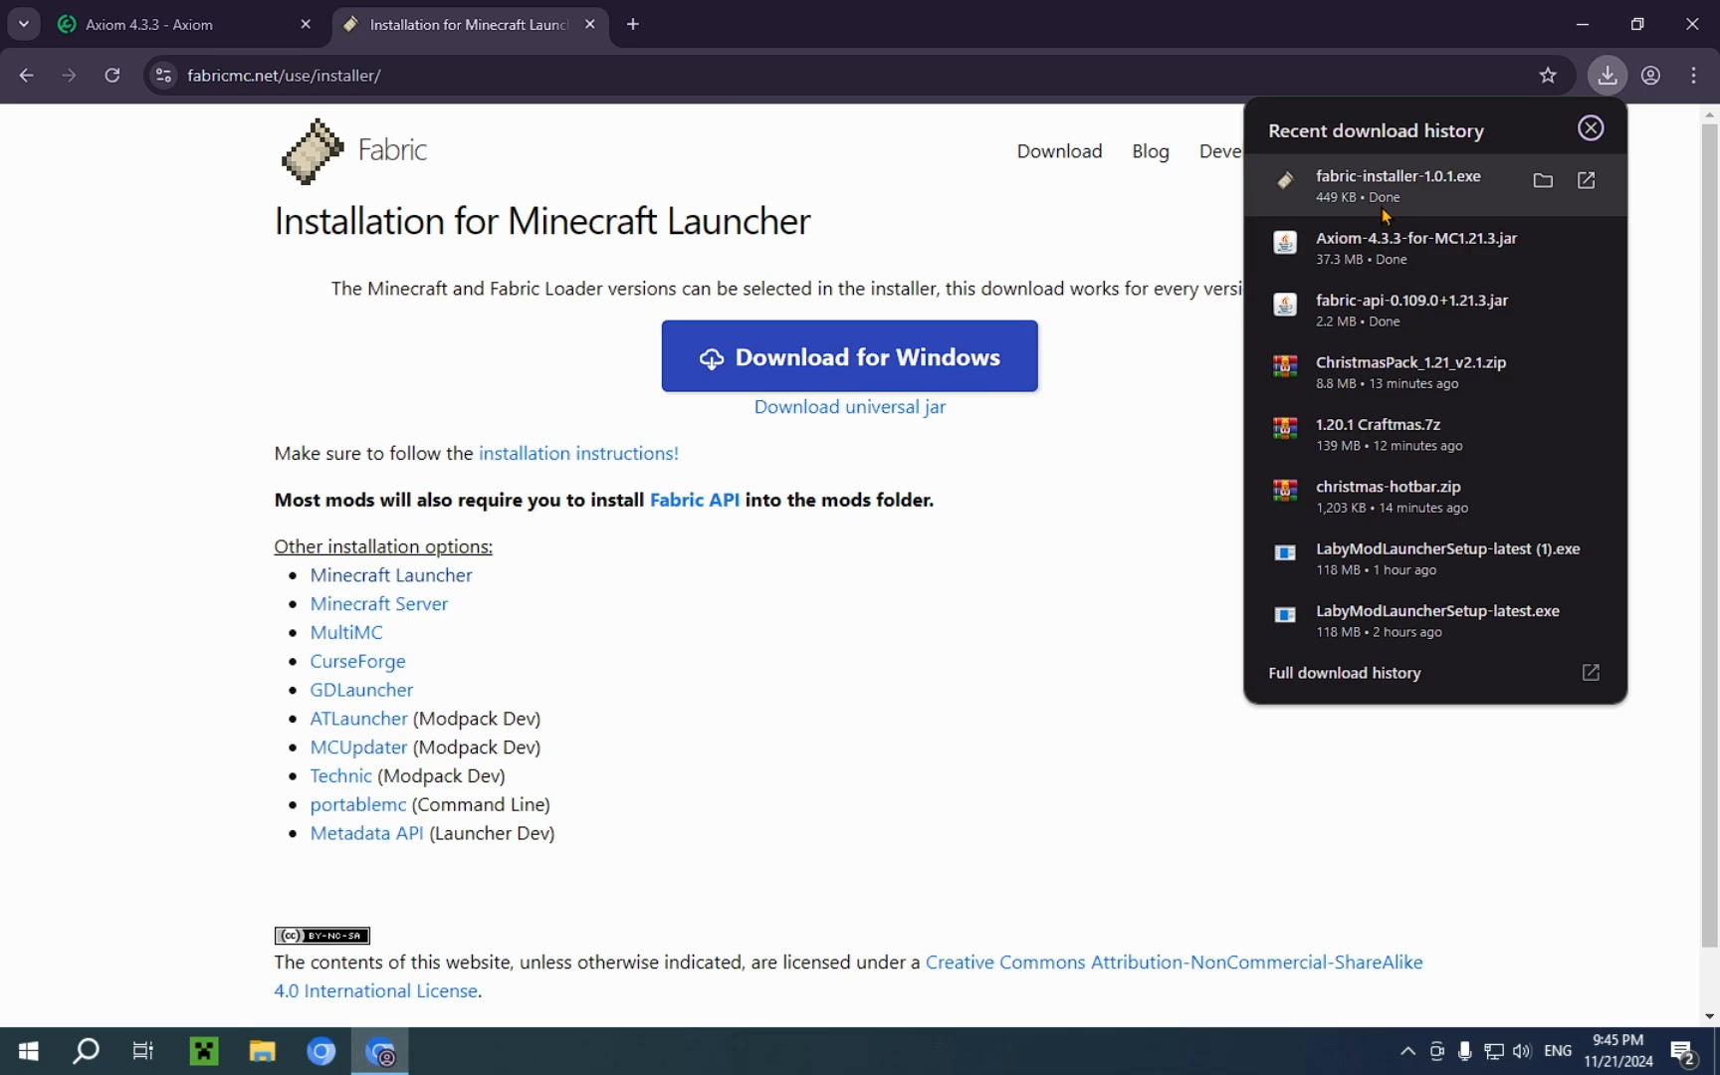
pyautogui.moveTo(1447, 185)
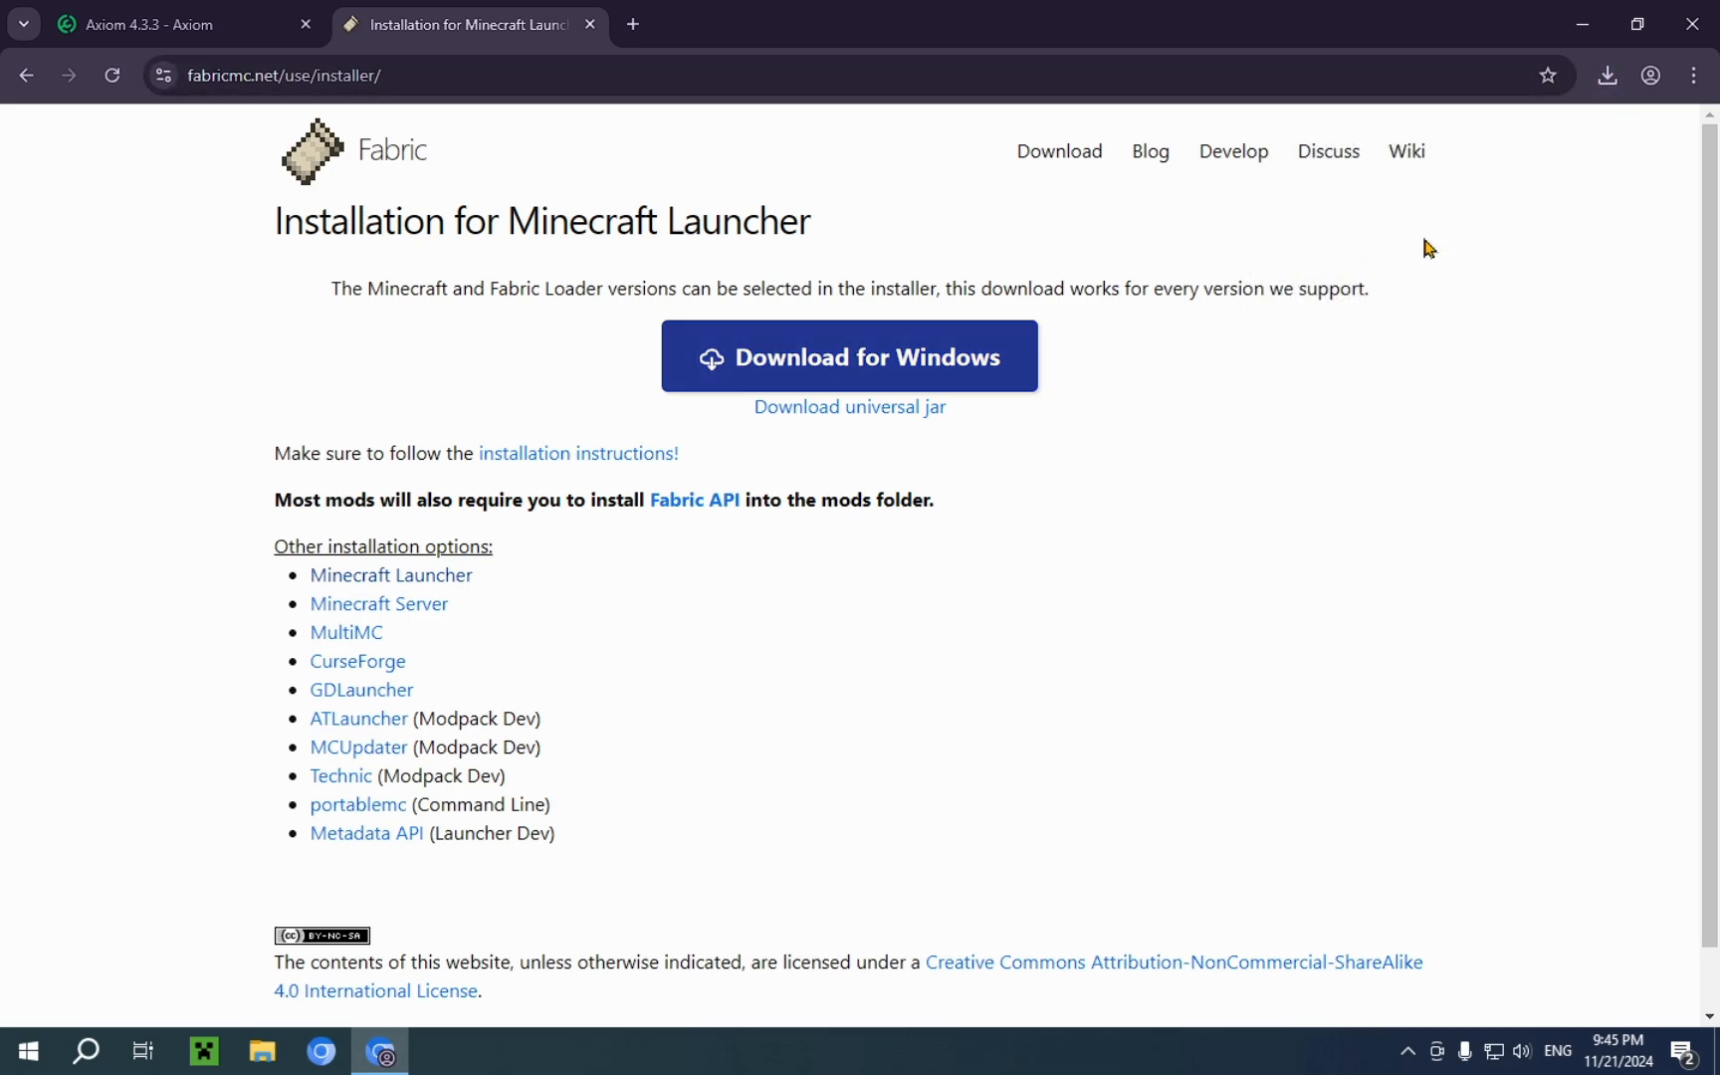
pyautogui.moveTo(243, 1019)
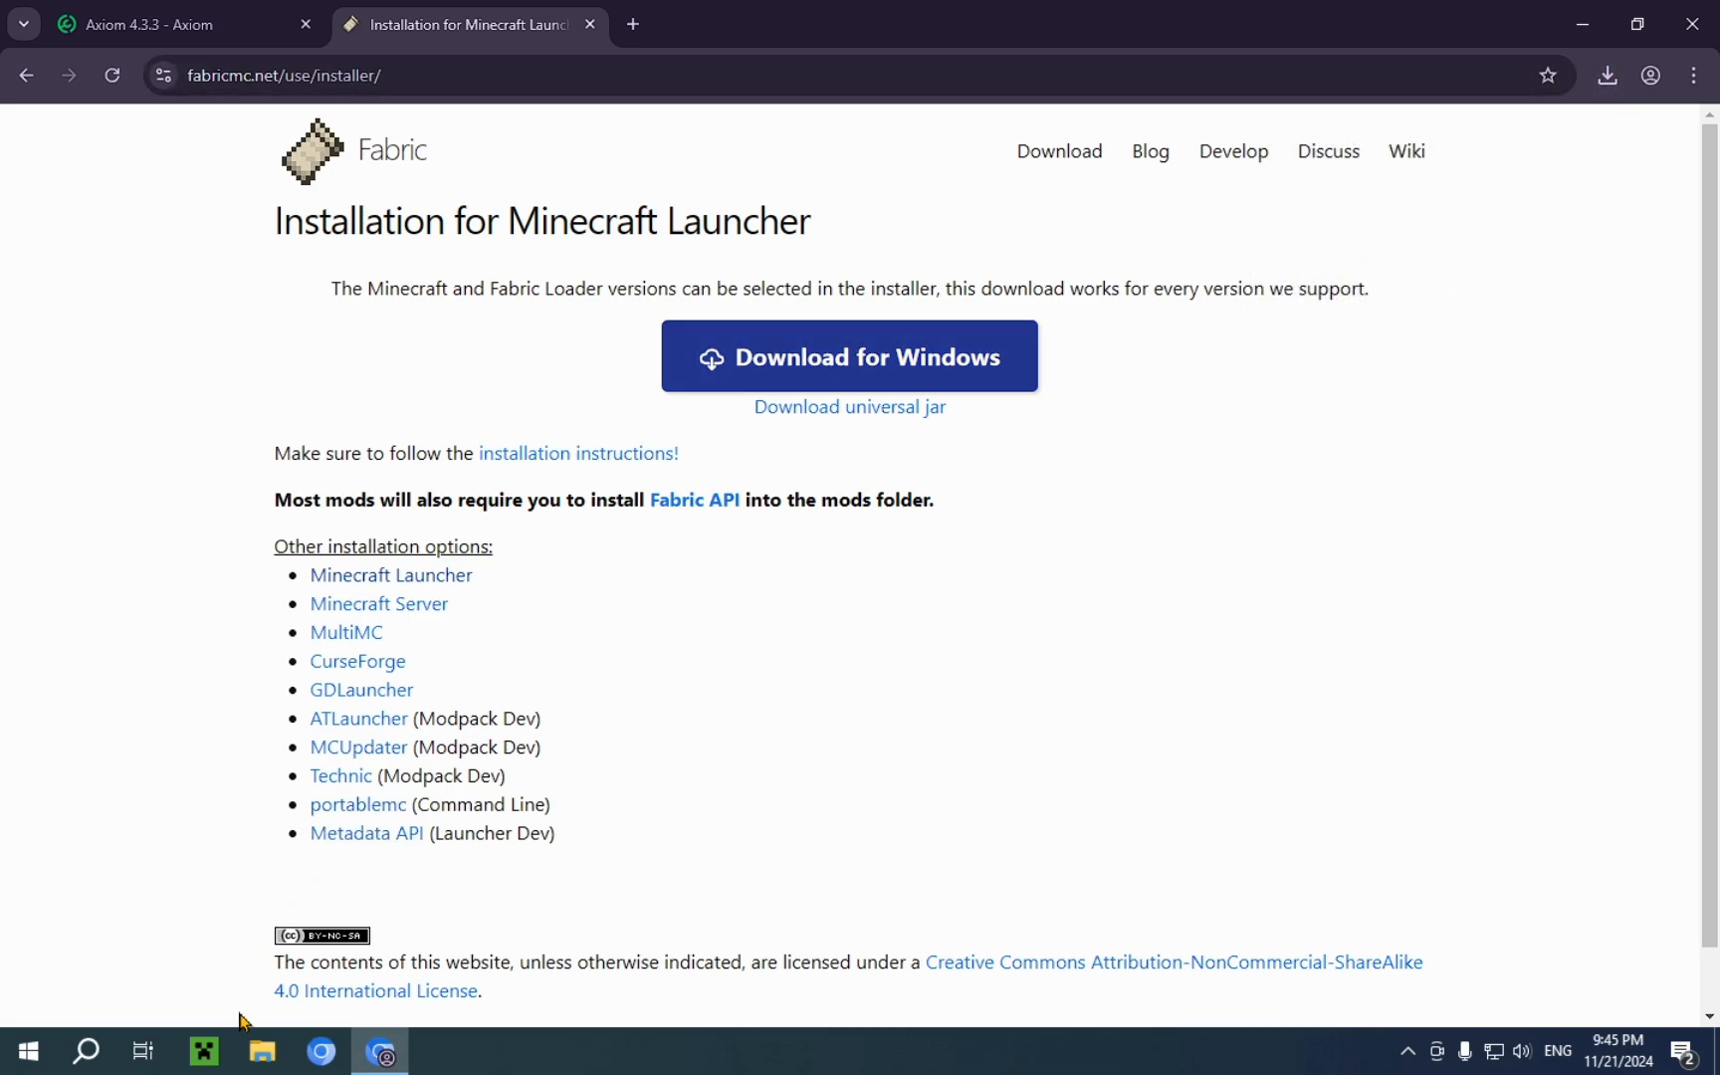
# Run fabric-installer-1.0.1.exe from the Downloads folder
pyautogui.click(260, 1048)
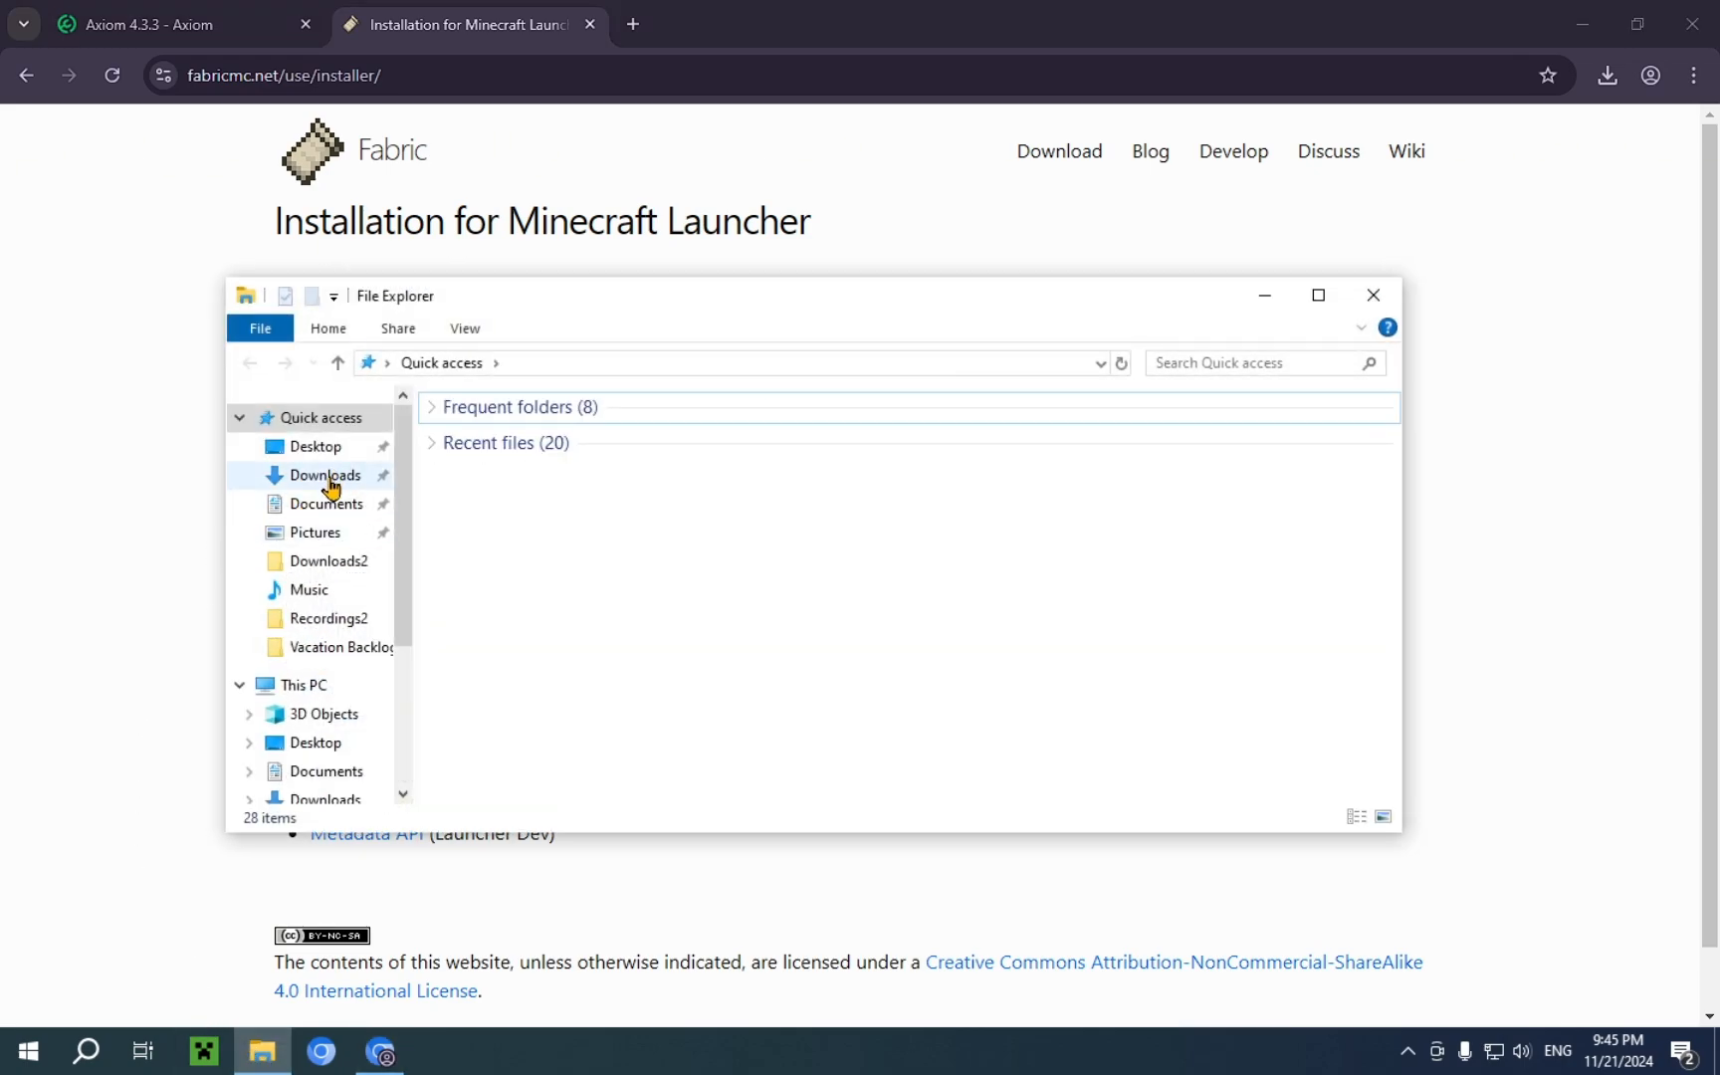
pyautogui.click(325, 473)
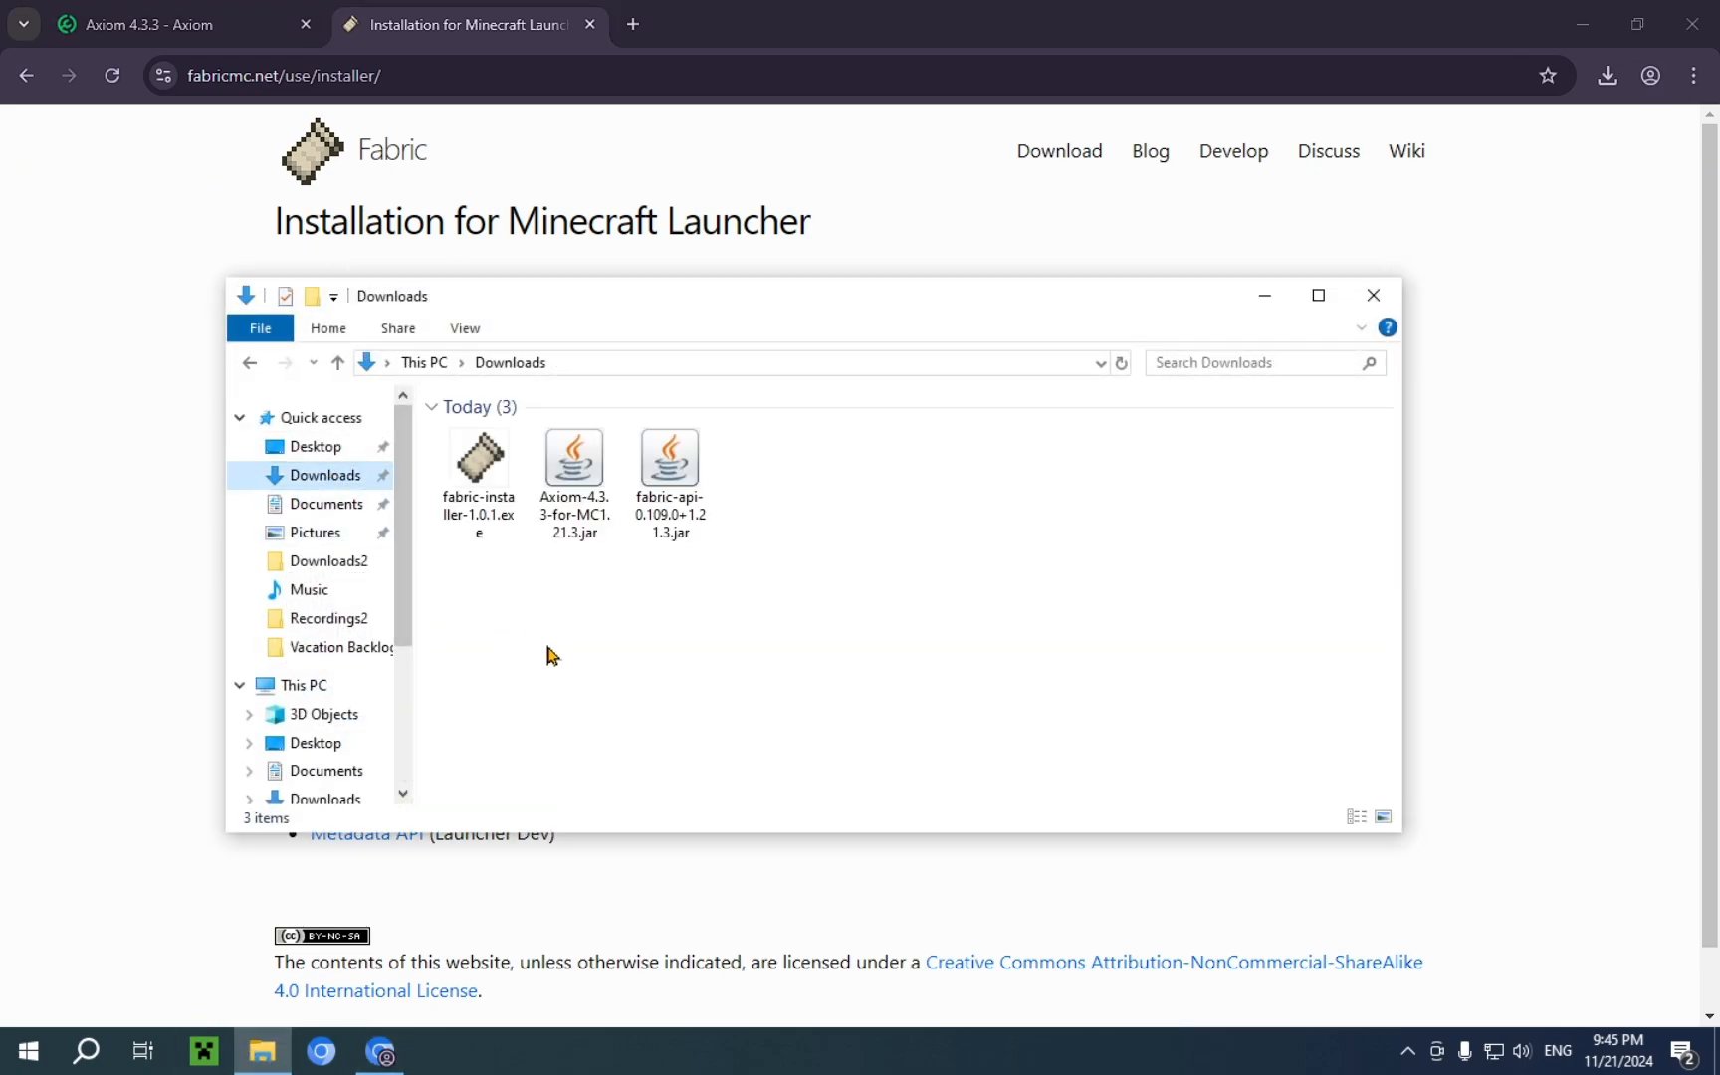
pyautogui.press('ctrl+a')
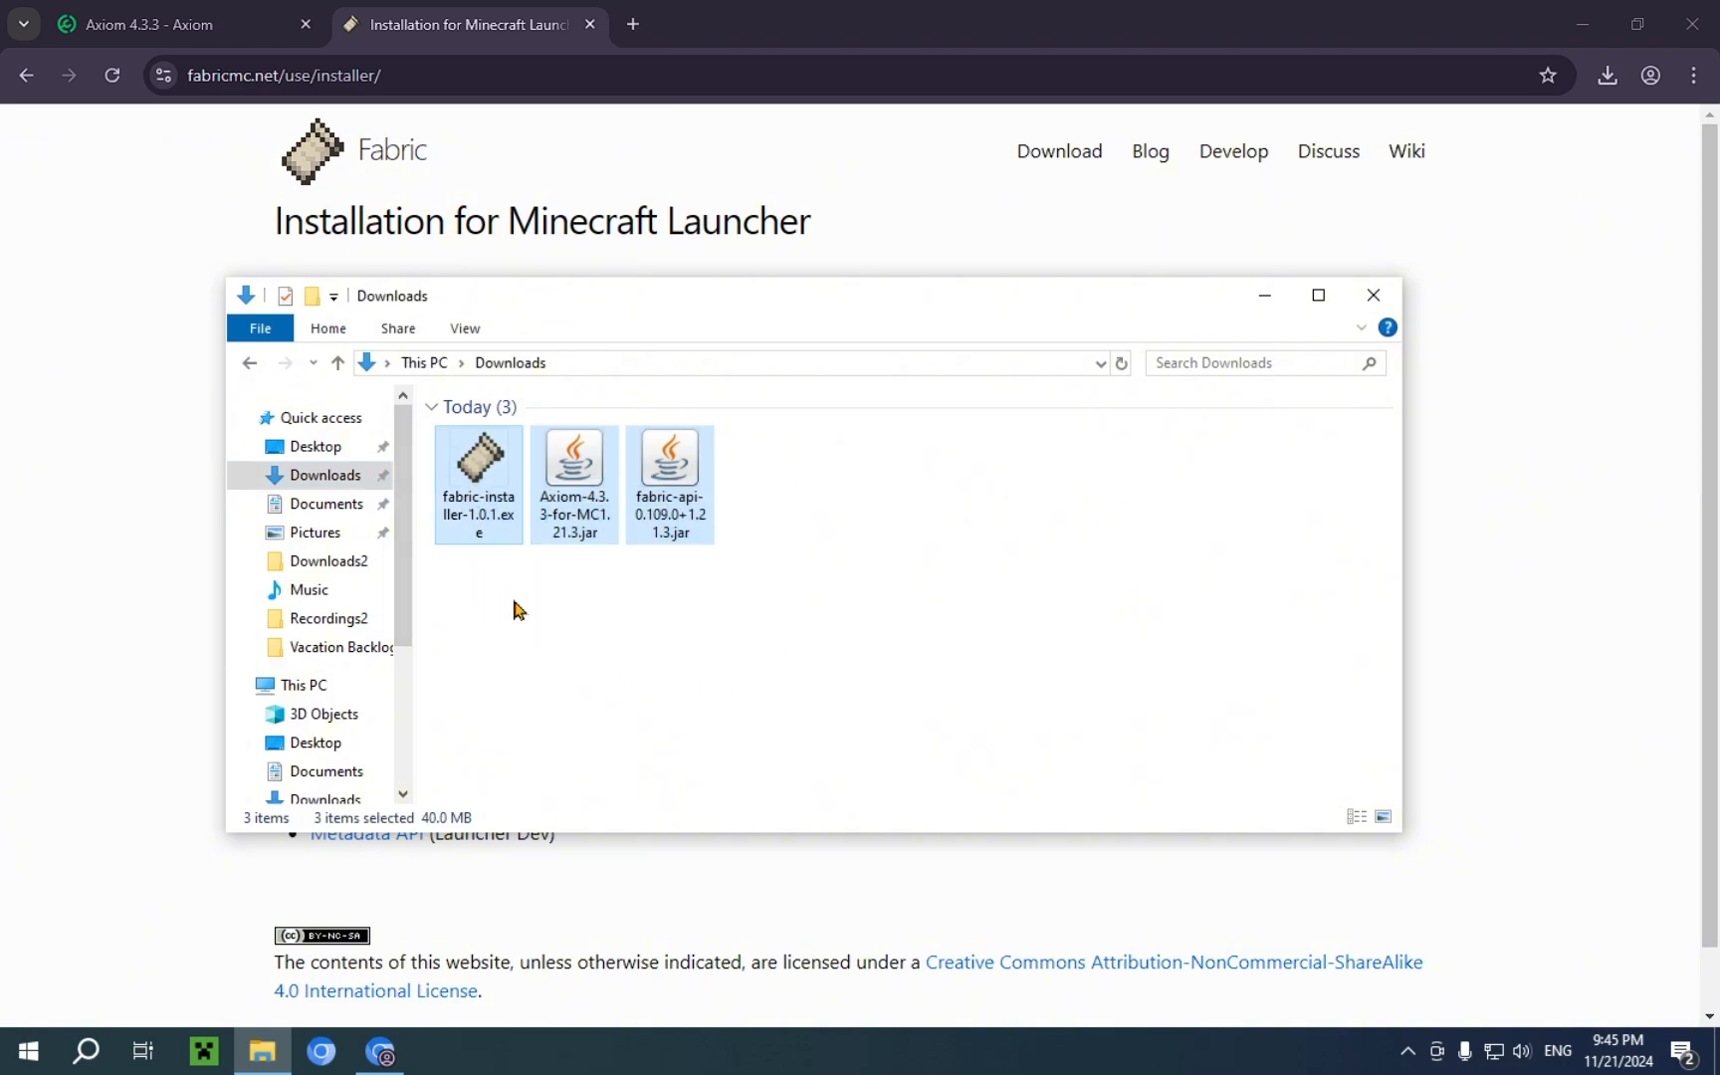
pyautogui.click(477, 452)
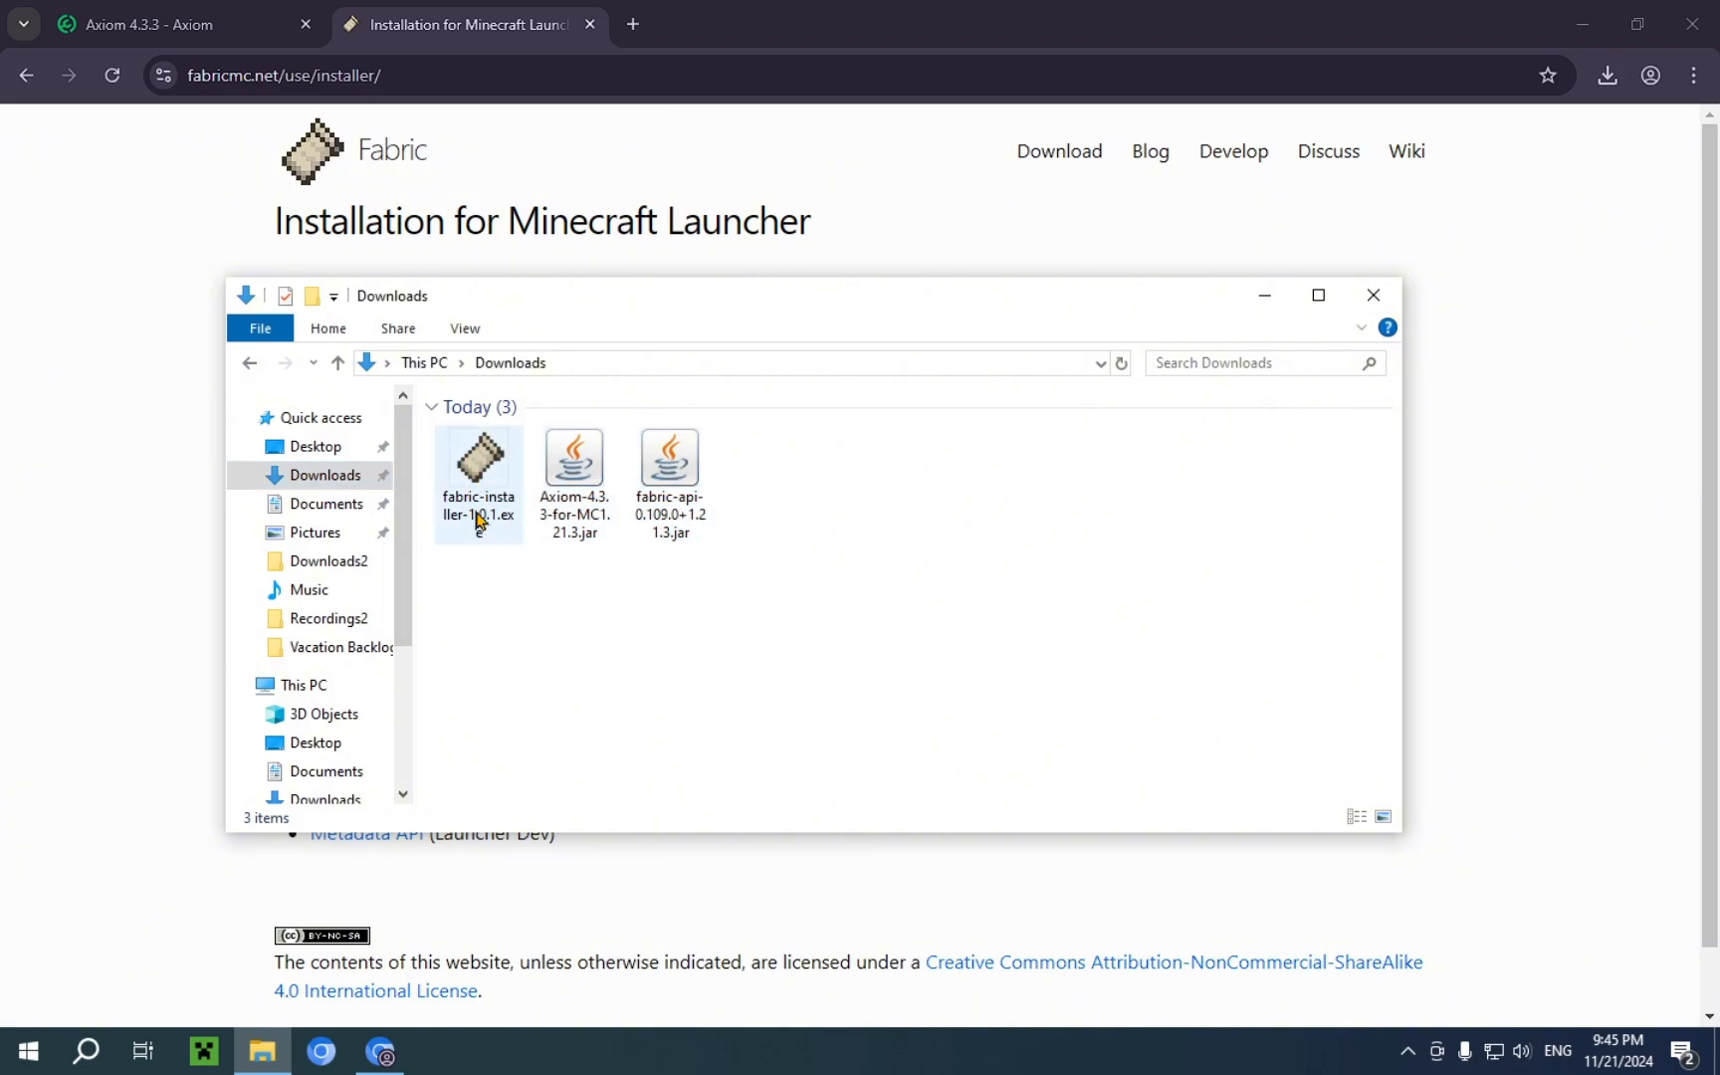
pyautogui.click(477, 482)
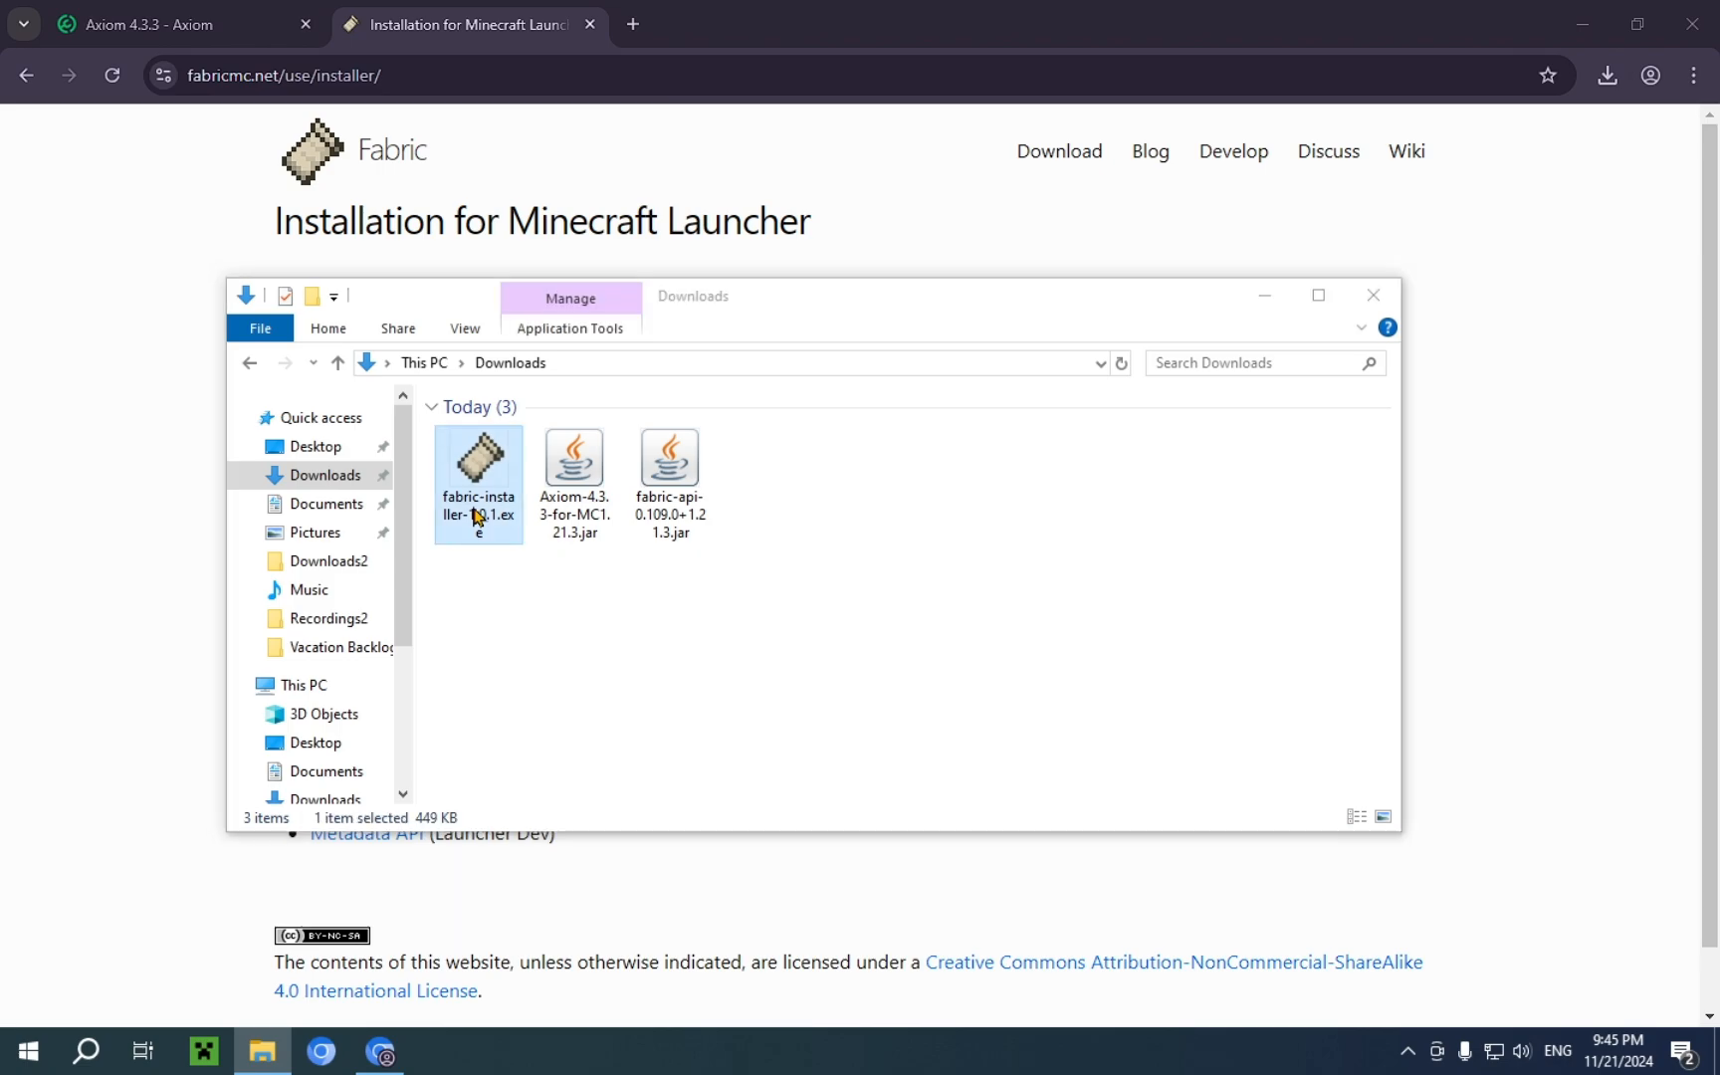
pyautogui.moveTo(480, 529)
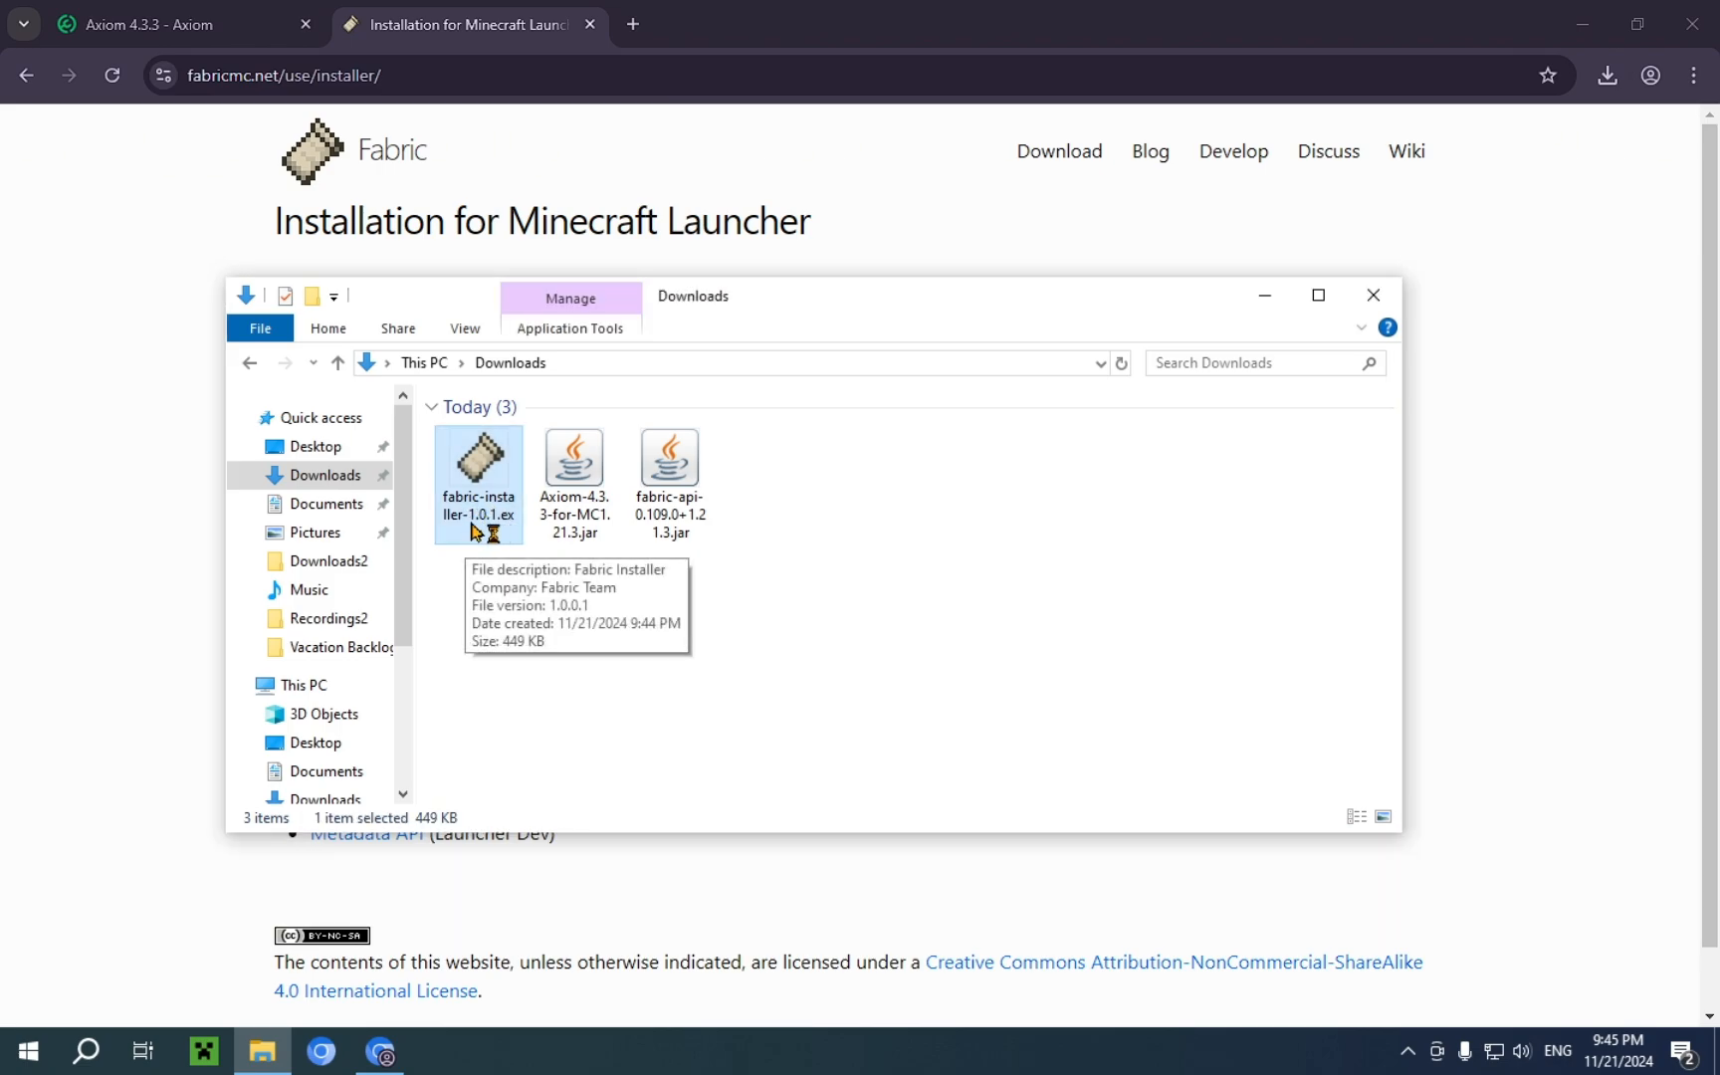
pyautogui.doubleClick(477, 458)
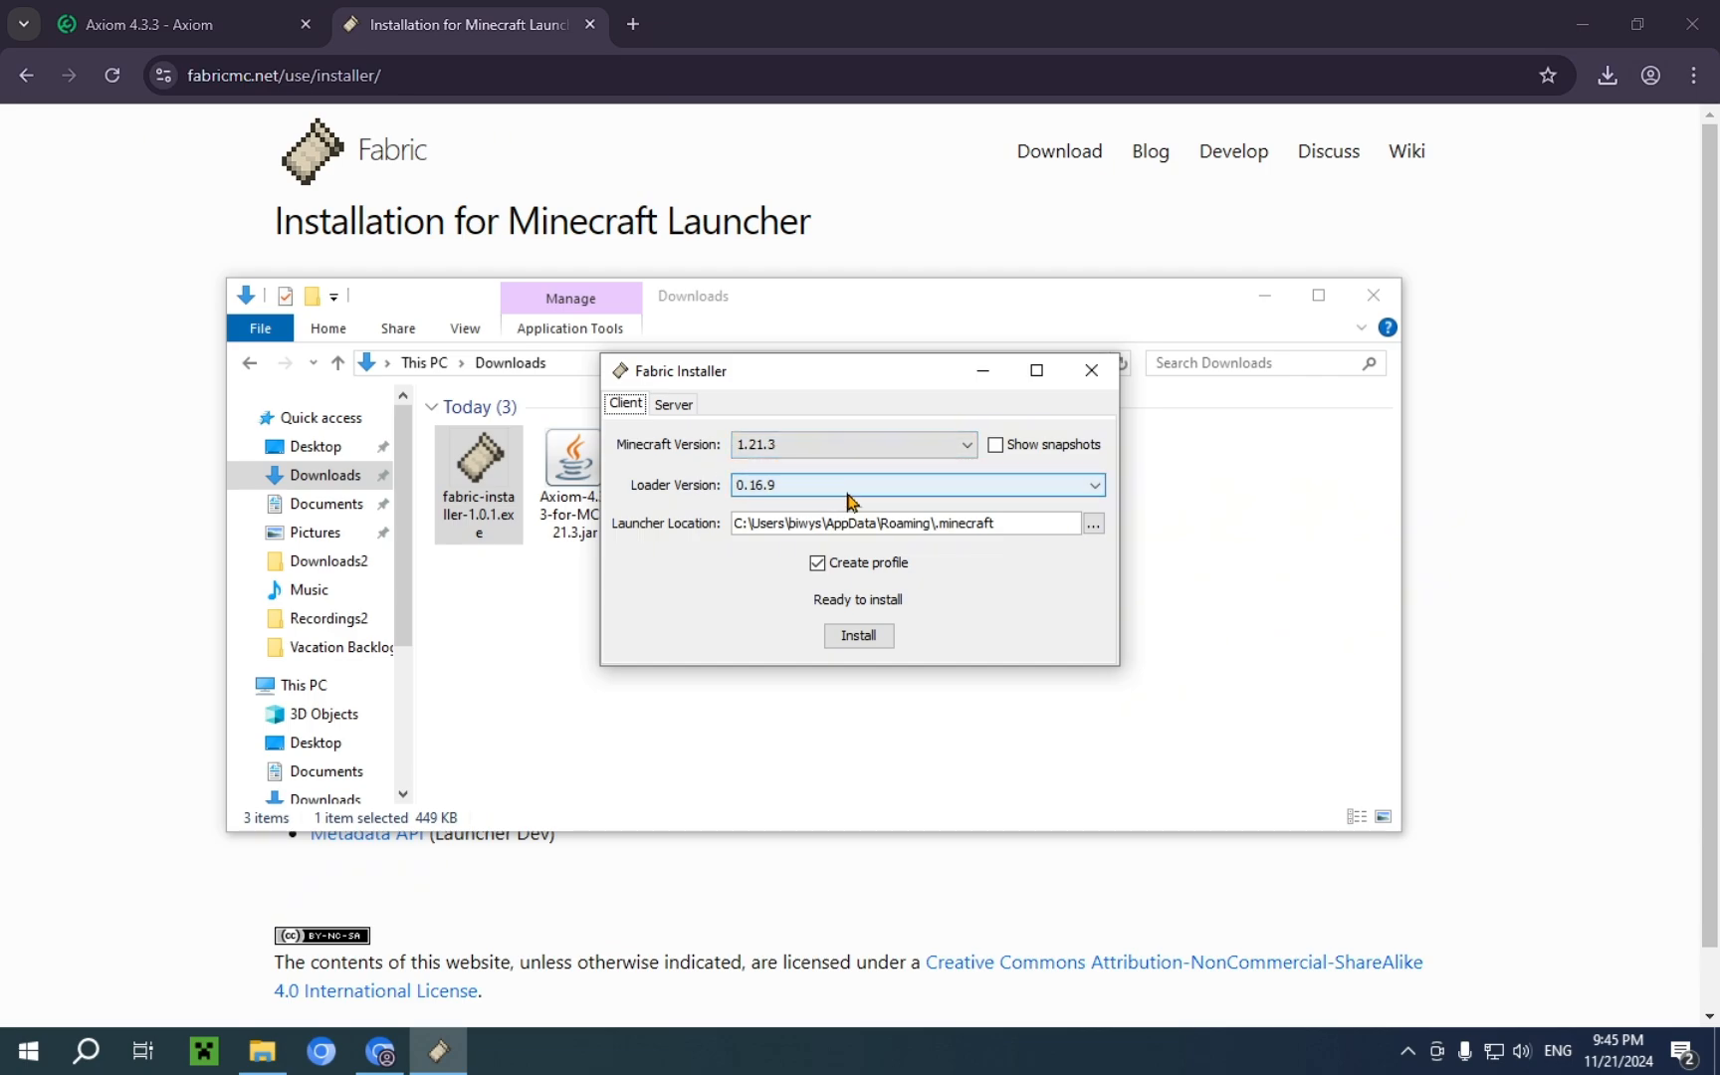
# Install Fabric Loader 0.16.9 for Minecraft 1.21.3 and close the installer
pyautogui.click(858, 635)
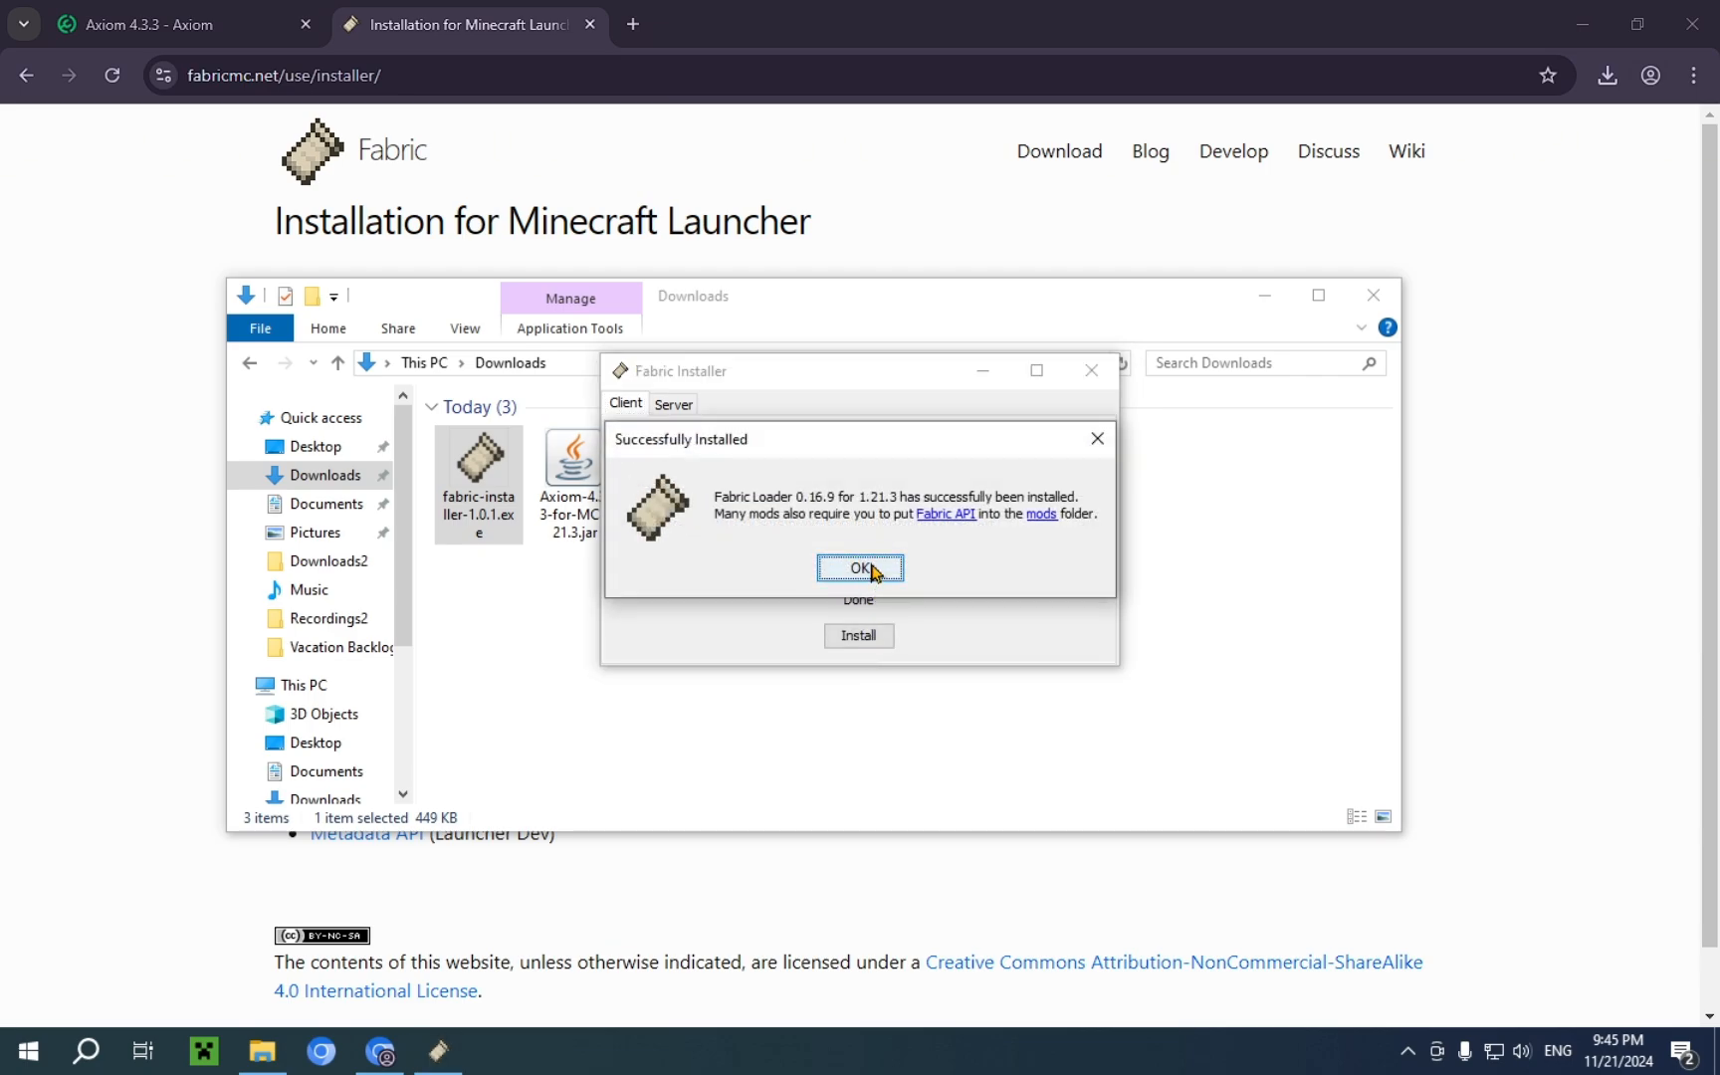
pyautogui.click(857, 567)
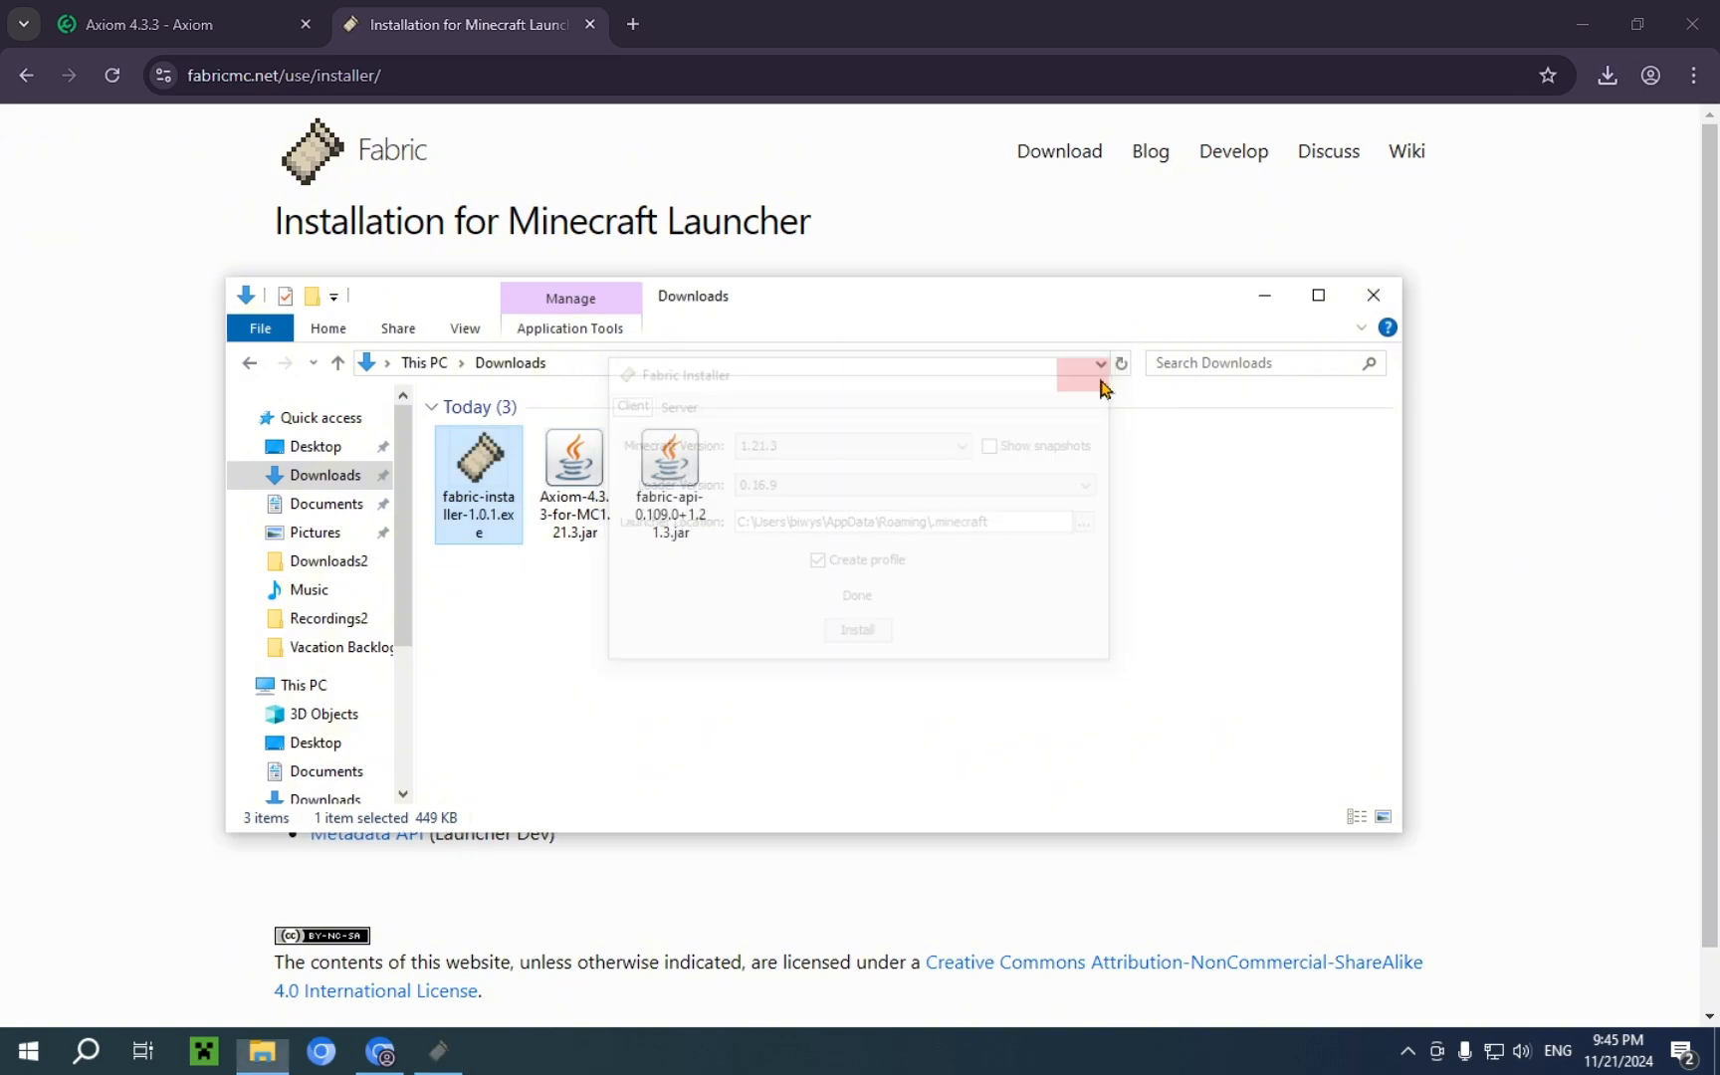
pyautogui.click(1102, 386)
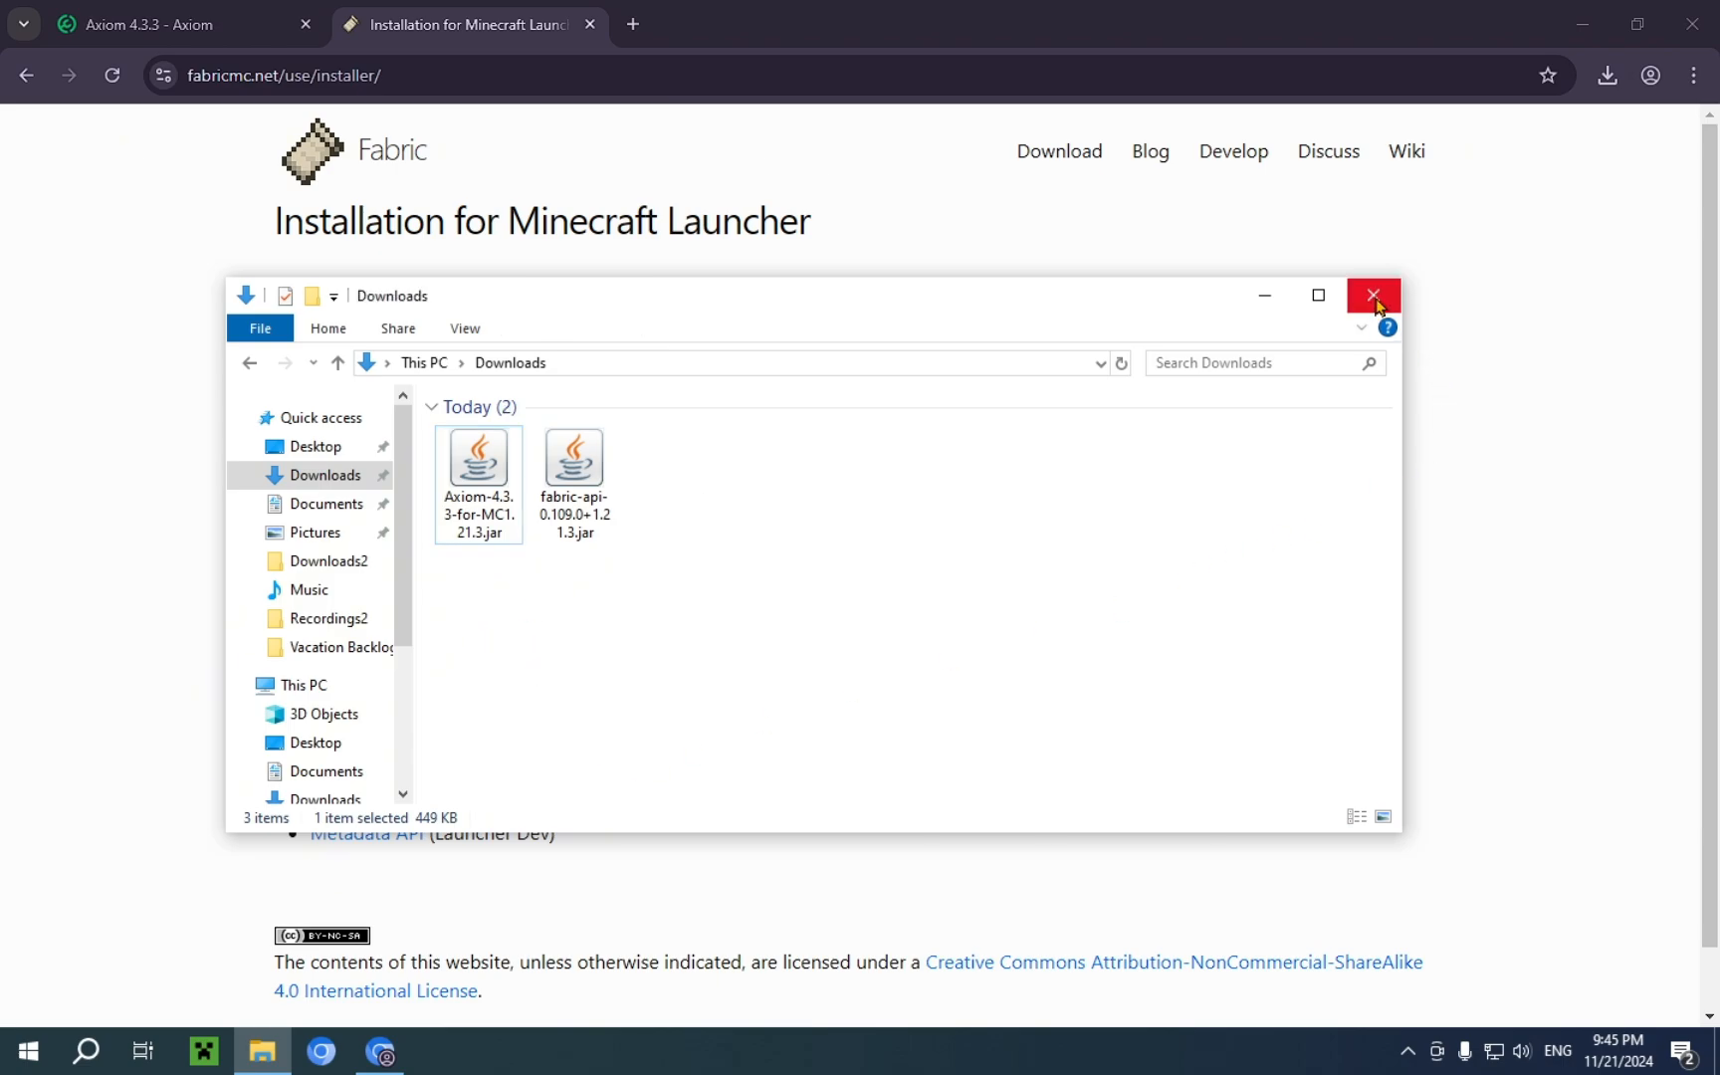
pyautogui.moveTo(1399, 318)
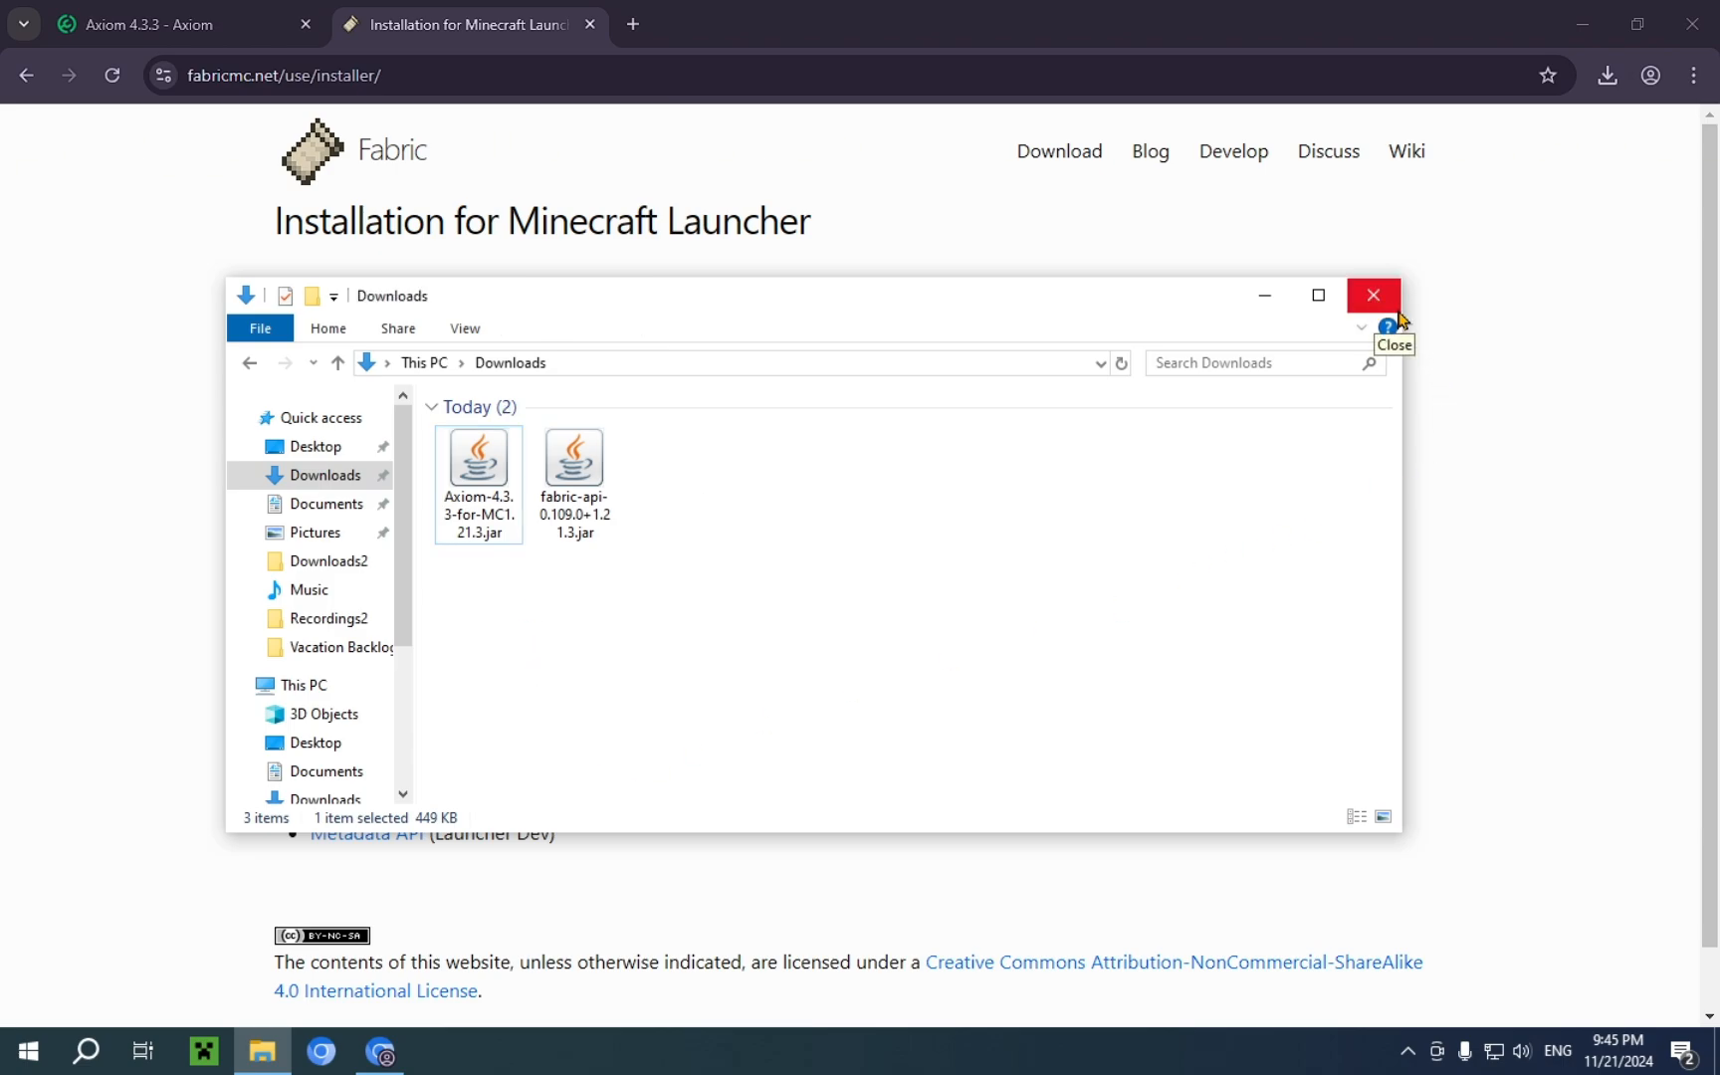
pyautogui.moveTo(1383, 316)
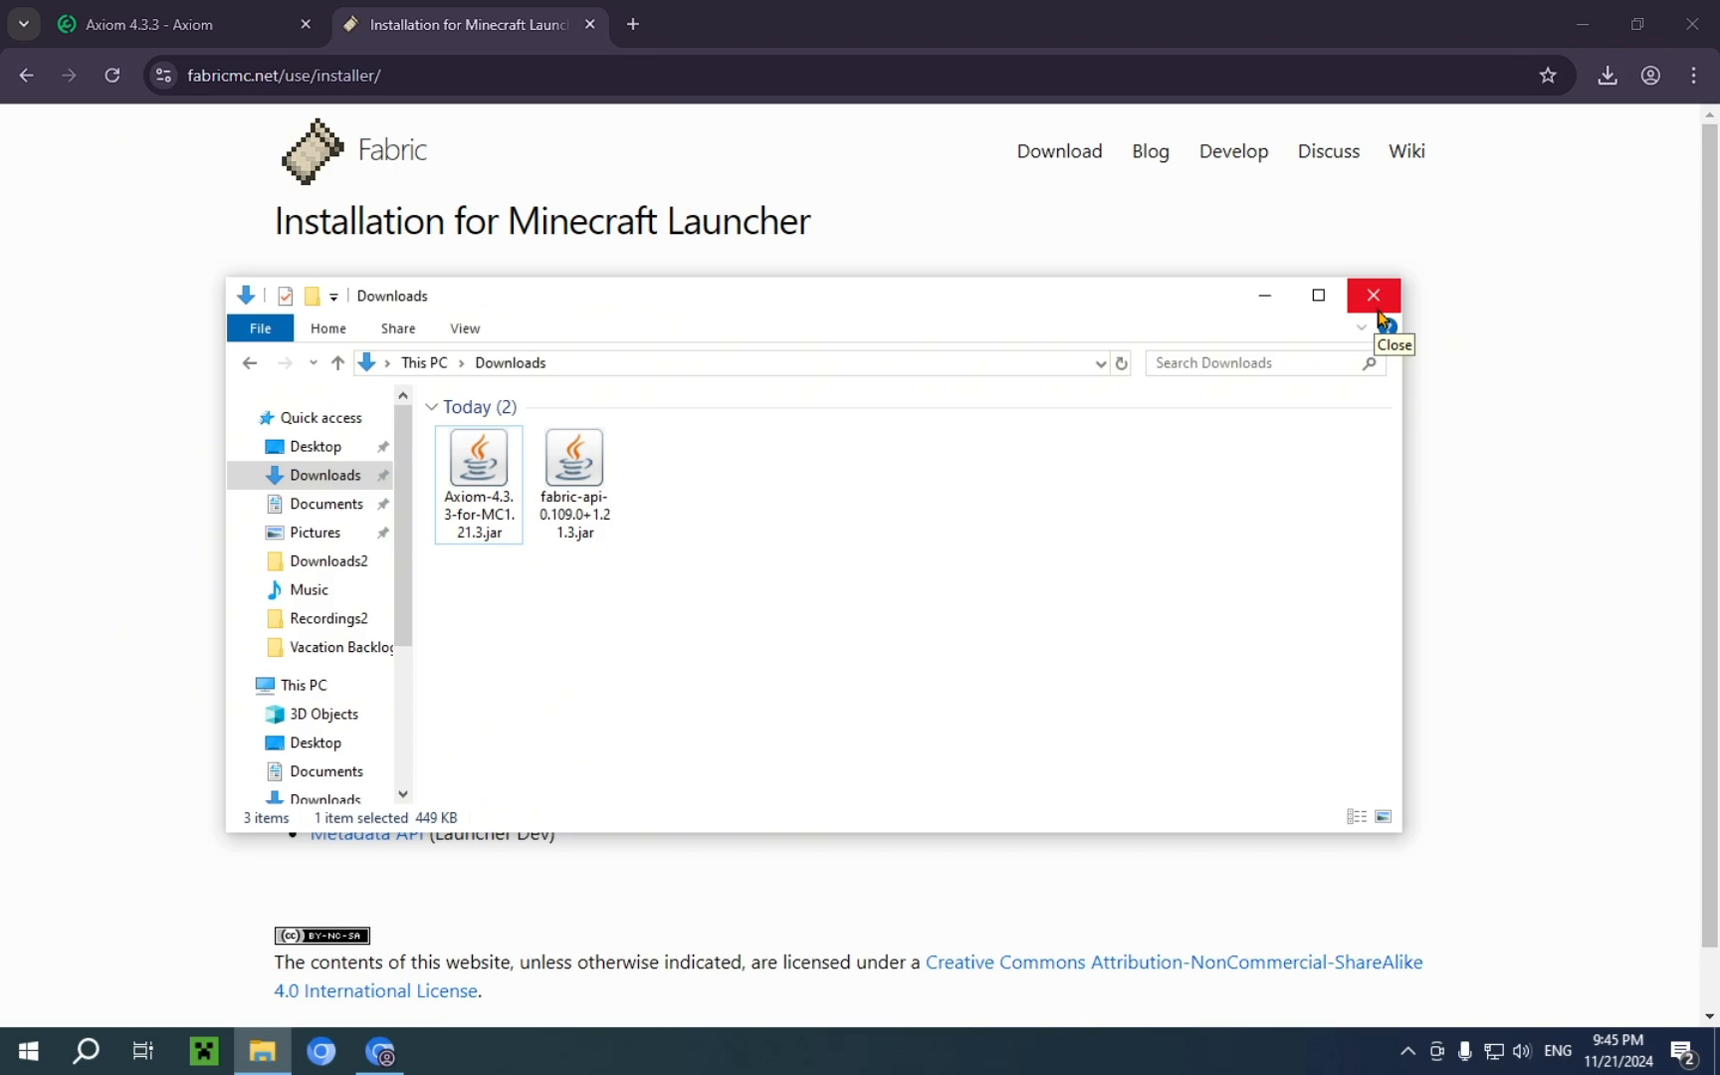
# Start the Minecraft Launcher and dismiss the Xbox Live sign-in error
pyautogui.click(1371, 294)
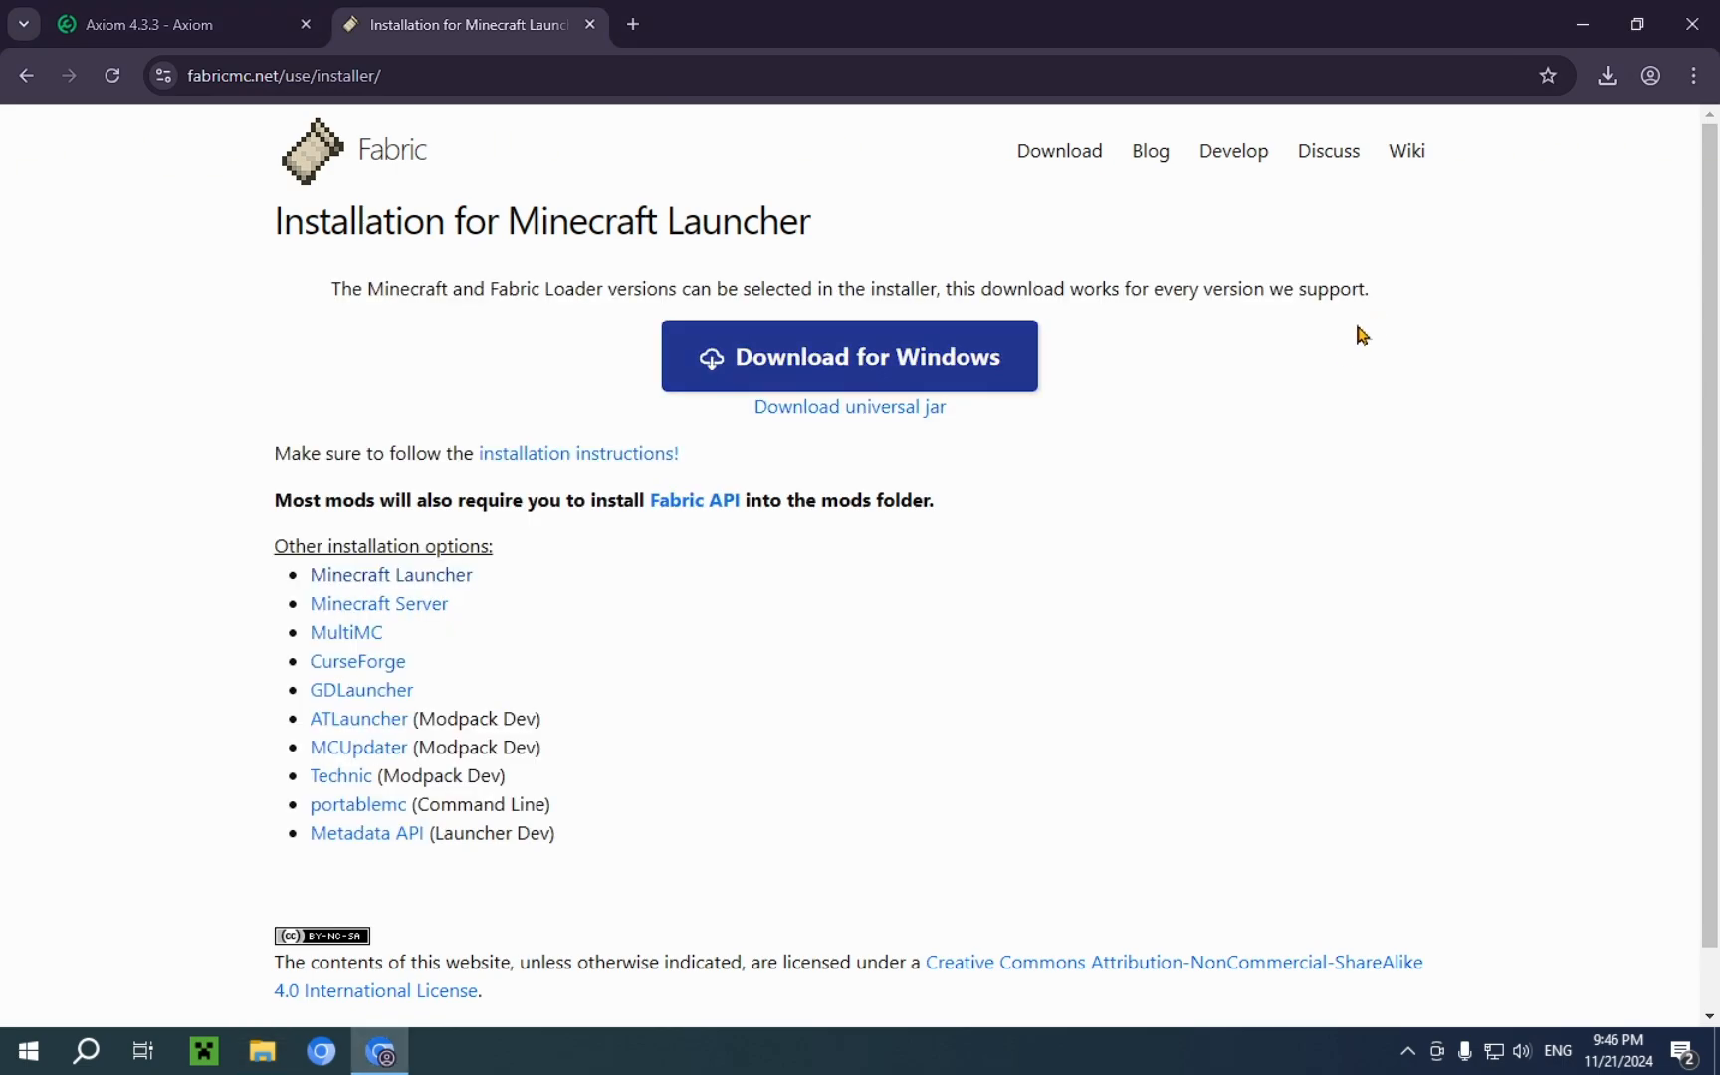
pyautogui.moveTo(1153, 561)
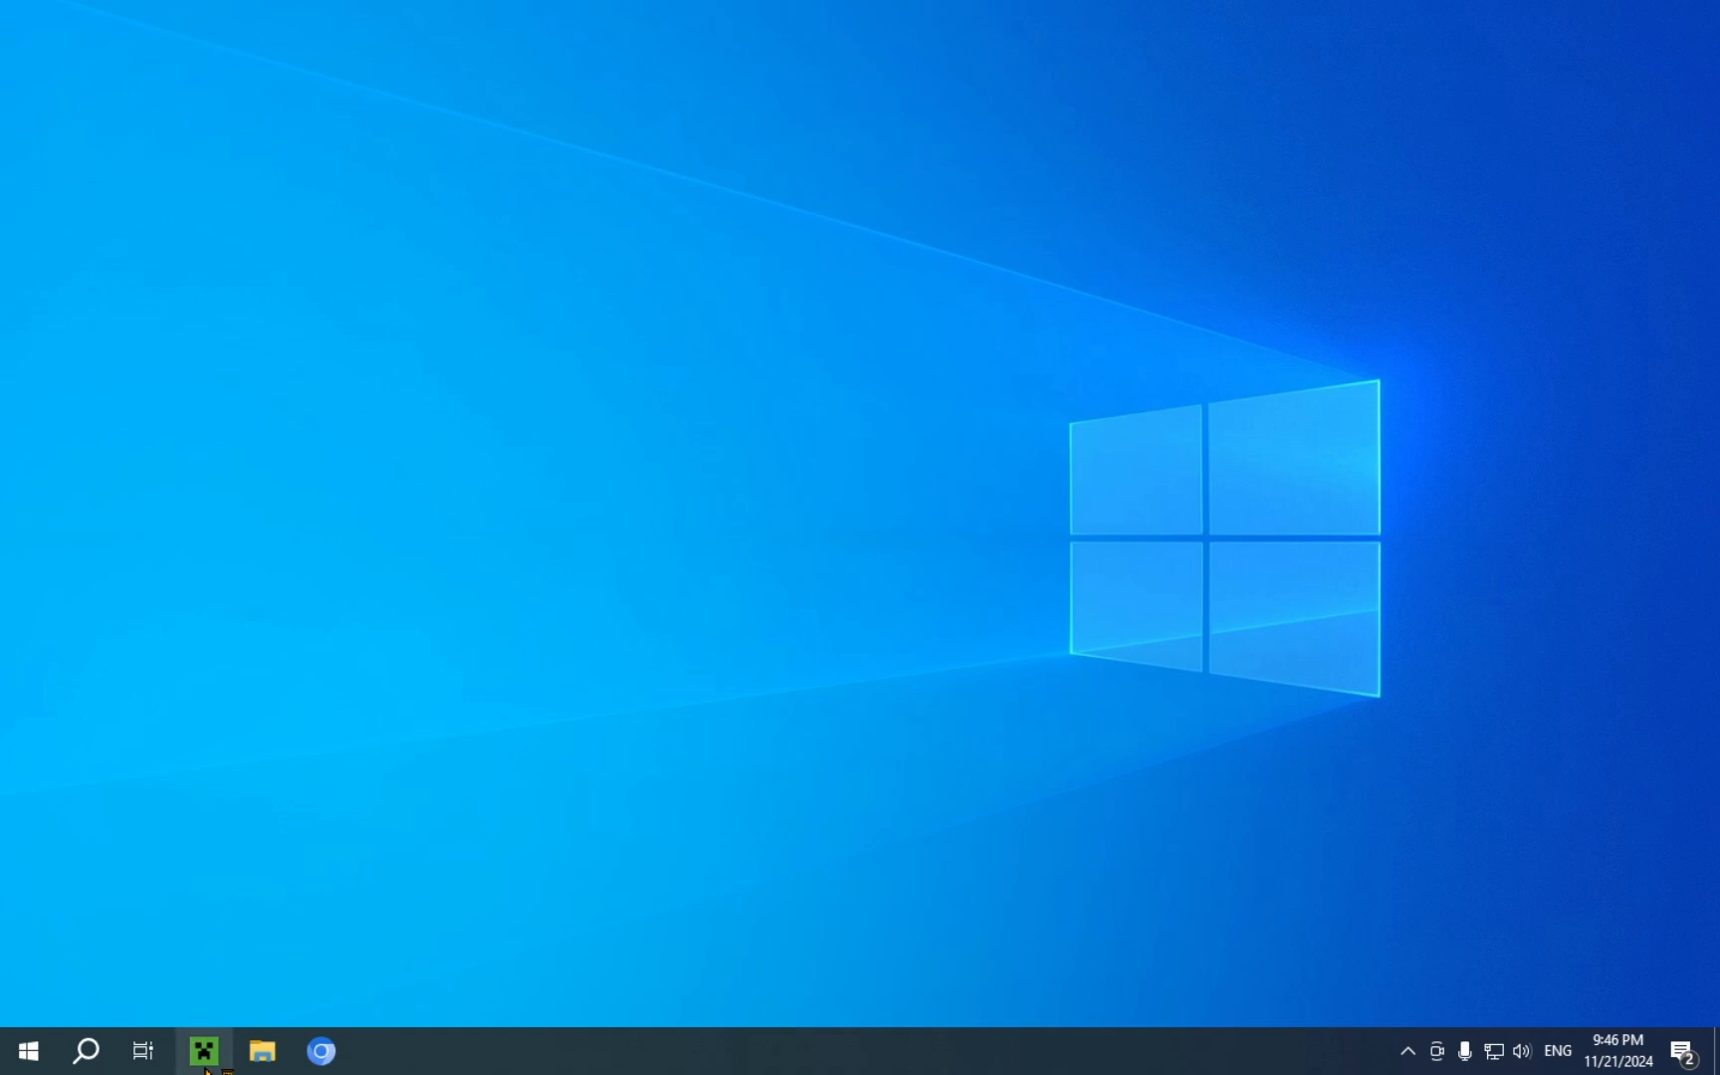
pyautogui.click(201, 1051)
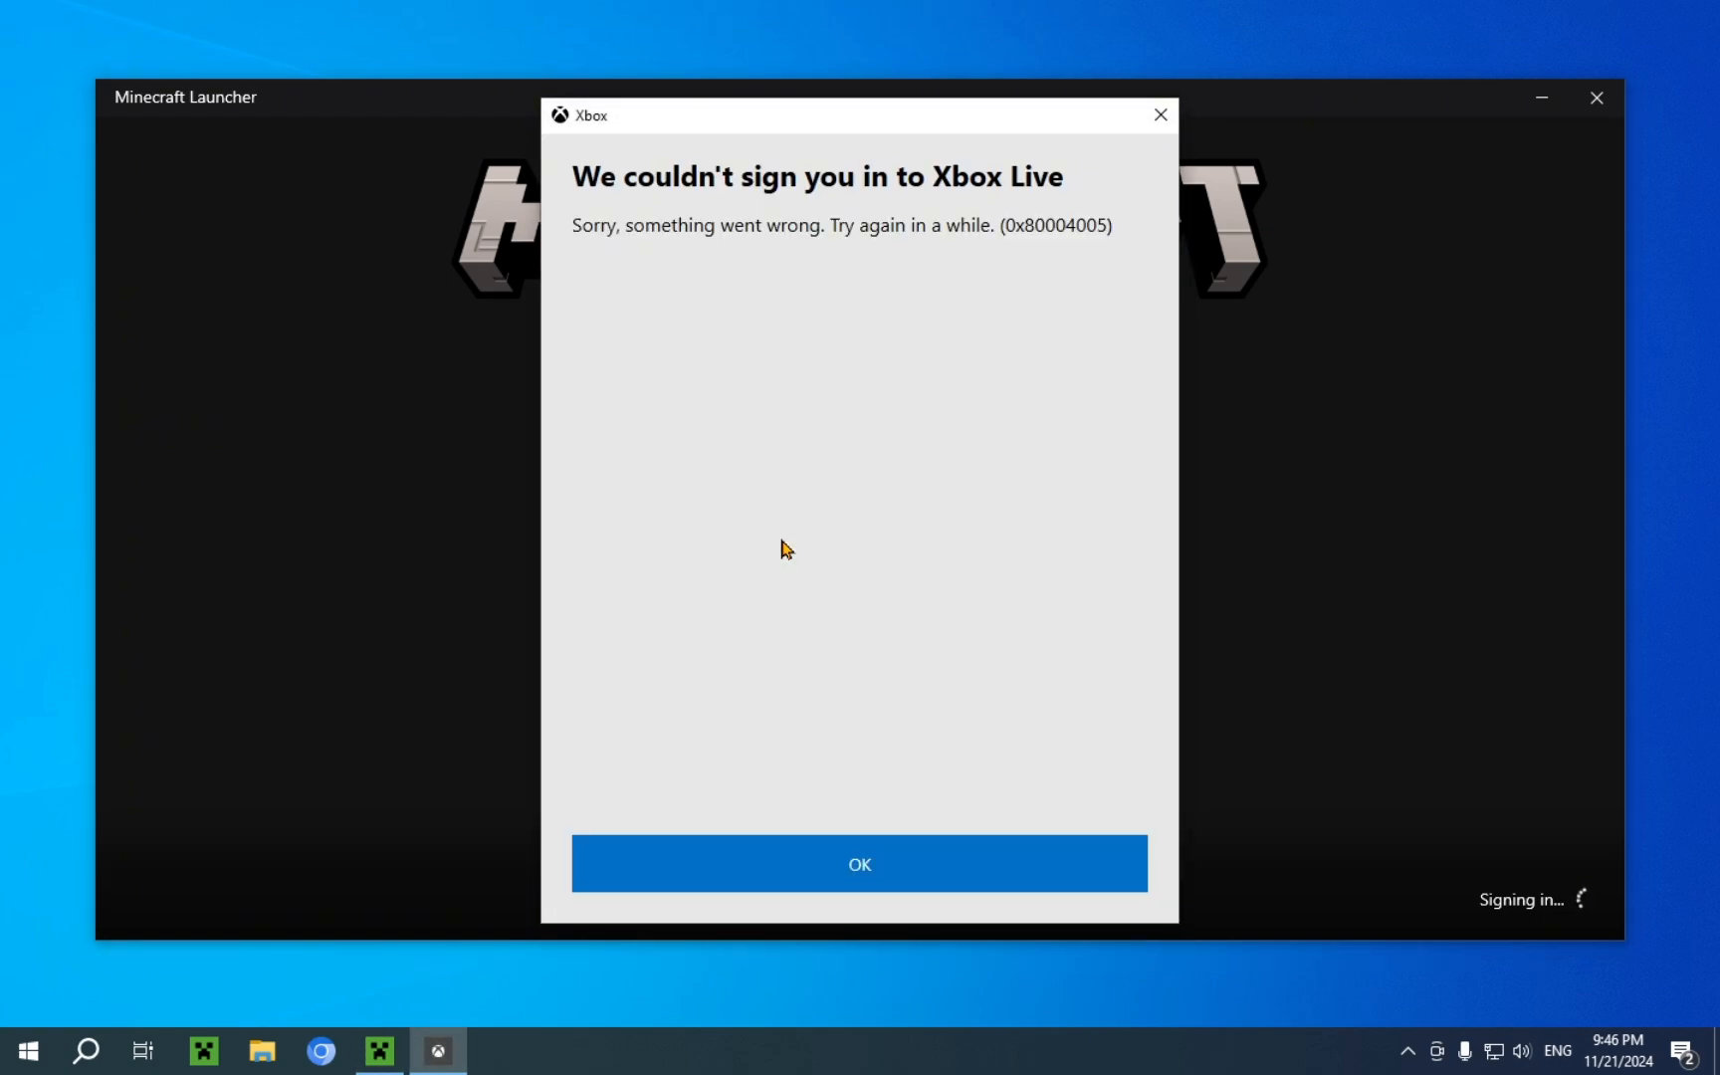
pyautogui.click(858, 864)
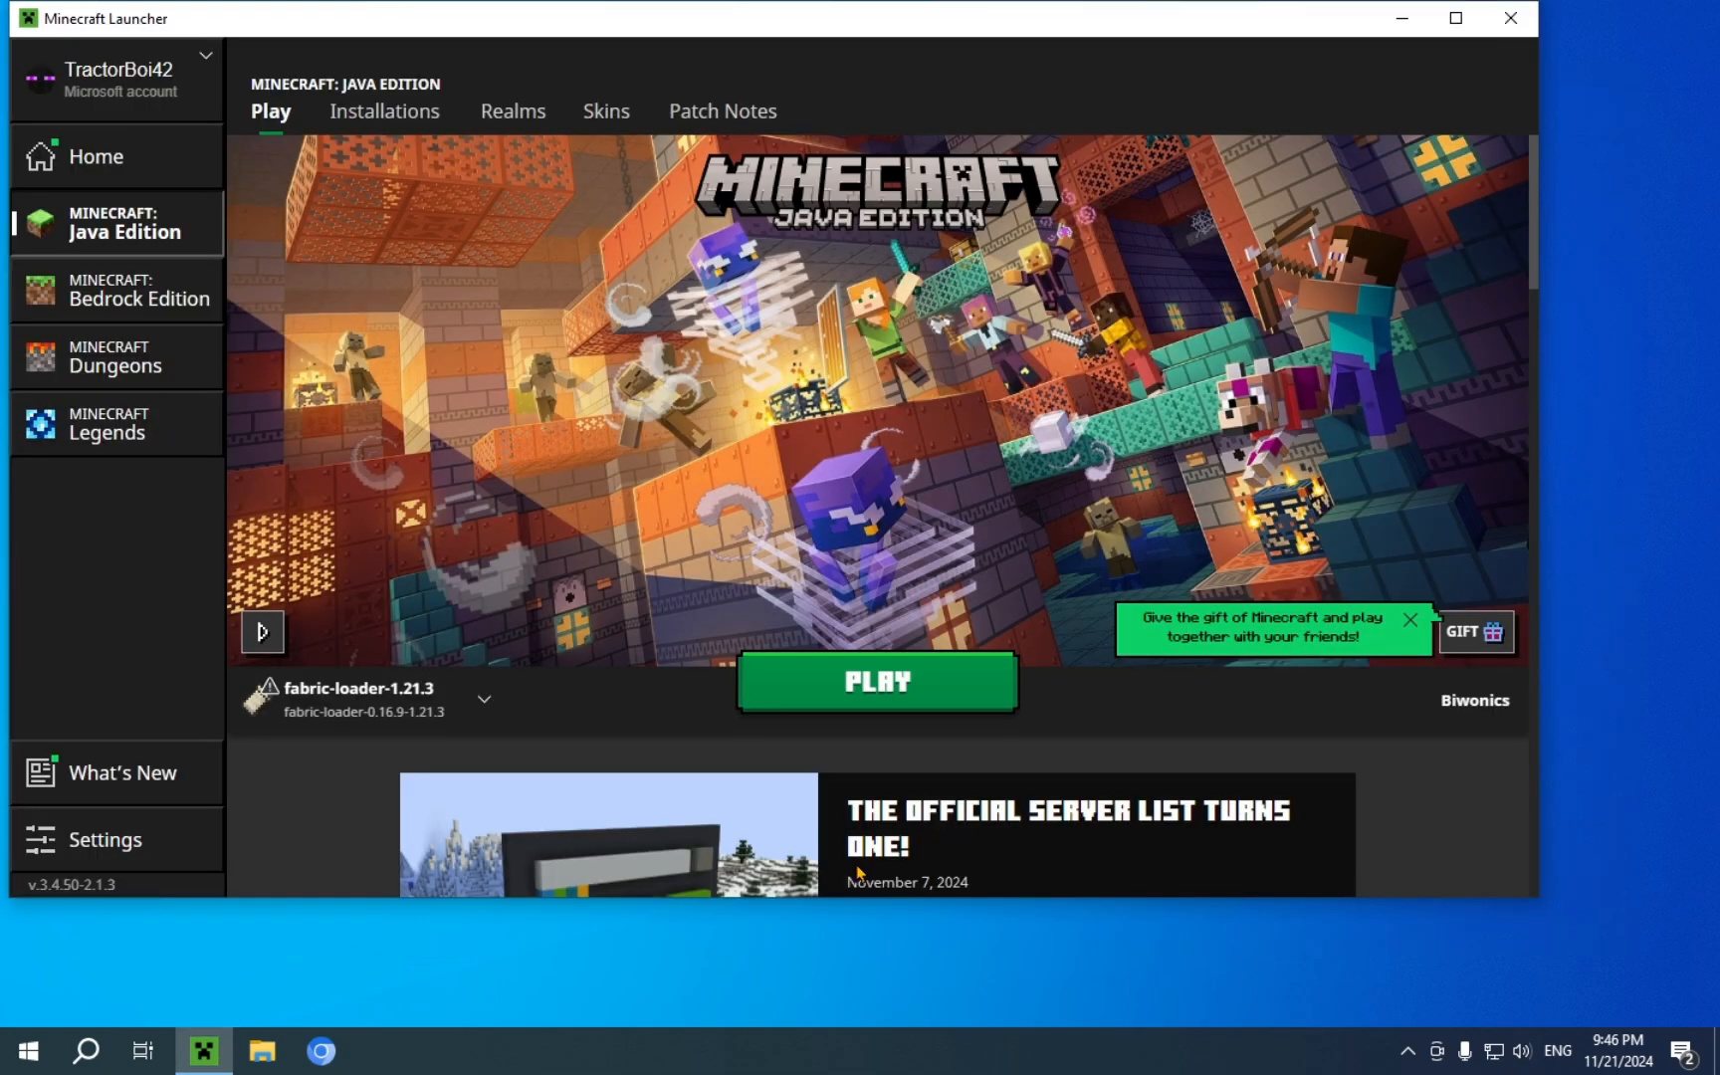
pyautogui.moveTo(790, 525)
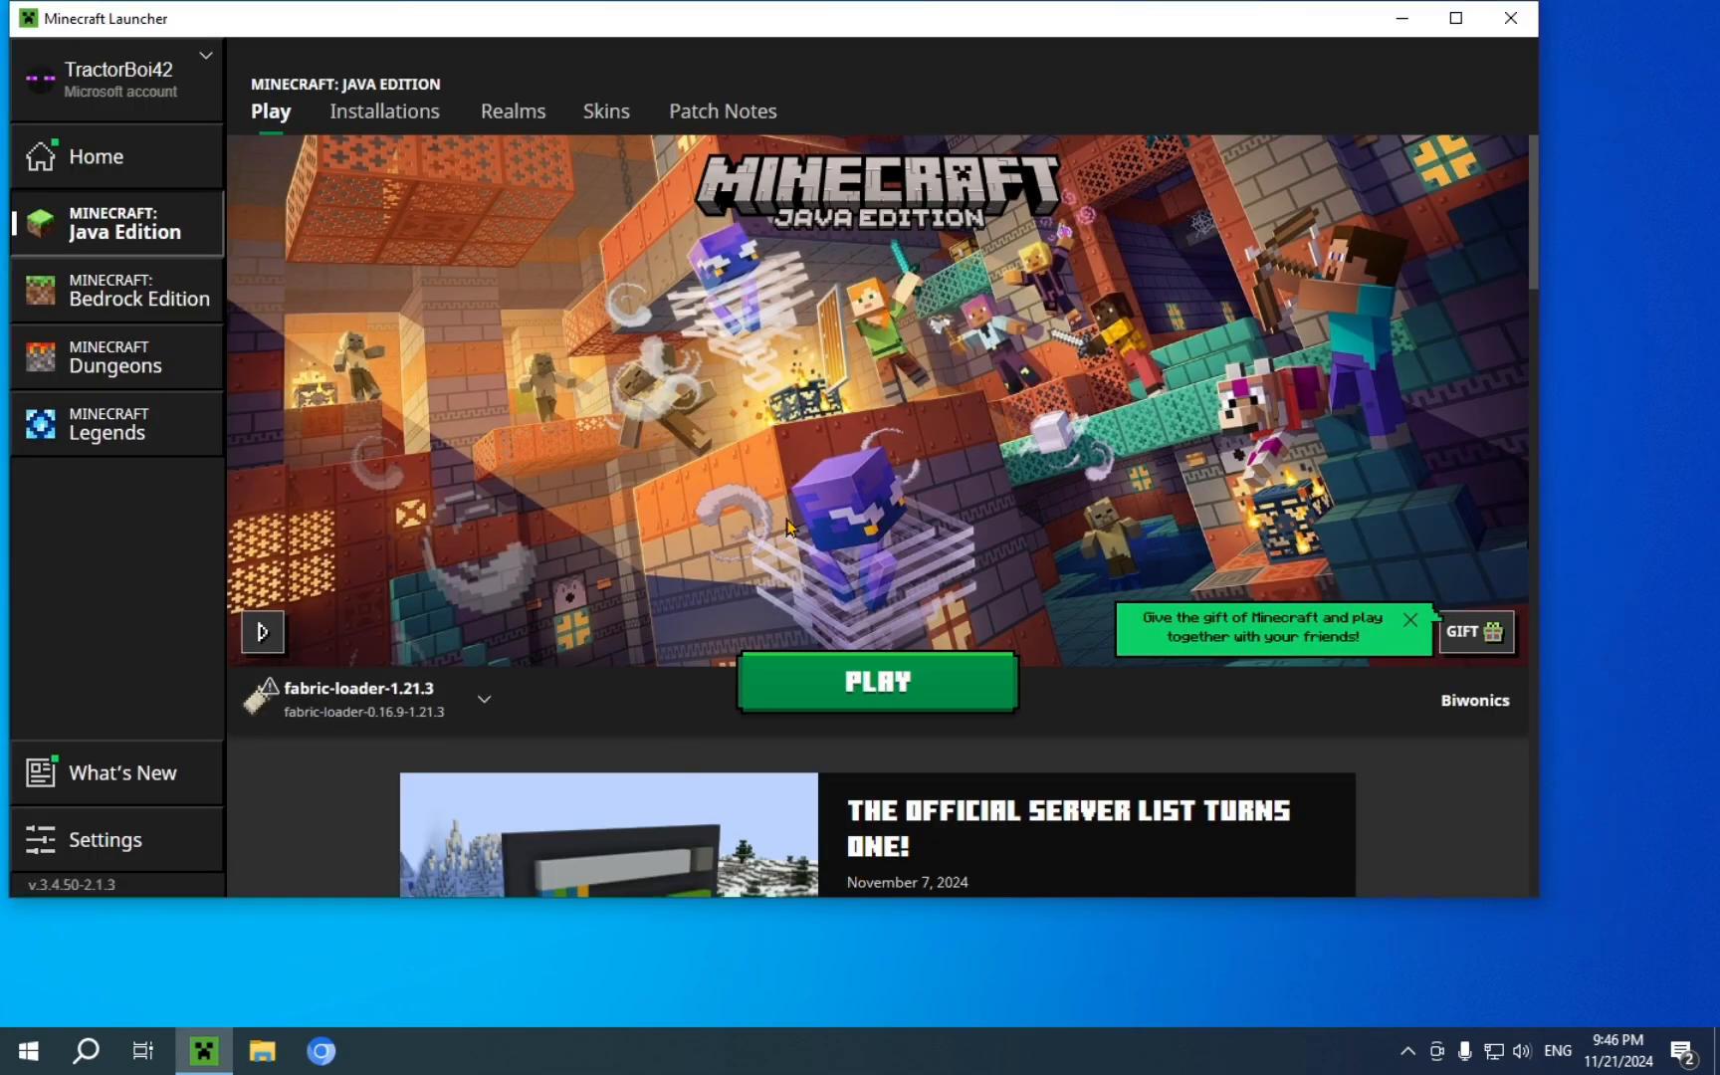
pyautogui.moveTo(853, 460)
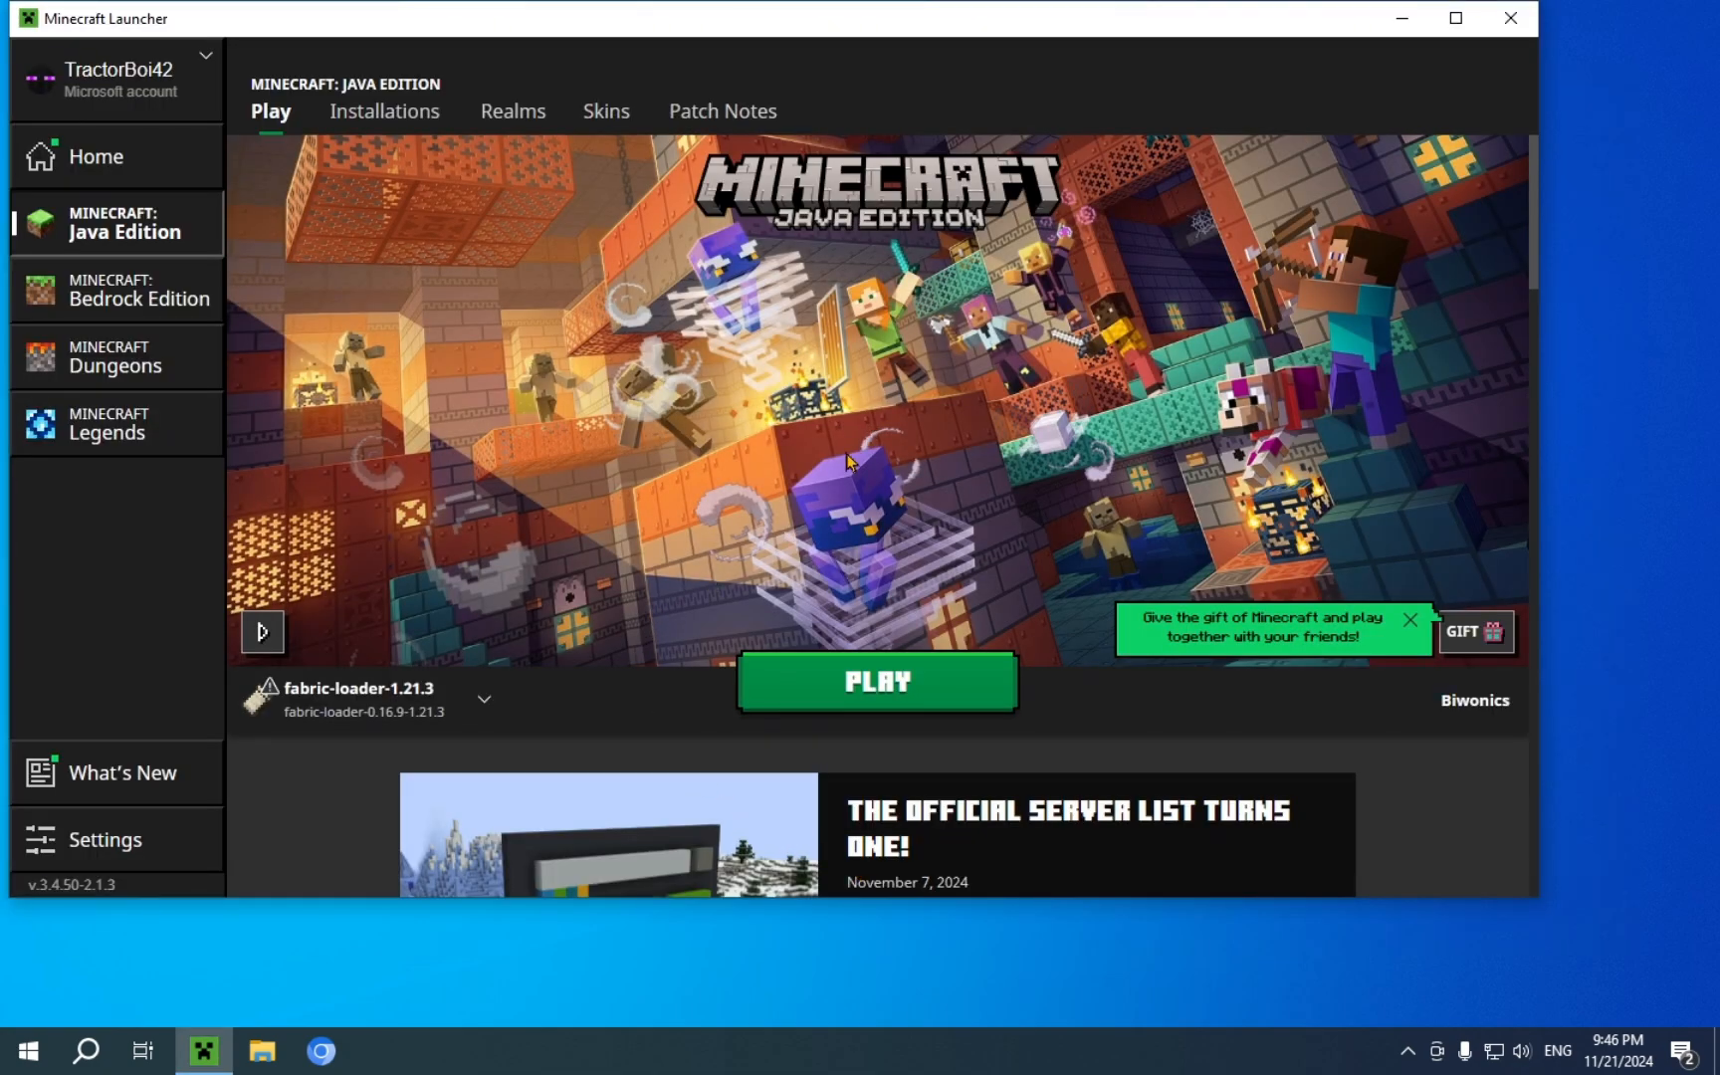
pyautogui.moveTo(892, 441)
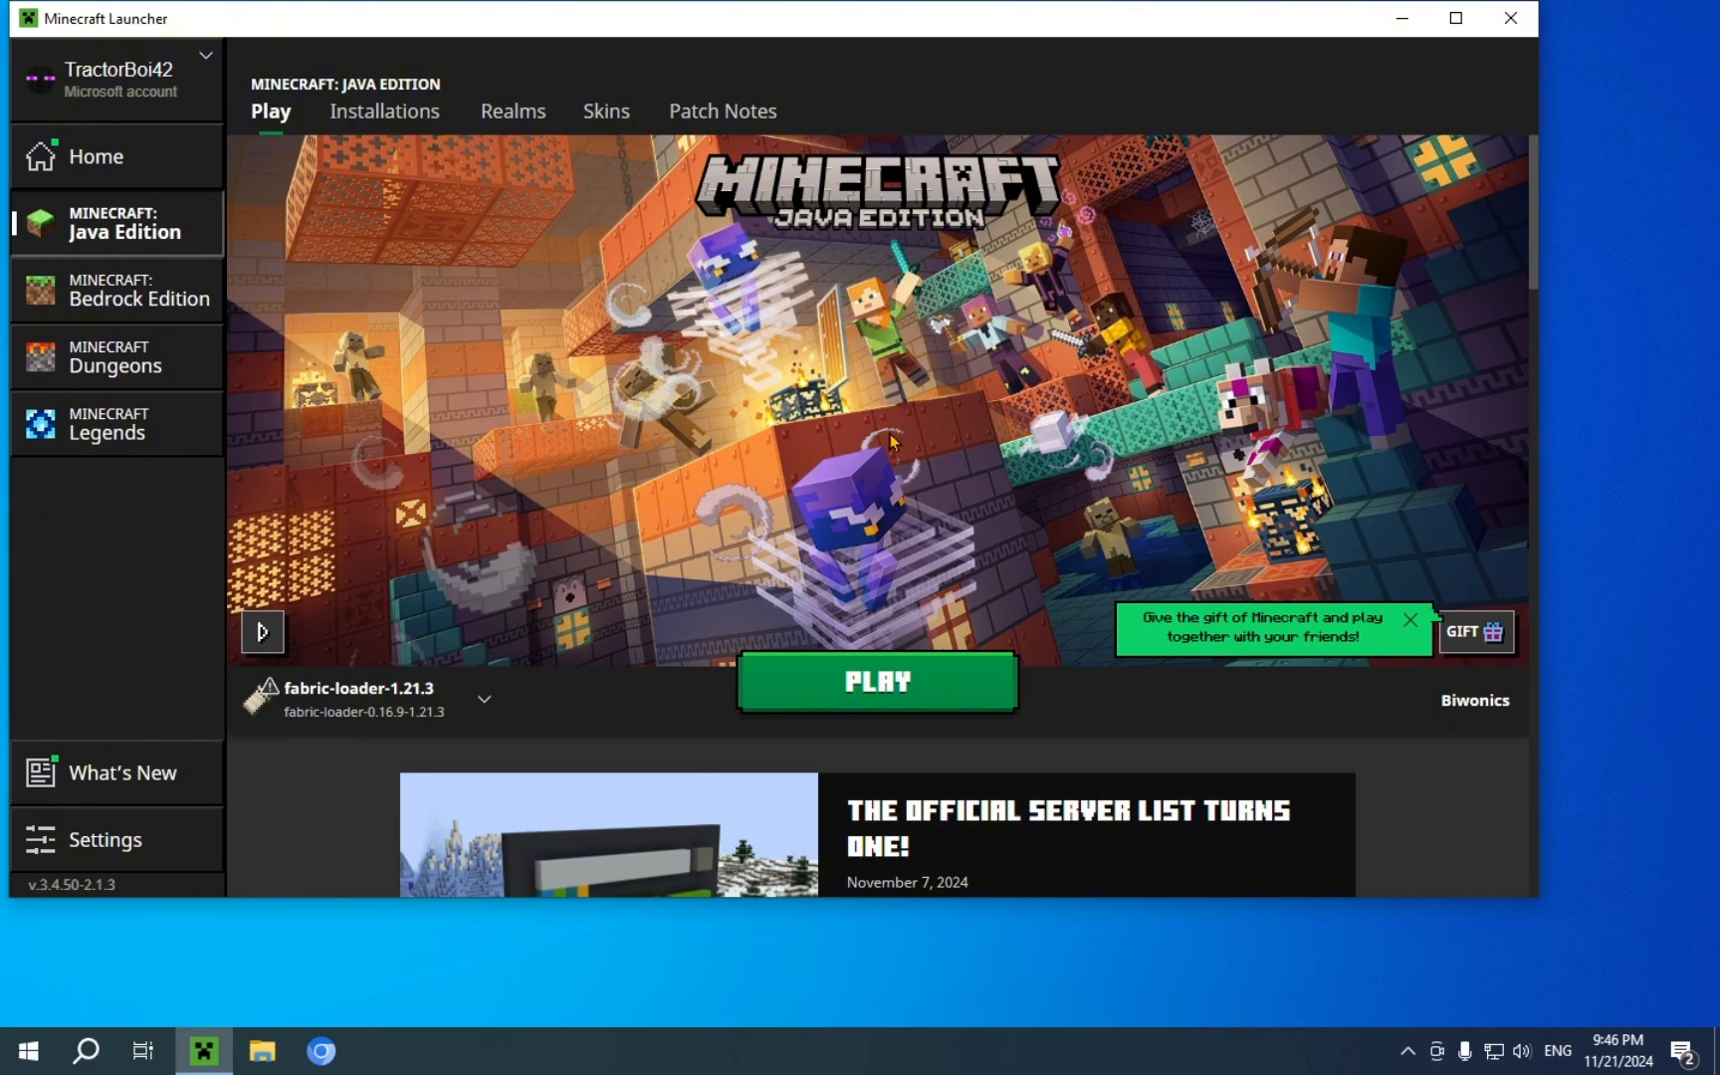
pyautogui.moveTo(603, 444)
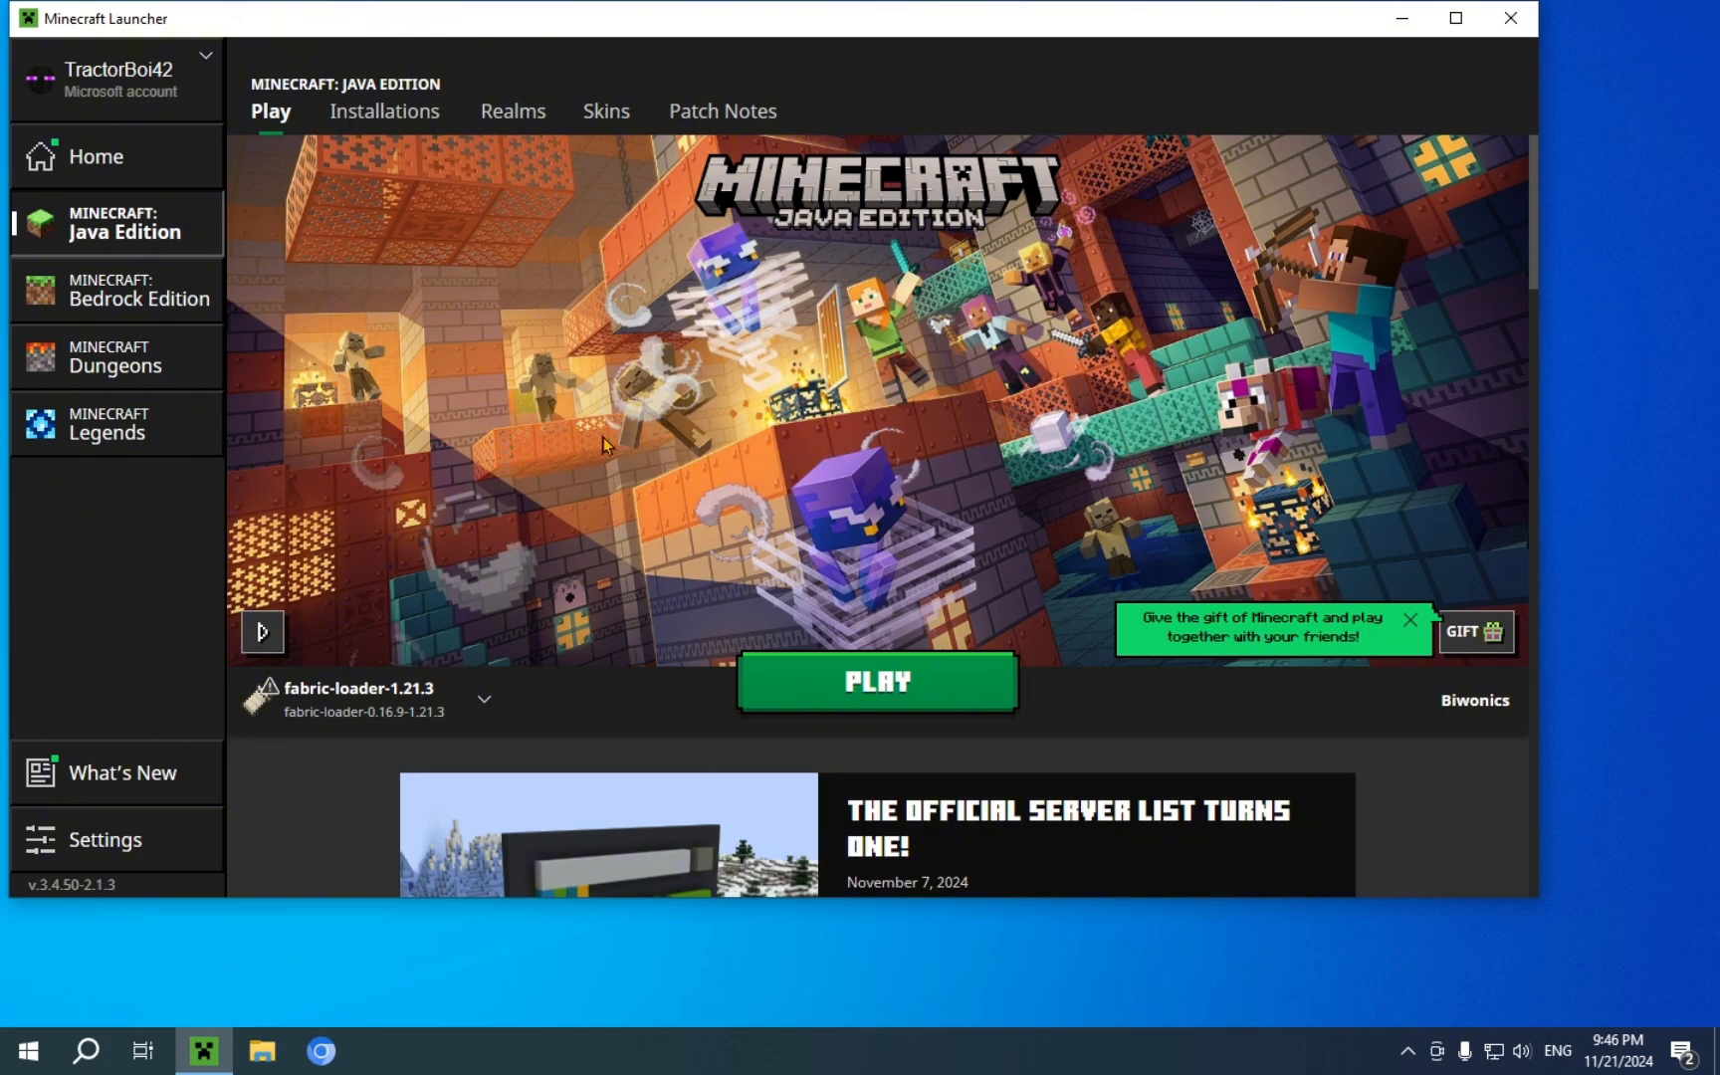
pyautogui.moveTo(450, 641)
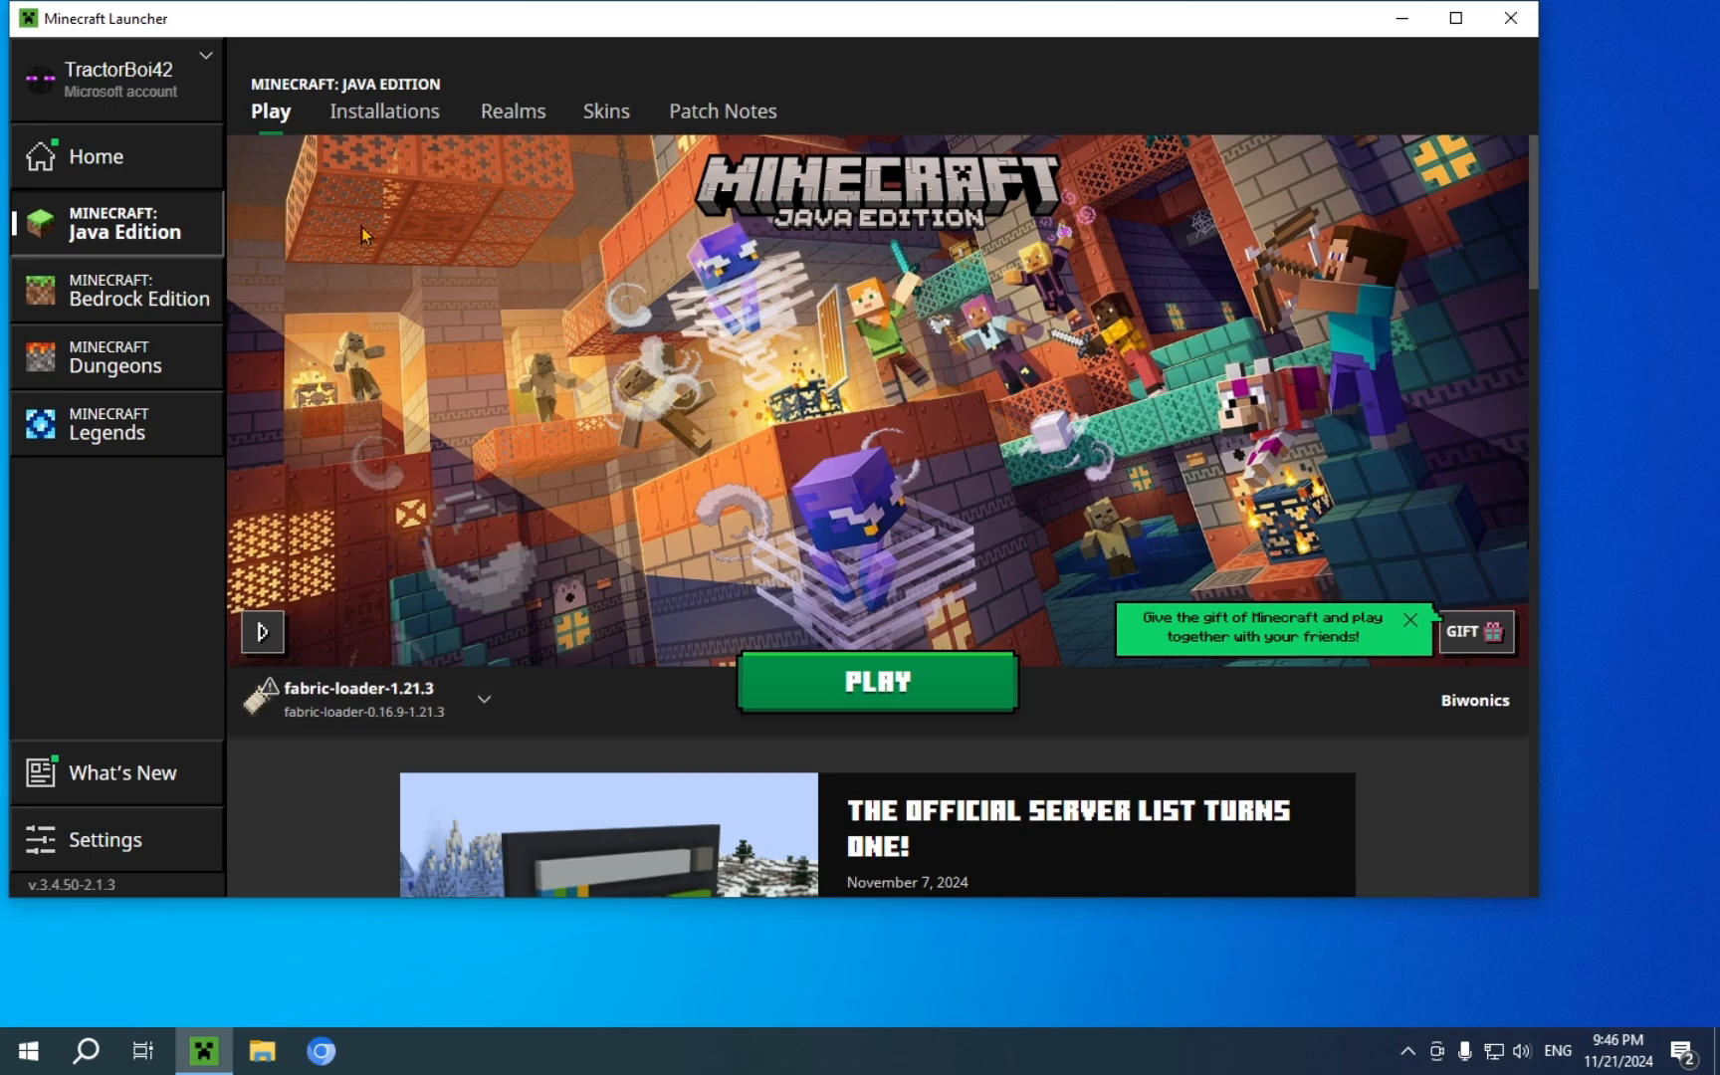
# Reach the fabric-loader-1.21.3 mods folder and cut both jars from Downloads
pyautogui.click(383, 111)
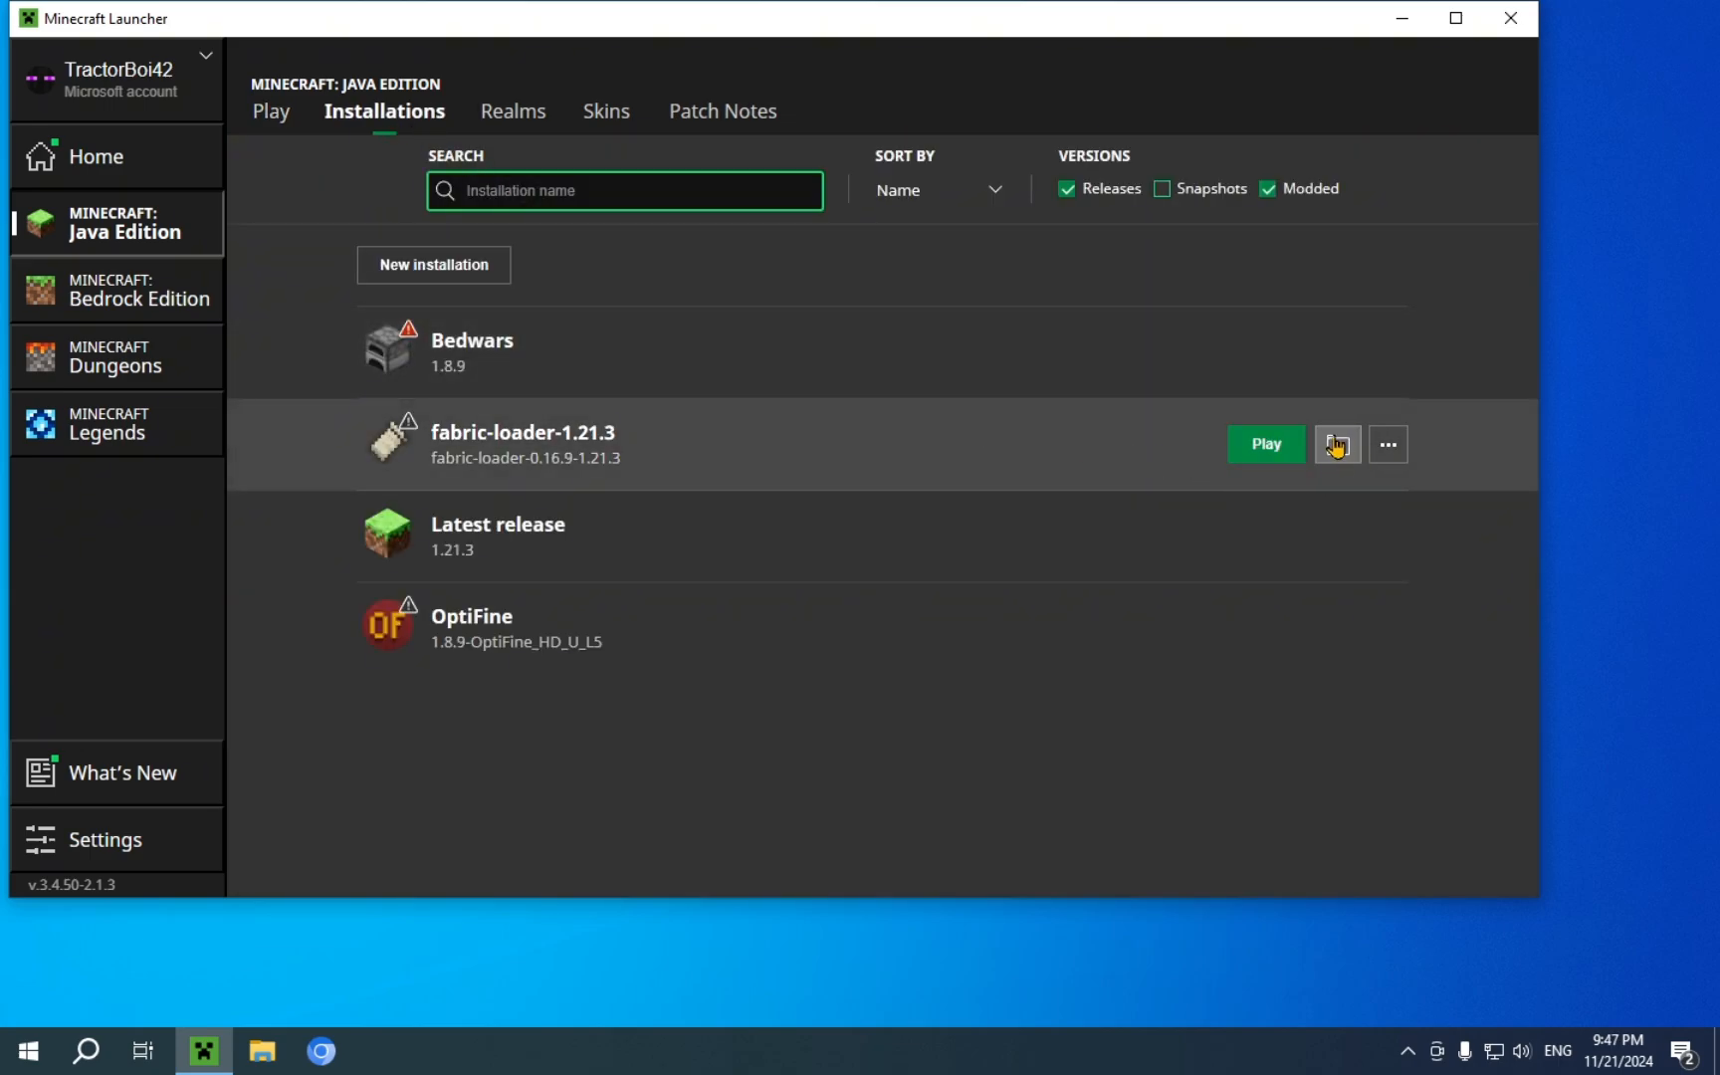
pyautogui.click(1336, 443)
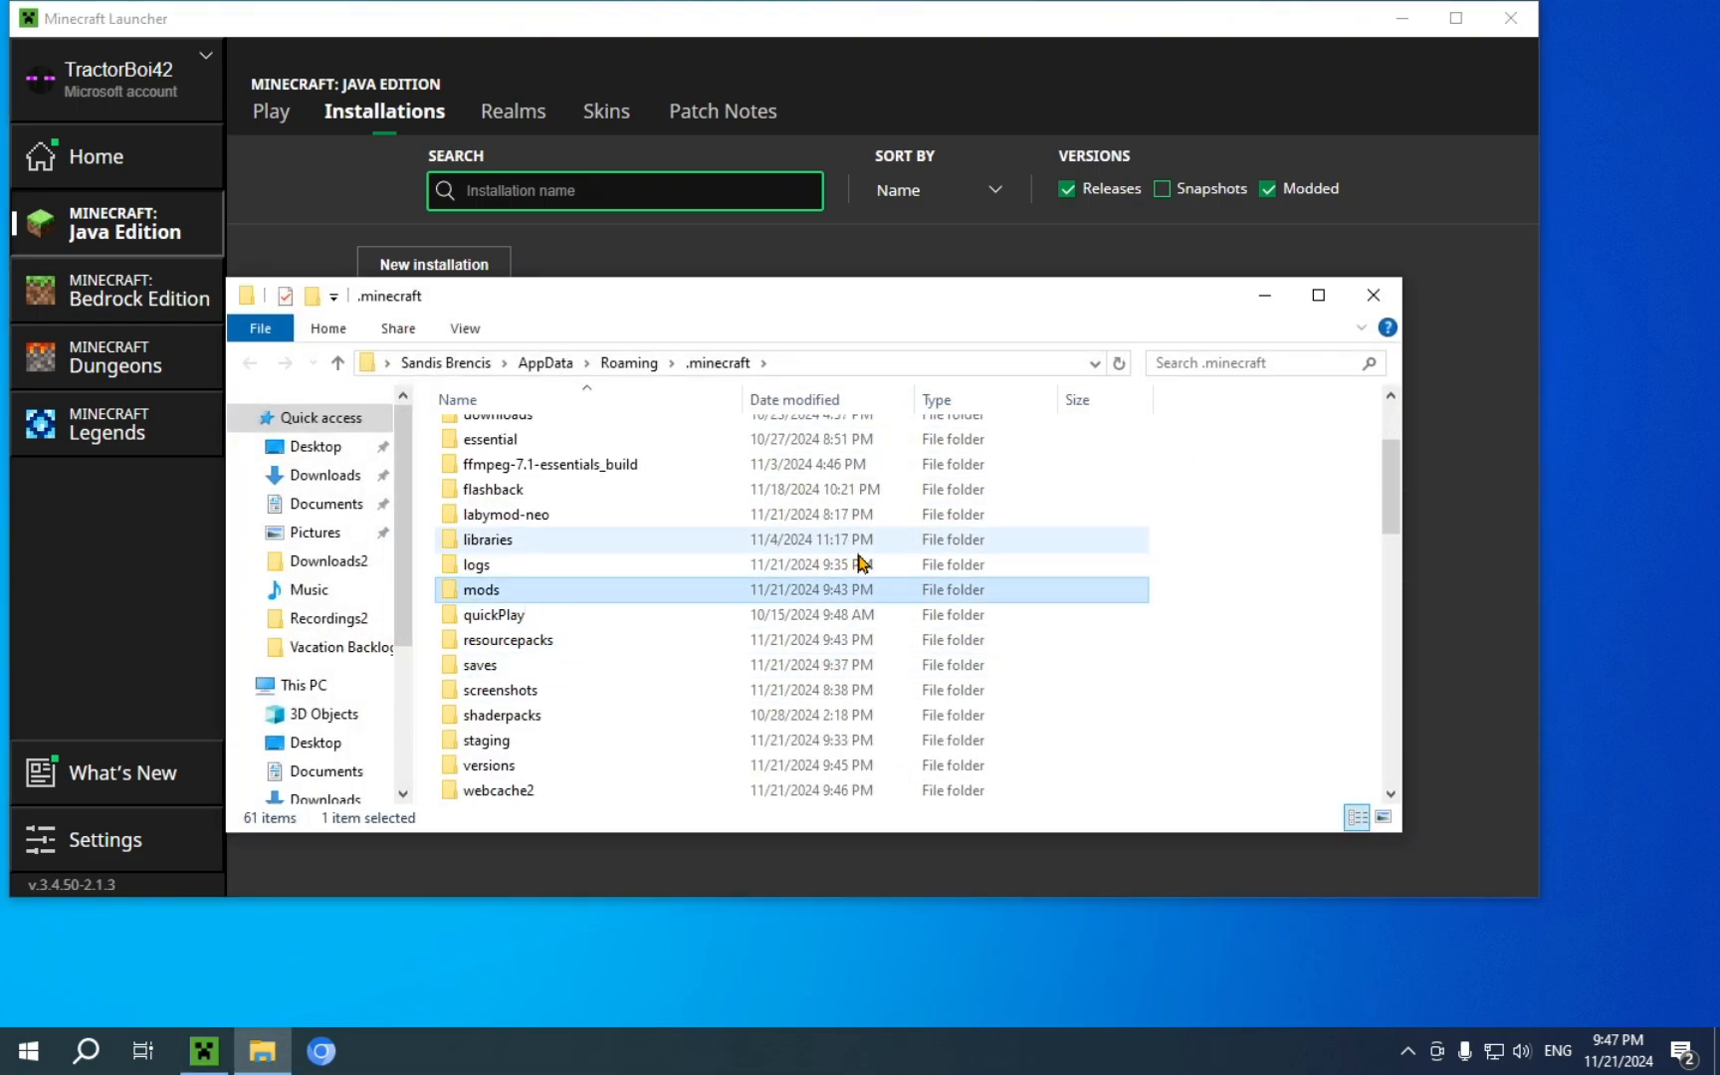
pyautogui.doubleClick(480, 589)
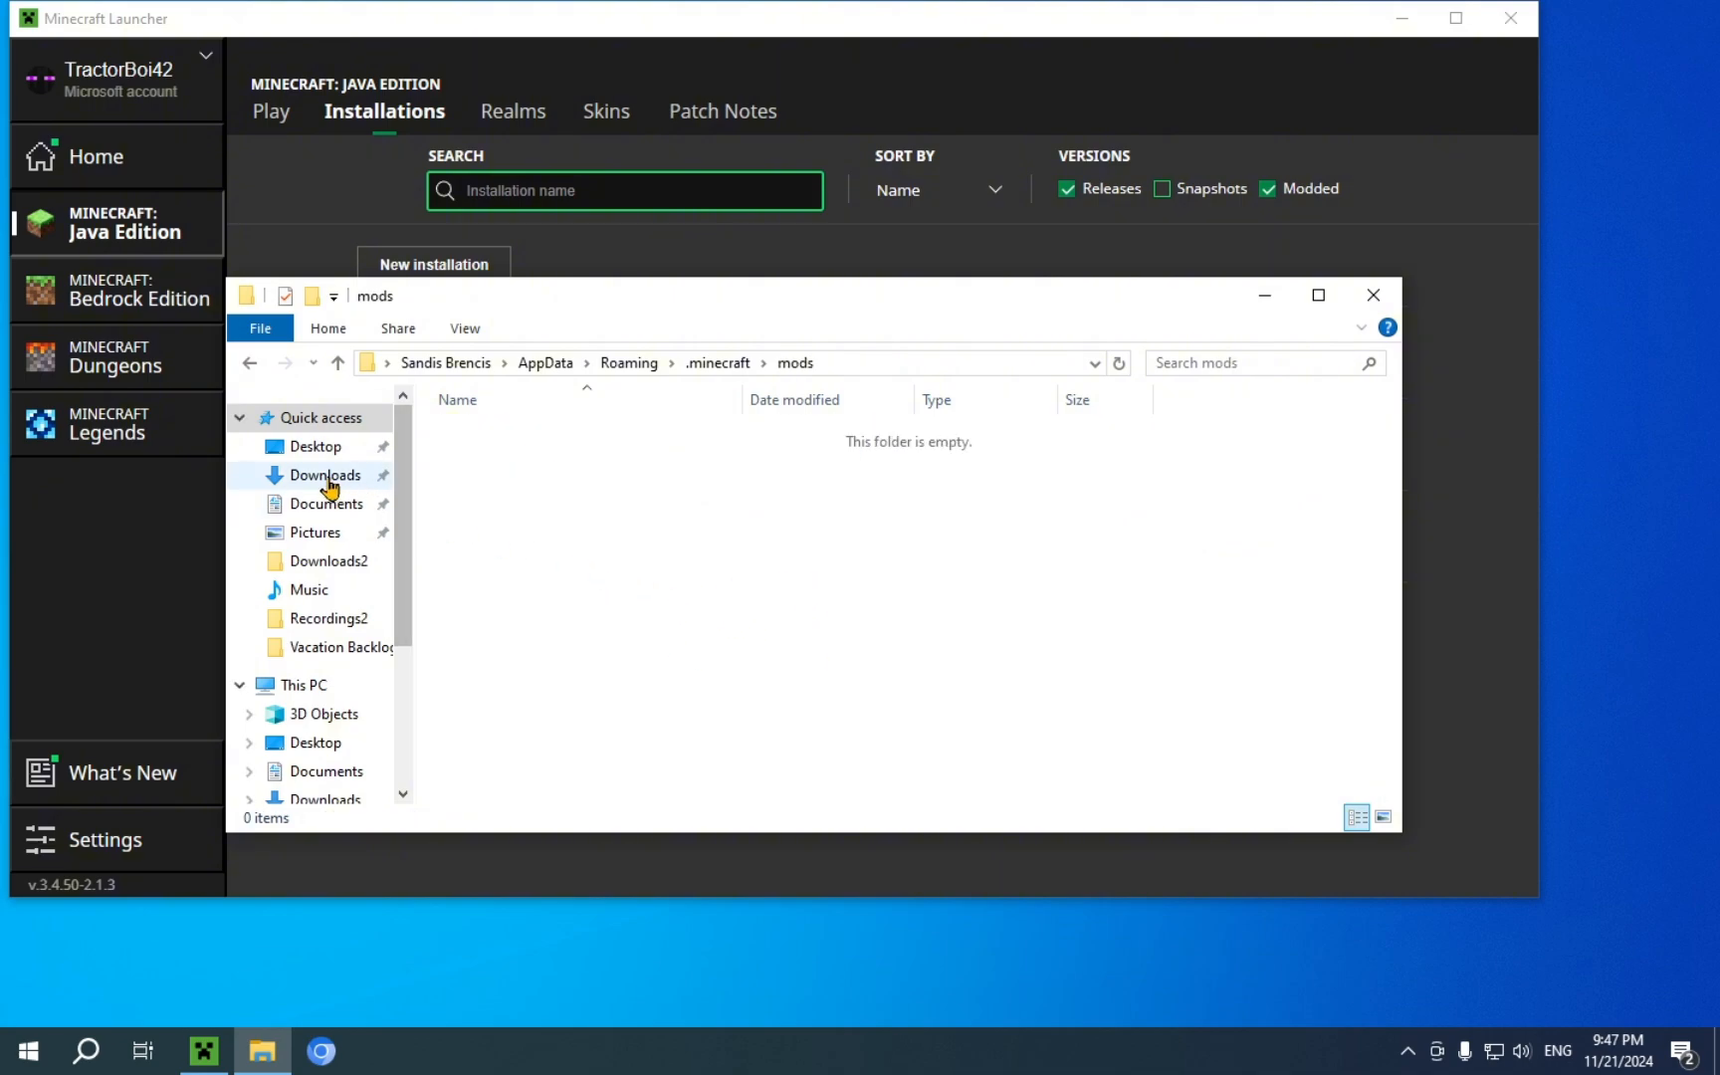
pyautogui.click(324, 475)
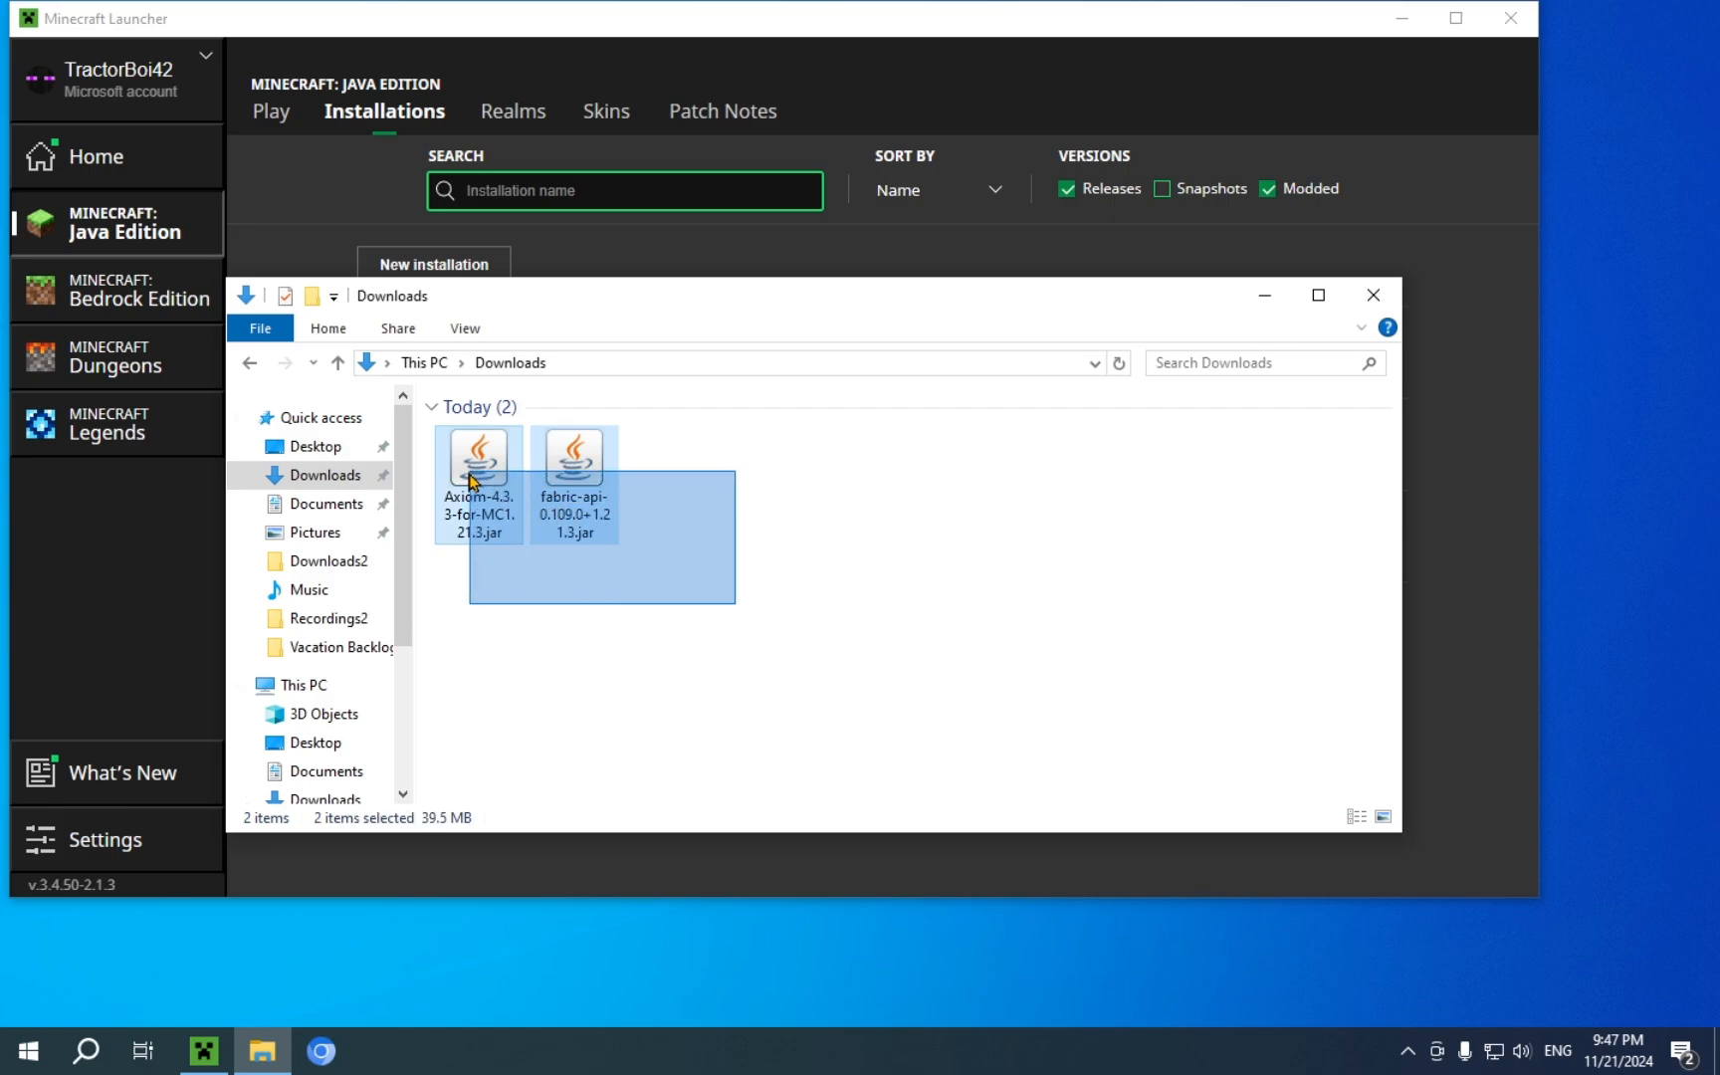
pyautogui.rightClick(475, 459)
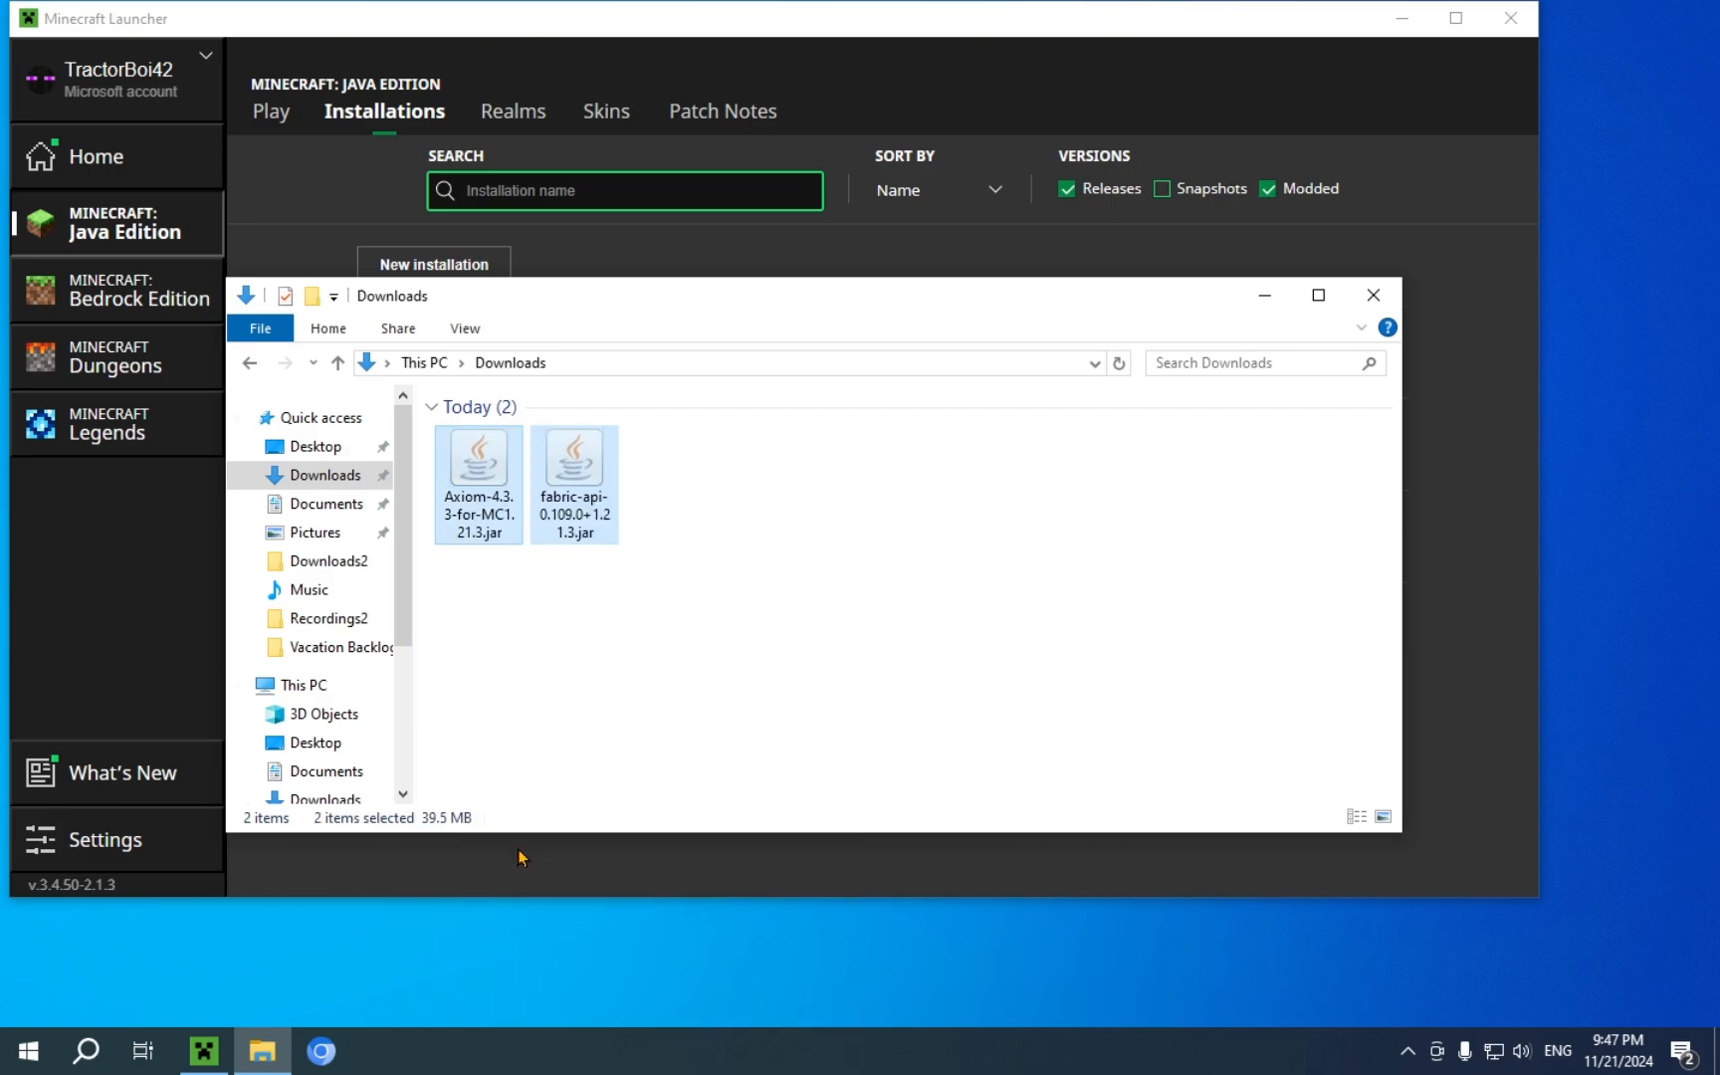
pyautogui.moveTo(254, 368)
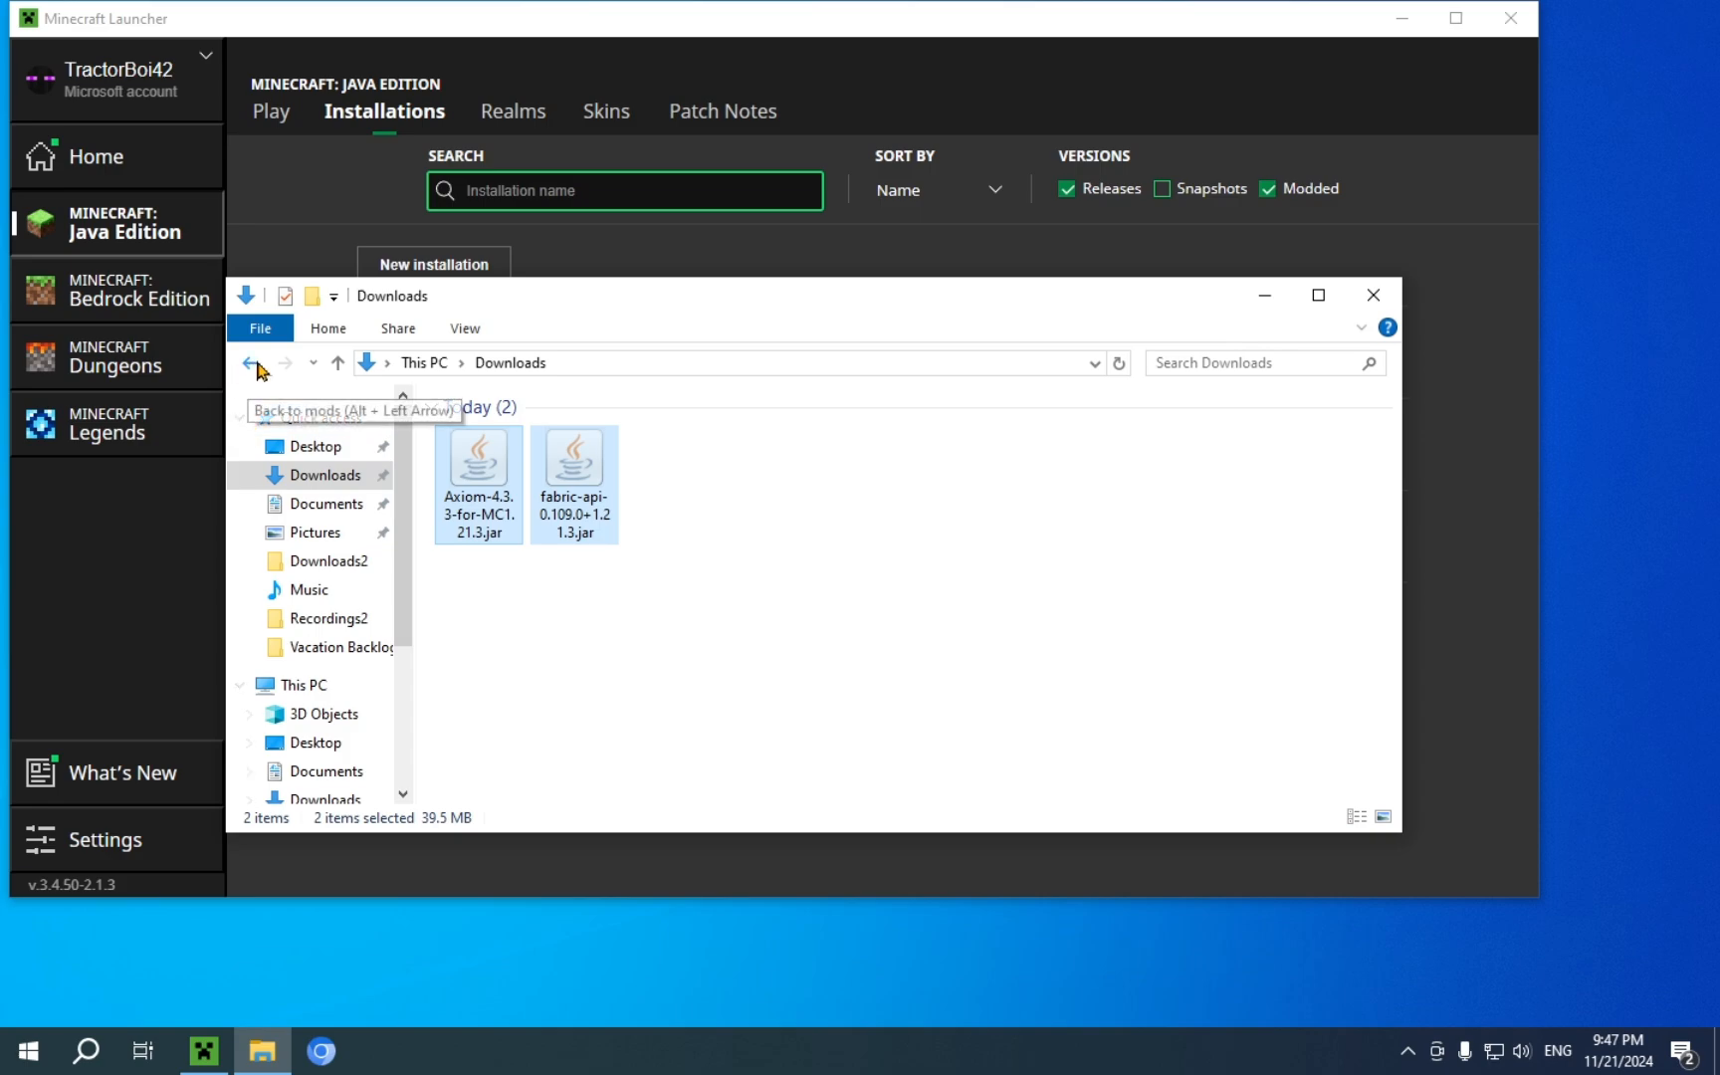
# Paste the Axiom and Fabric API jars into the mods folder, leaving Downloads empty
pyautogui.click(251, 363)
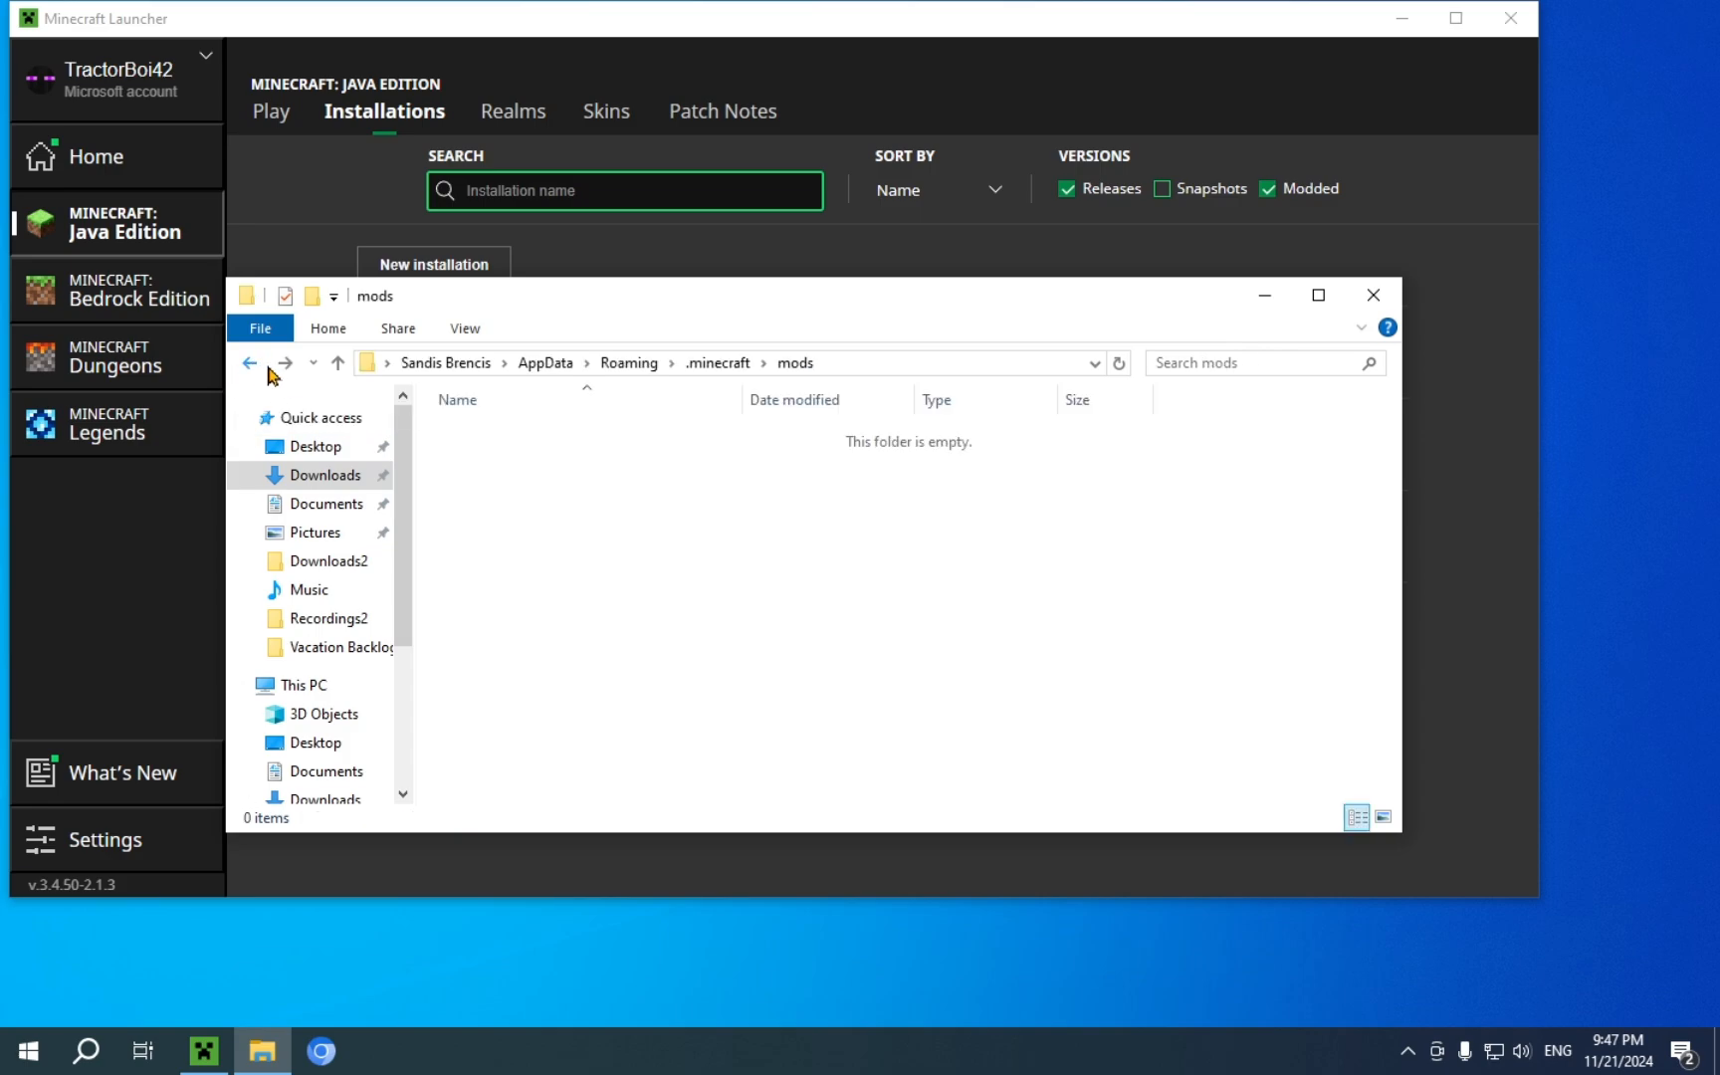
pyautogui.rightClick(539, 444)
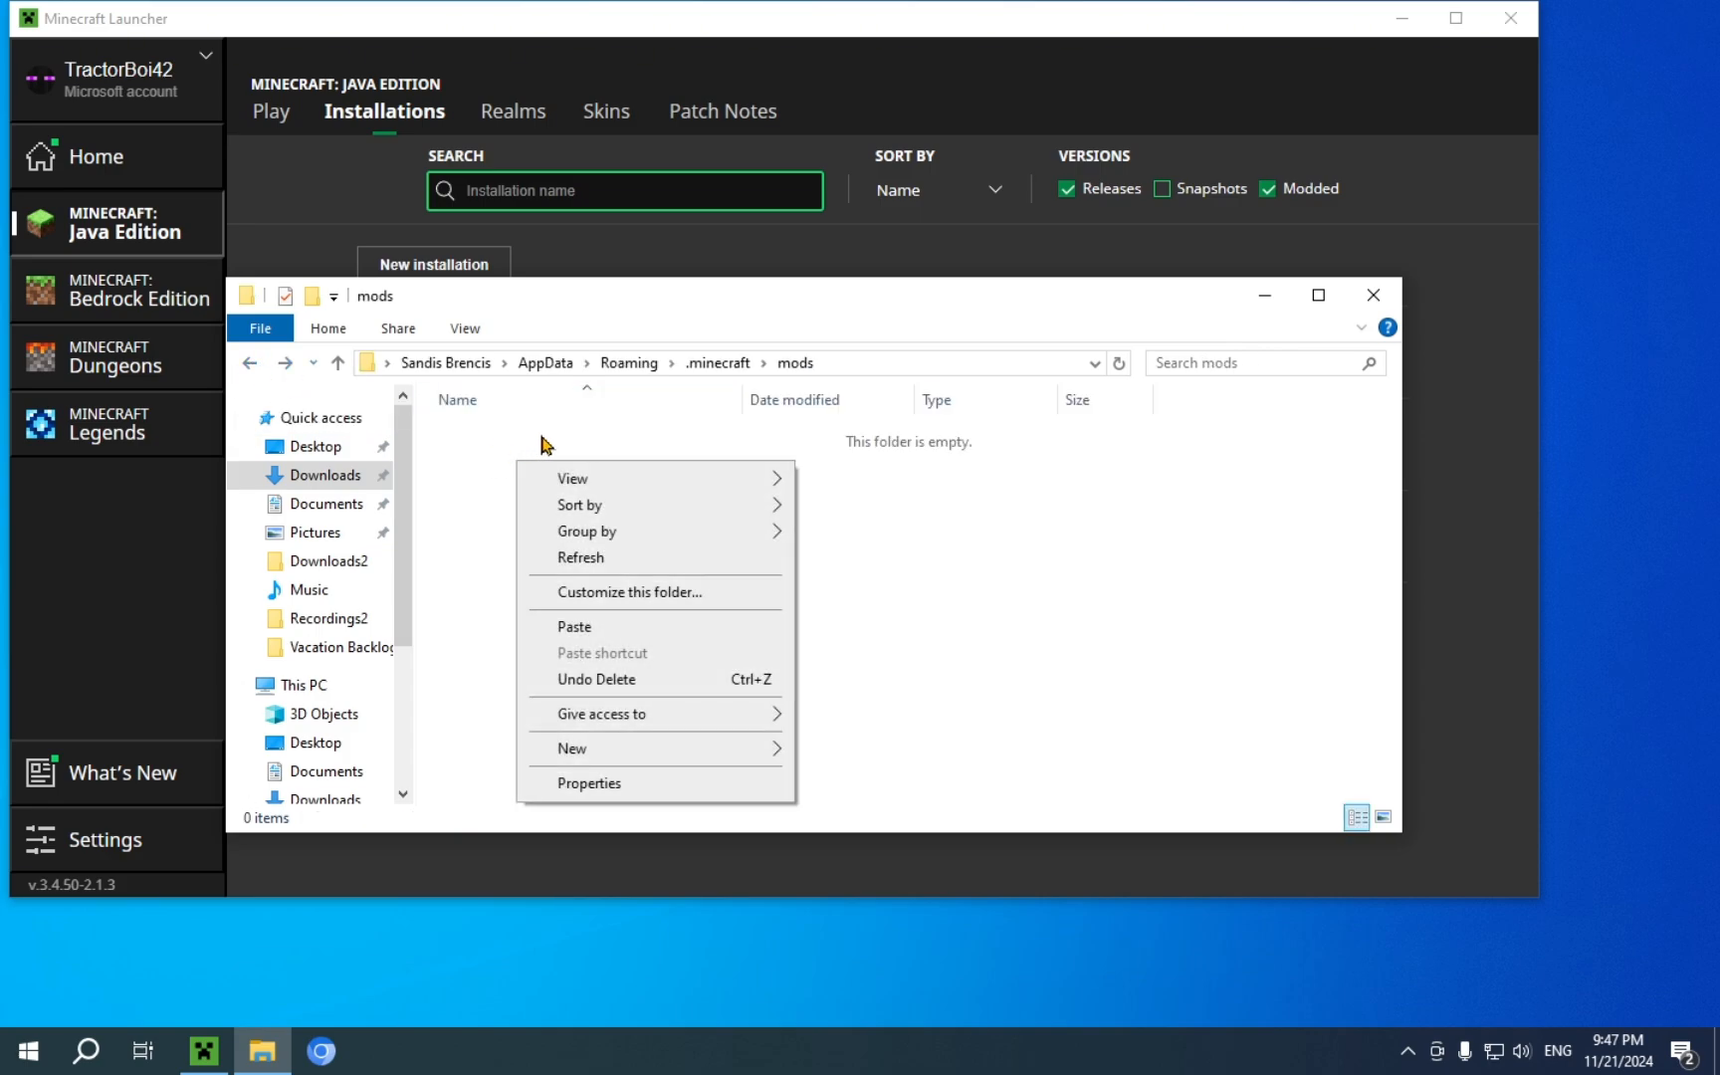
pyautogui.click(573, 627)
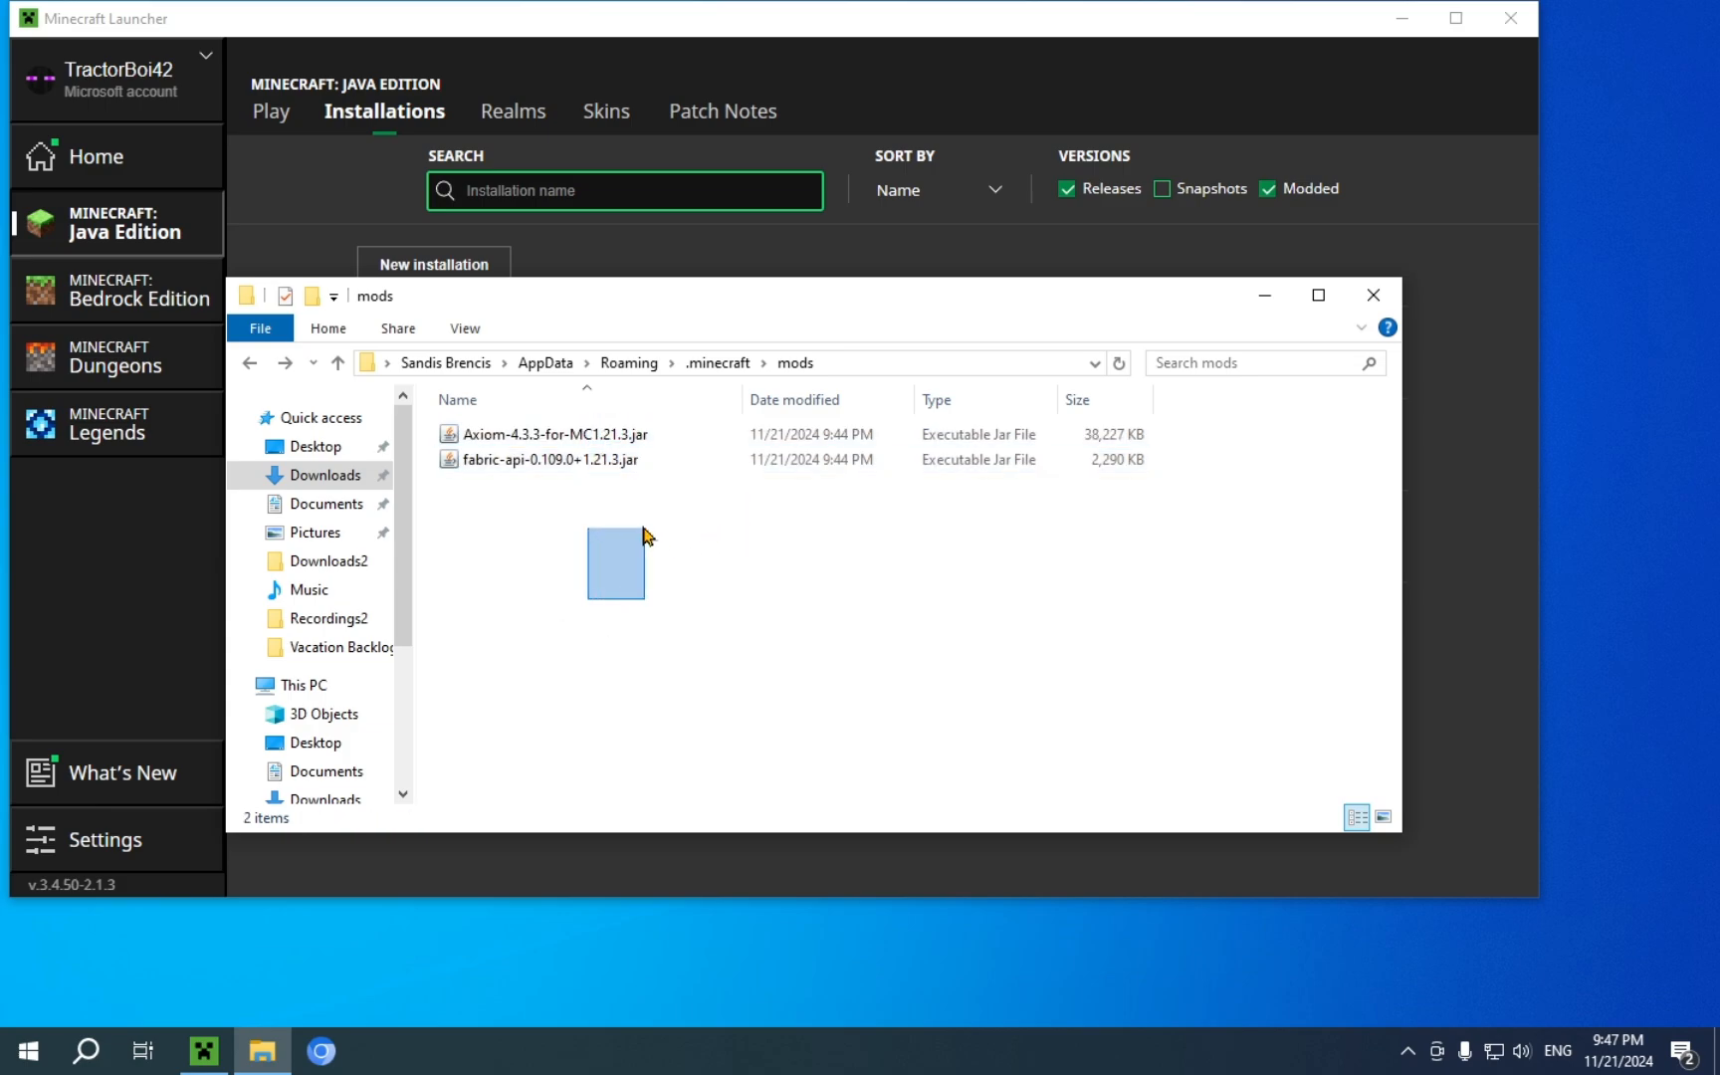
pyautogui.click(325, 474)
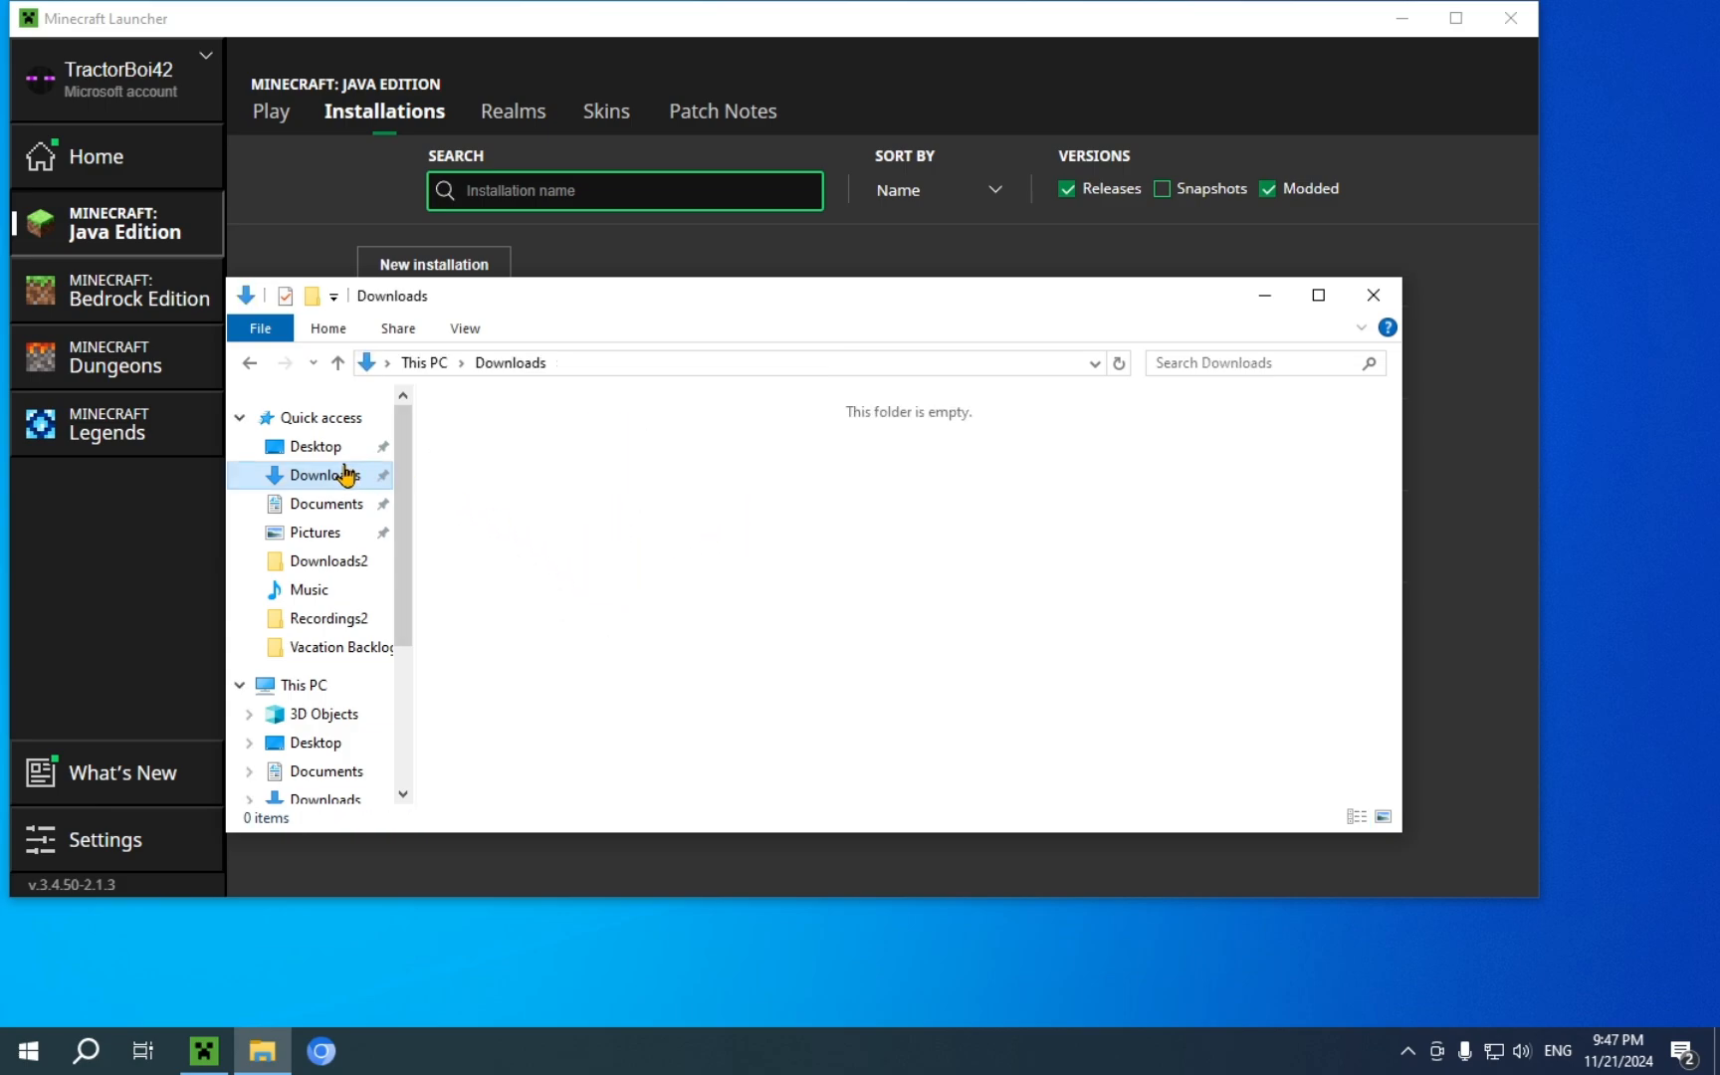
pyautogui.moveTo(641, 400)
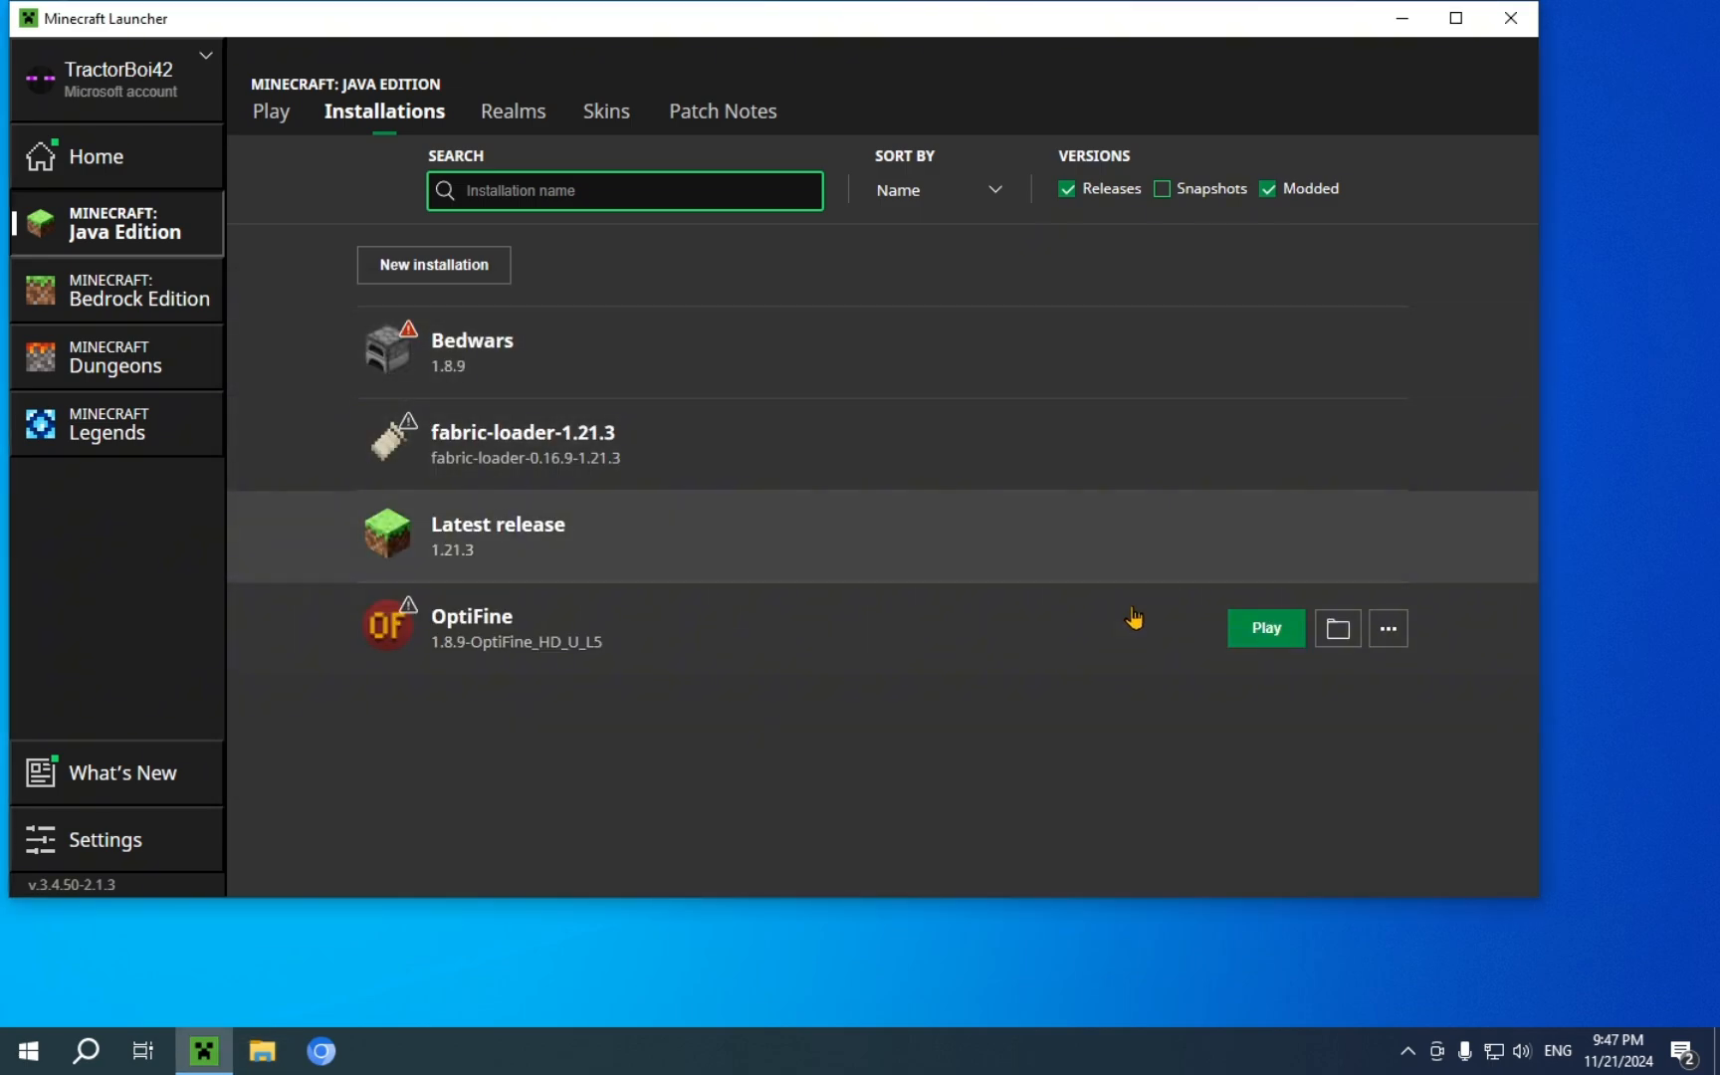
pyautogui.moveTo(1283, 452)
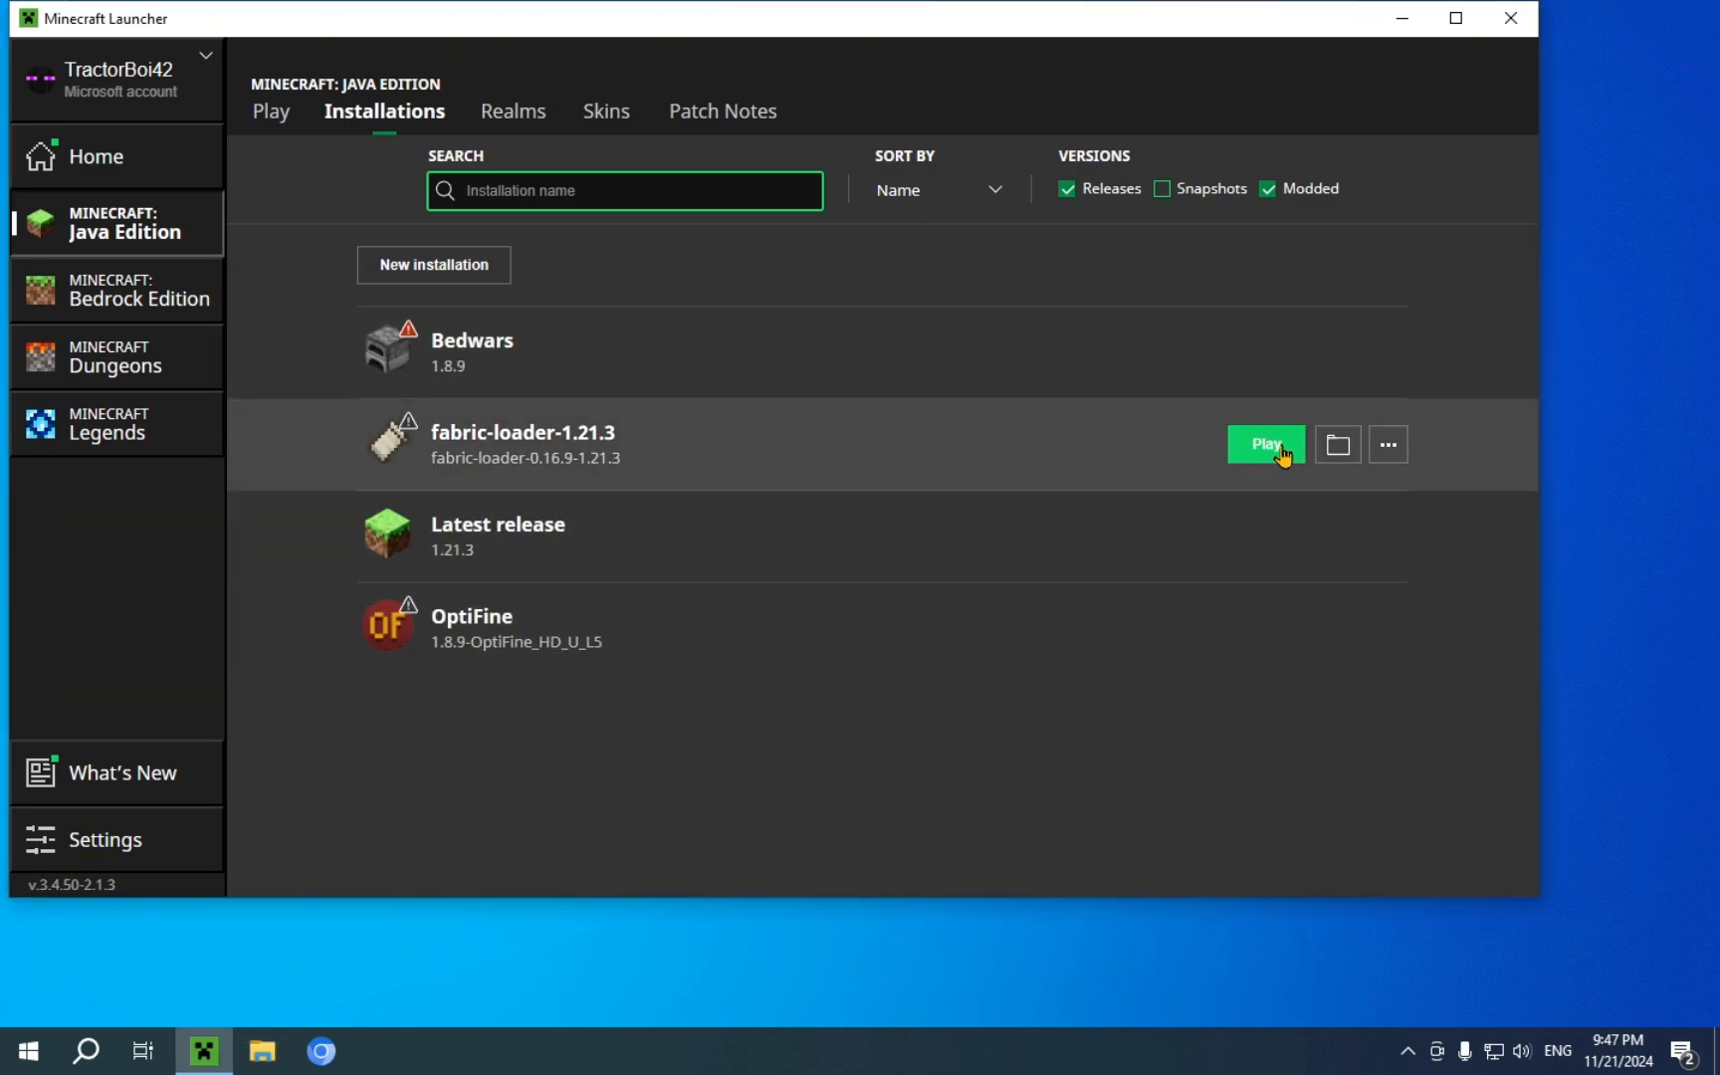
# Launch the fabric-loader-1.21.3 installation to reach the modded 1.21.3 title screen
pyautogui.click(1264, 444)
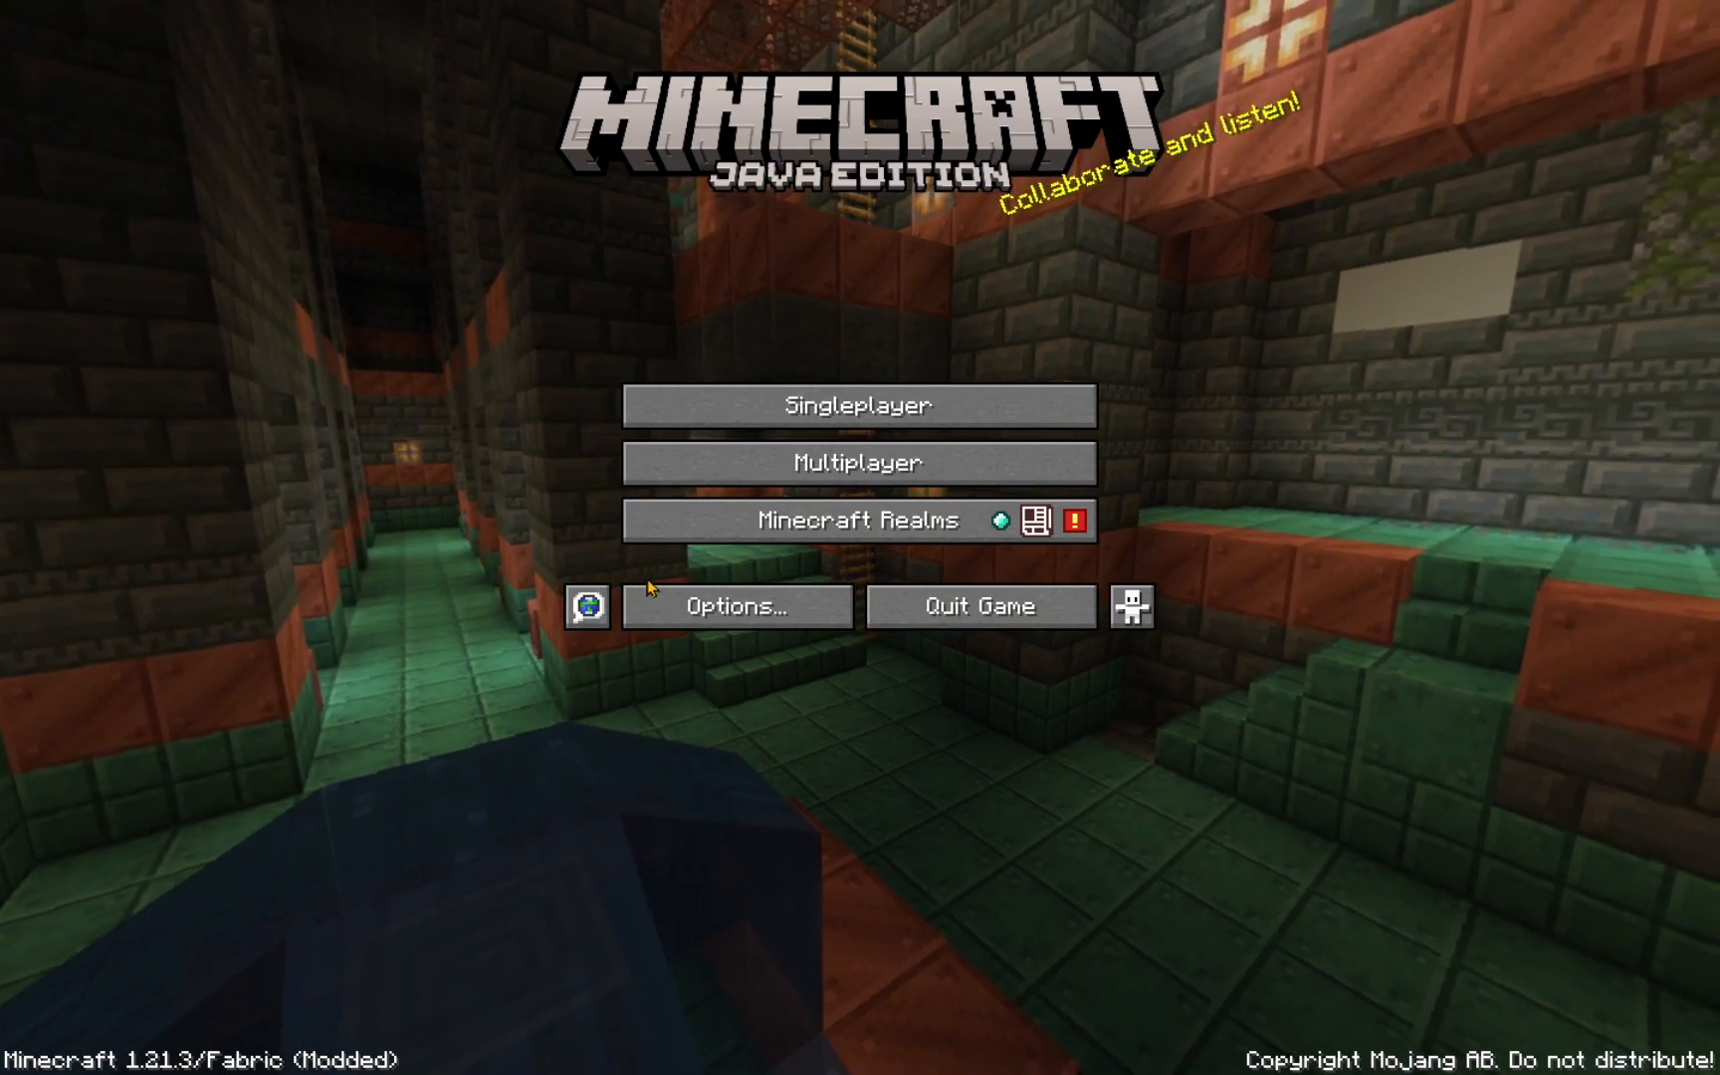
# Check the game options, then go to the singleplayer world list and start a new world
pyautogui.click(737, 607)
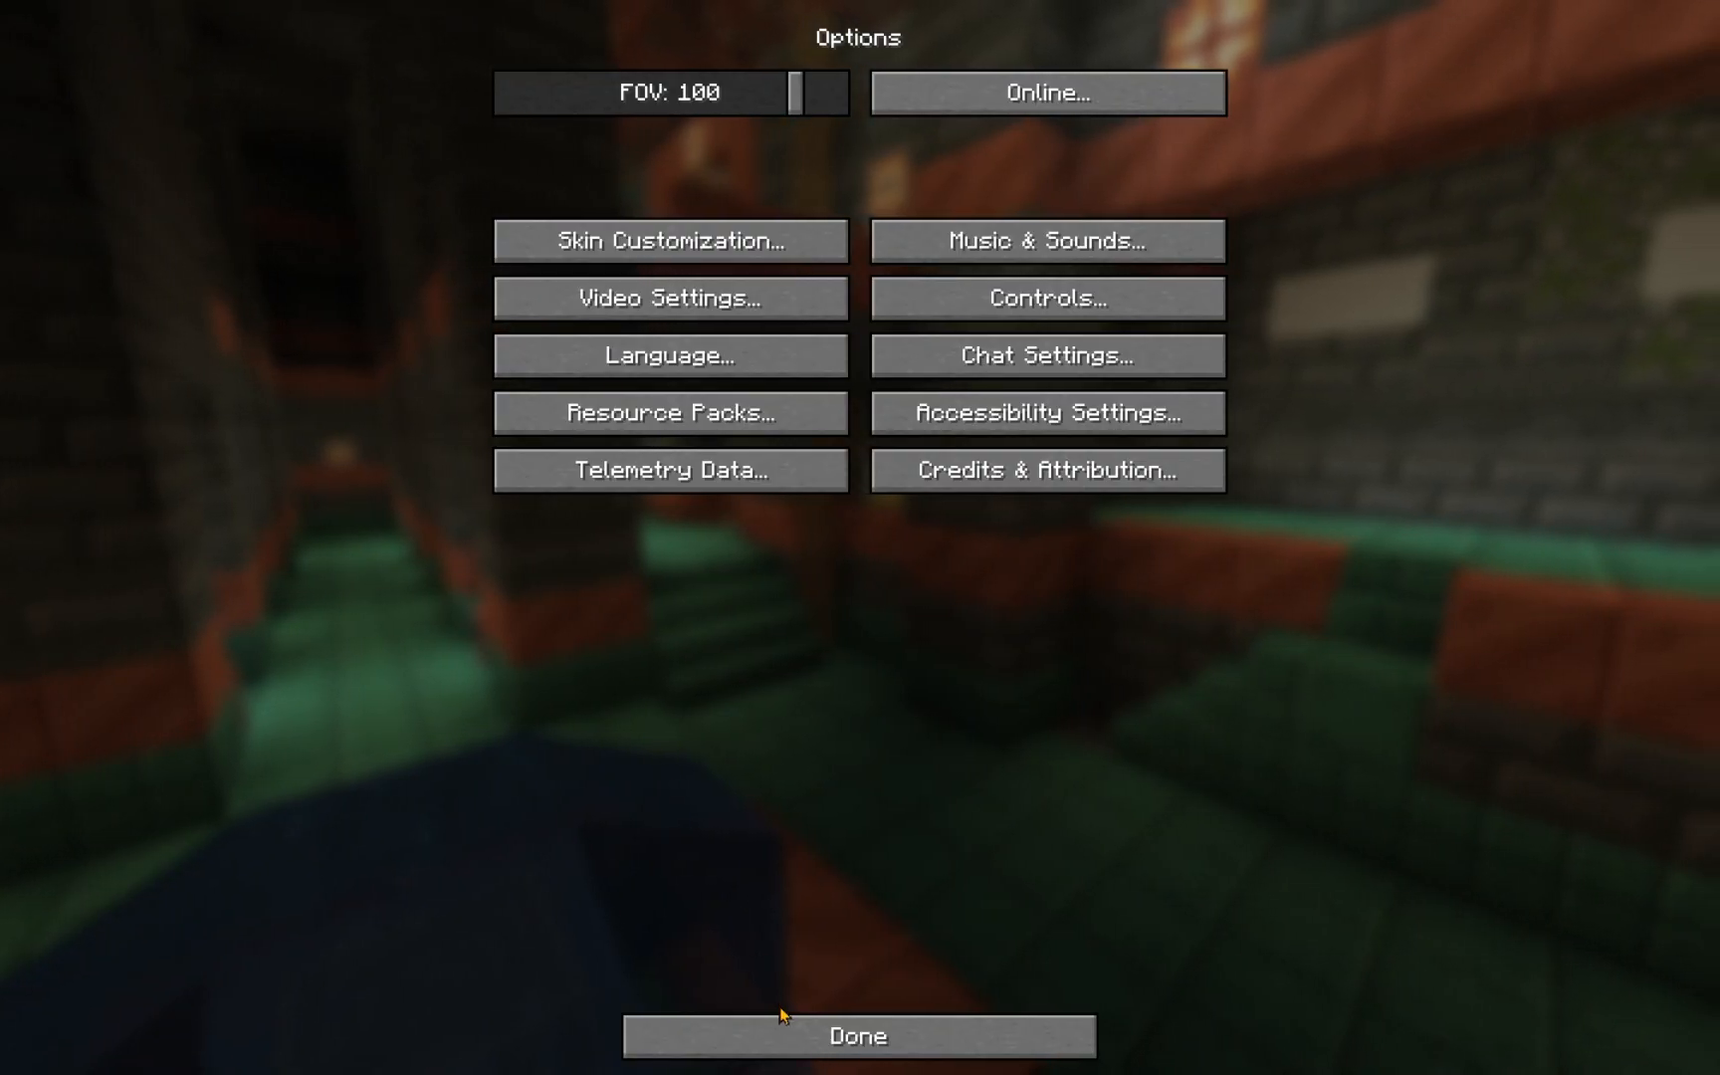
pyautogui.click(858, 1035)
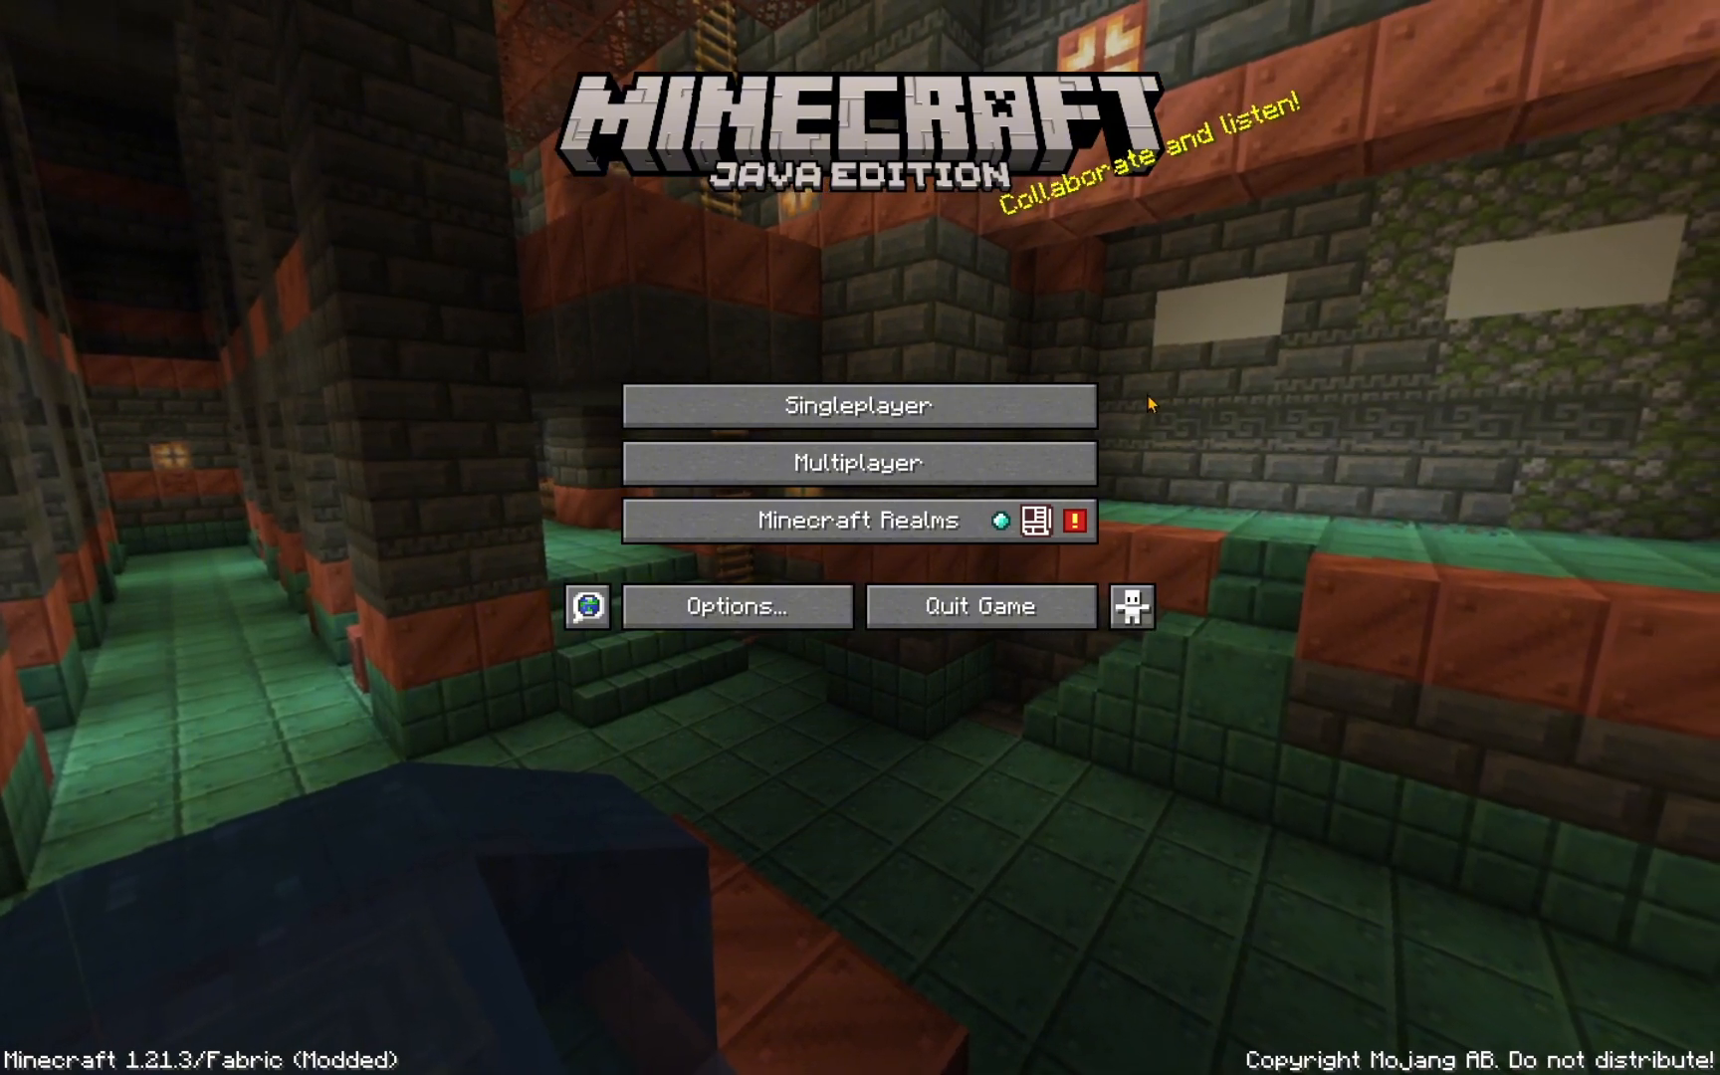
pyautogui.click(858, 404)
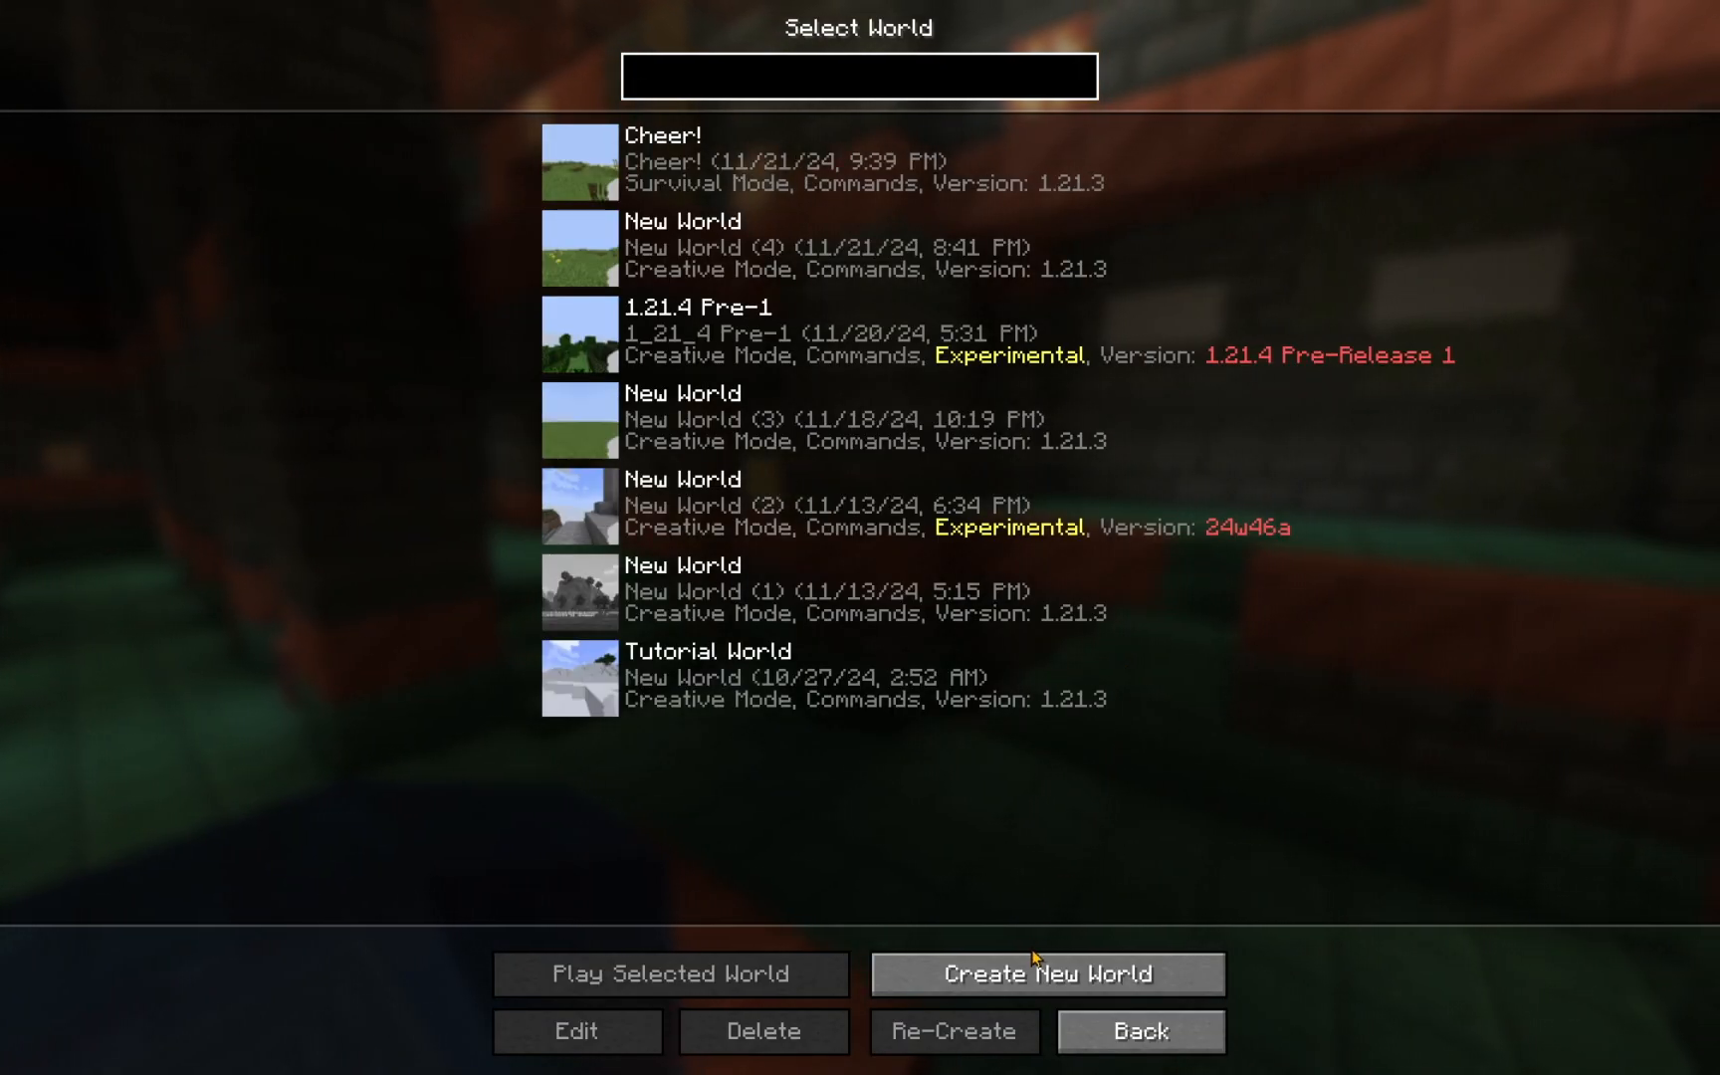
pyautogui.click(858, 74)
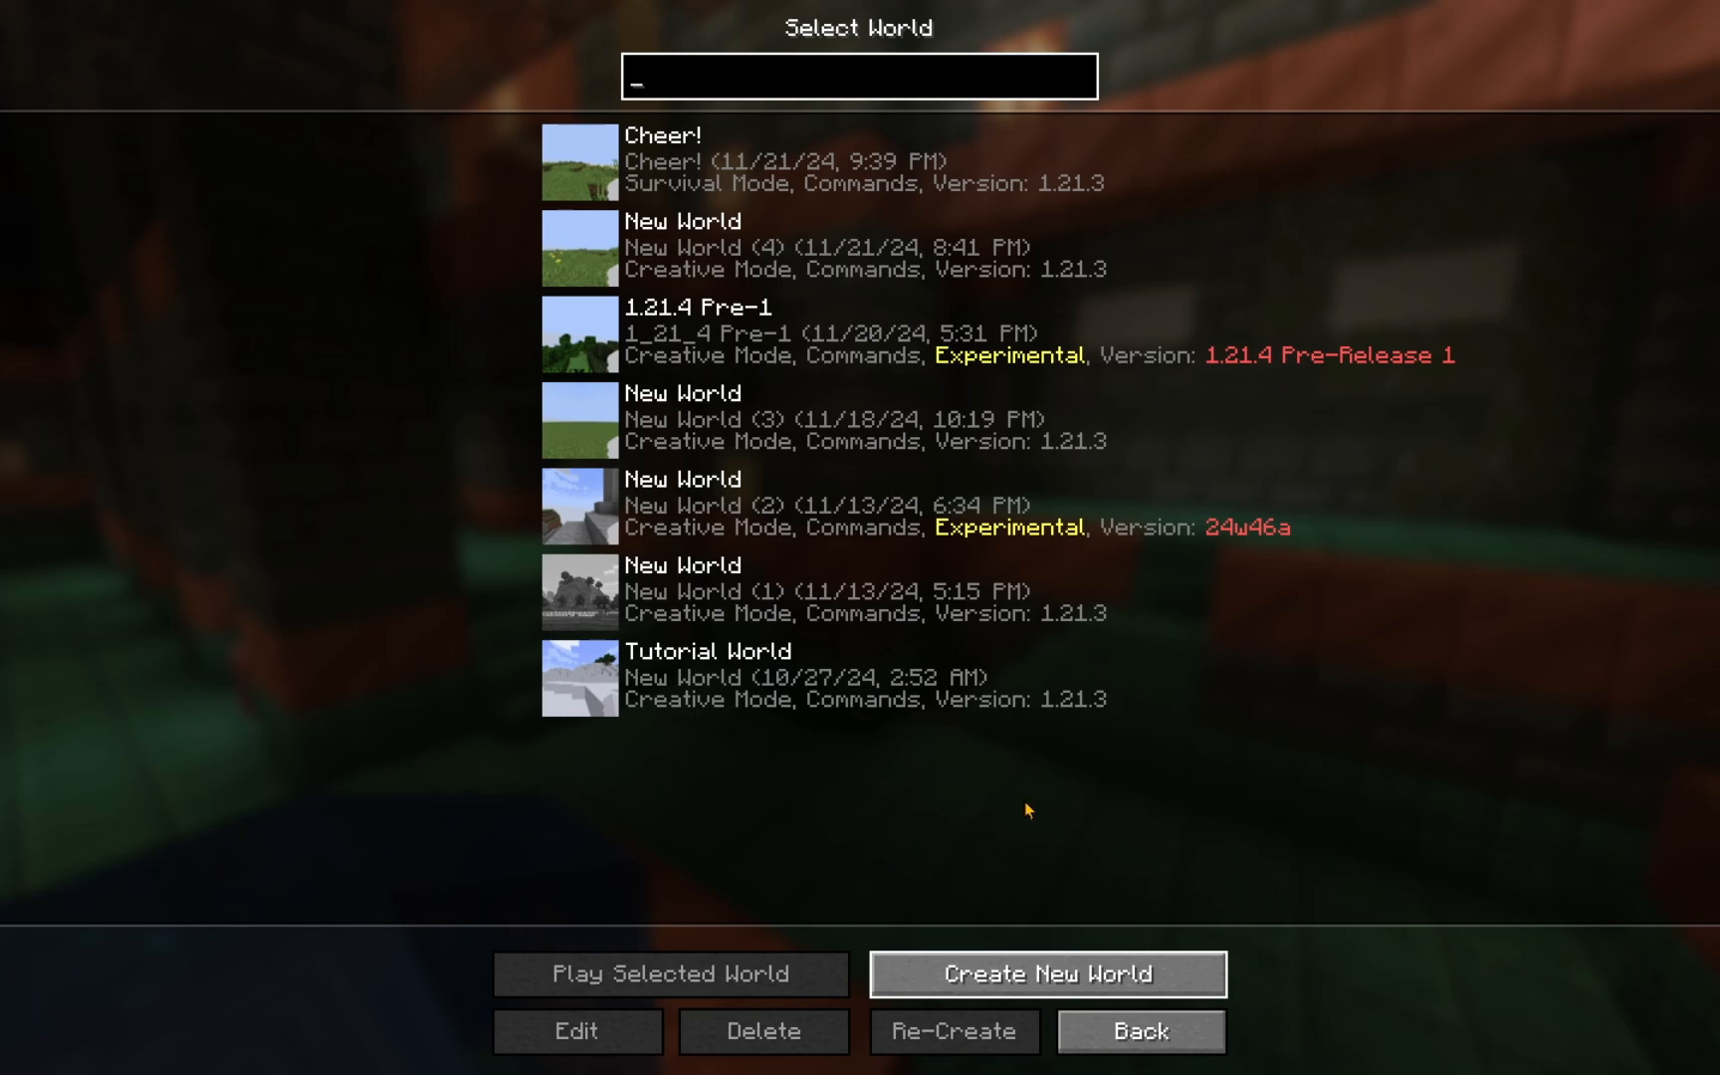
pyautogui.moveTo(993, 587)
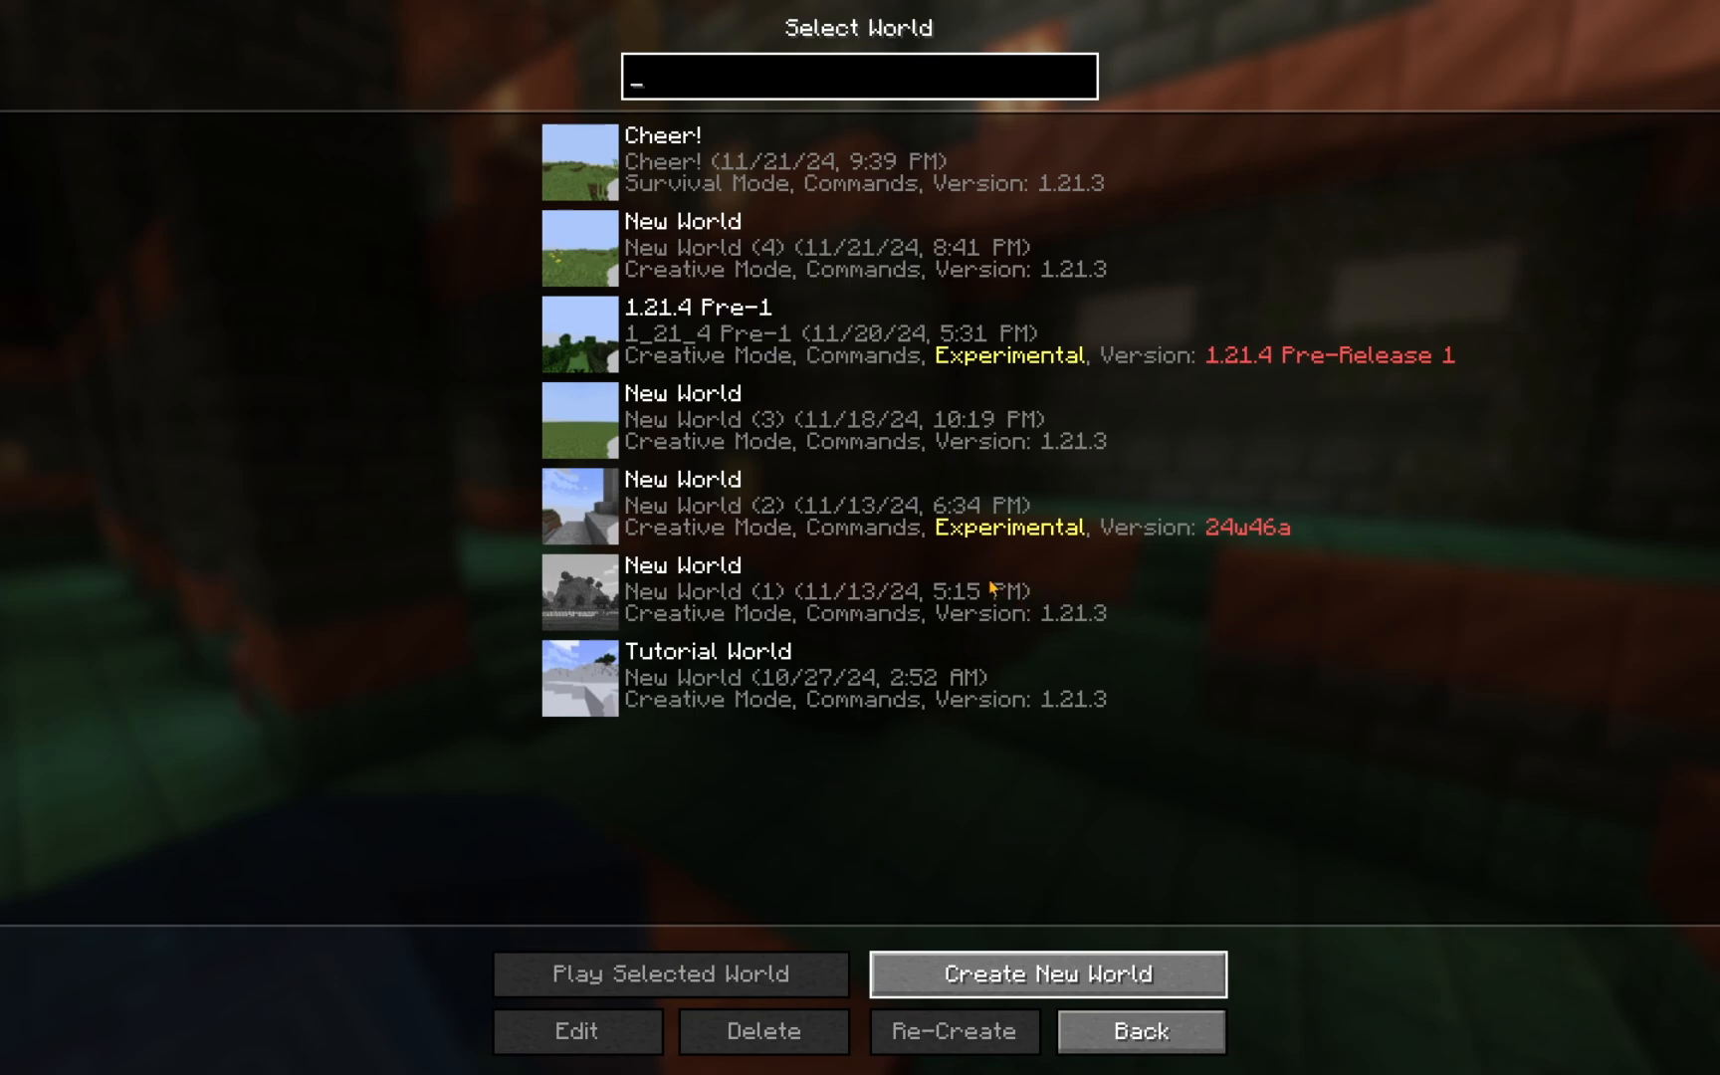
# Set the world type to Superflat with its layer presets and create the new world
pyautogui.click(1045, 973)
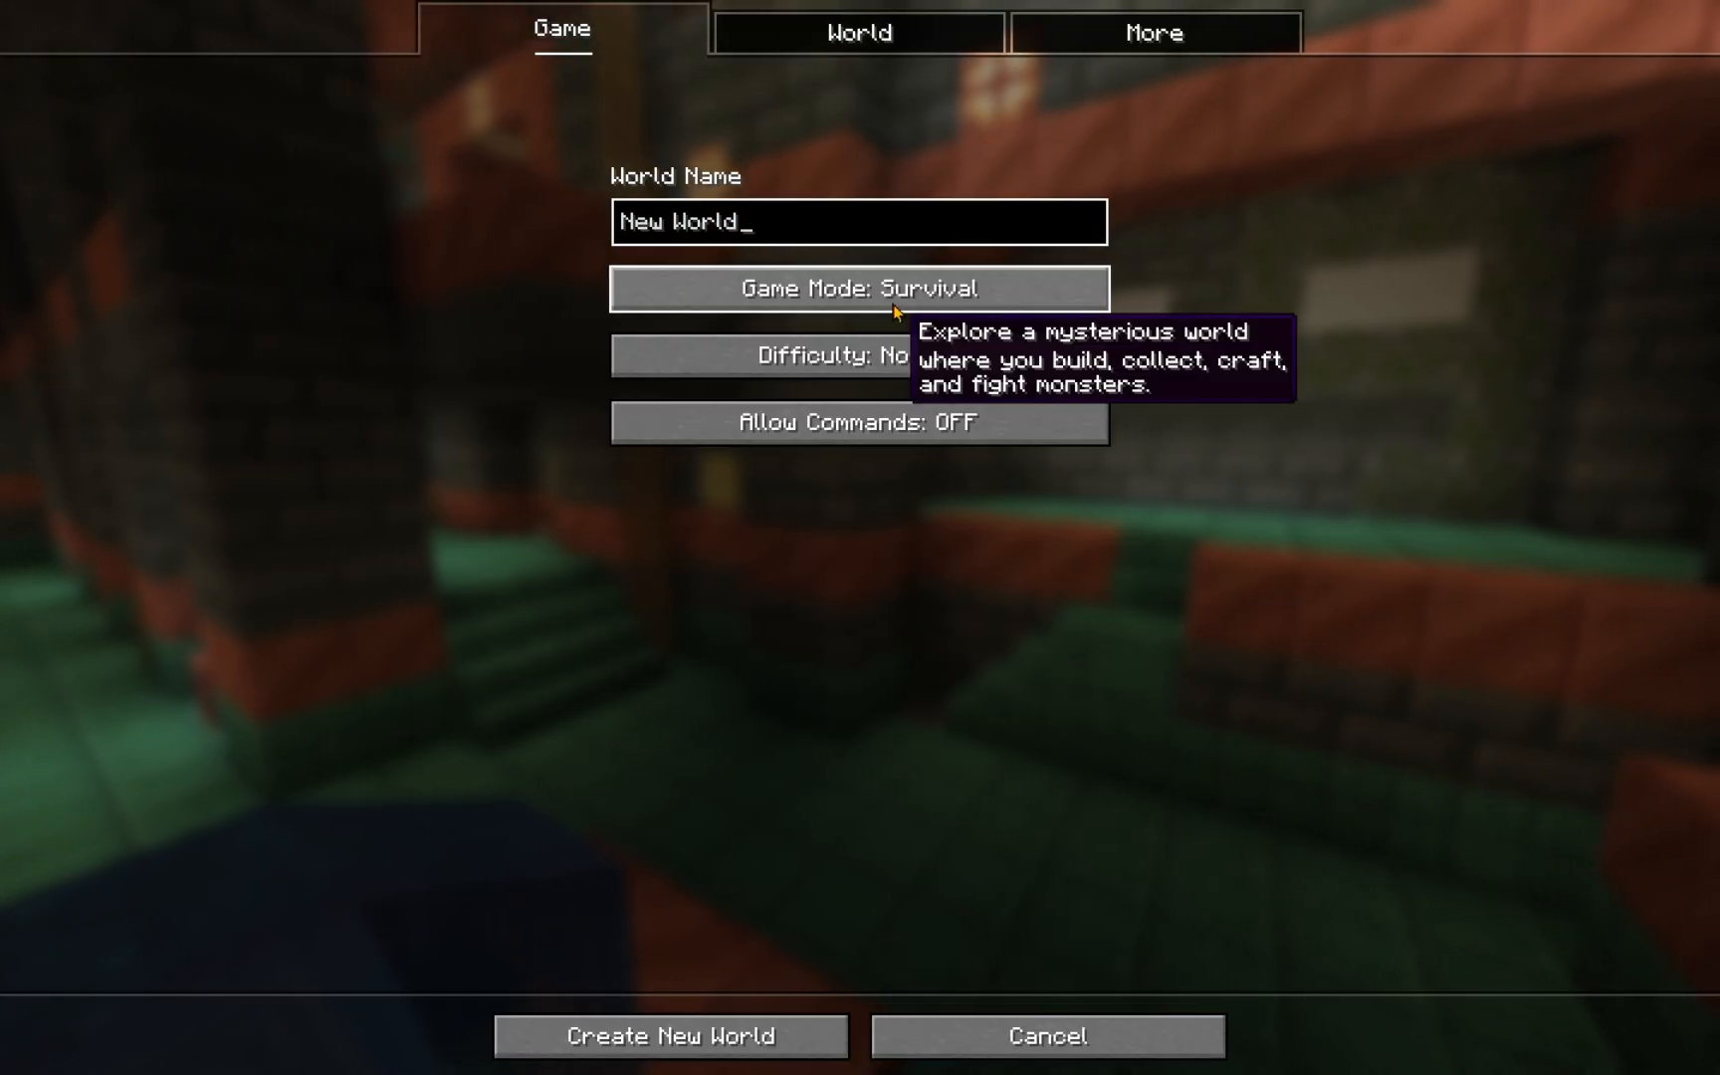
pyautogui.click(858, 29)
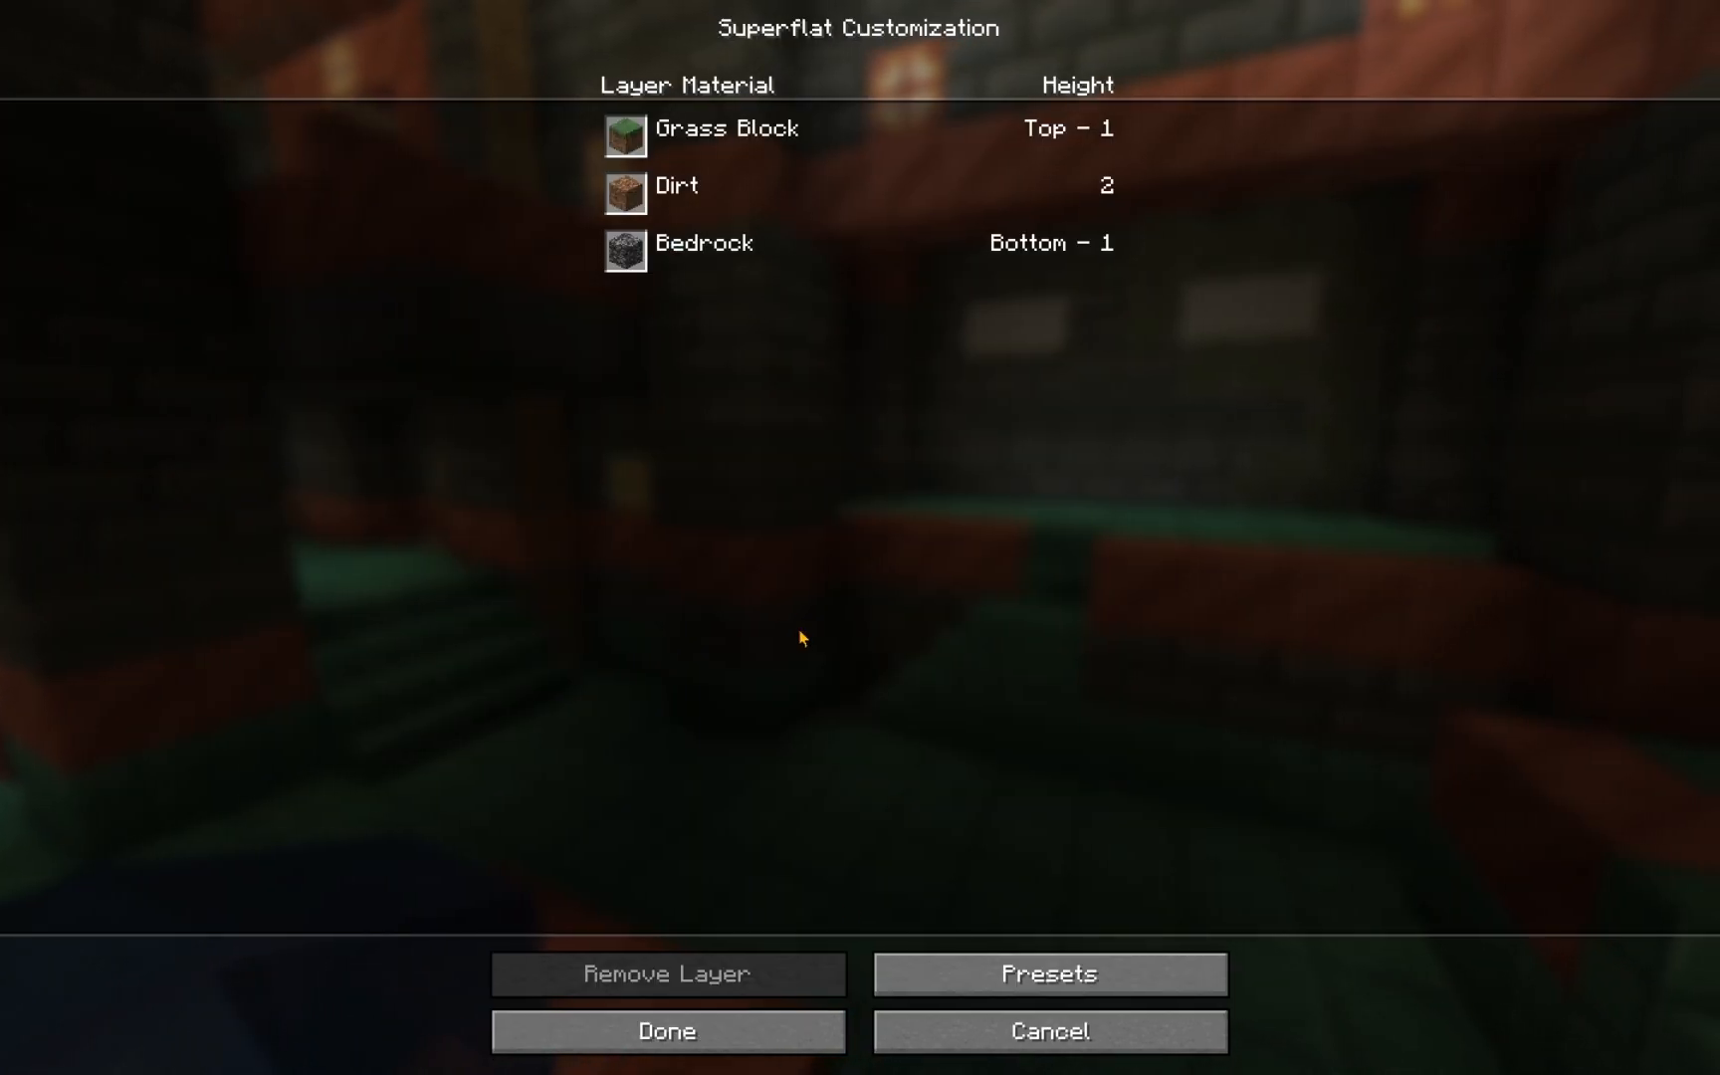
pyautogui.click(1045, 971)
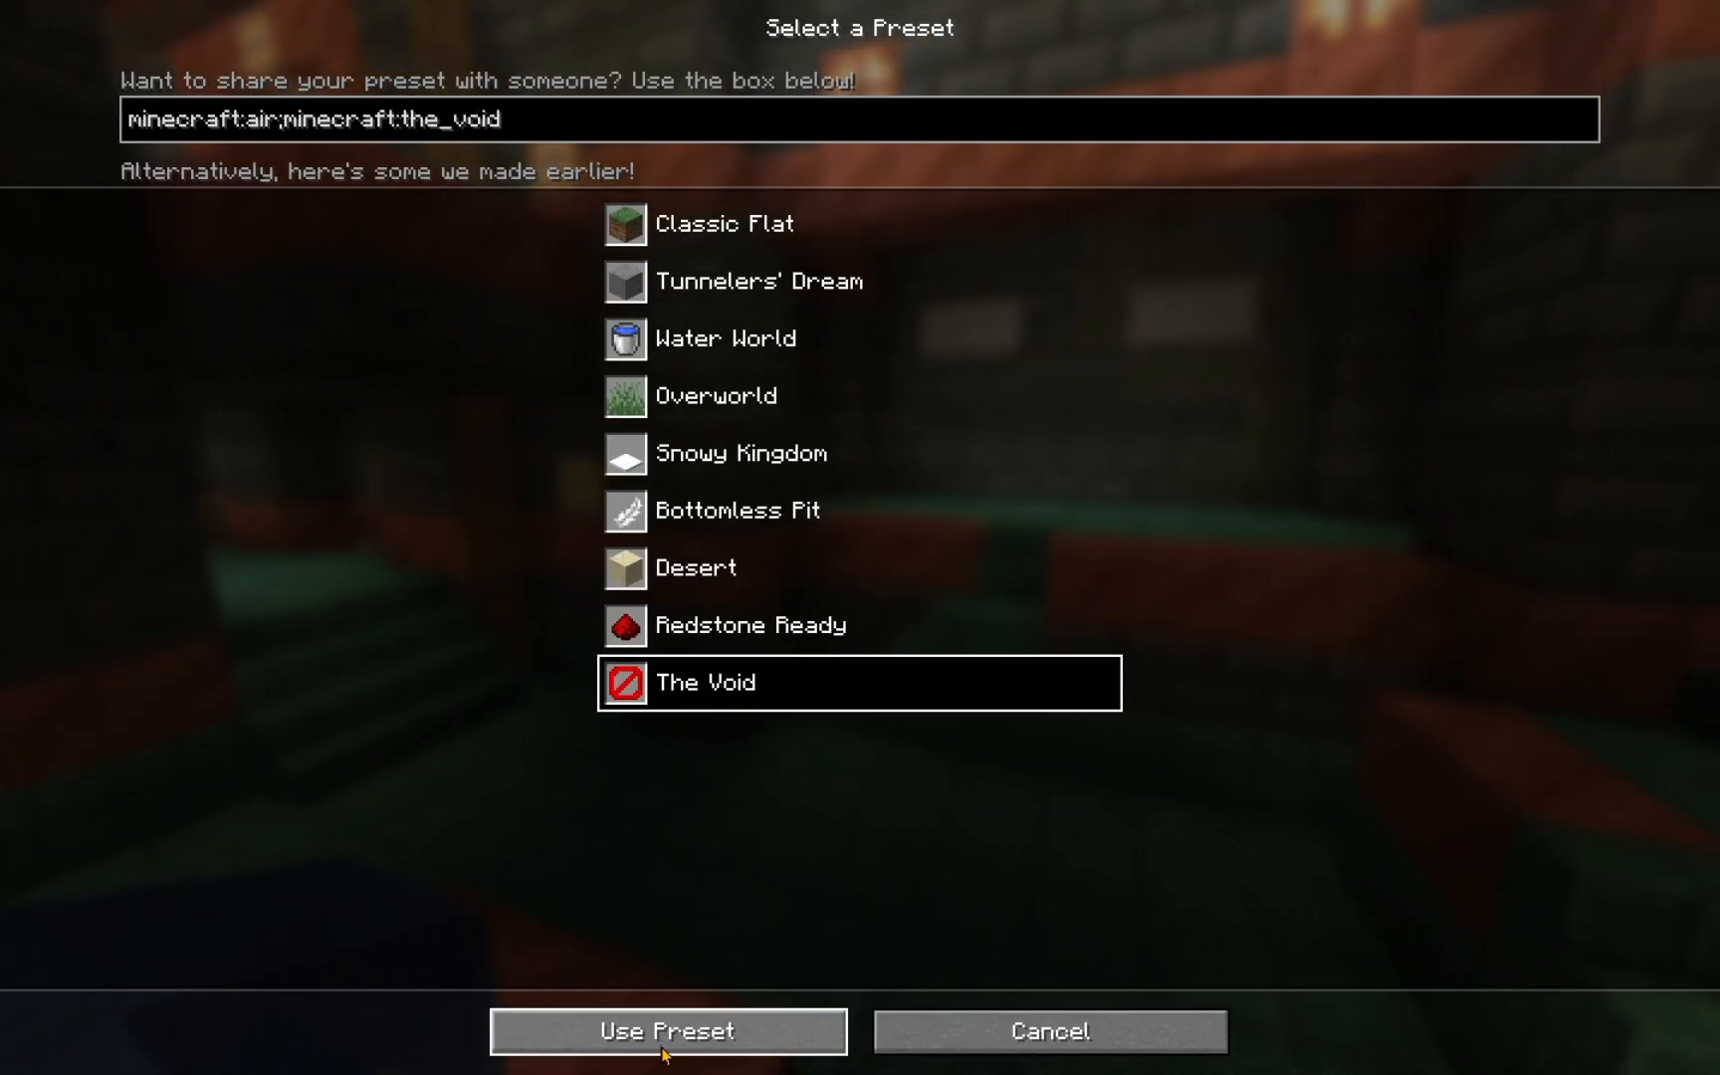
pyautogui.click(666, 1029)
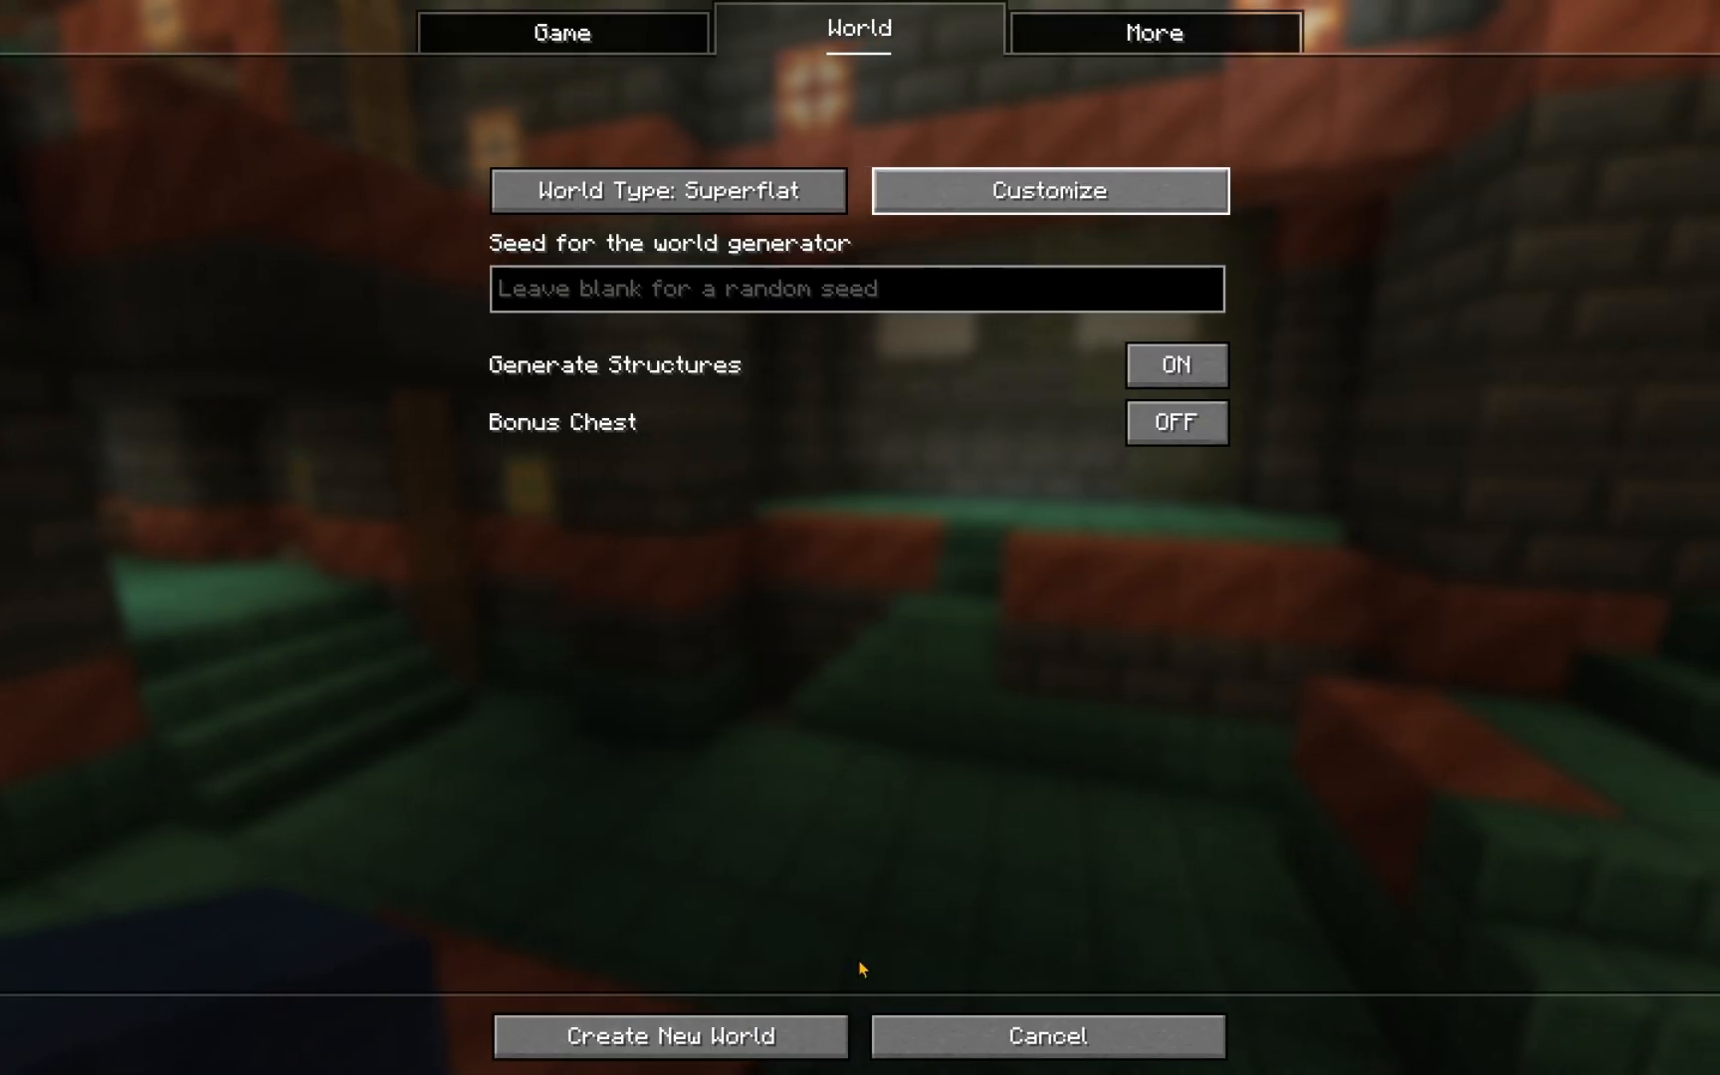
pyautogui.click(669, 1035)
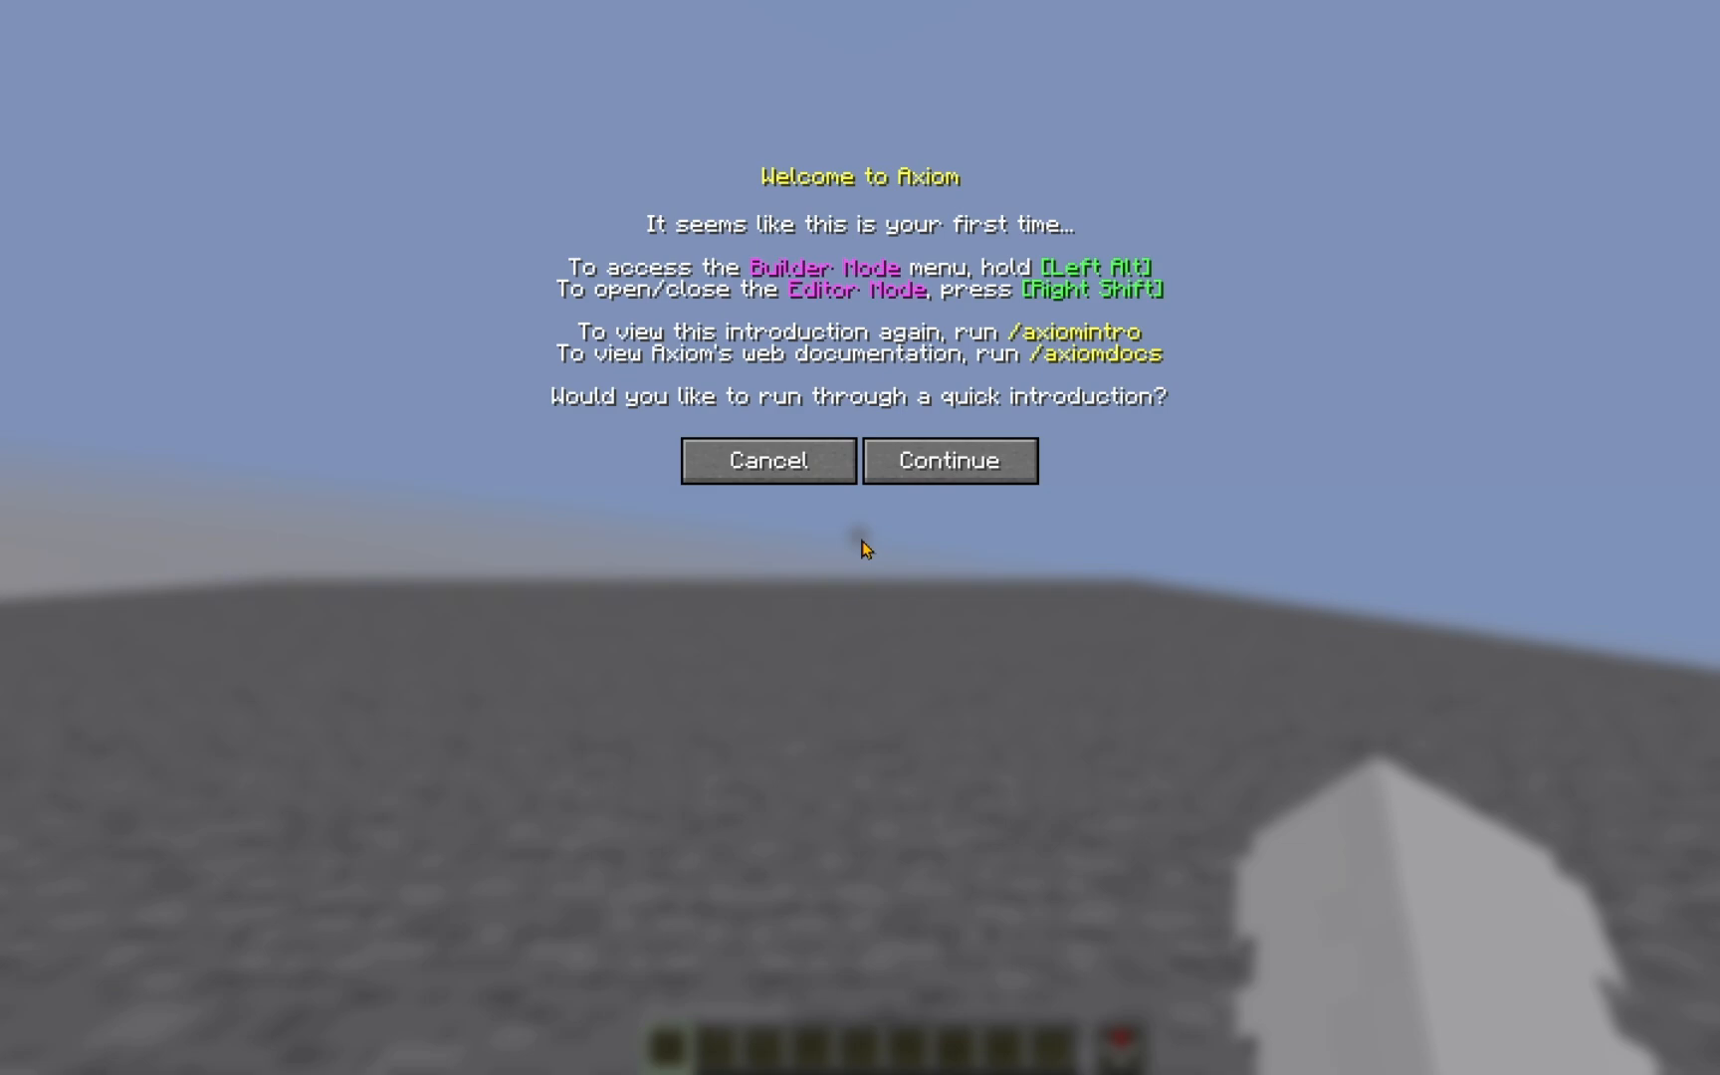
pyautogui.moveTo(768, 460)
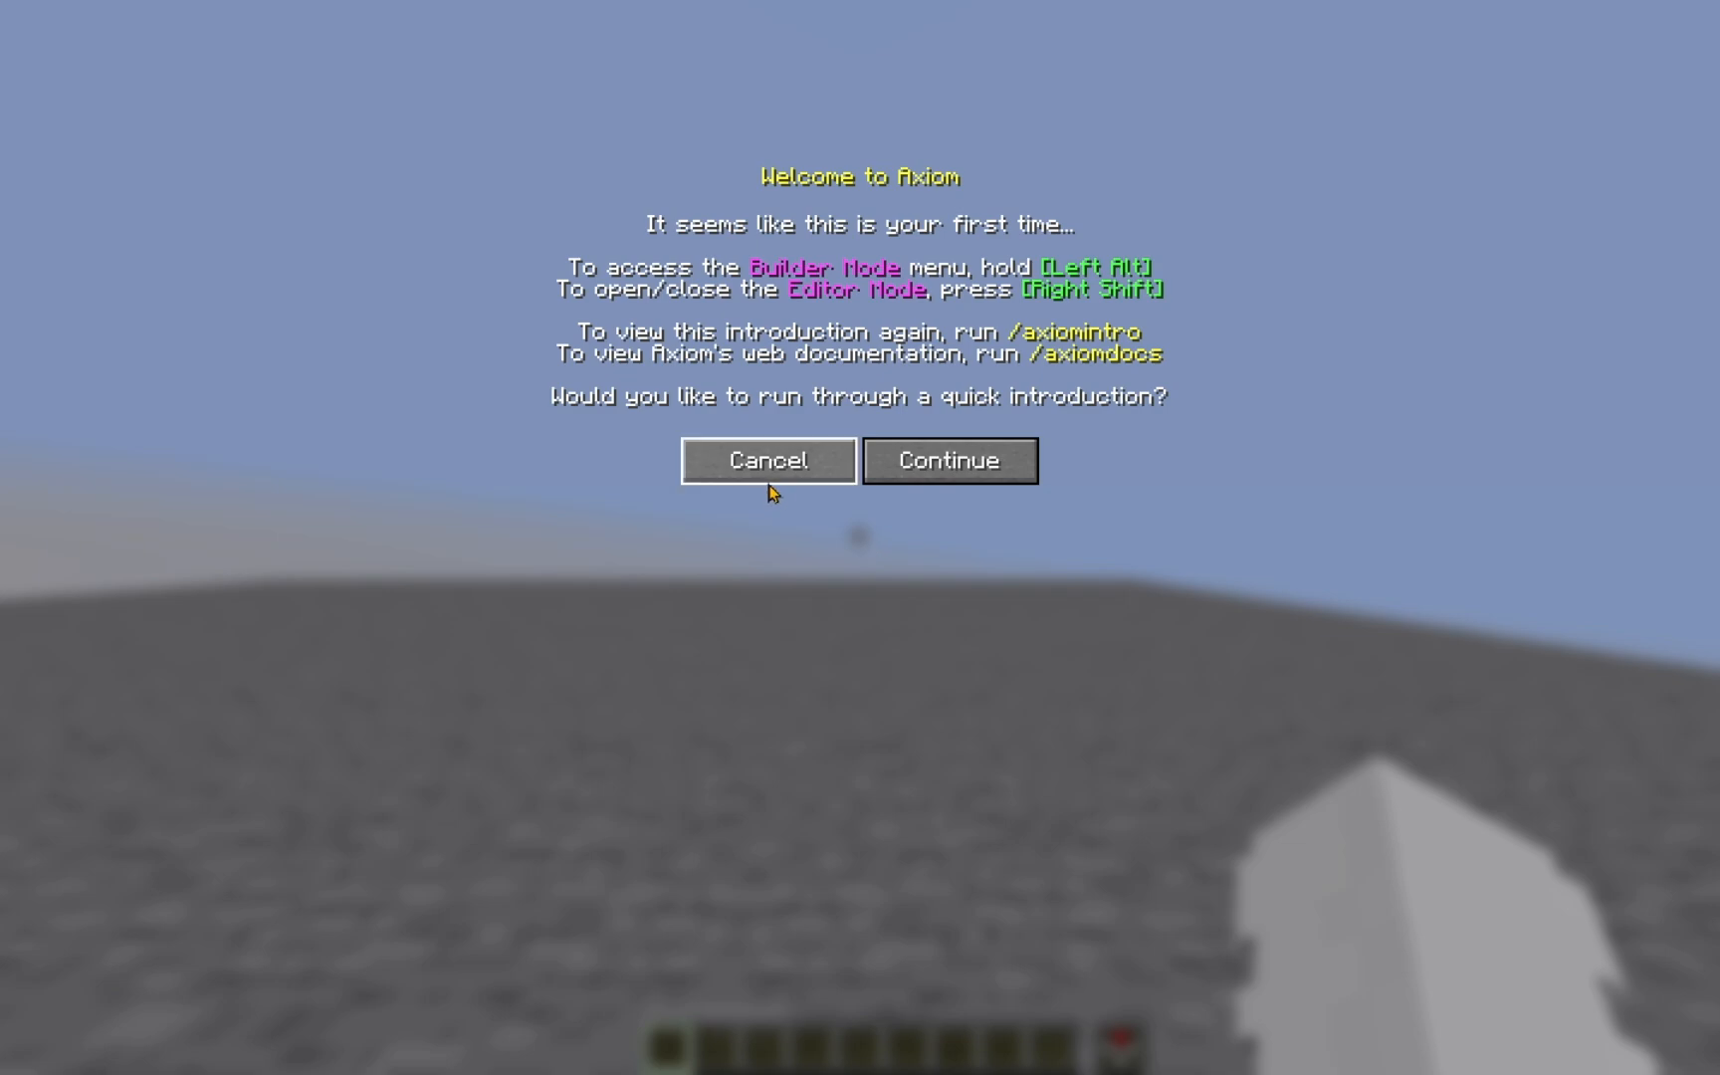
pyautogui.moveTo(792, 480)
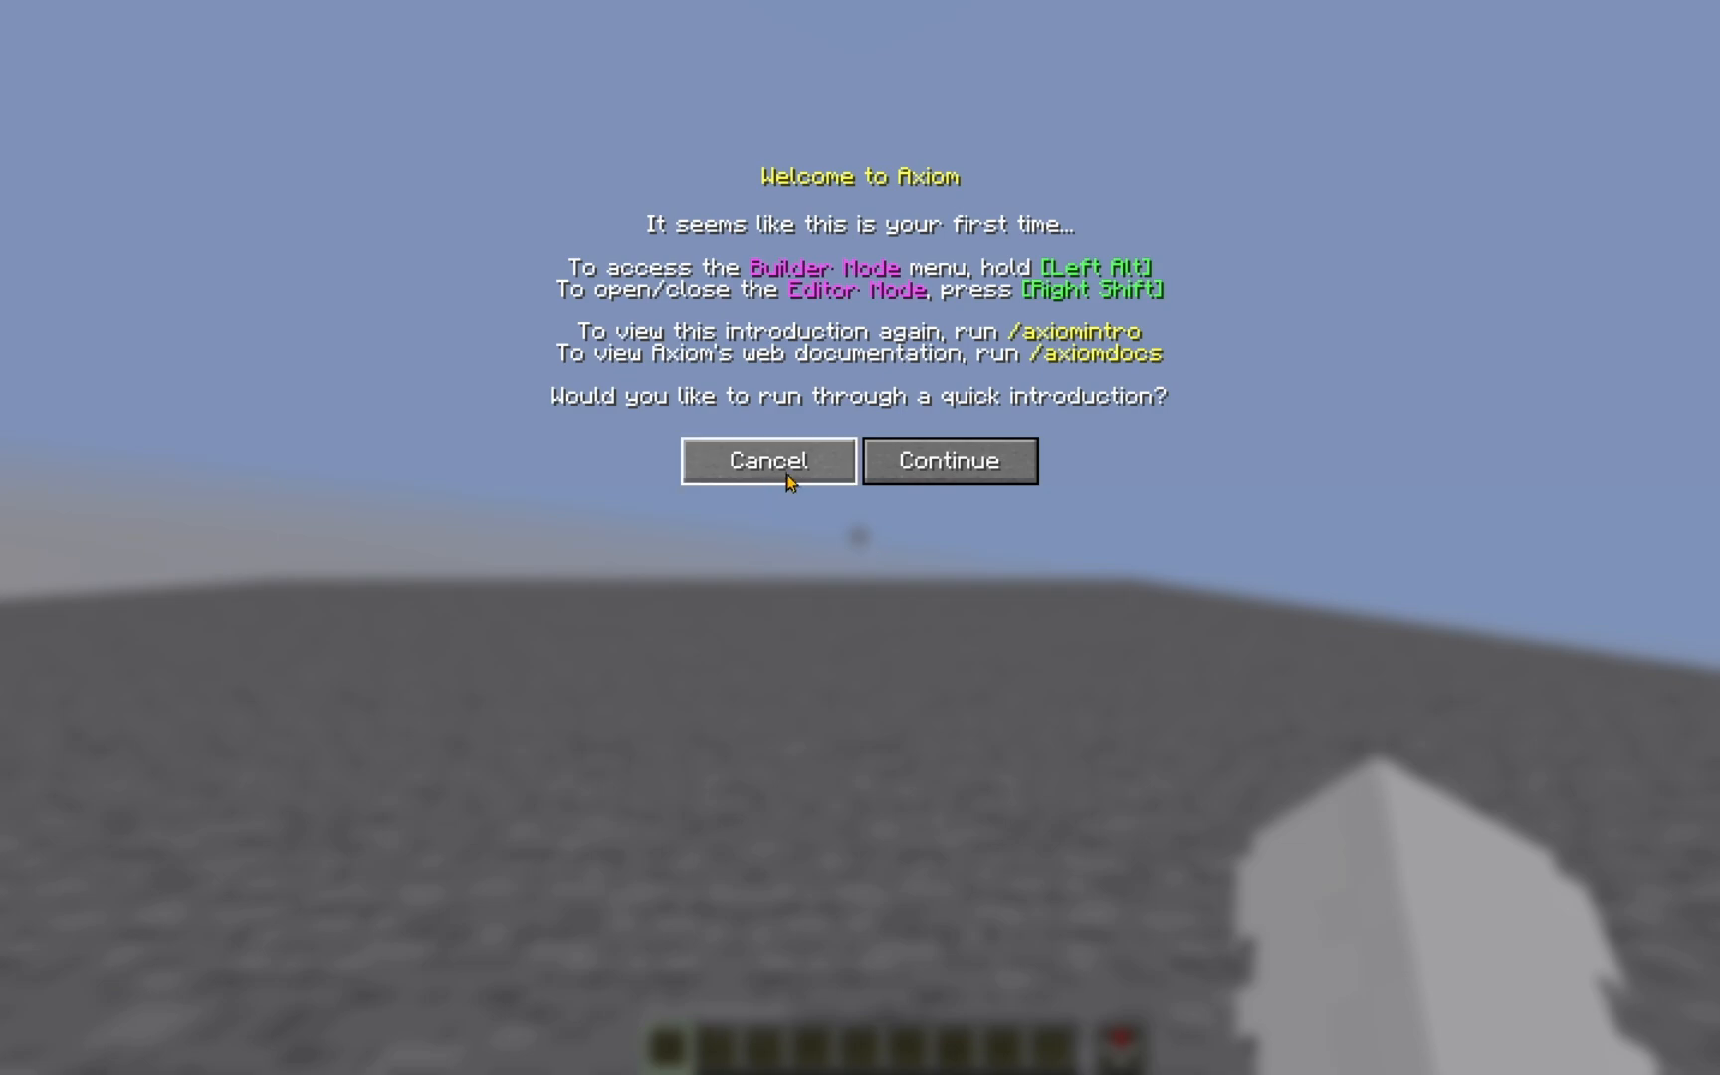
# Advance Axiom's intro tips through active block, viewport and history to the clipboard tip (6/6)
pyautogui.click(769, 460)
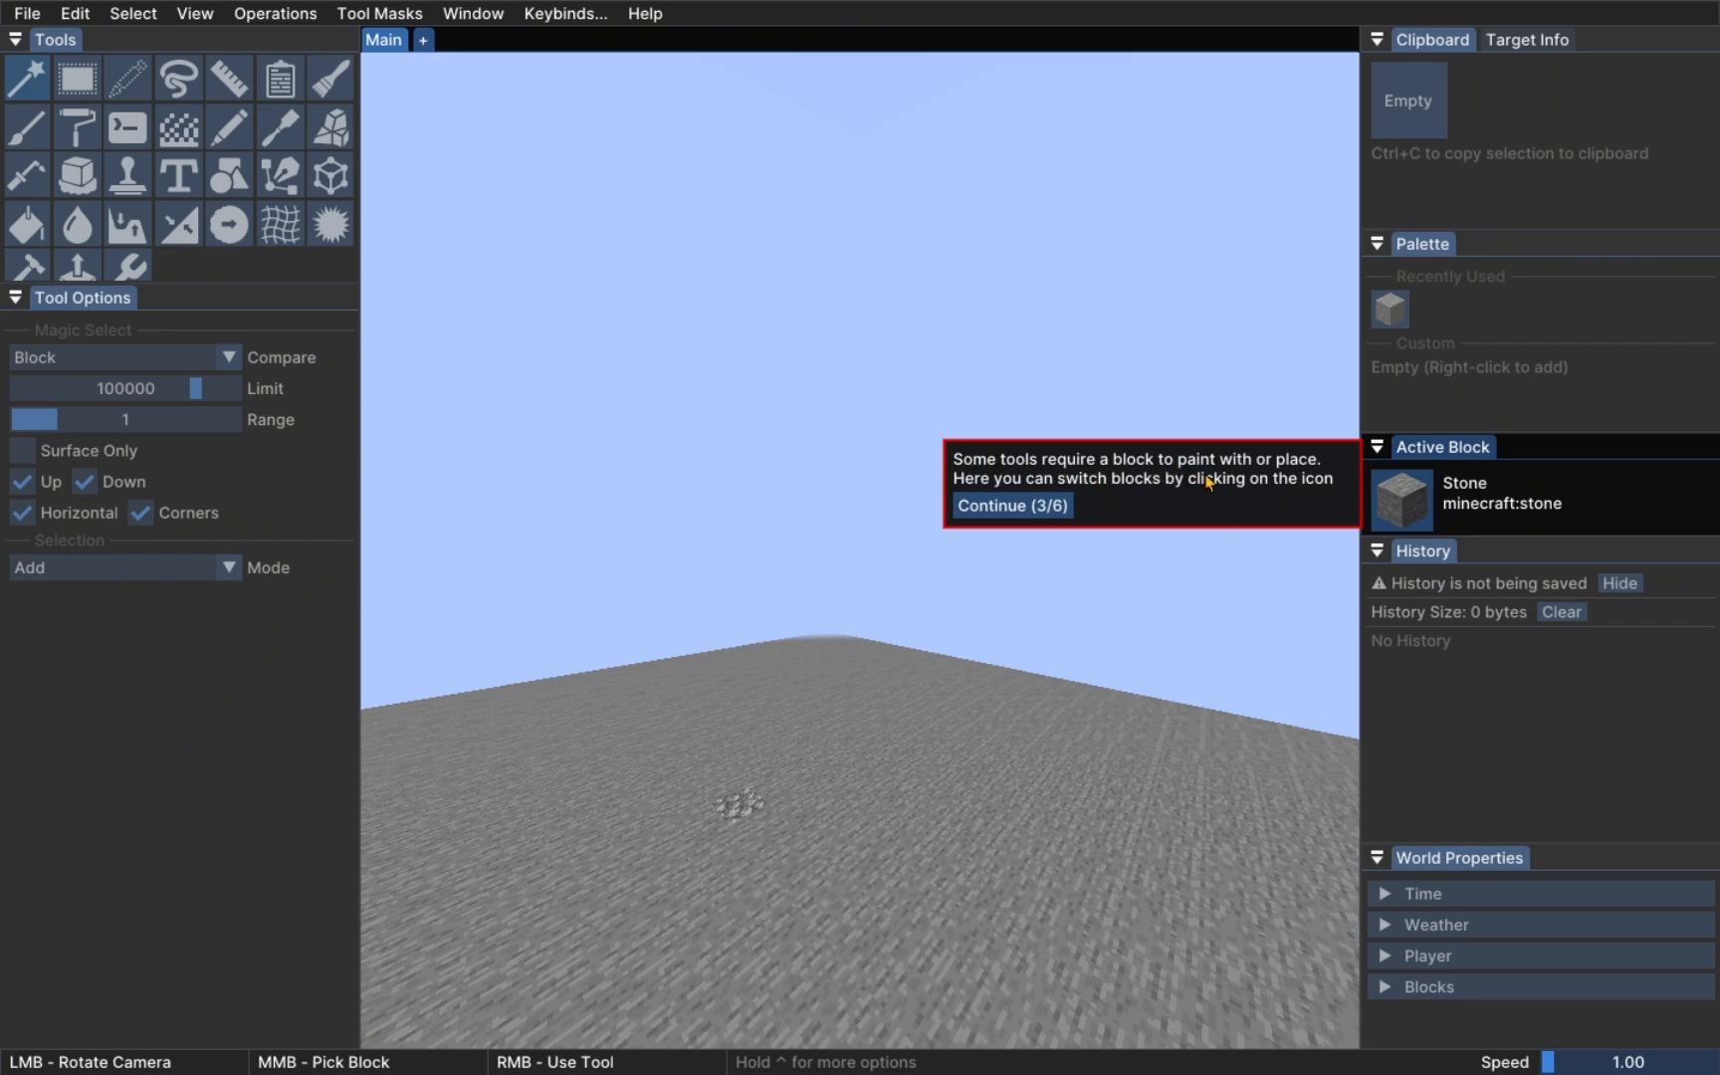
pyautogui.moveTo(1202, 484)
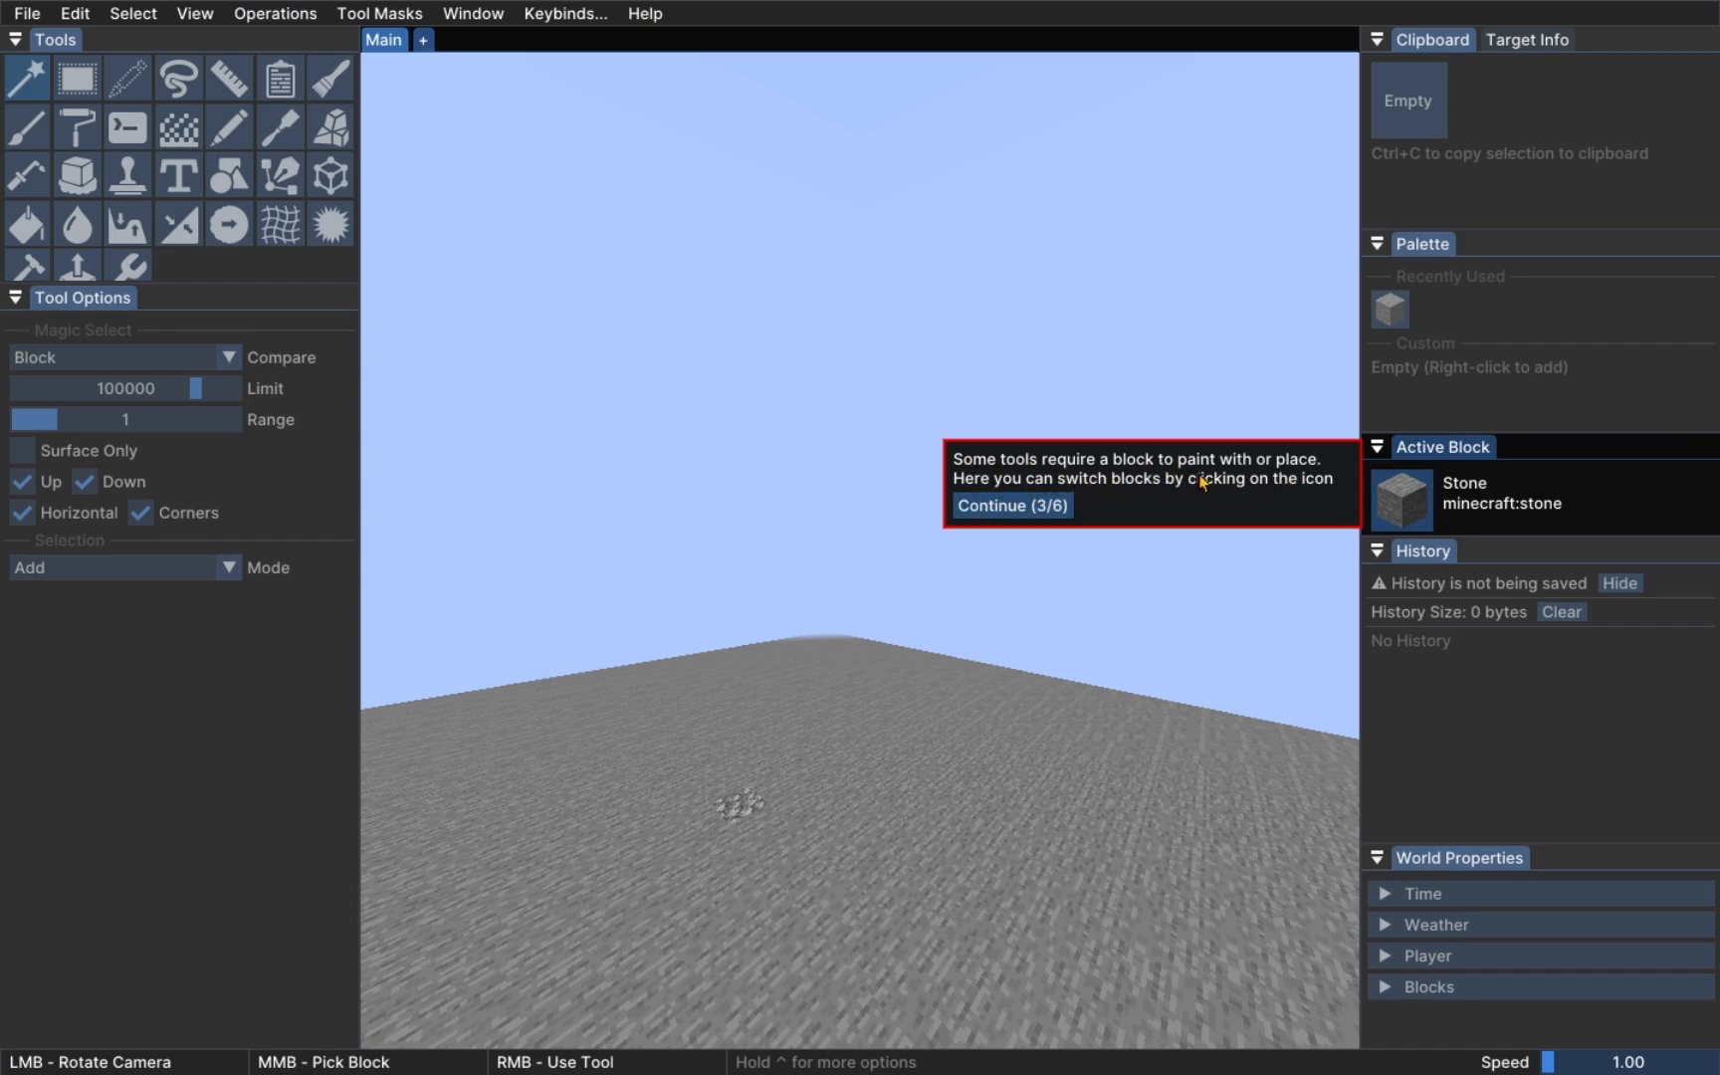
pyautogui.click(1009, 505)
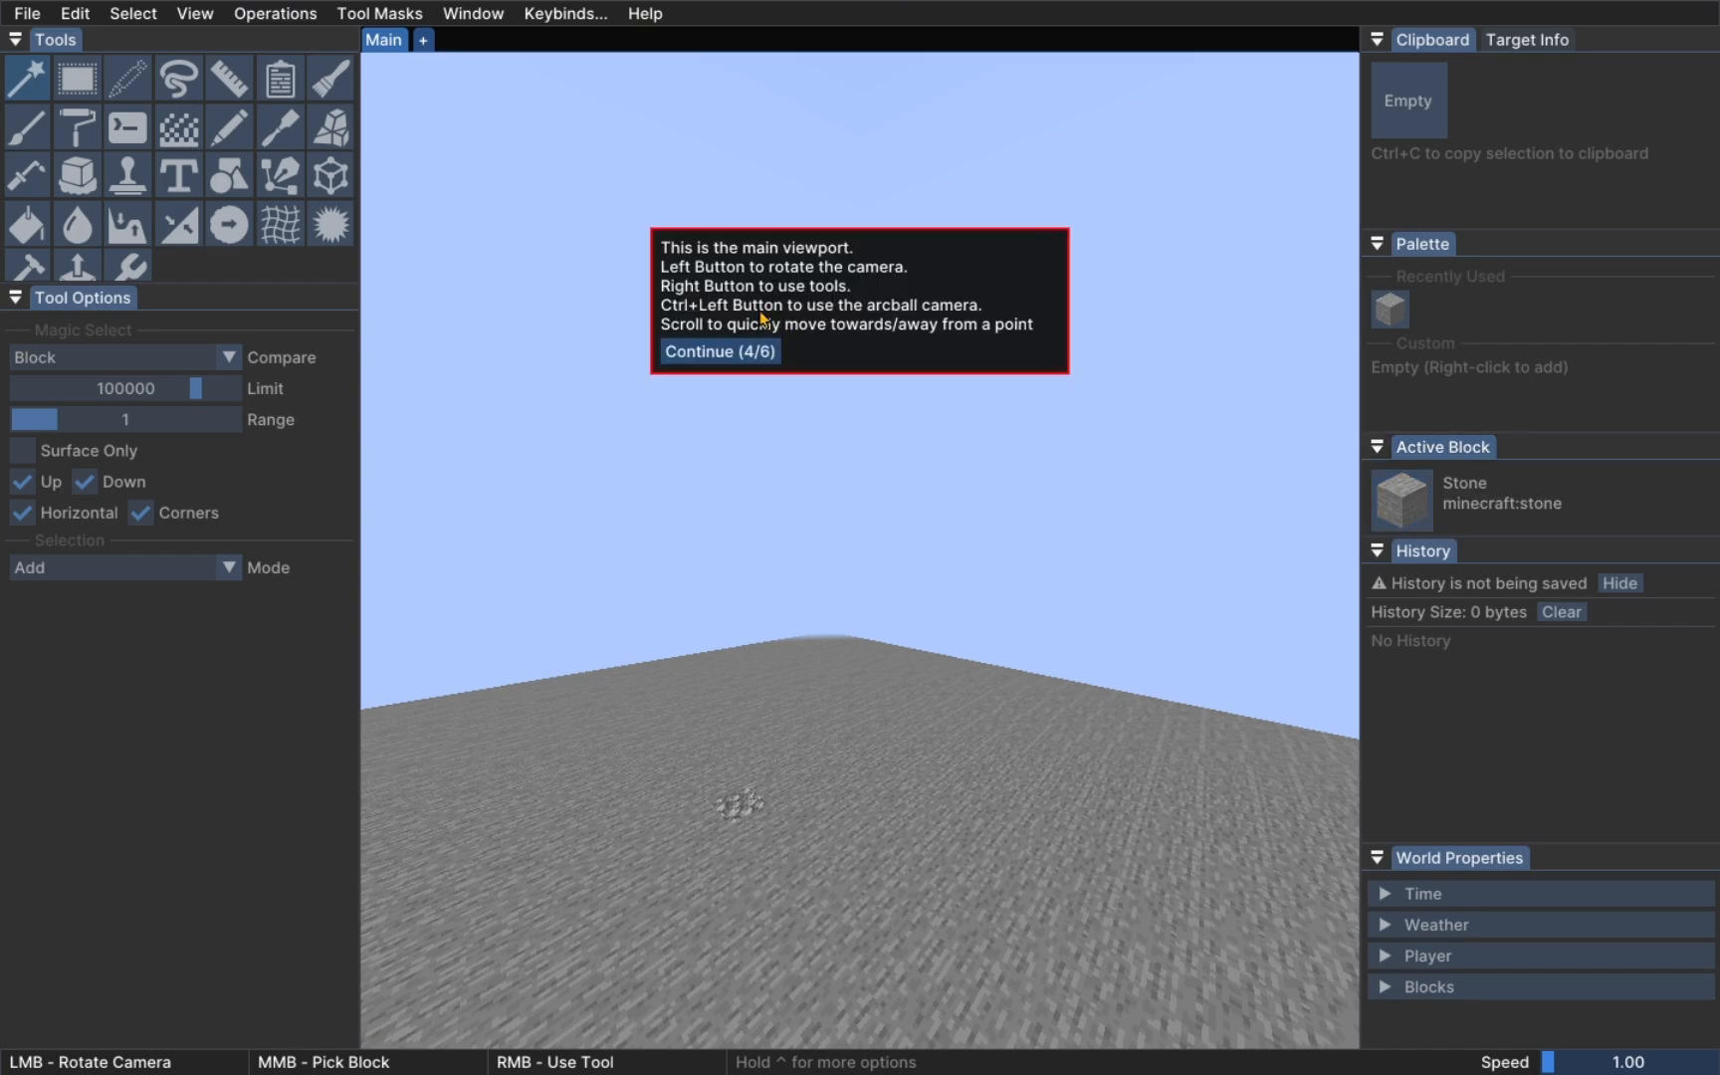
pyautogui.moveTo(696, 281)
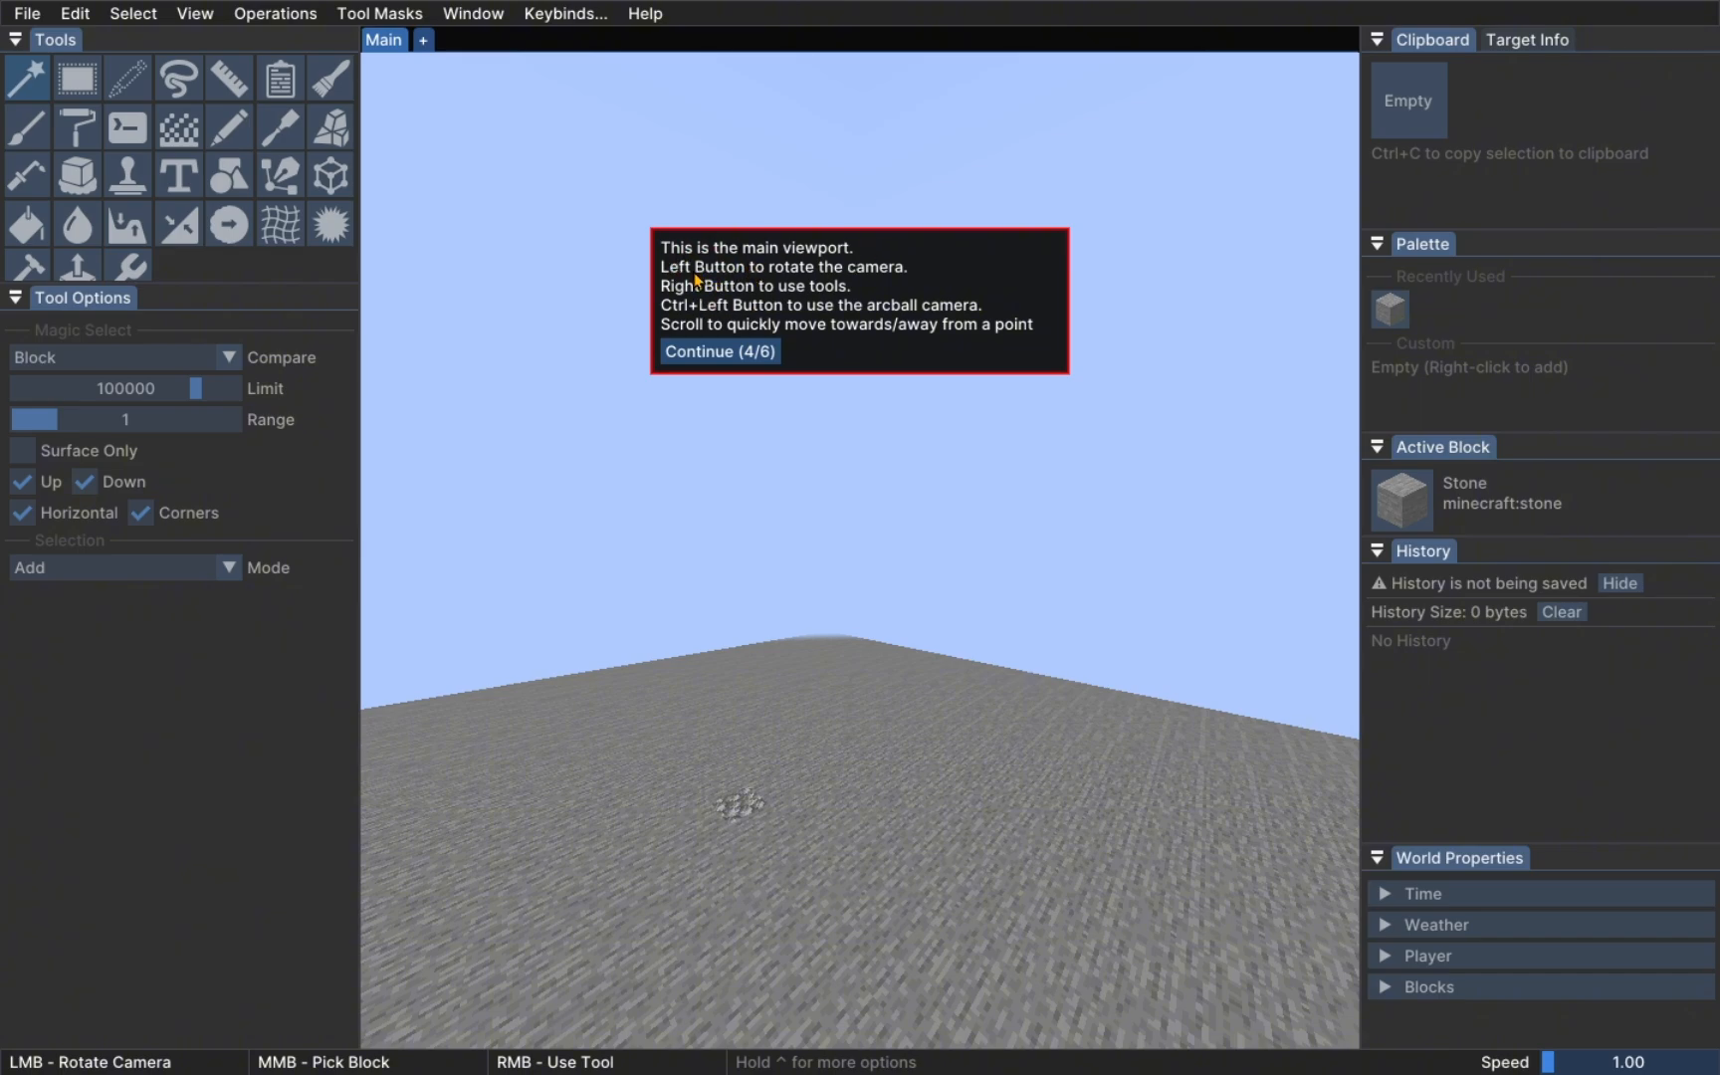
pyautogui.moveTo(736, 318)
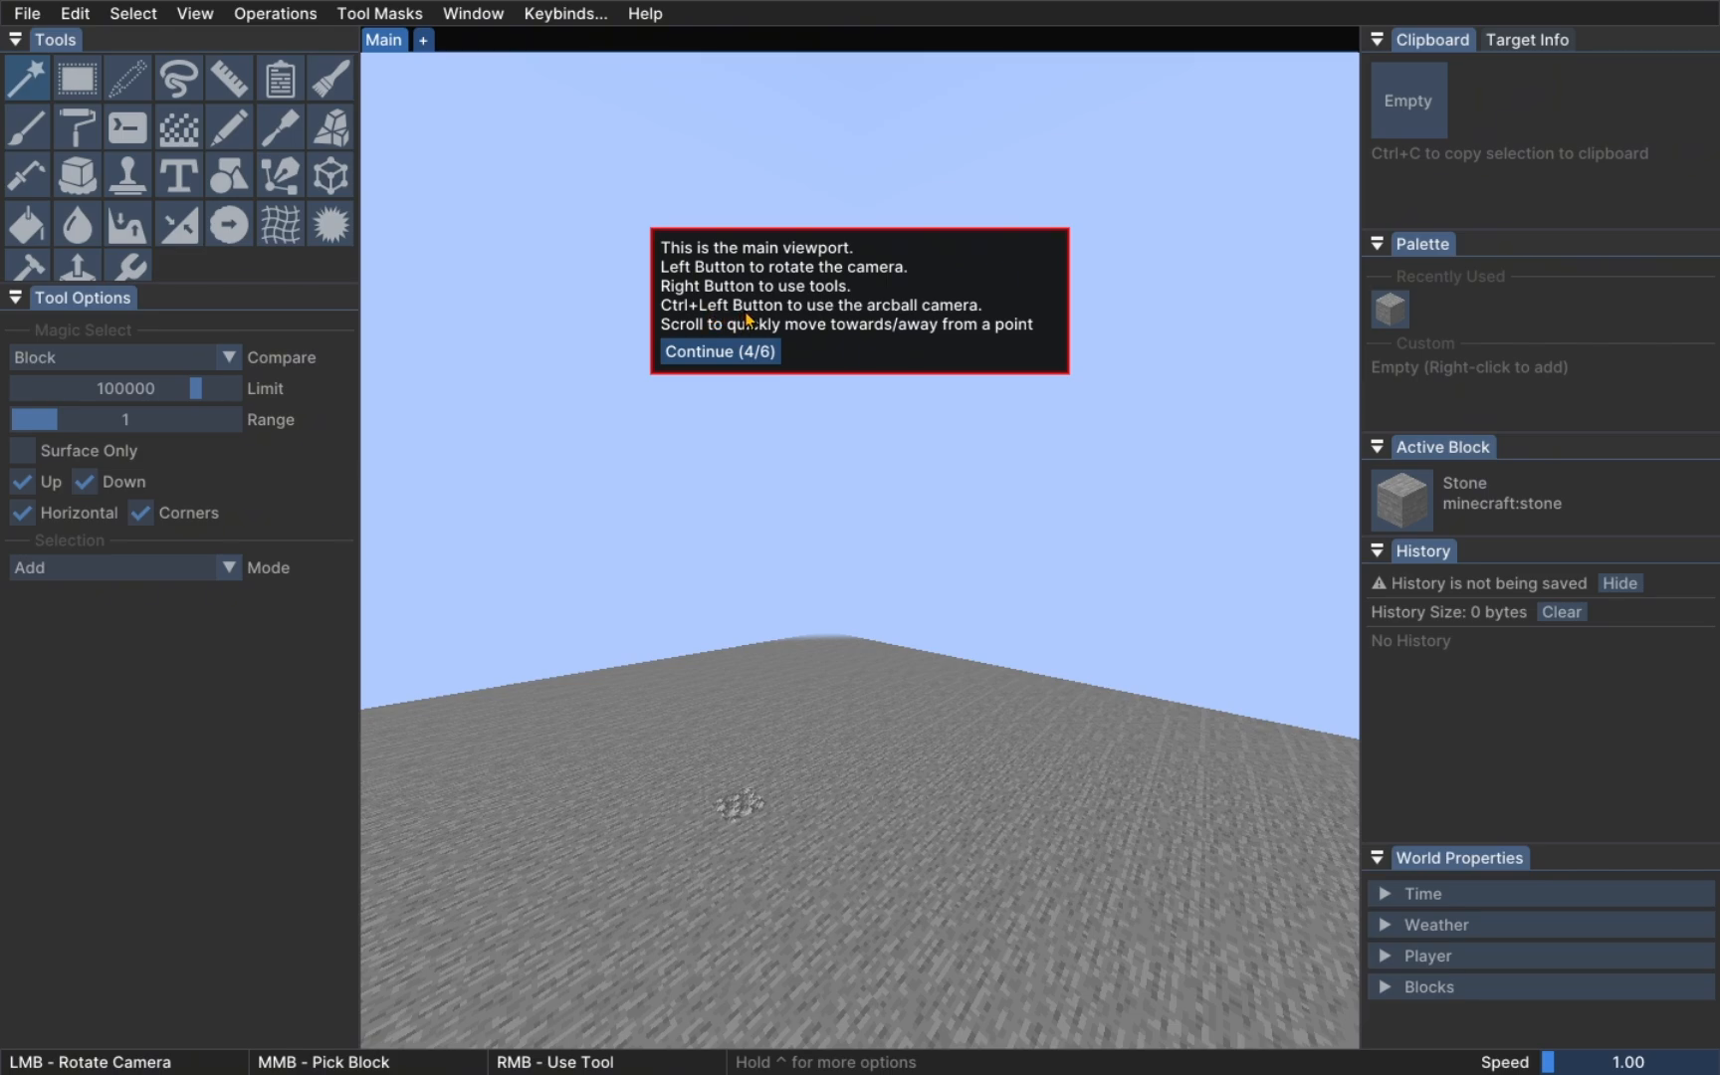
pyautogui.moveTo(890, 317)
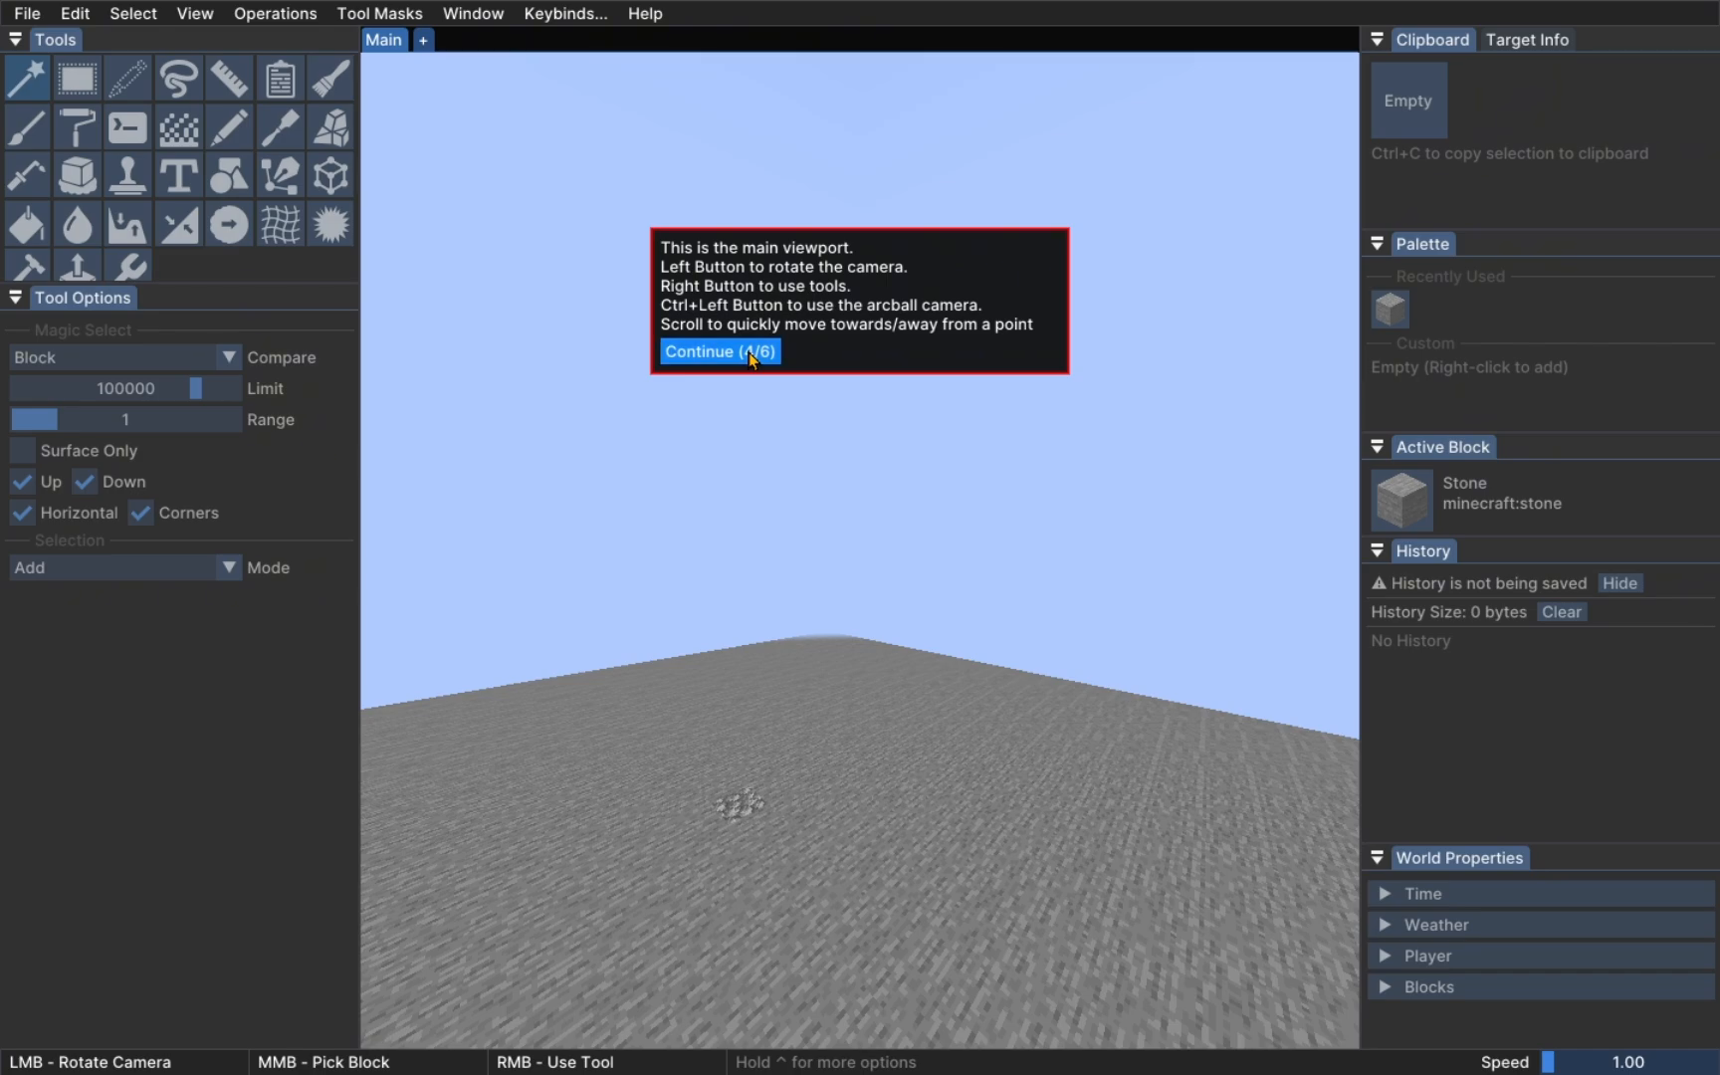
pyautogui.click(718, 350)
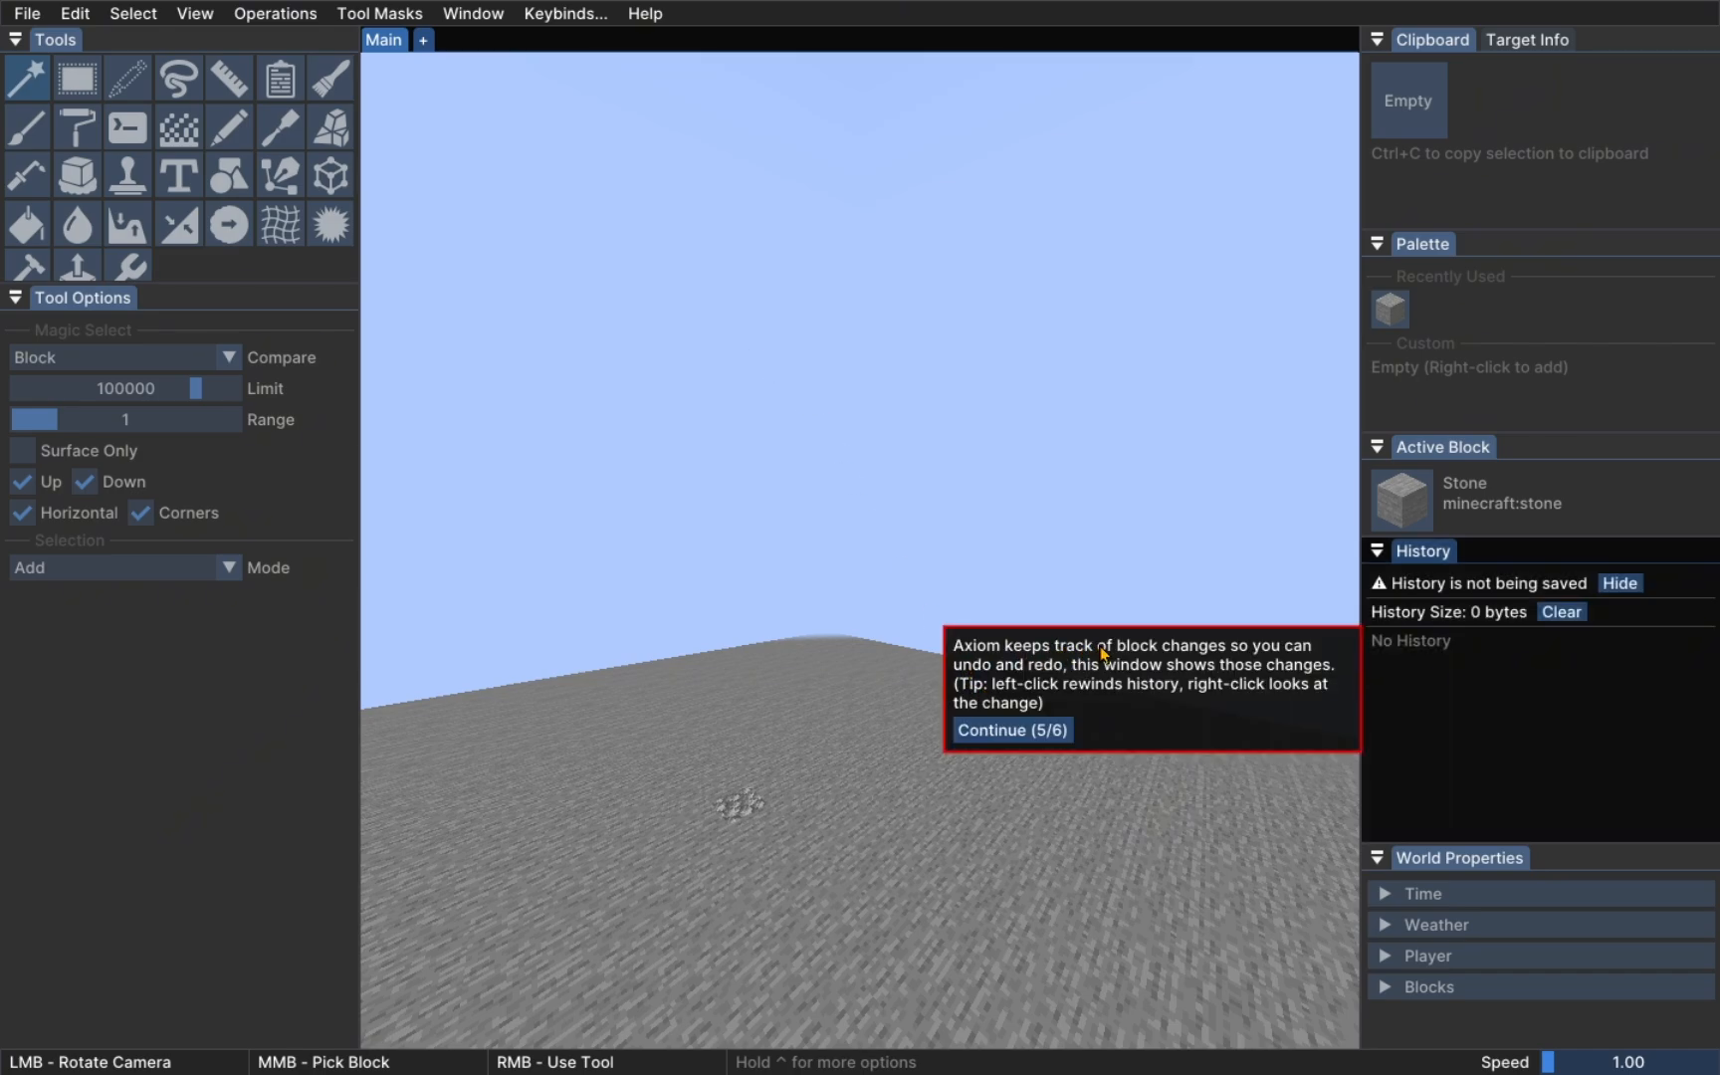
pyautogui.moveTo(1009, 666)
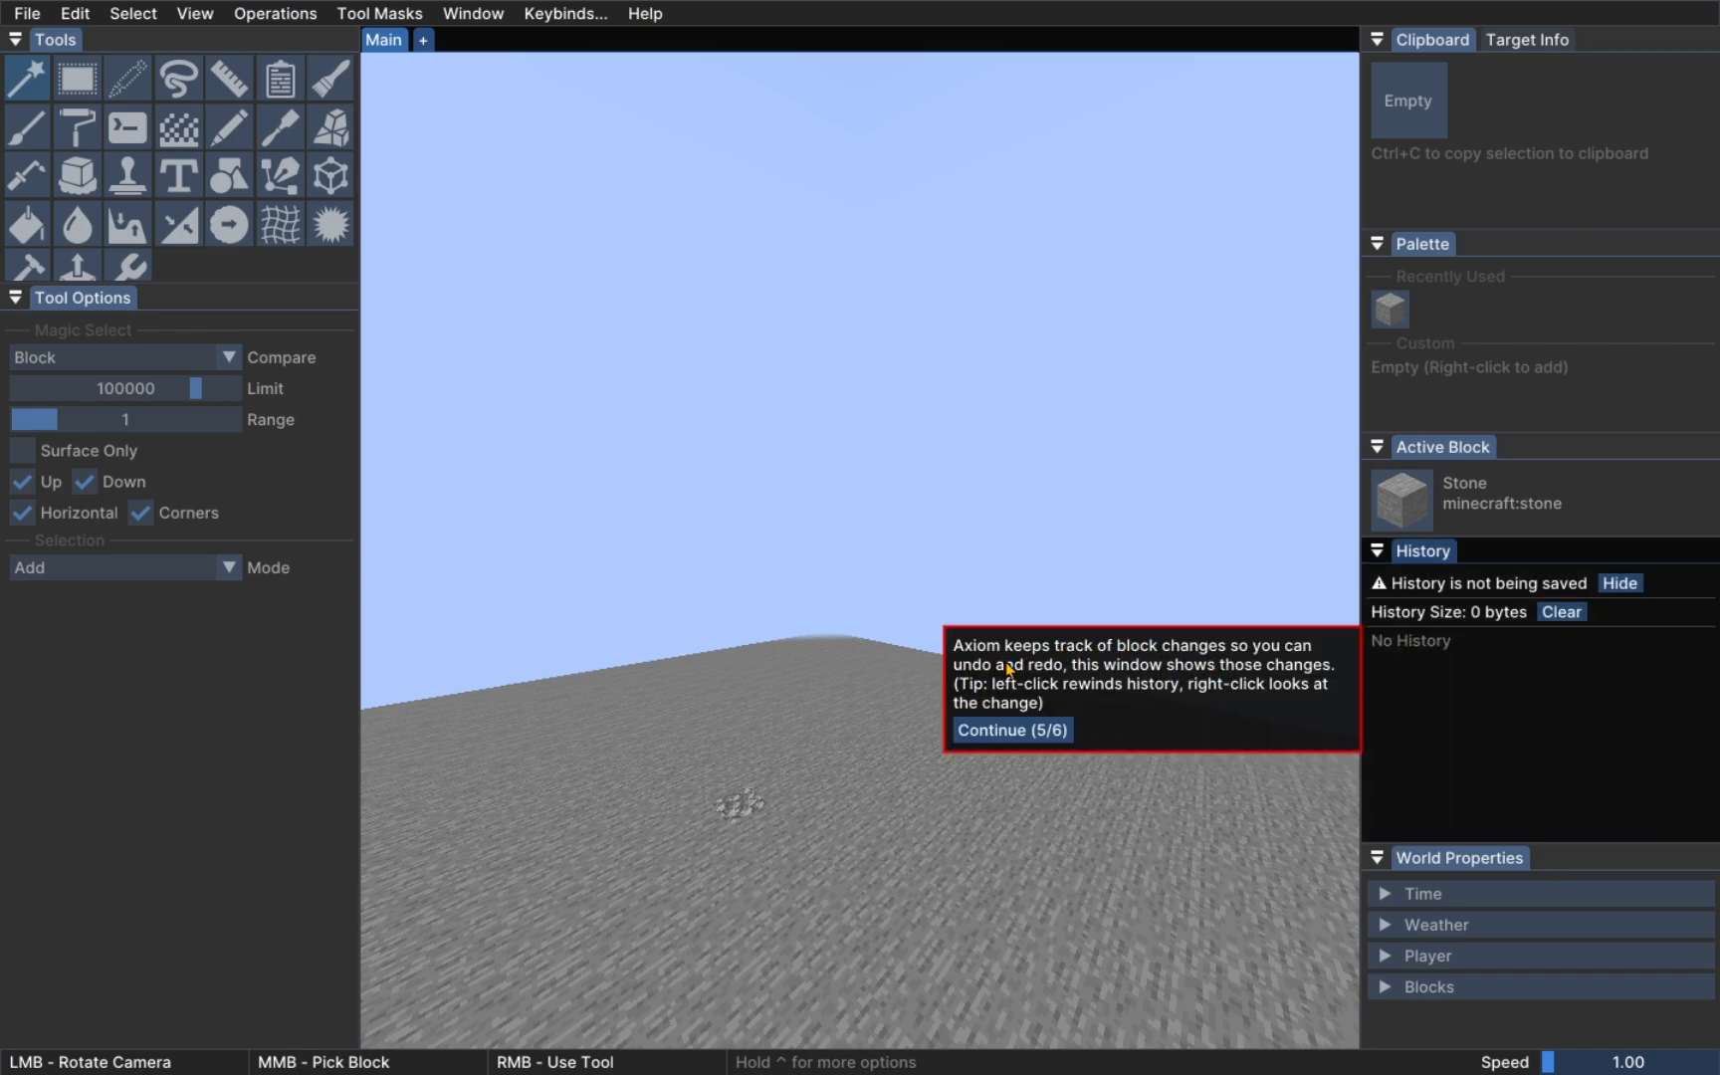
pyautogui.moveTo(969, 704)
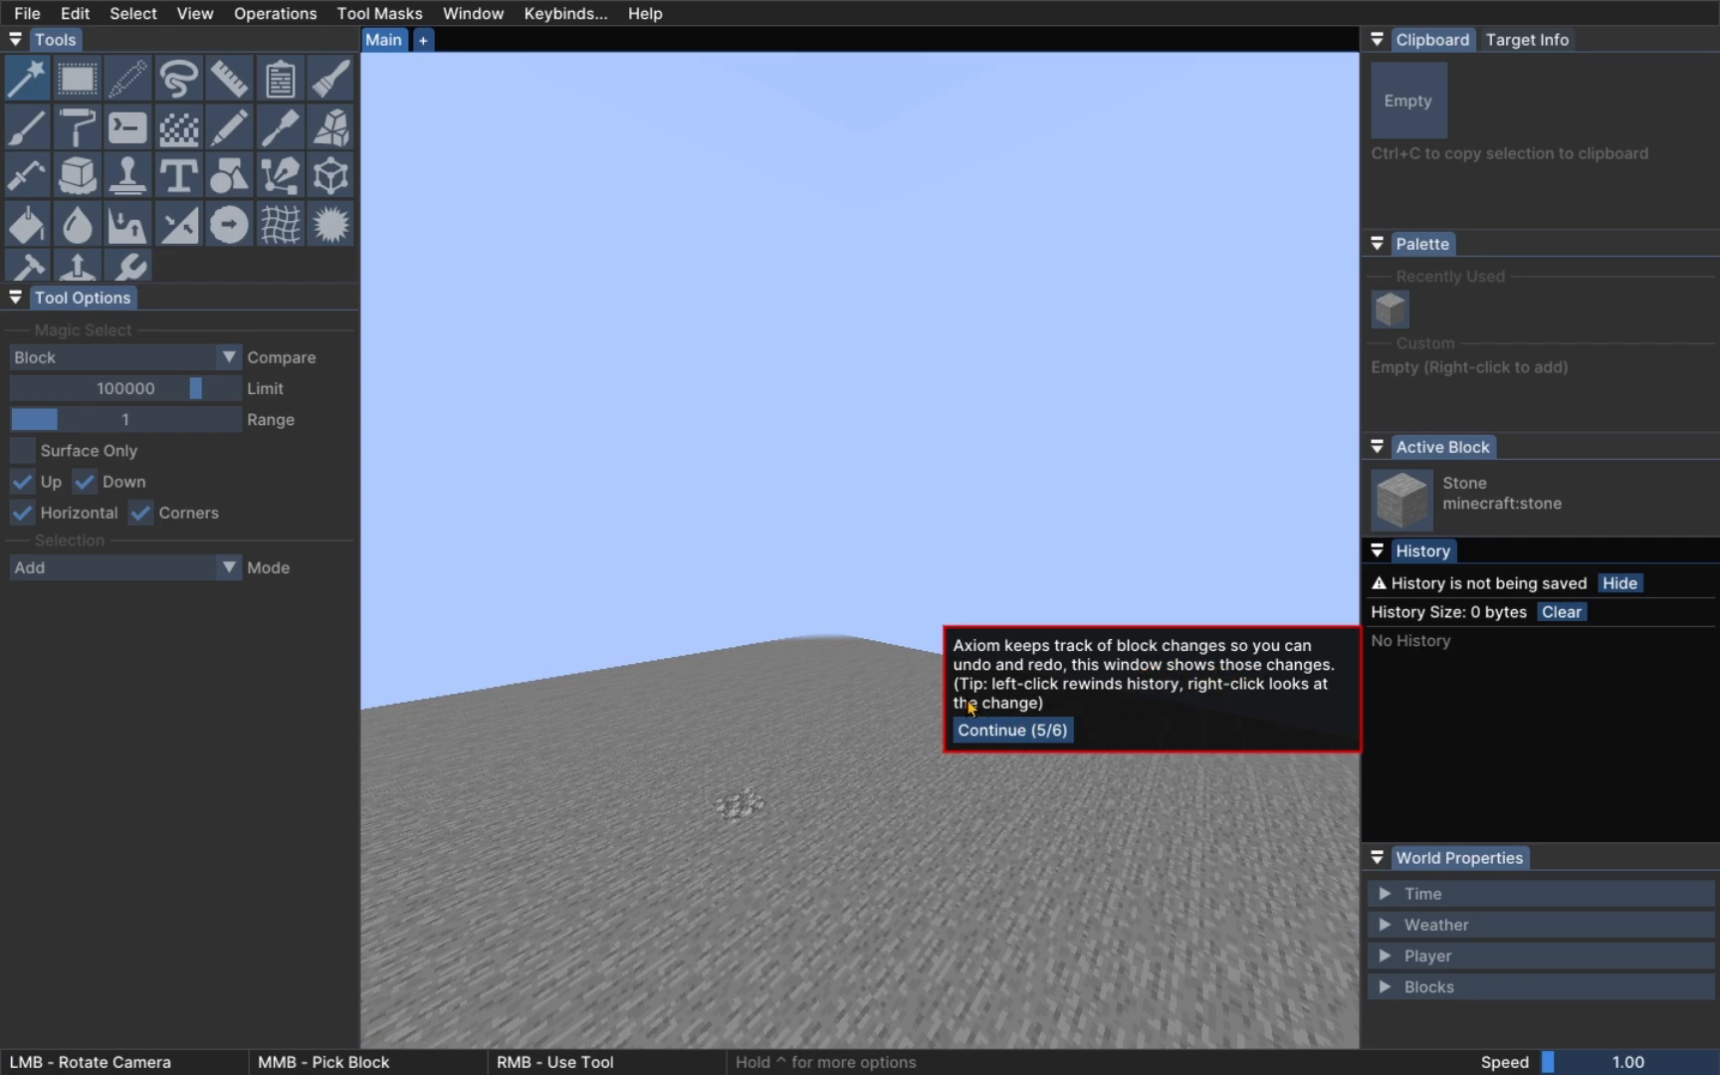
pyautogui.moveTo(1210, 669)
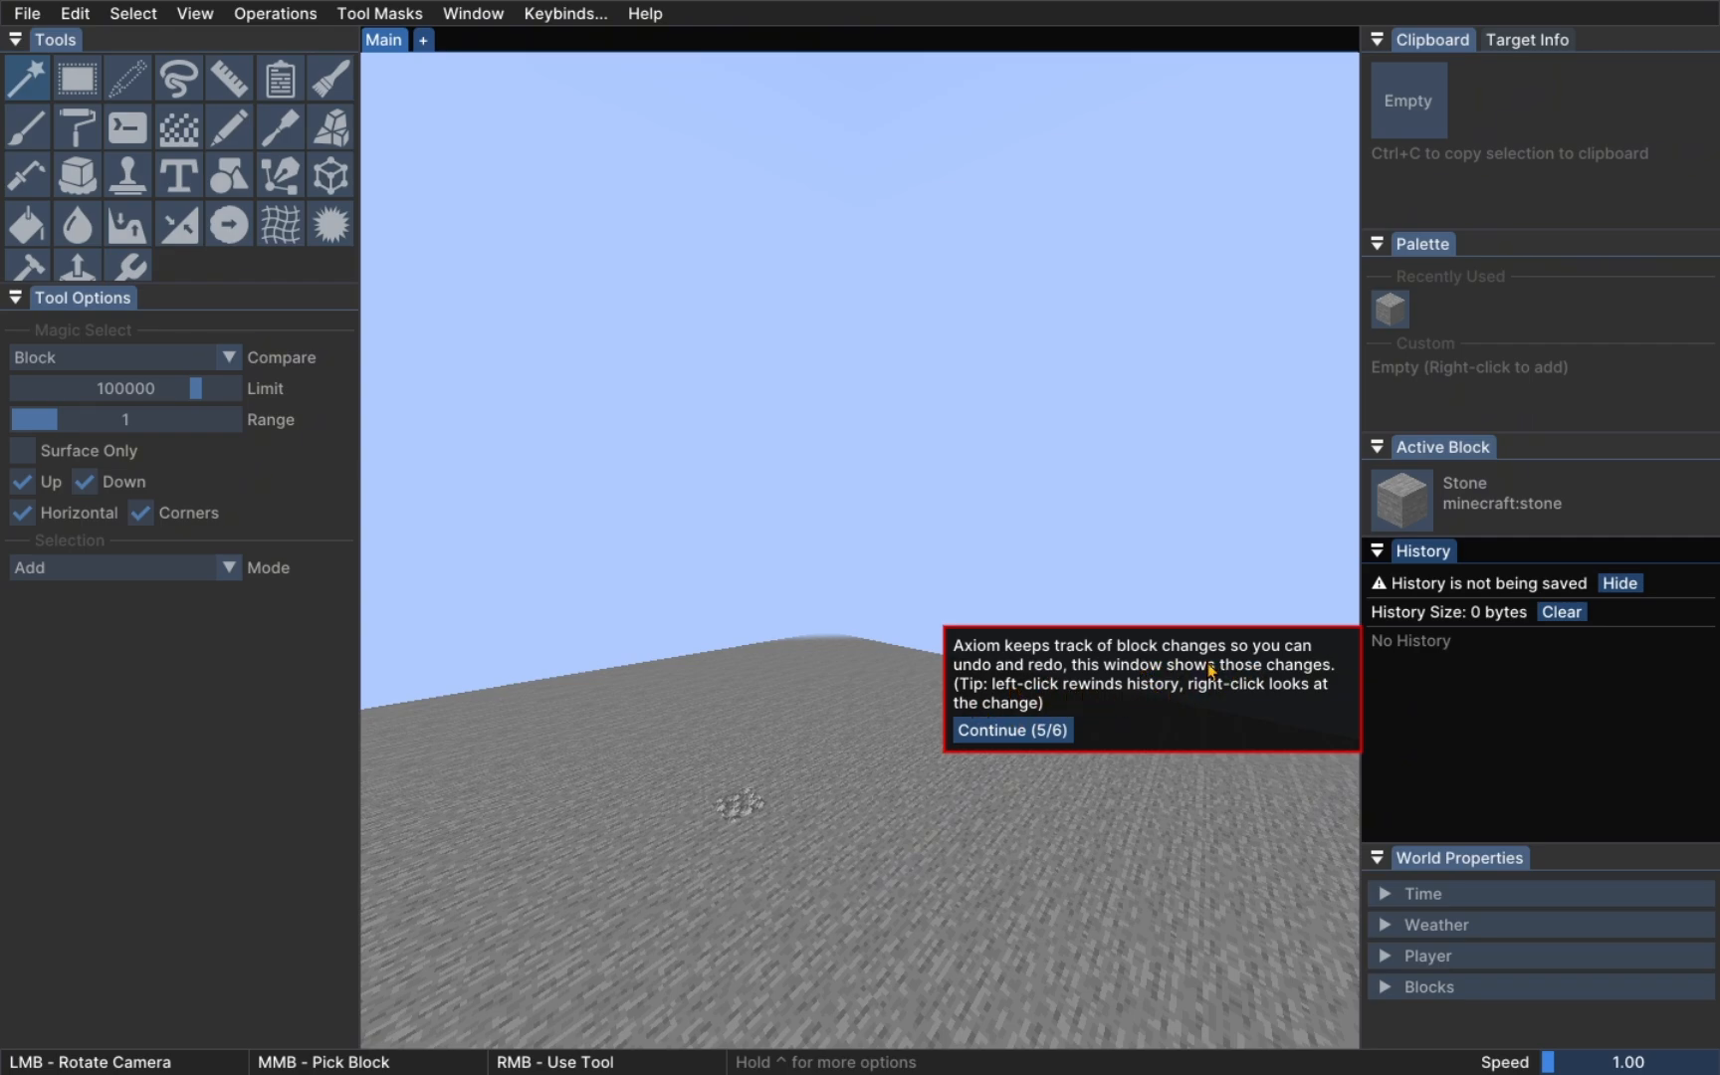
pyautogui.click(1009, 729)
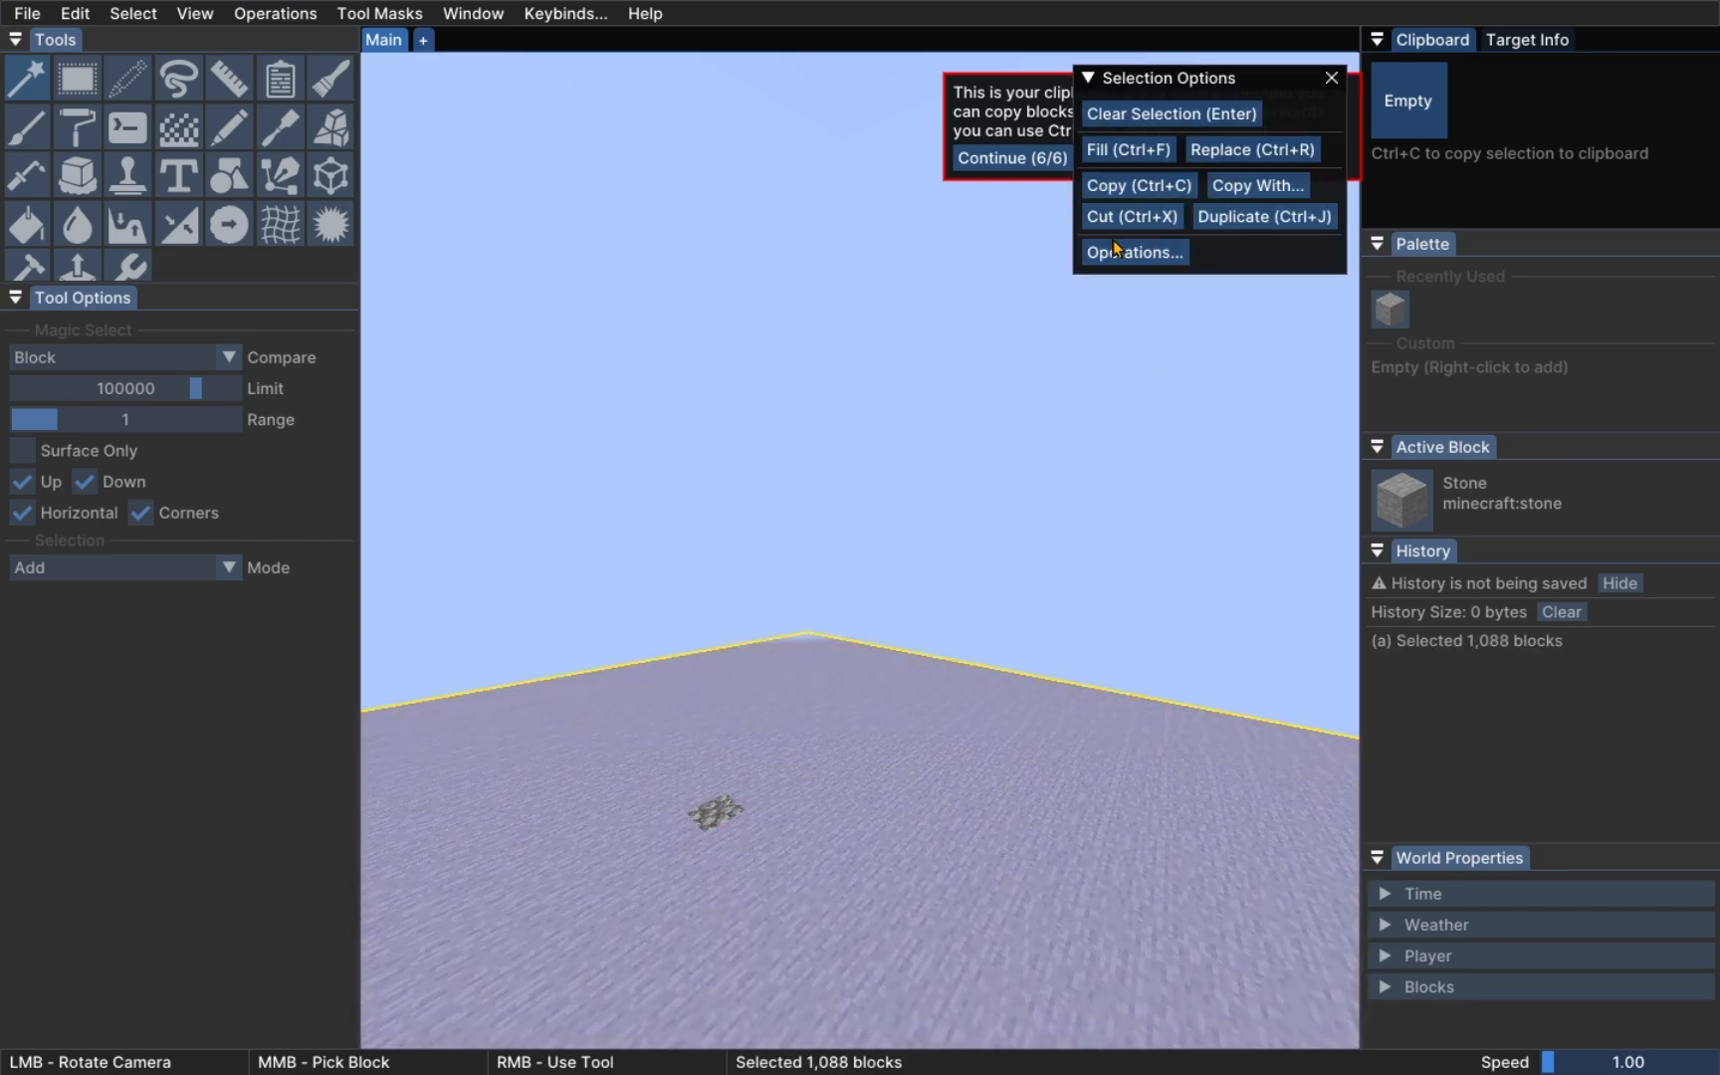
# Replace the 1,088 selected stone ground blocks with granite via the Replace operation
pyautogui.click(1135, 253)
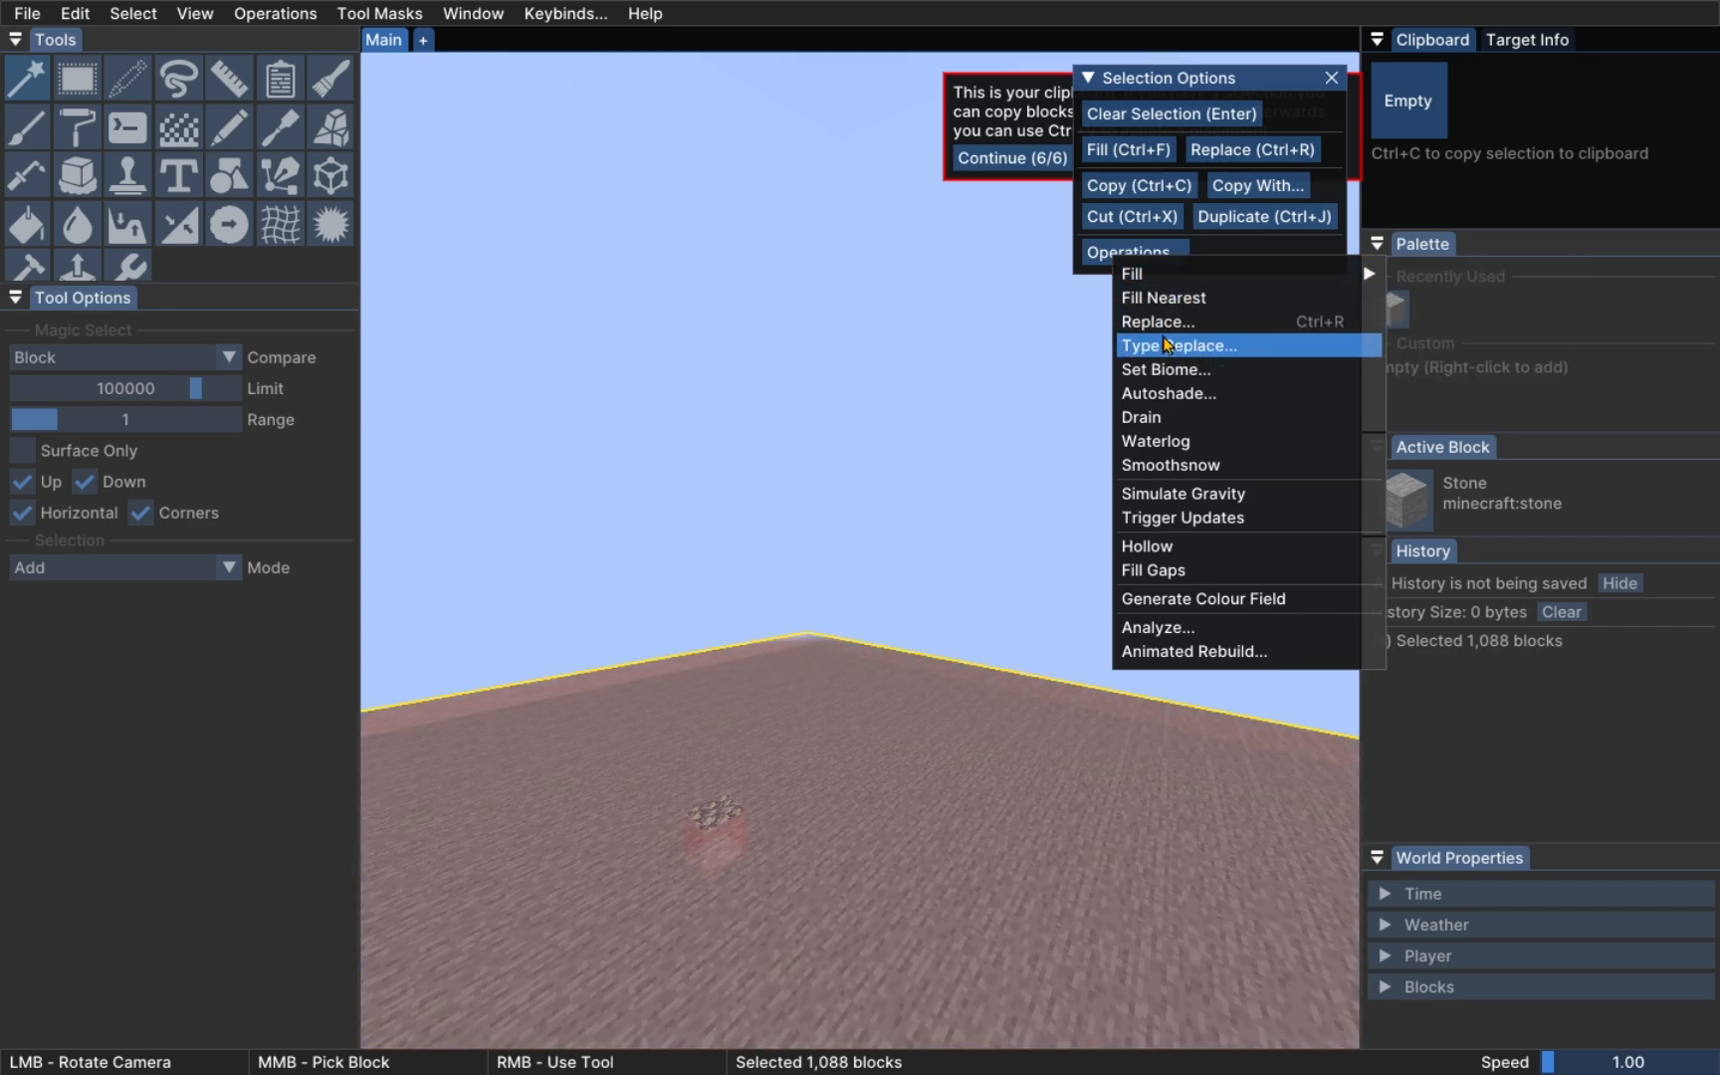
pyautogui.click(1178, 346)
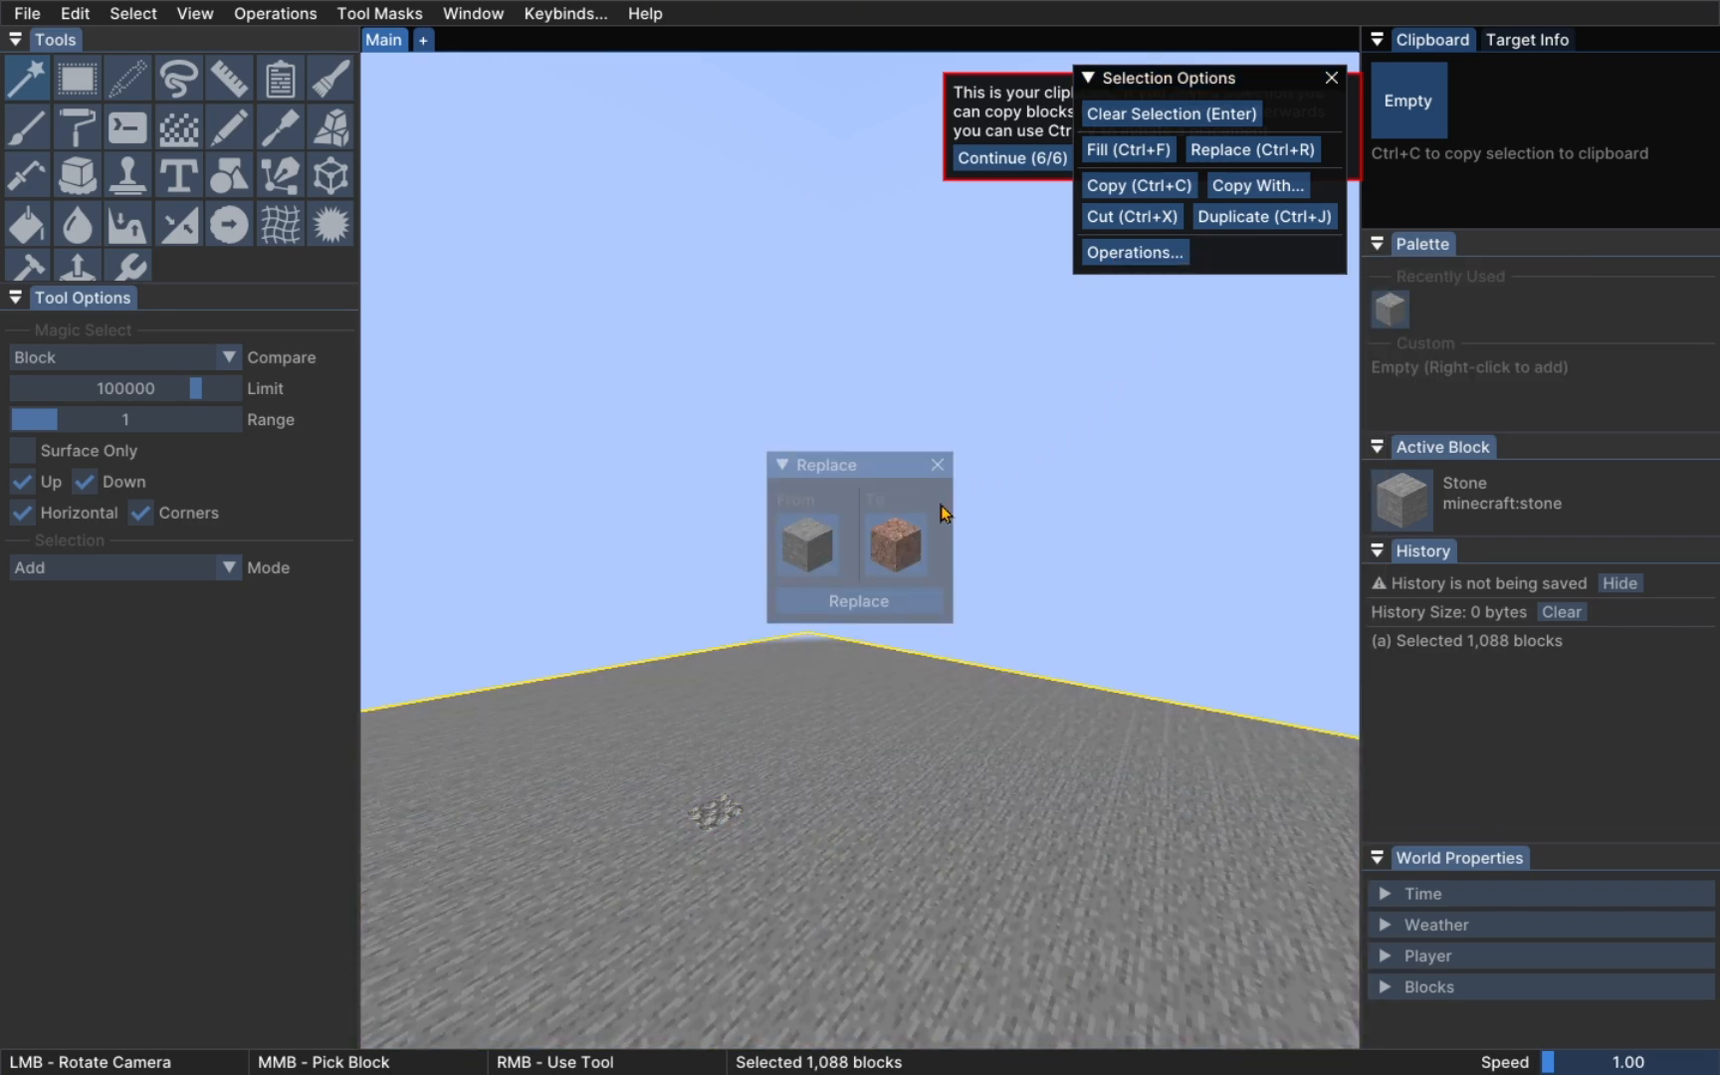
pyautogui.moveTo(902, 557)
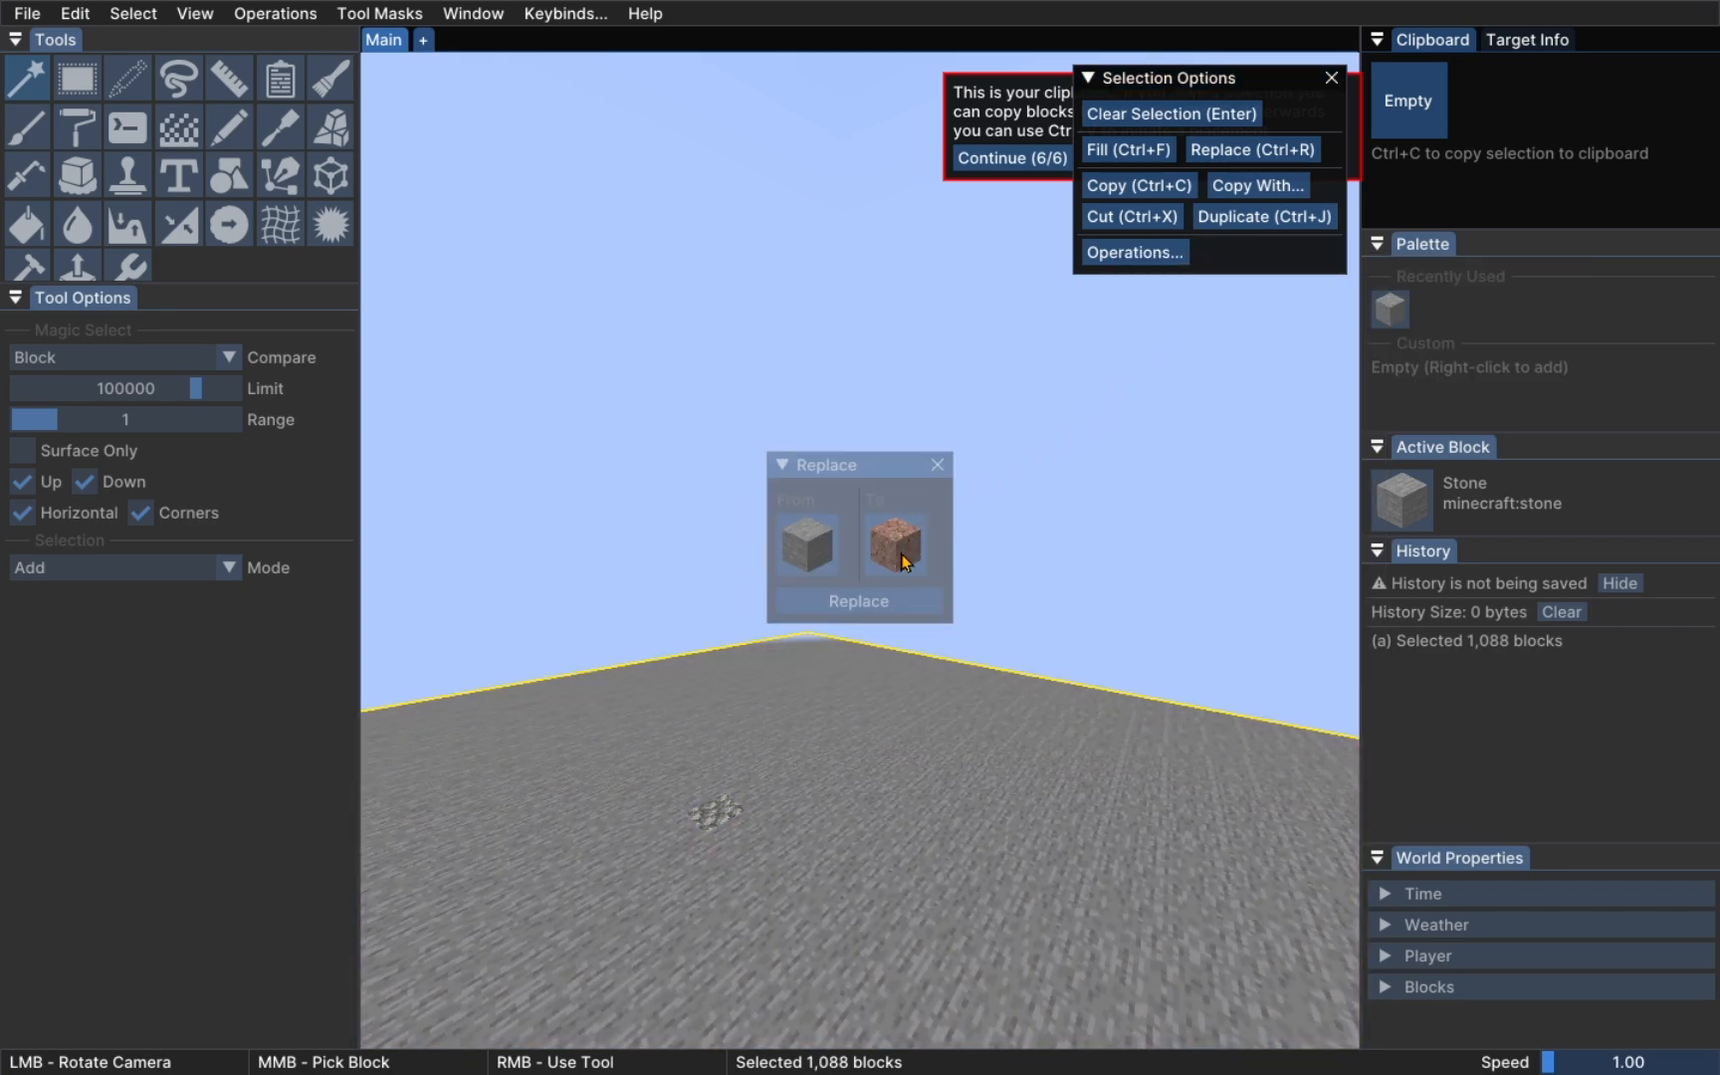
pyautogui.click(1009, 158)
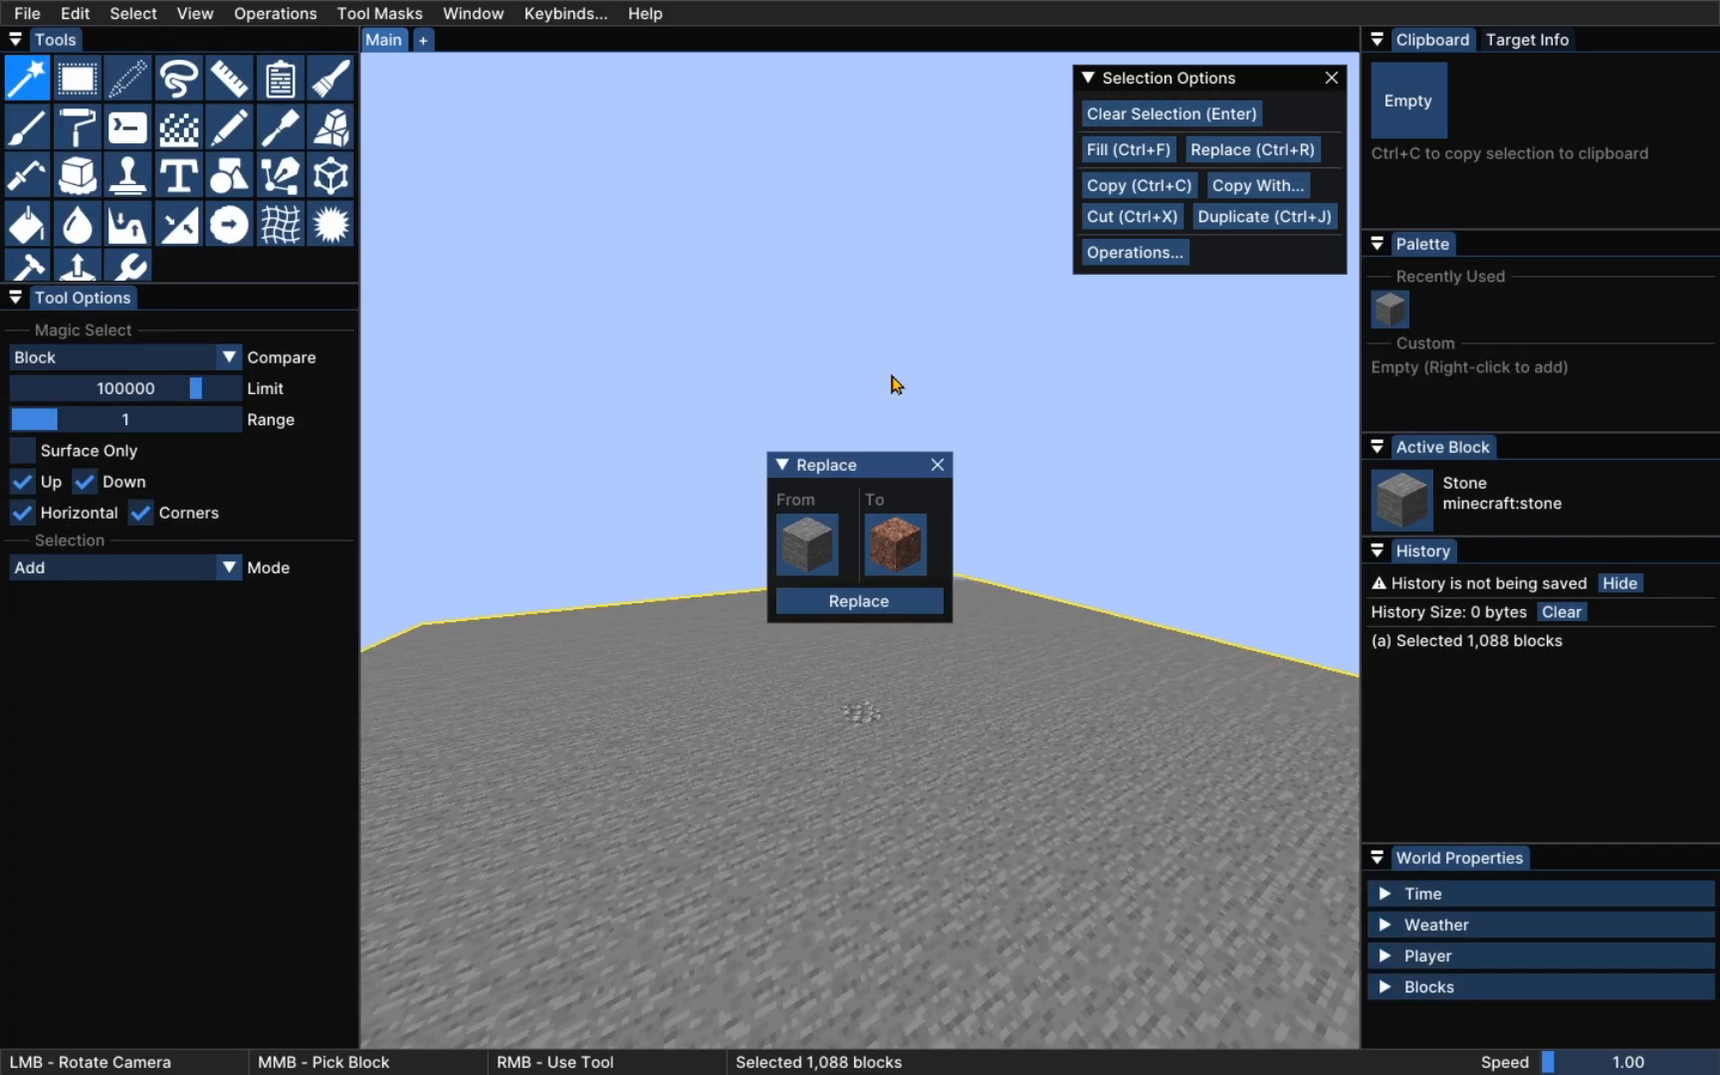
pyautogui.click(858, 599)
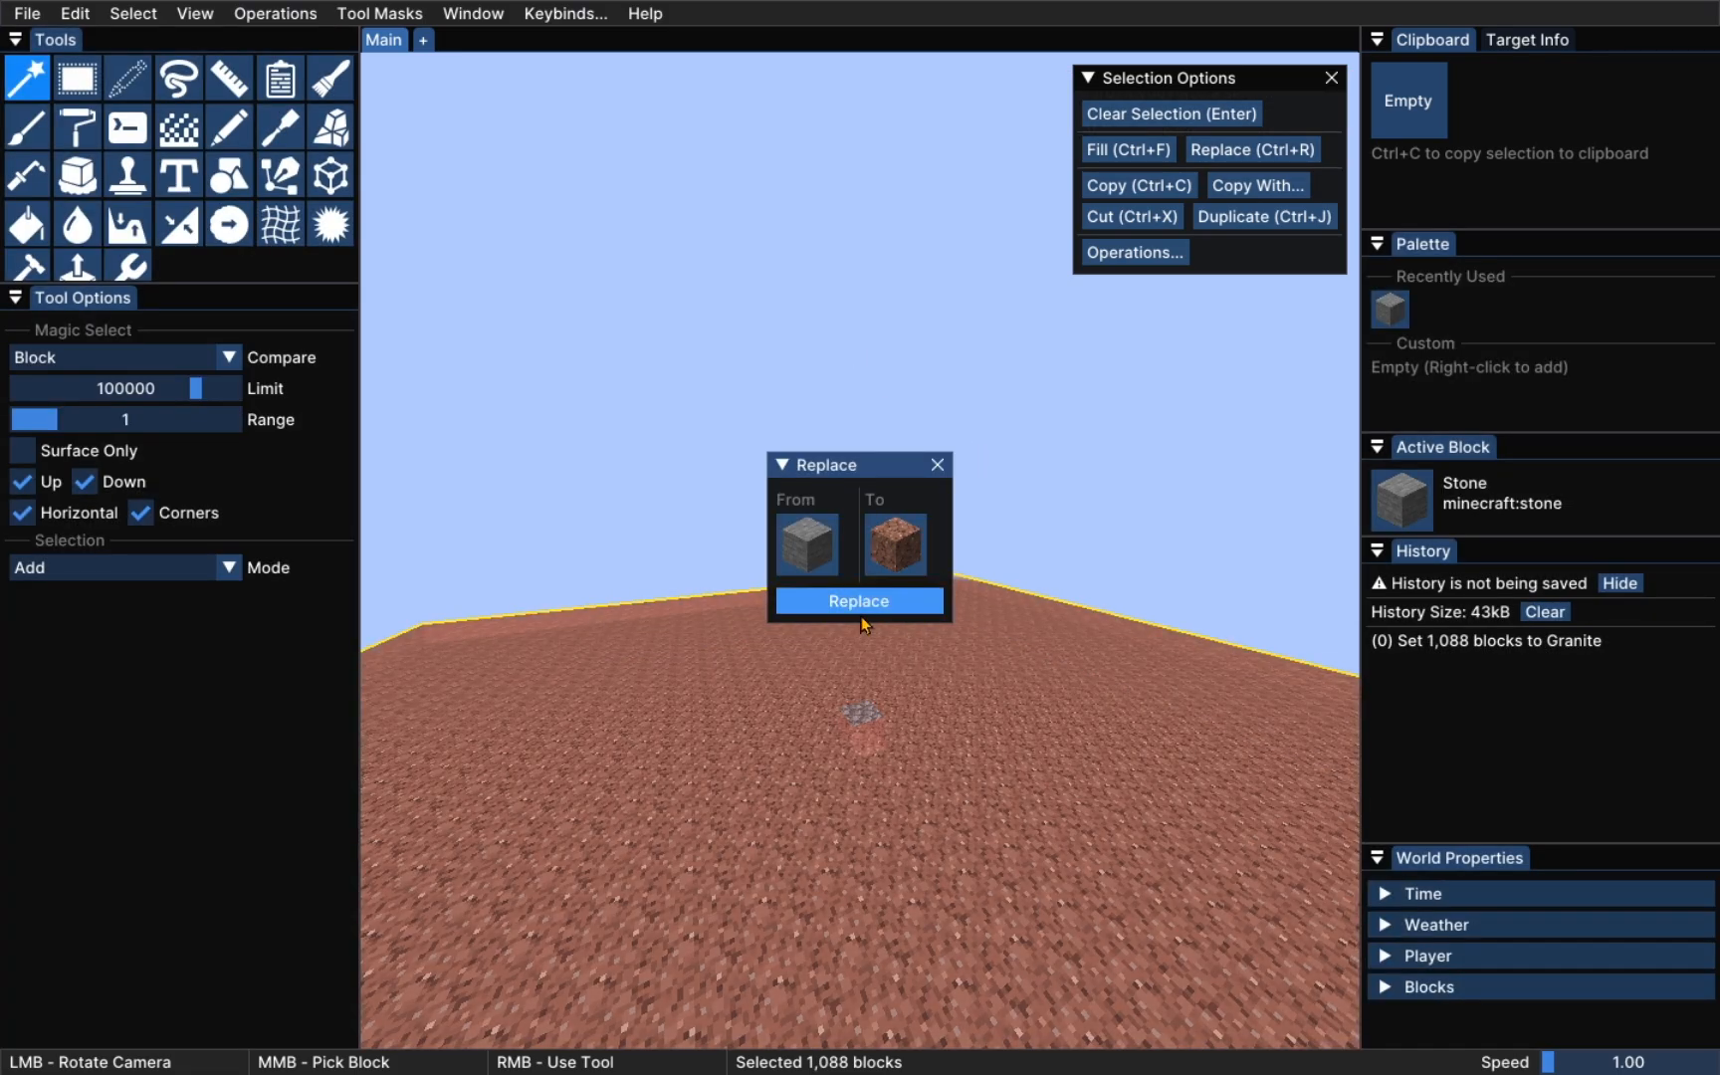
pyautogui.click(858, 599)
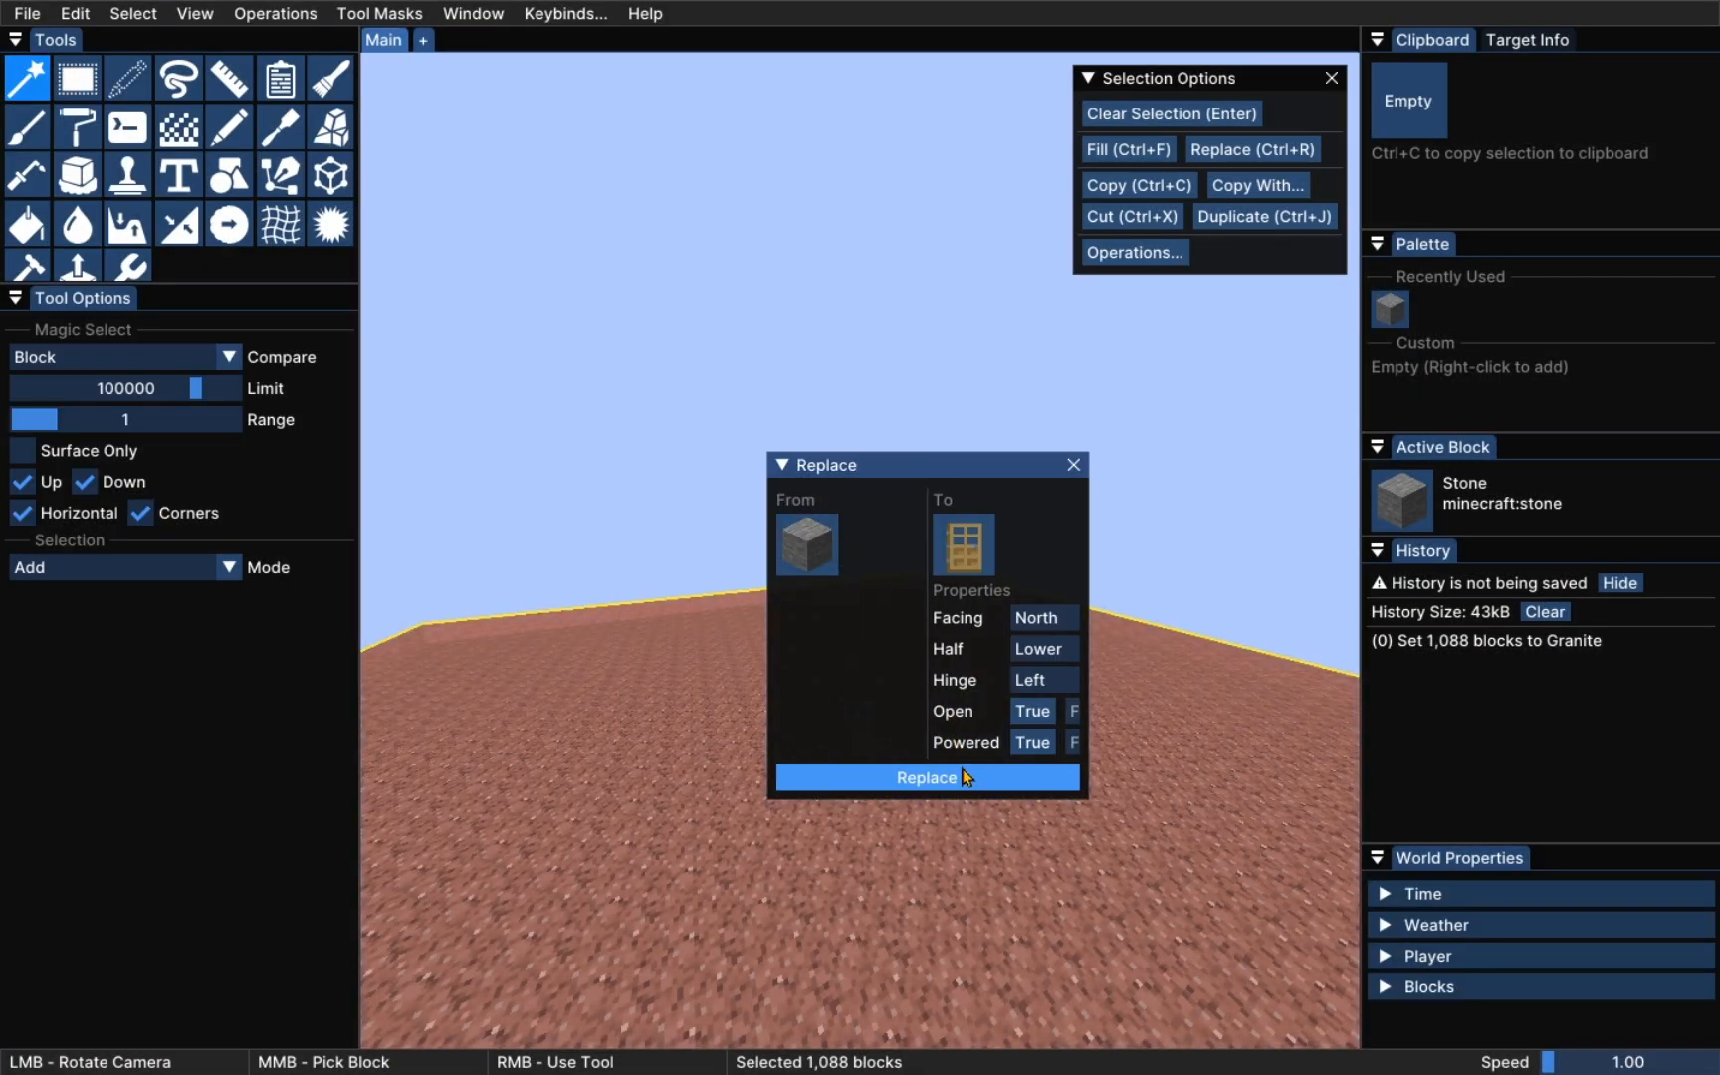
pyautogui.click(925, 776)
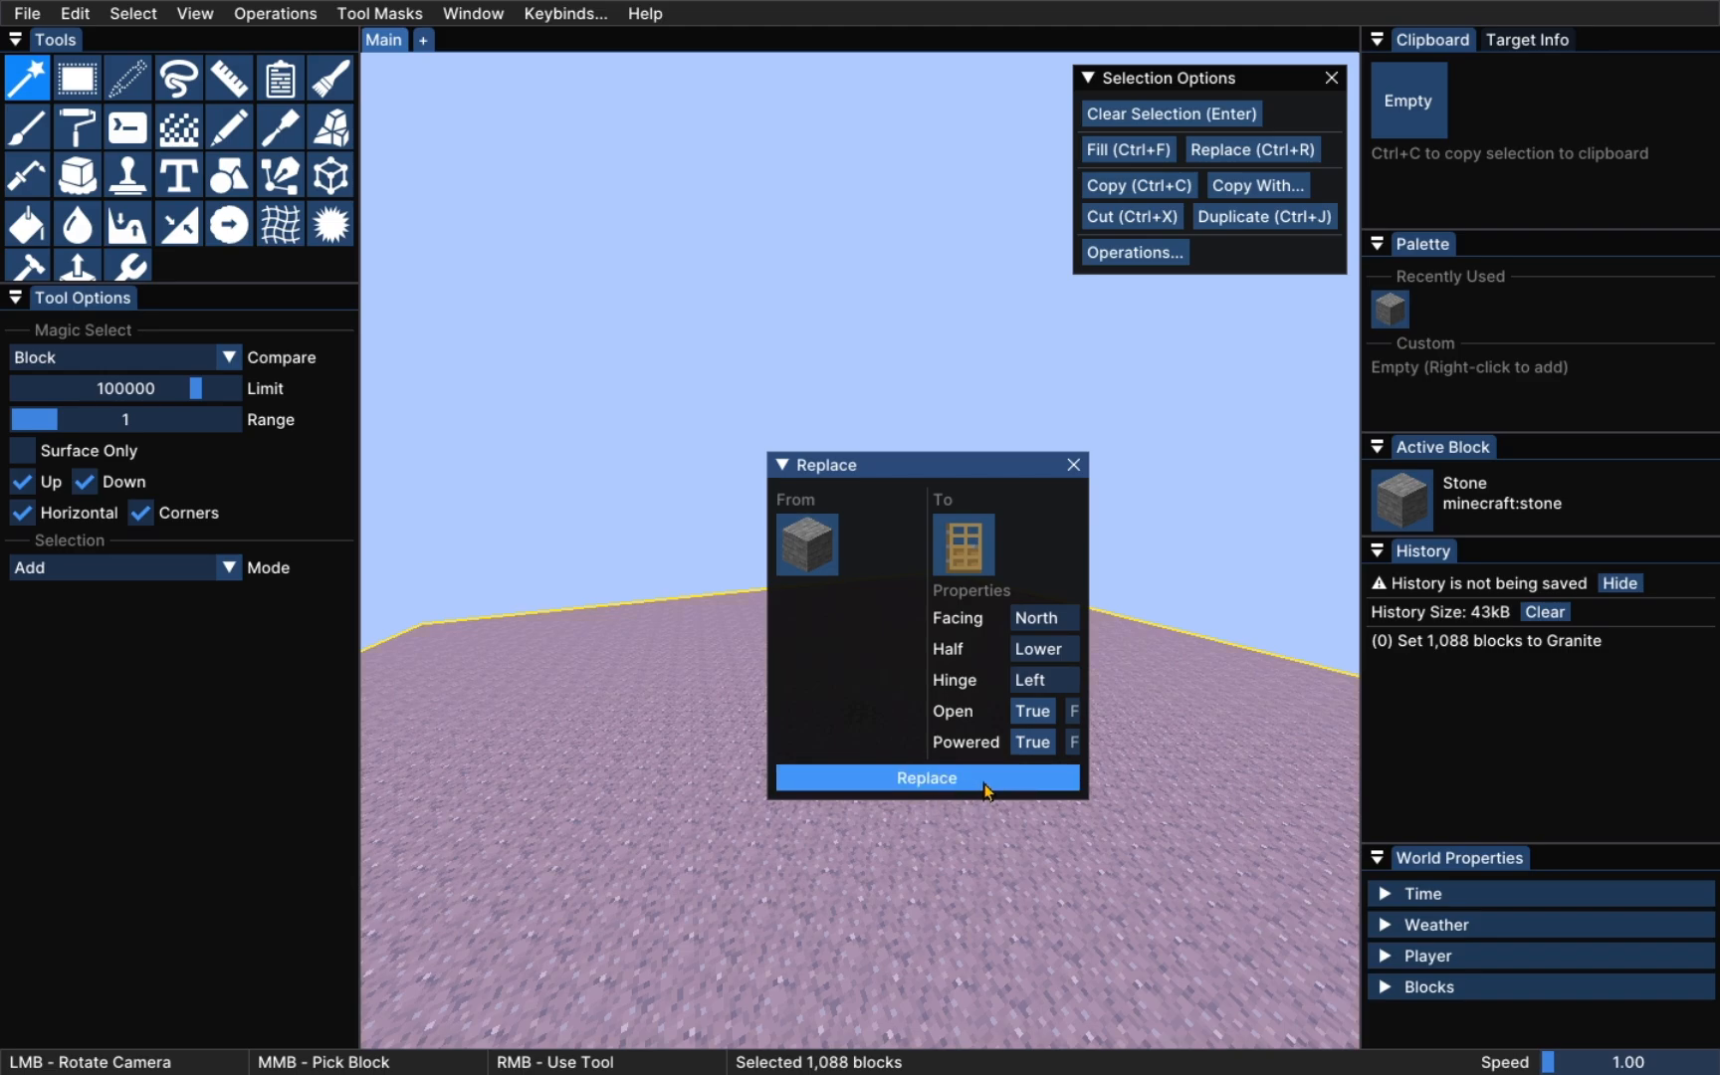
pyautogui.click(926, 776)
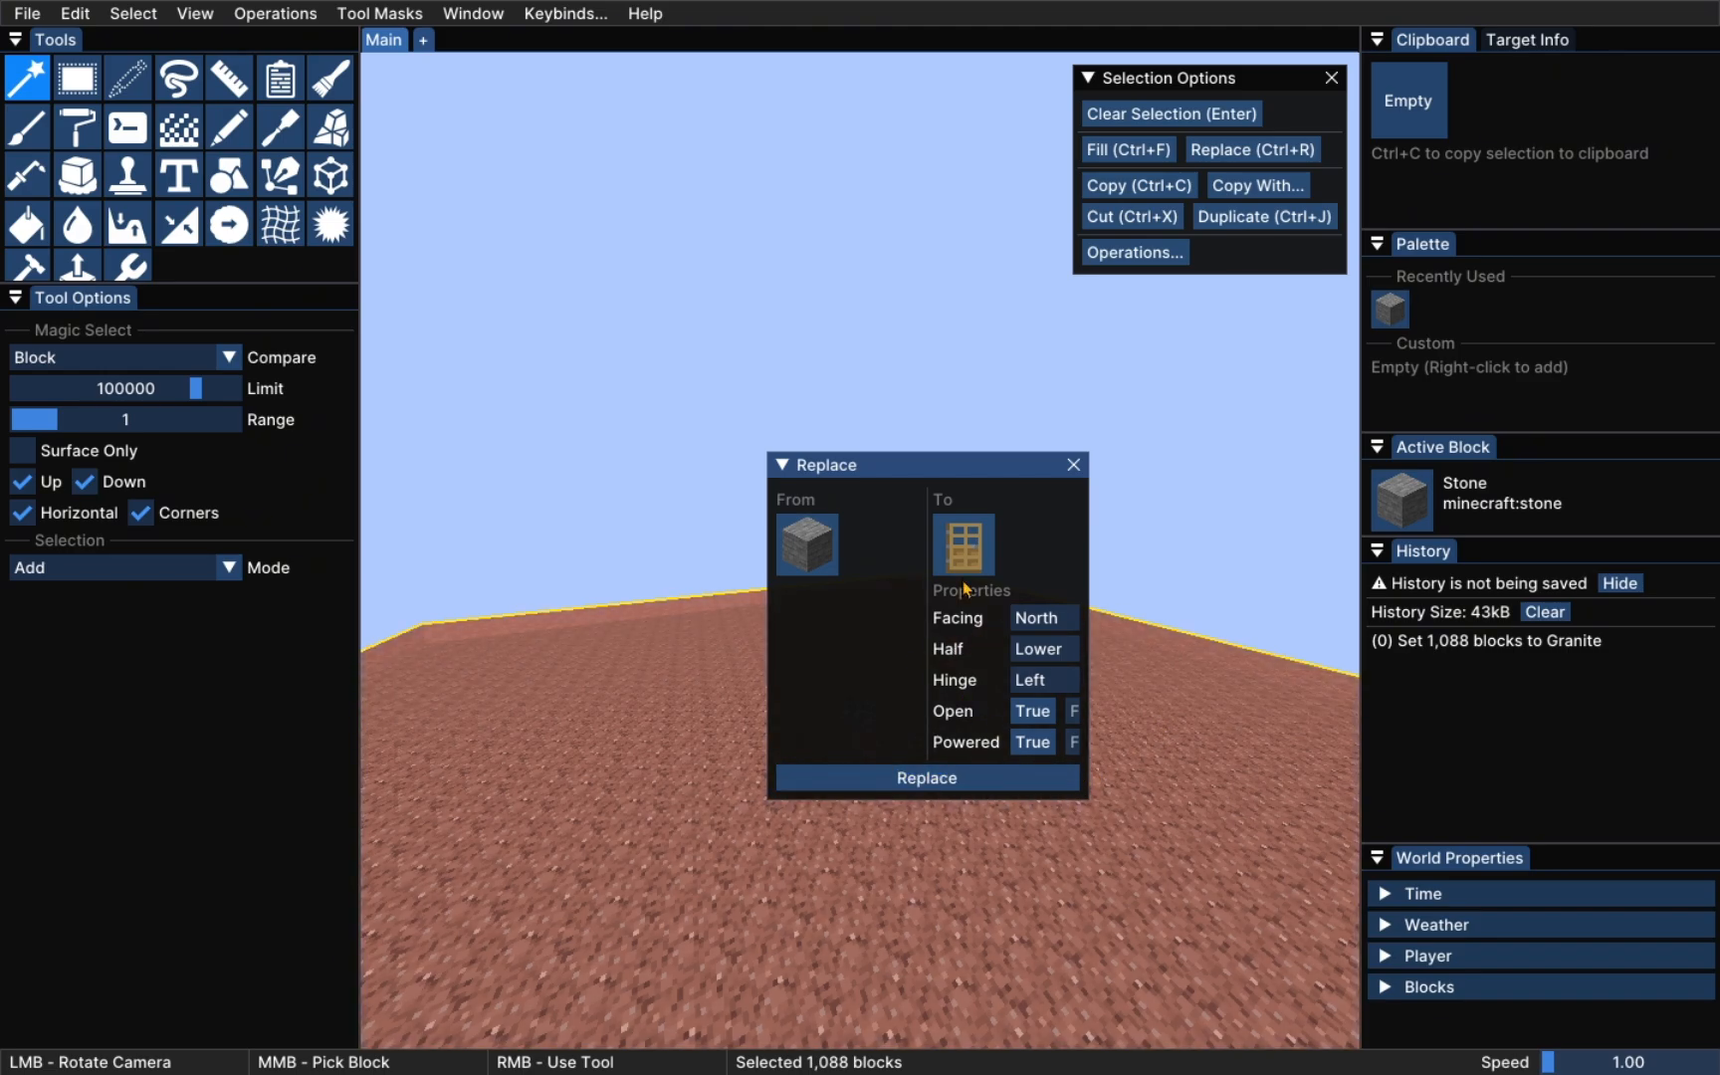
# Replace the granite ground with andesite, setting From to Granite and To to Andesite
pyautogui.click(961, 544)
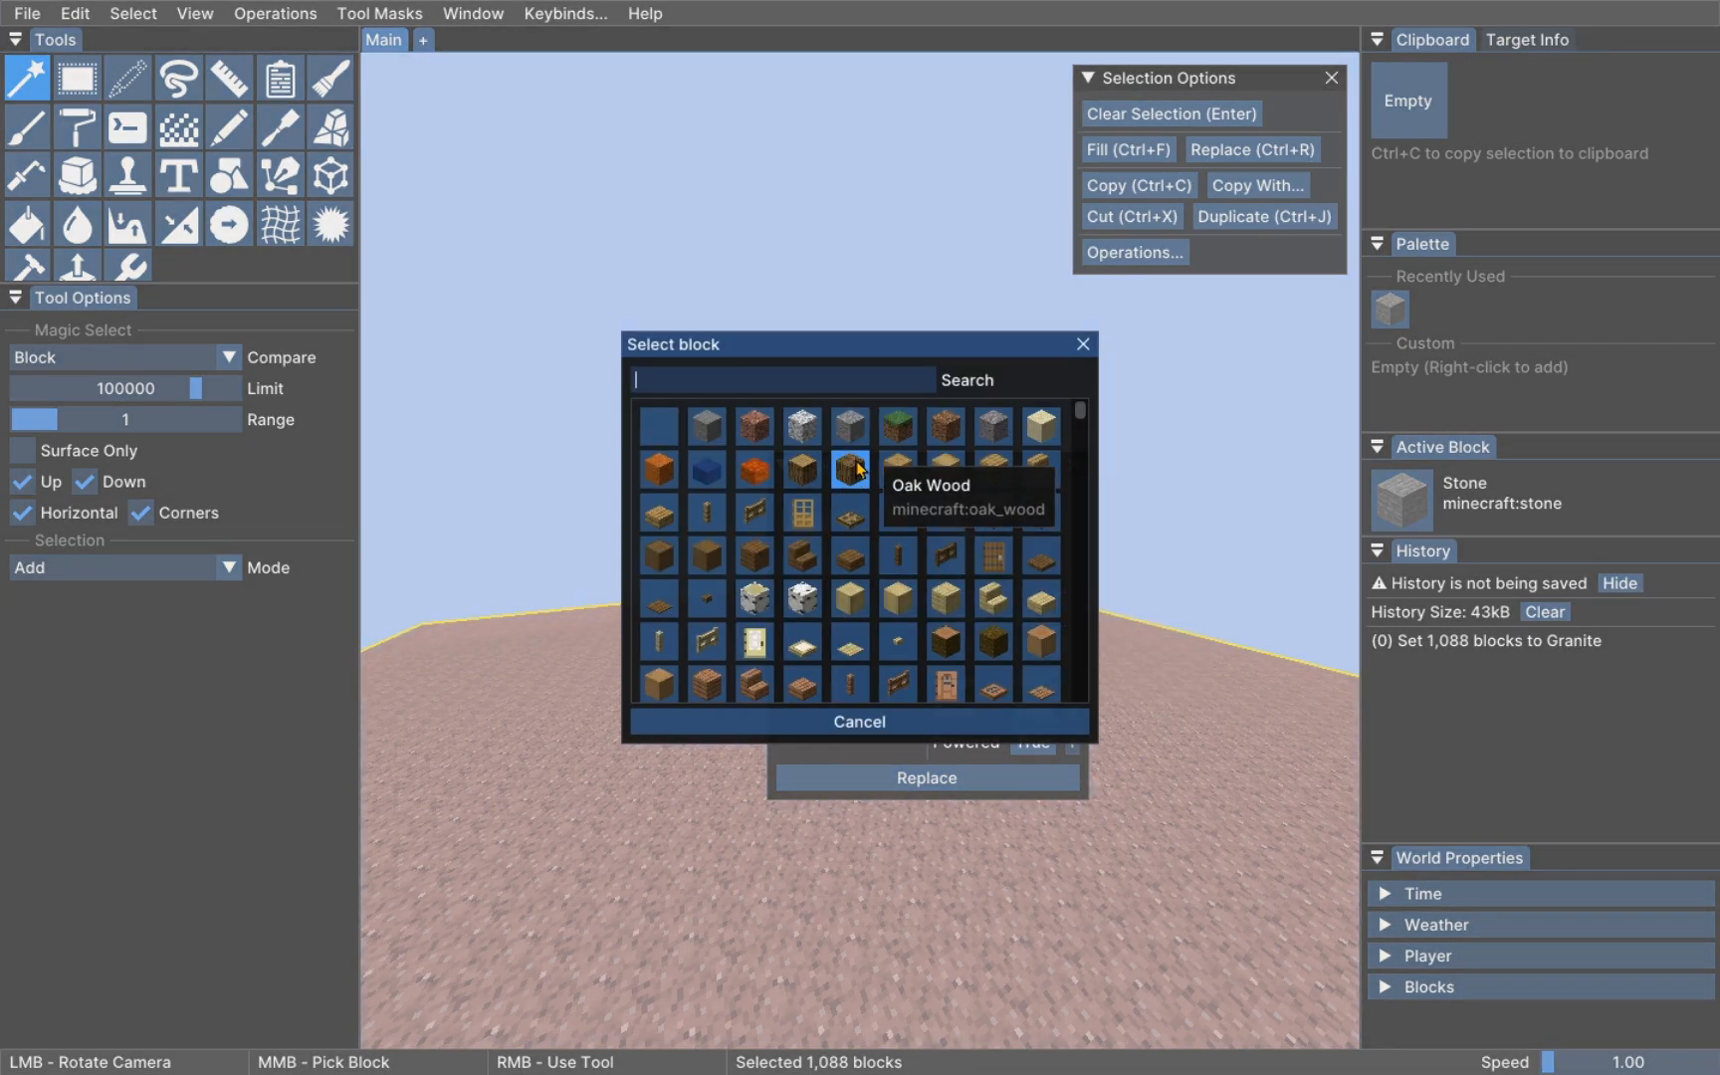
pyautogui.click(846, 467)
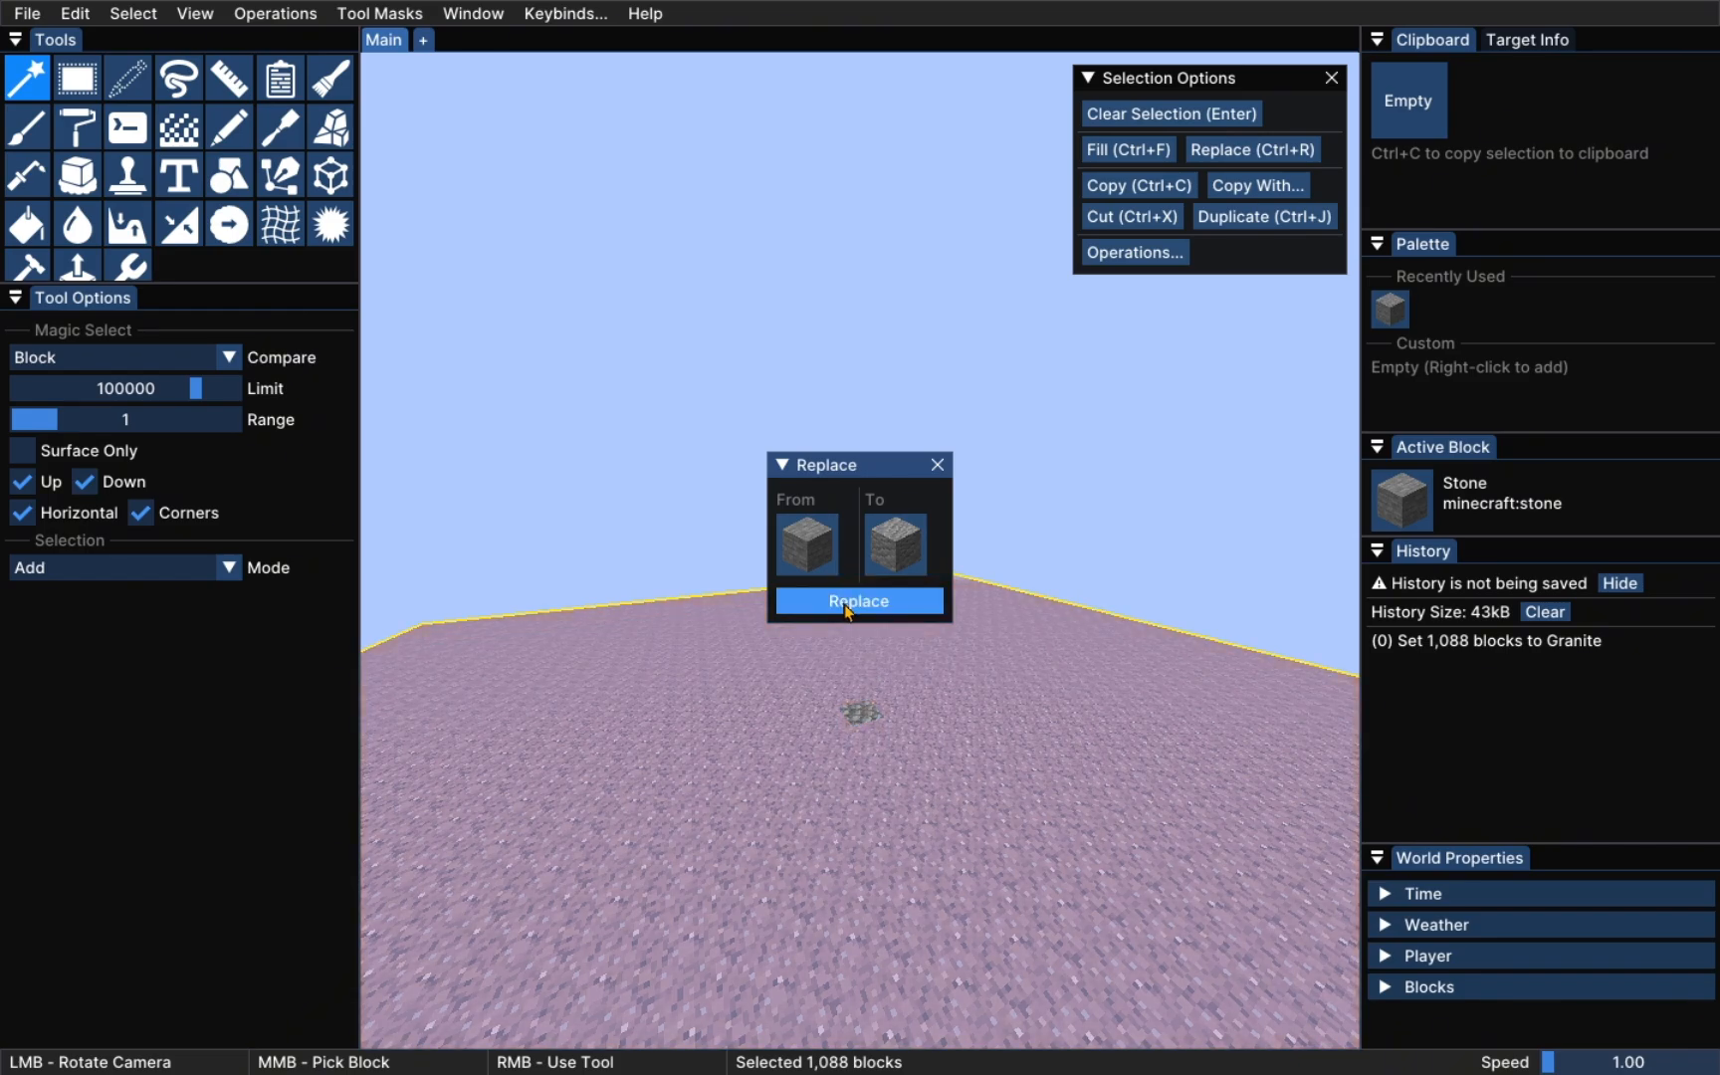
pyautogui.click(858, 599)
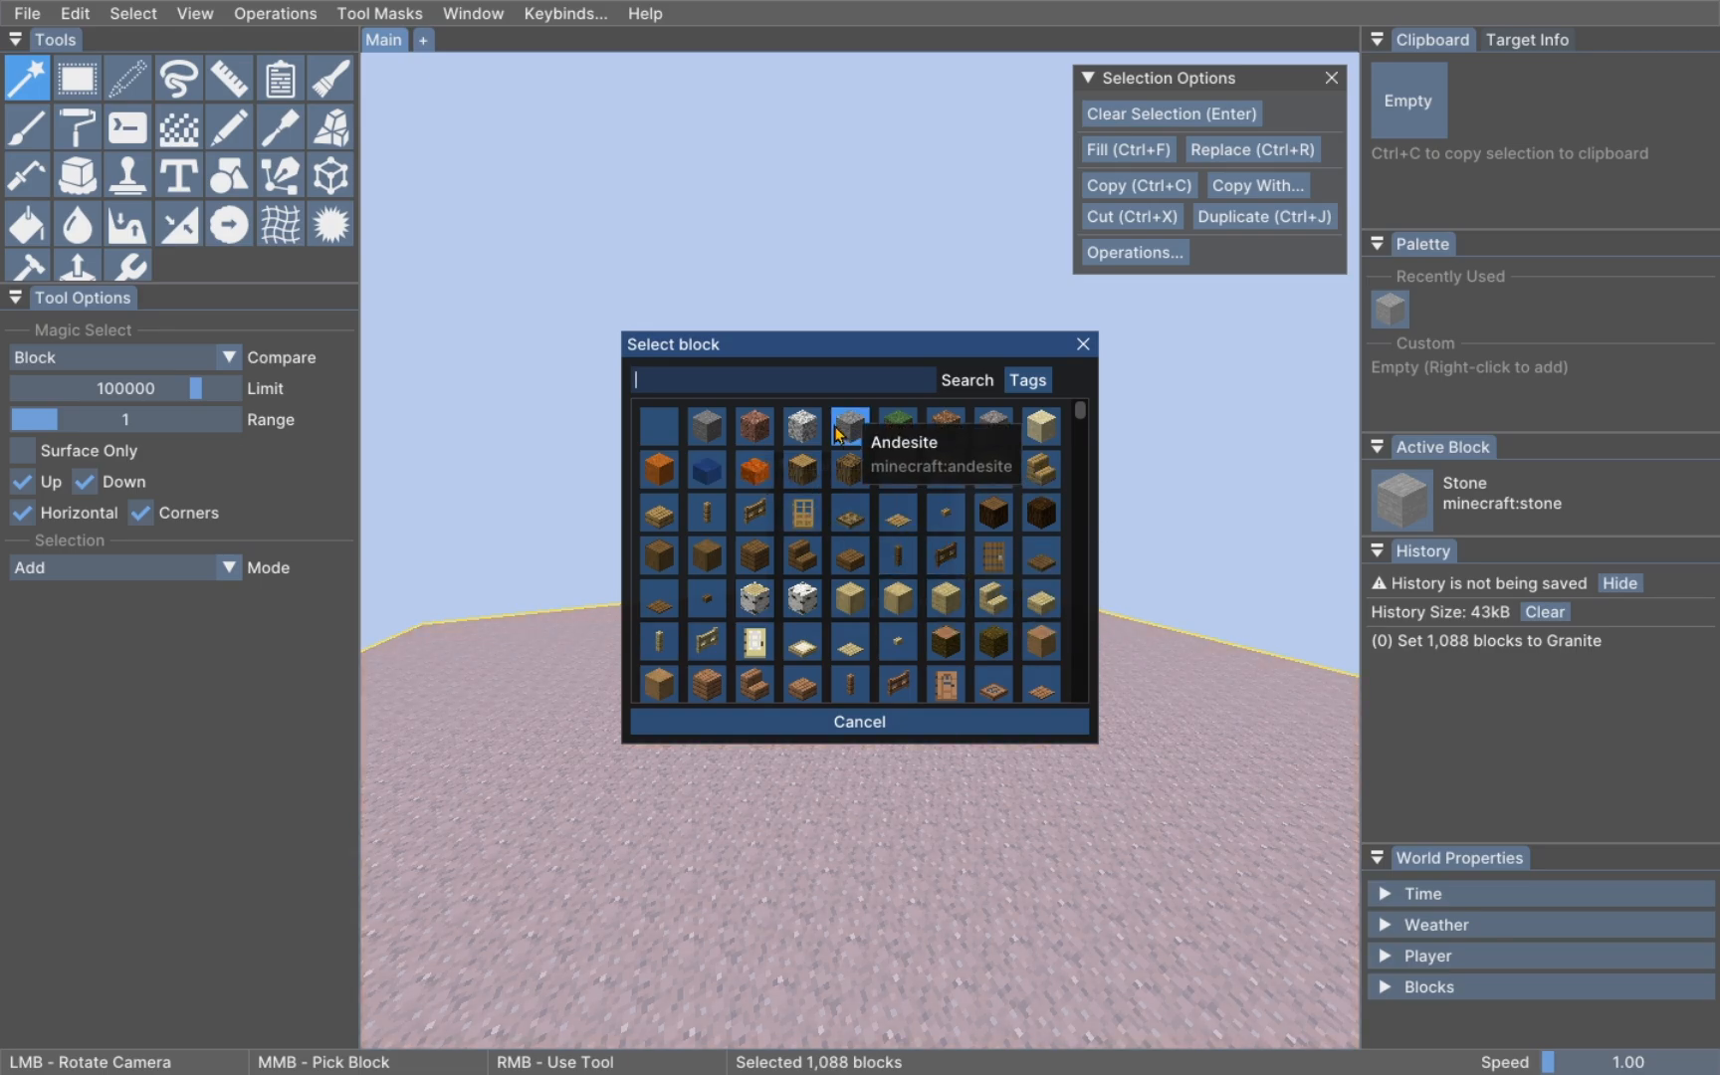
pyautogui.write('gran')
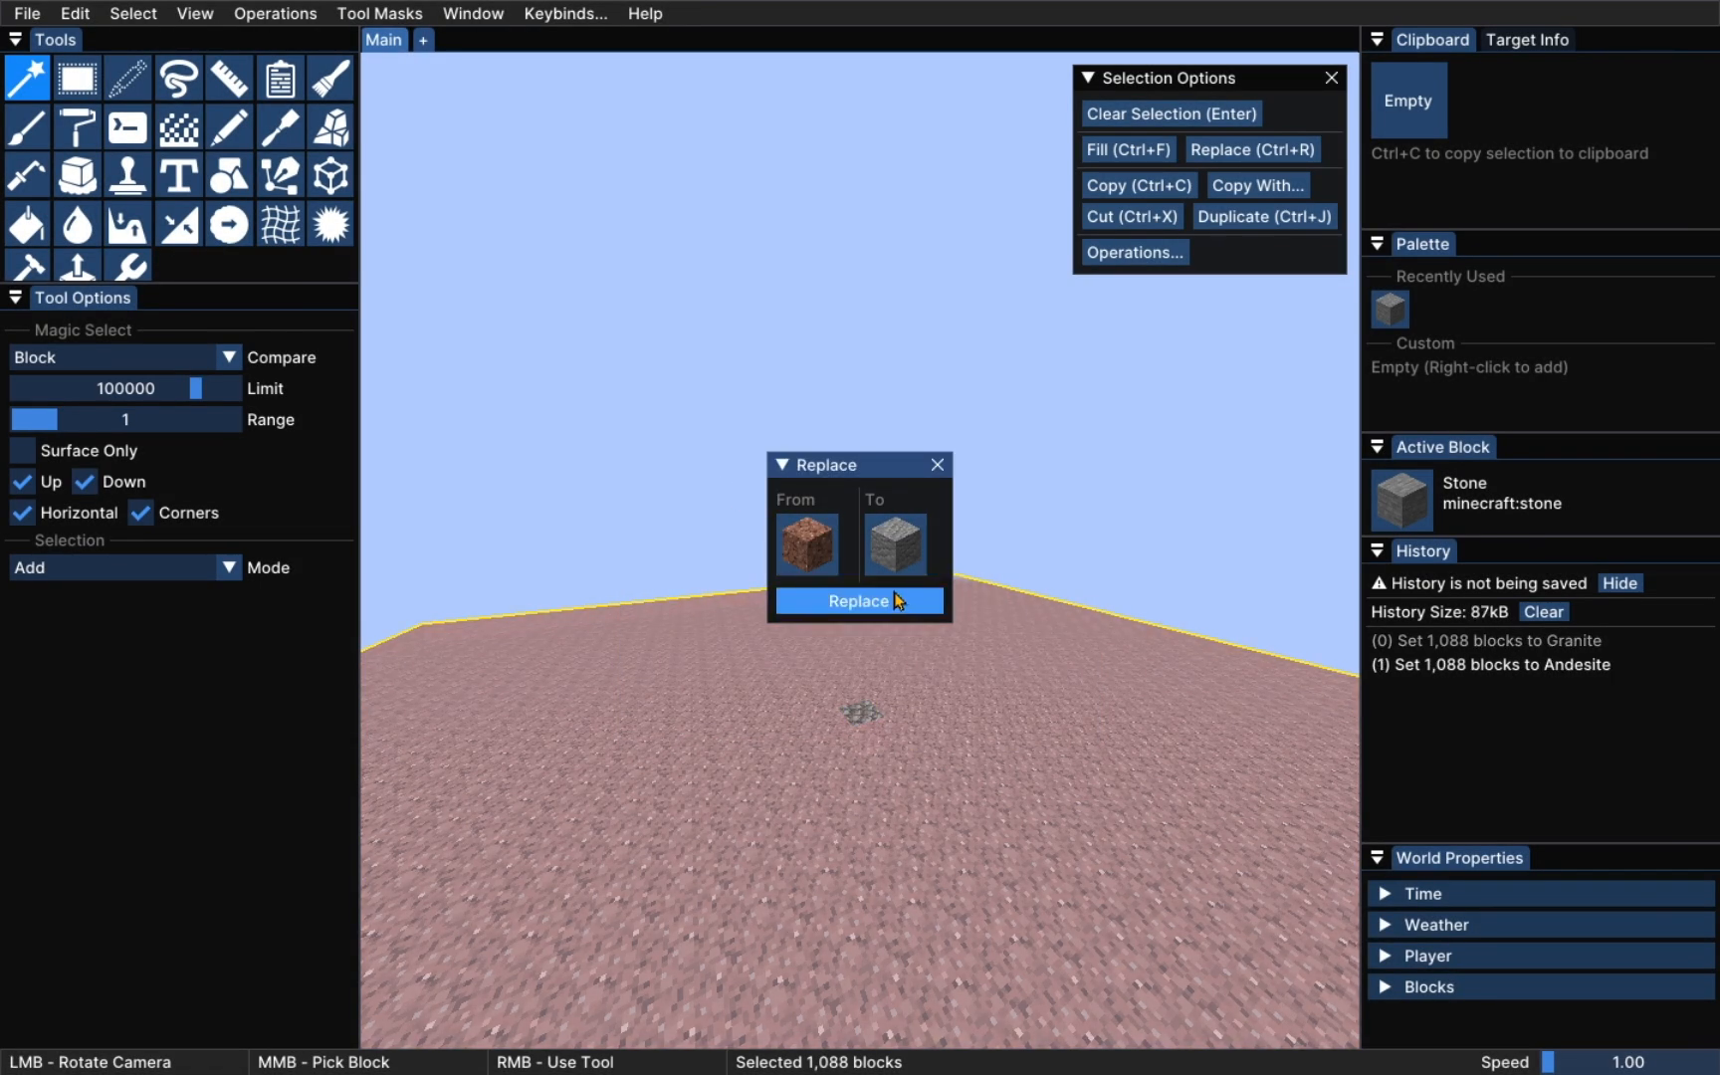
pyautogui.click(858, 599)
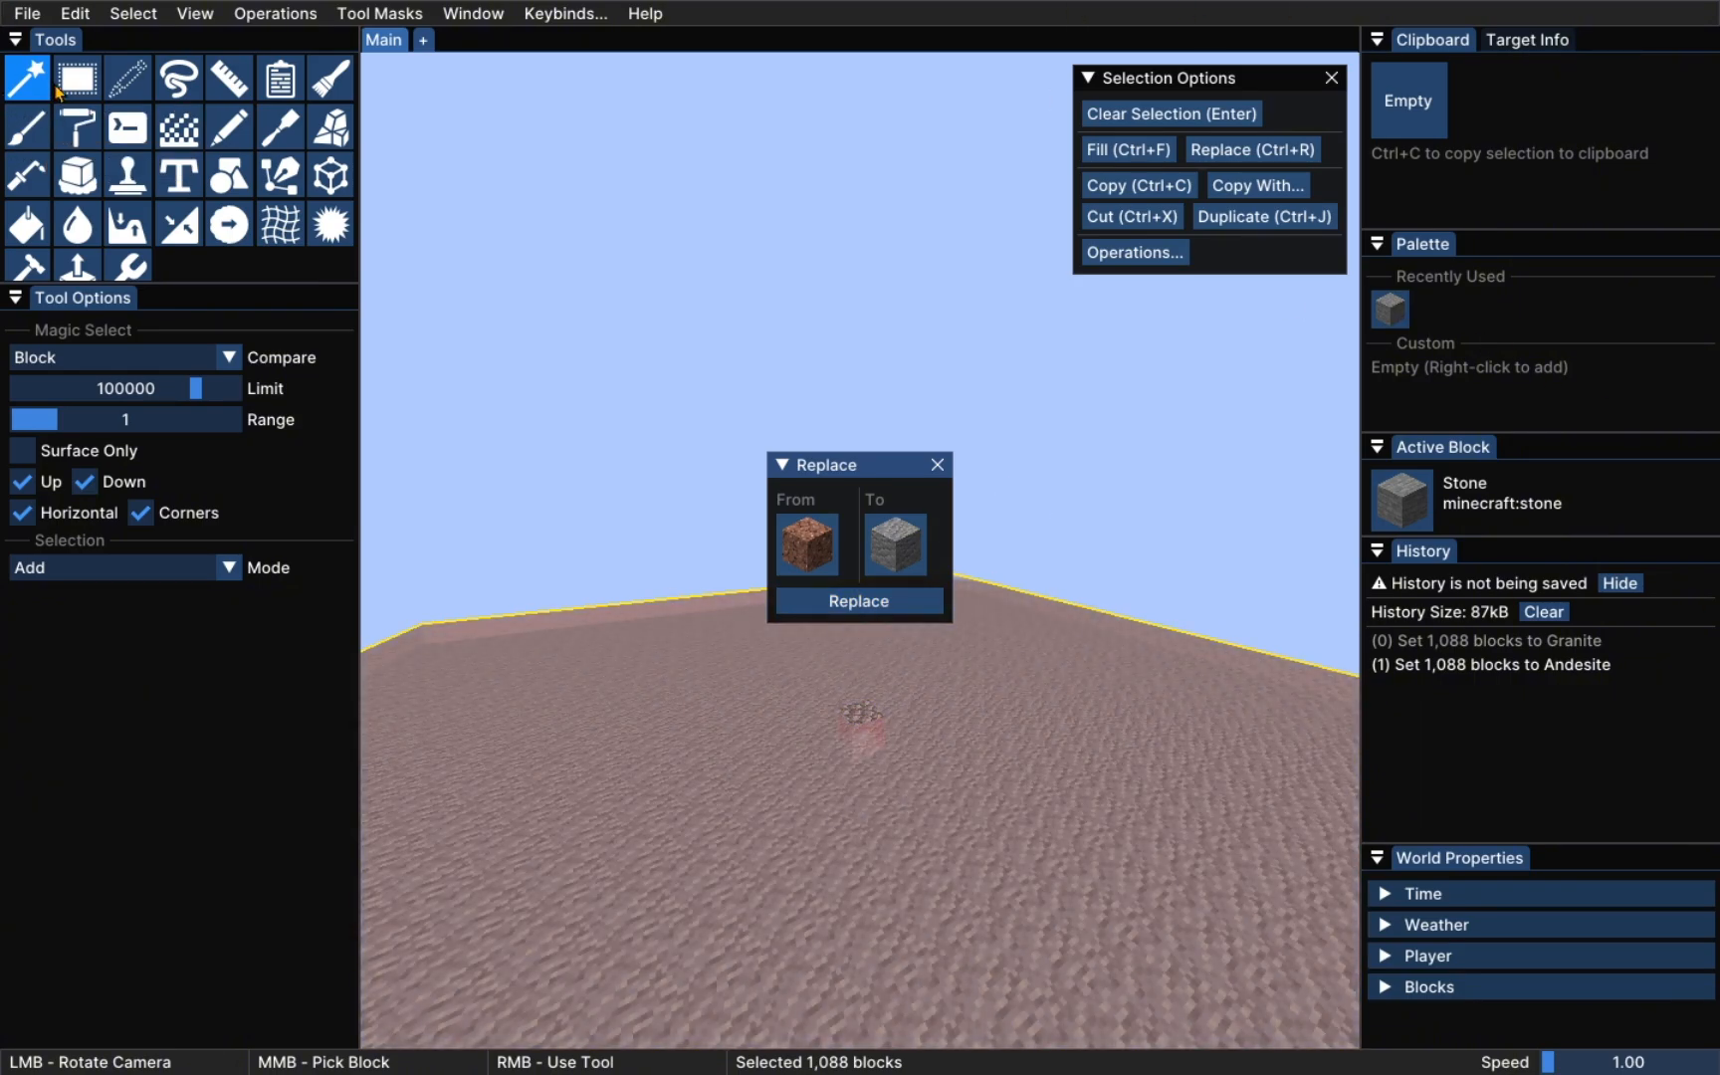
# Use the Distort brush to break the flat ground into scattered jagged raised fragments
pyautogui.click(77, 78)
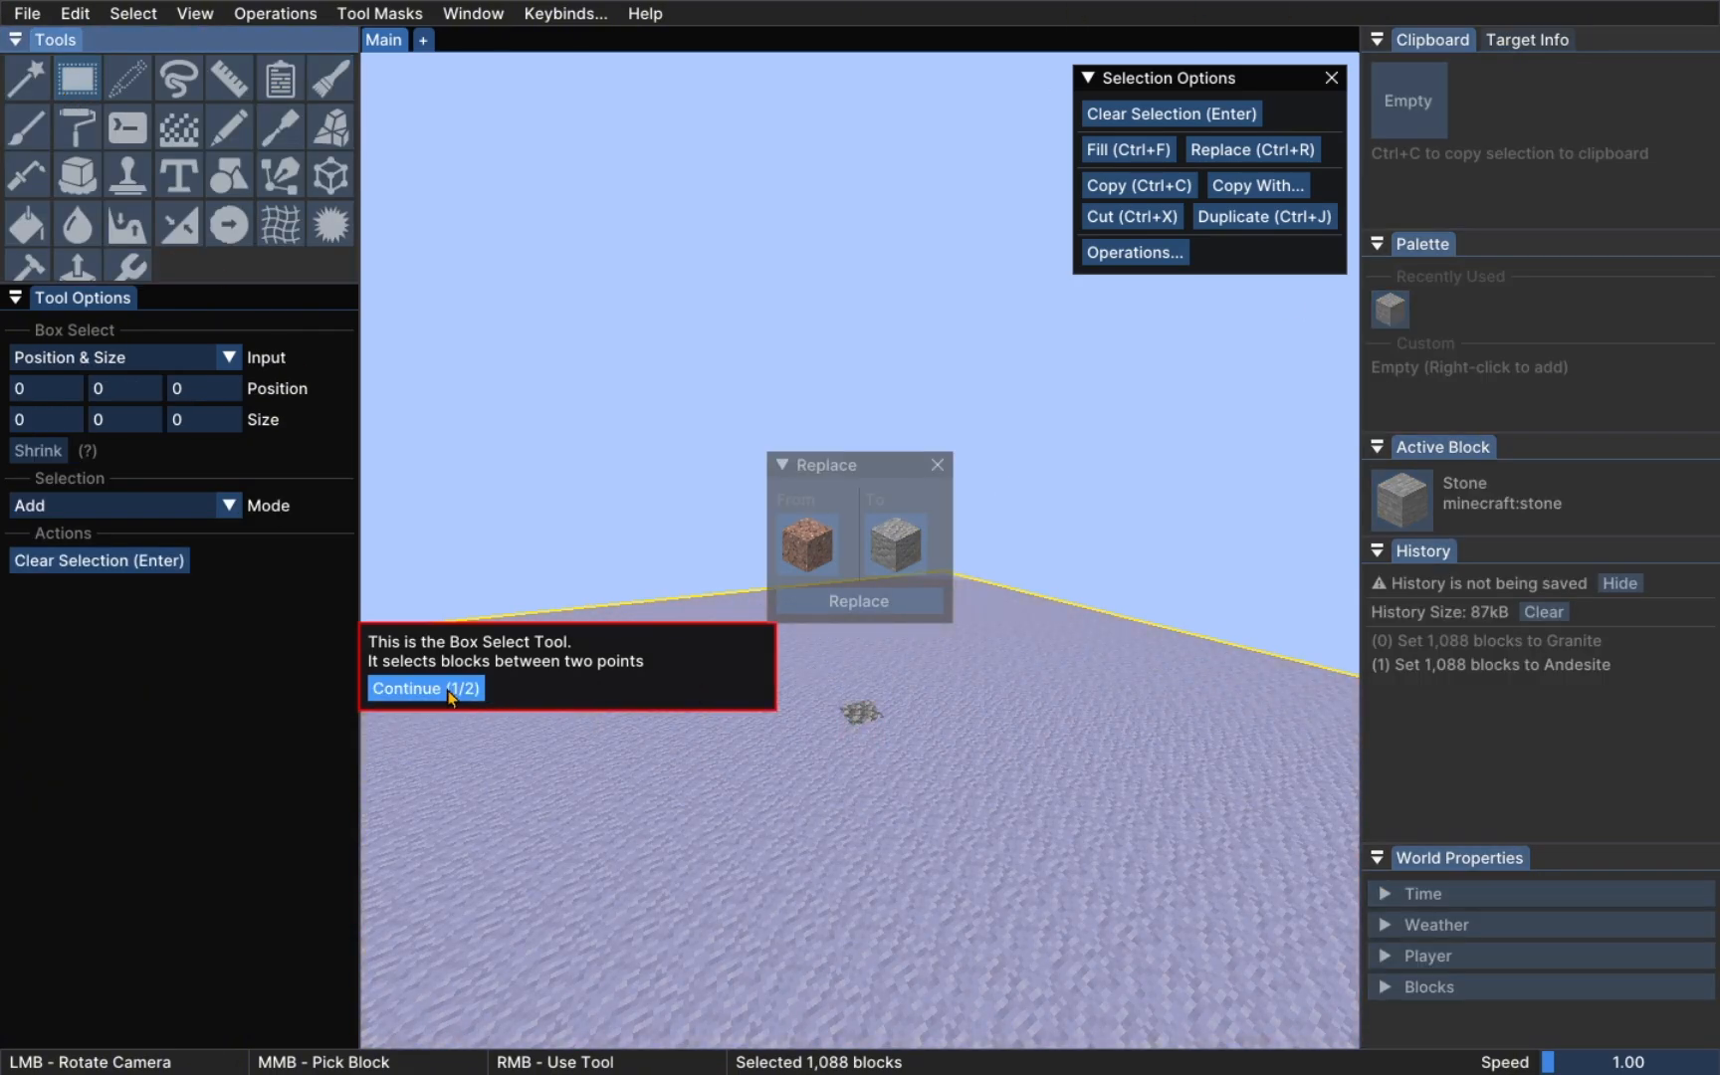
pyautogui.click(426, 687)
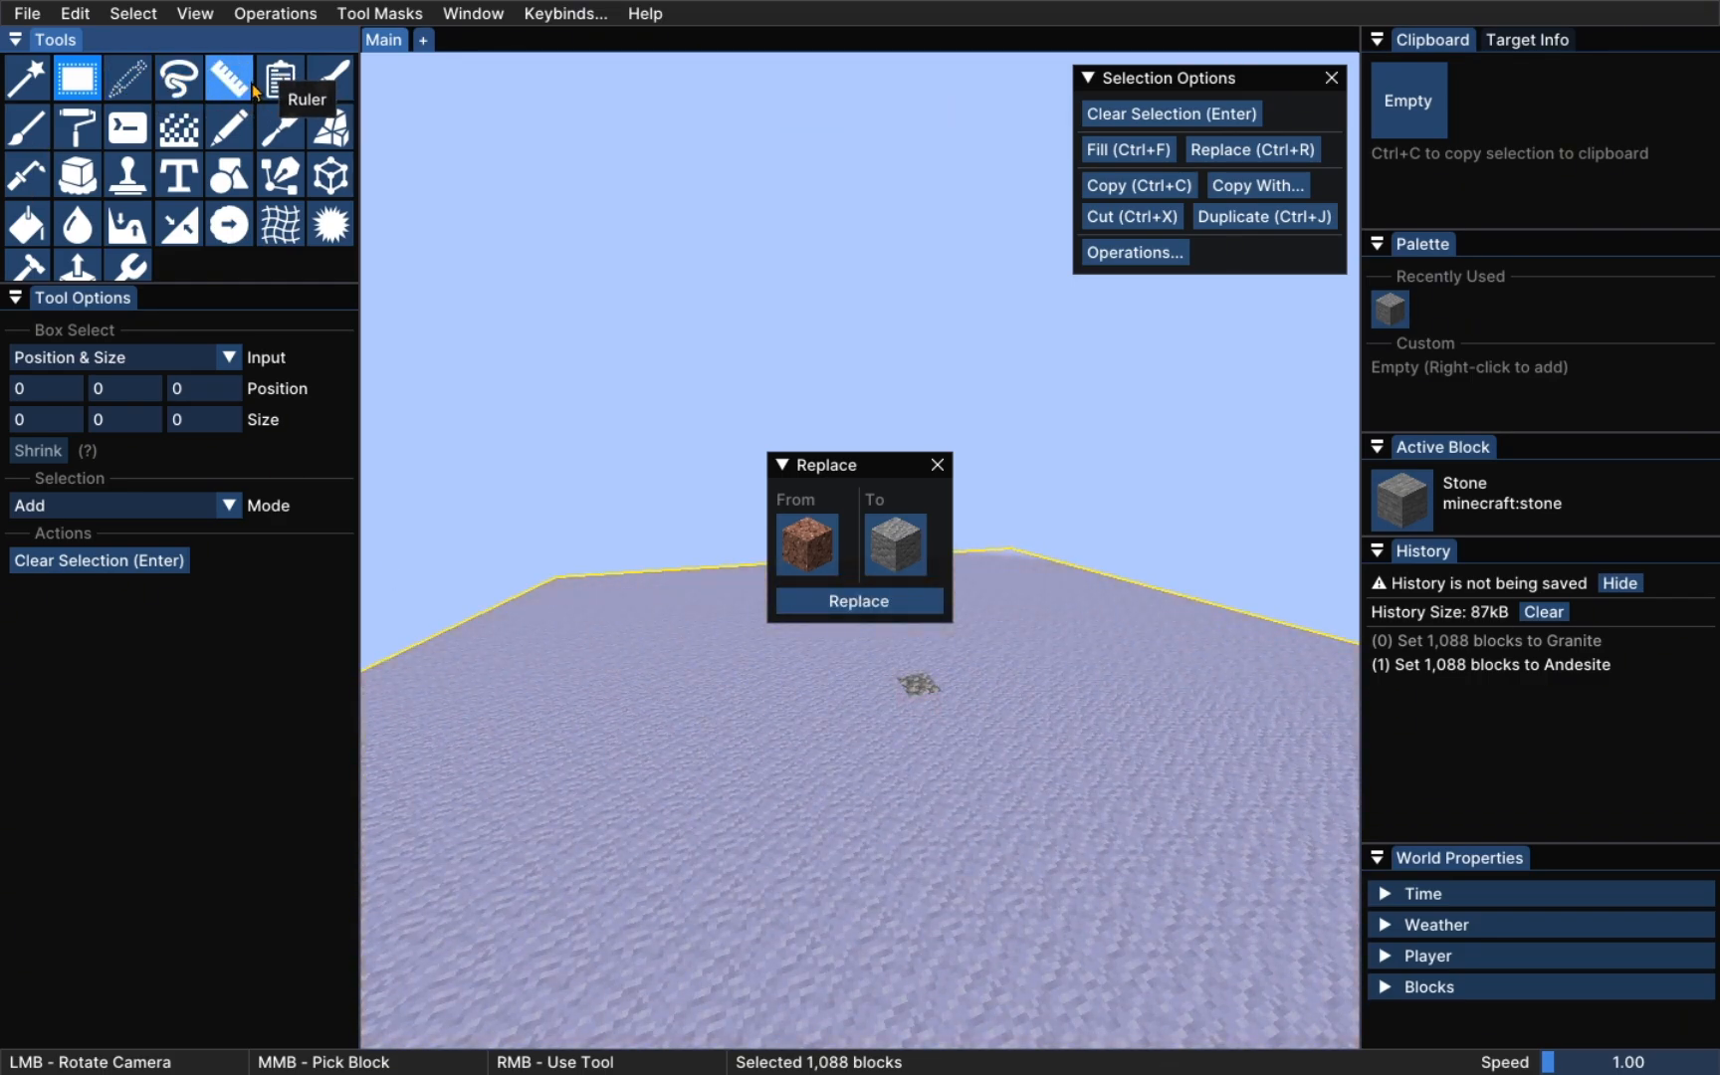
pyautogui.click(228, 77)
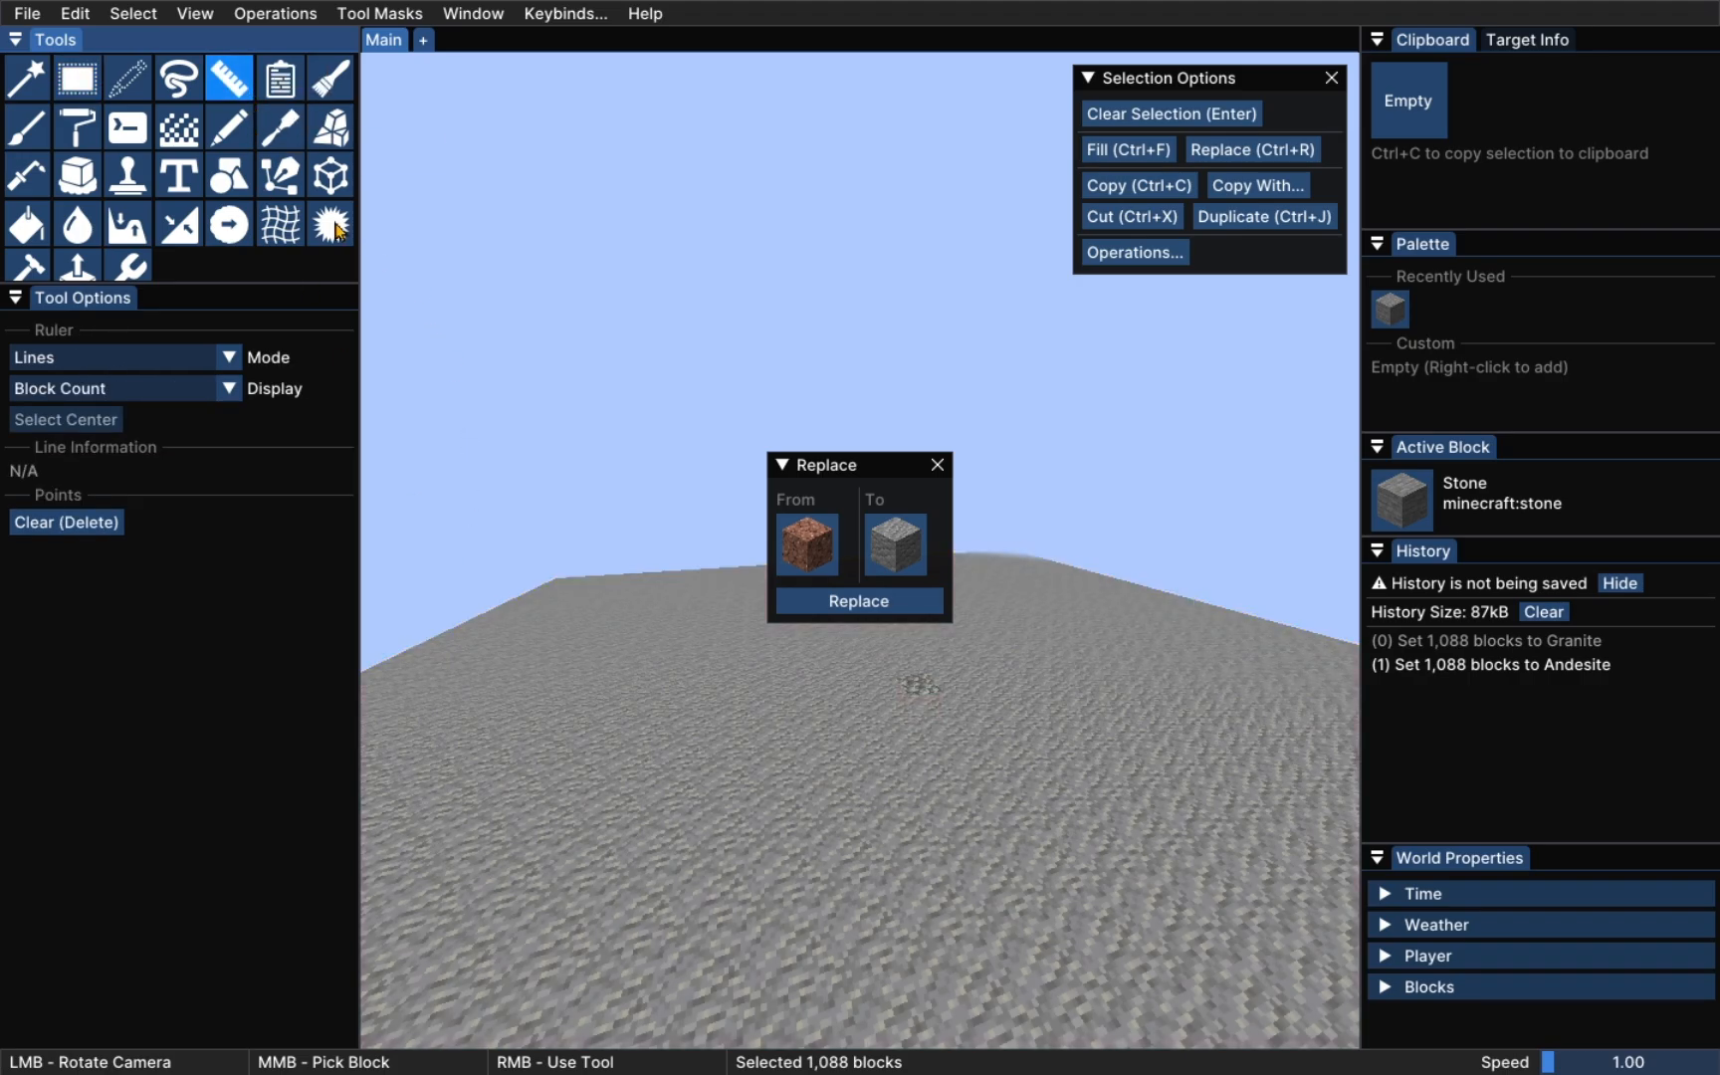
pyautogui.click(279, 225)
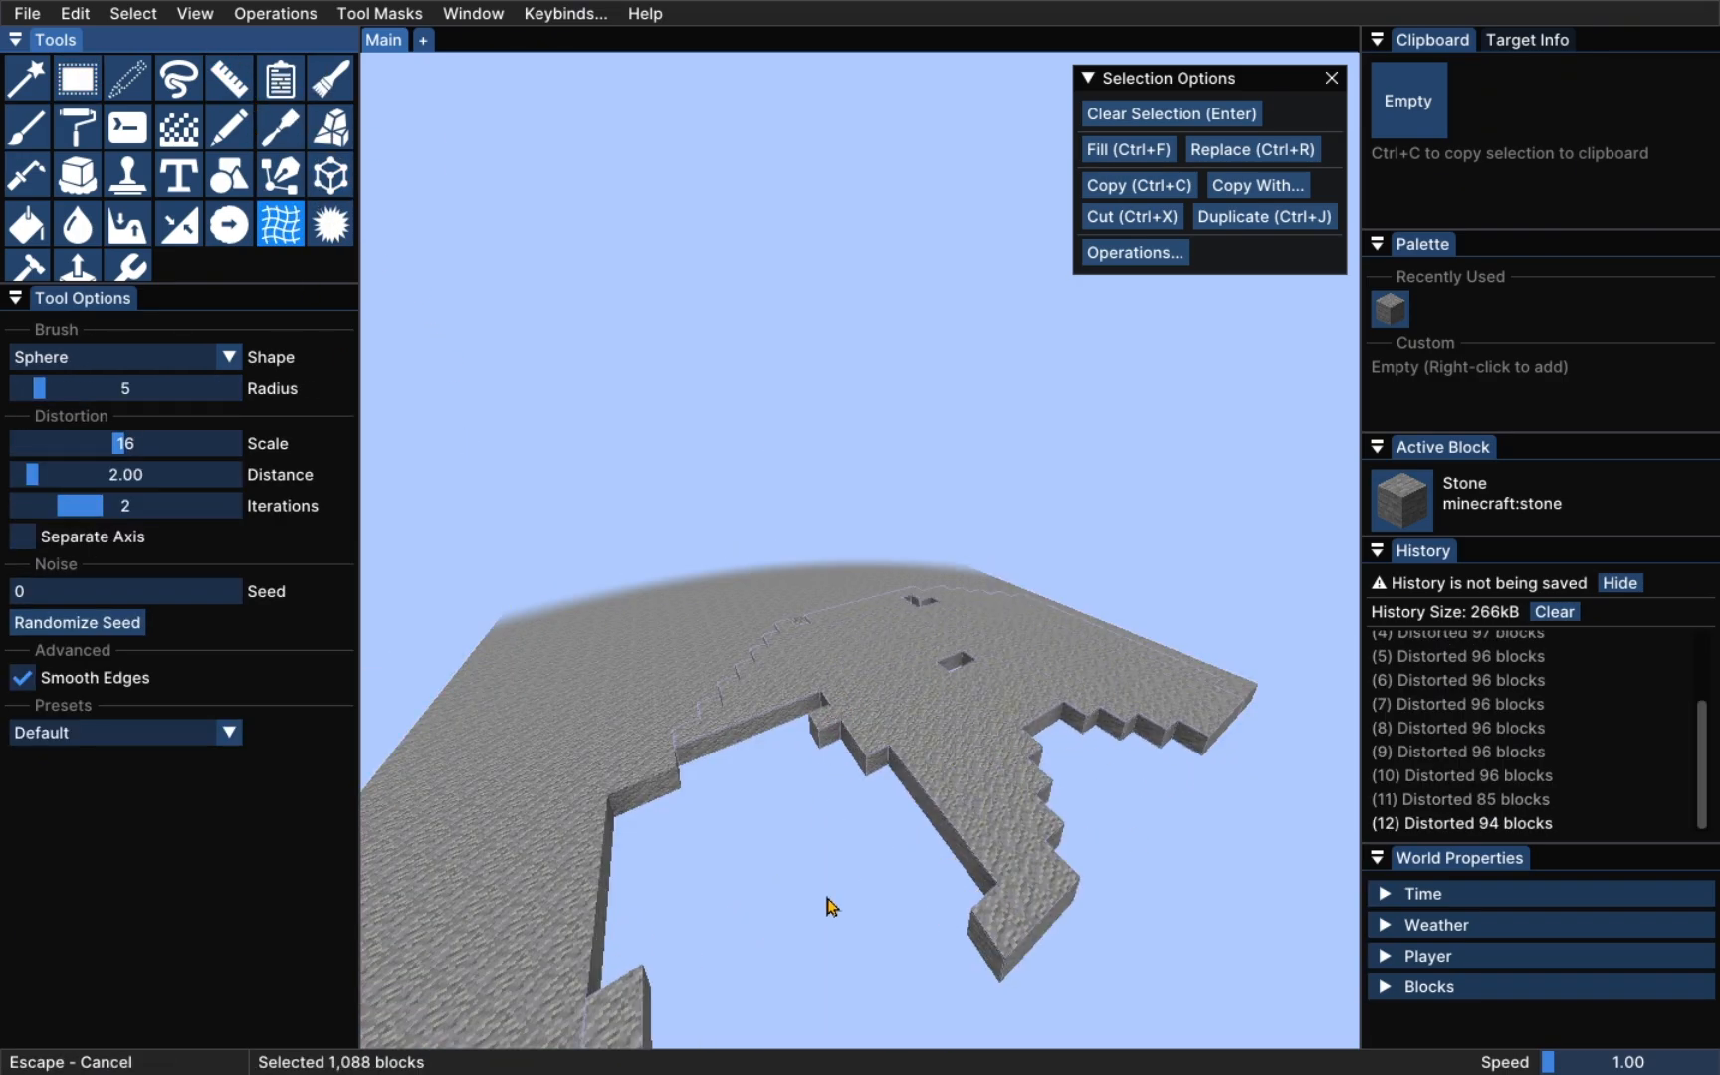
pyautogui.moveTo(830, 906); pyautogui.dragTo(480, 714)
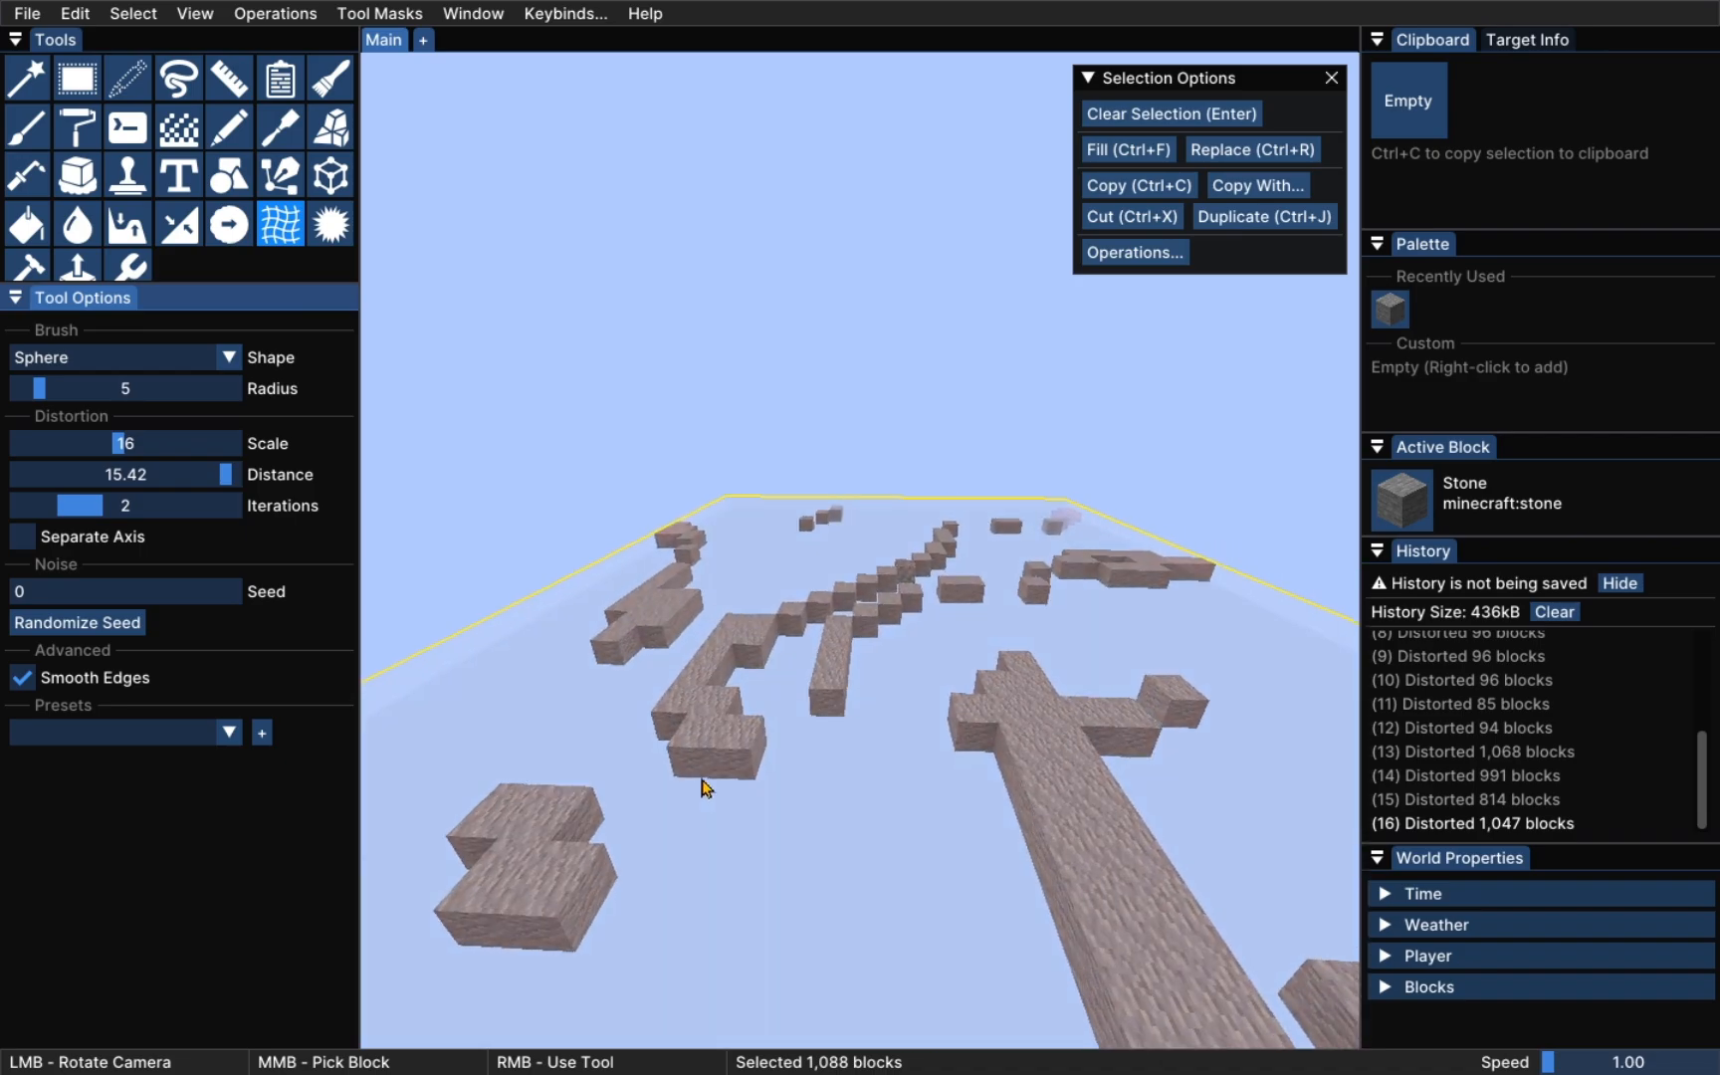
pyautogui.moveTo(704, 790); pyautogui.dragTo(546, 929)
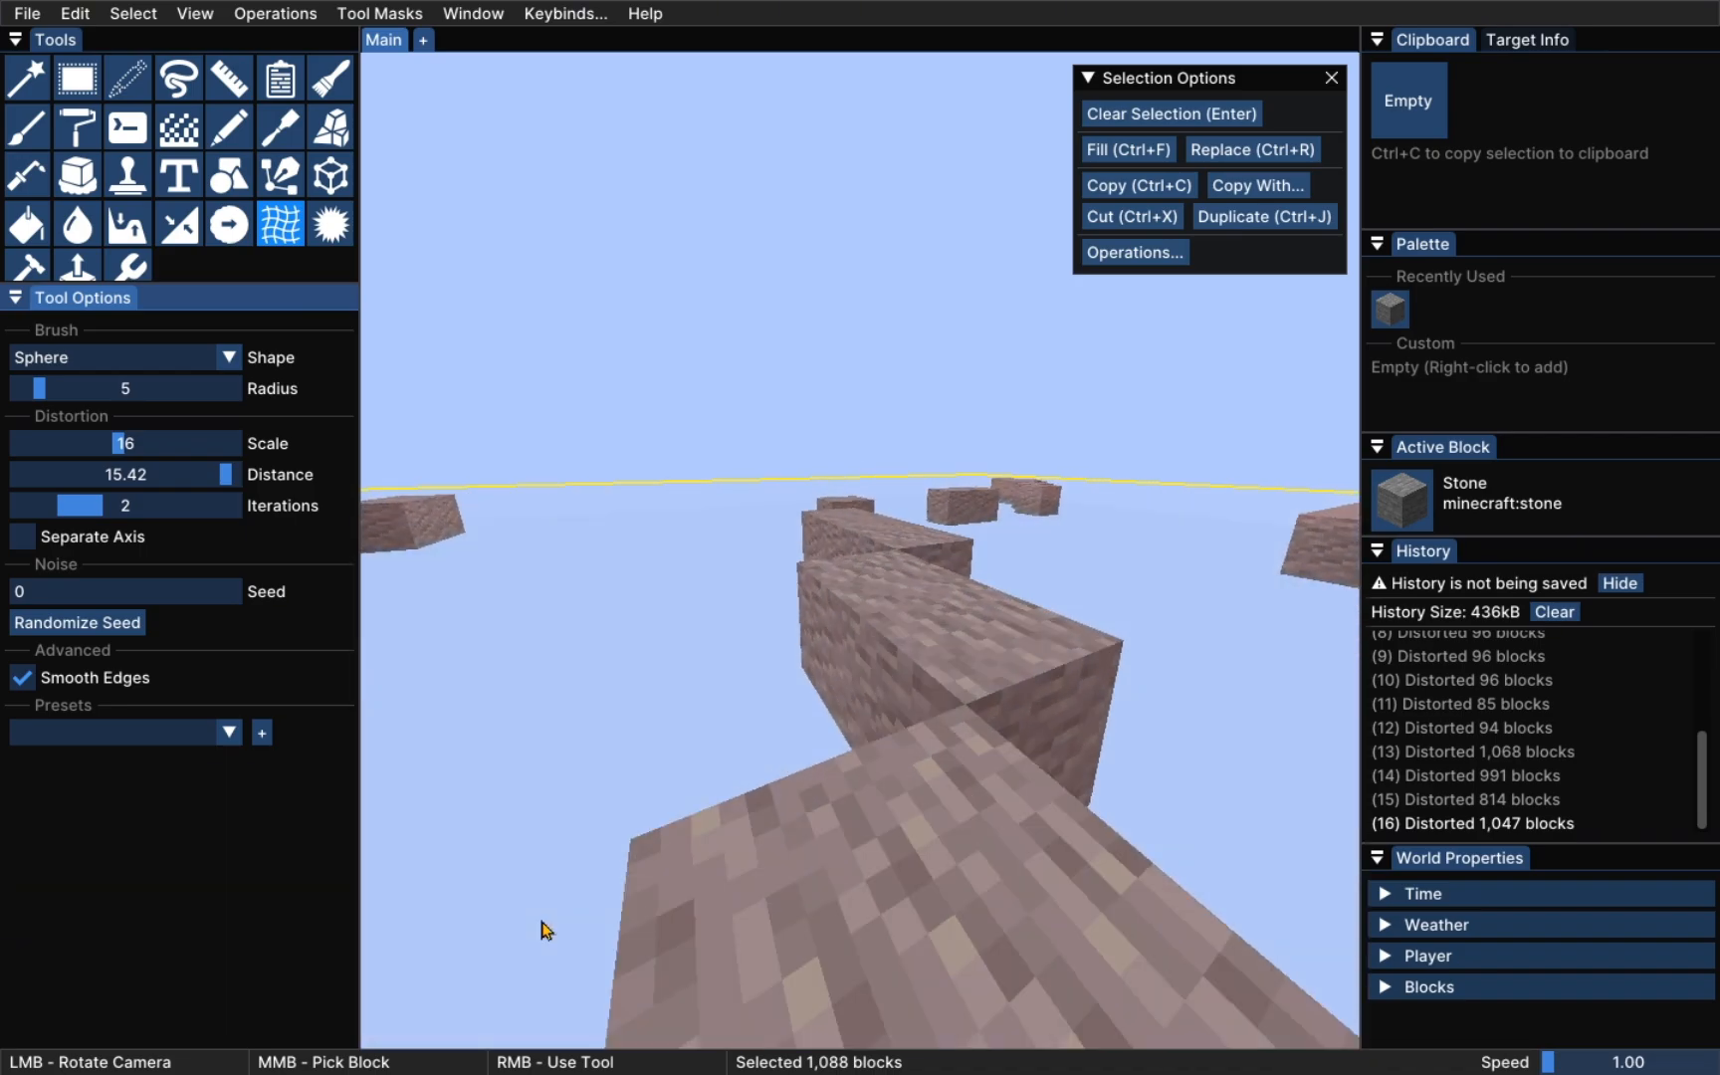